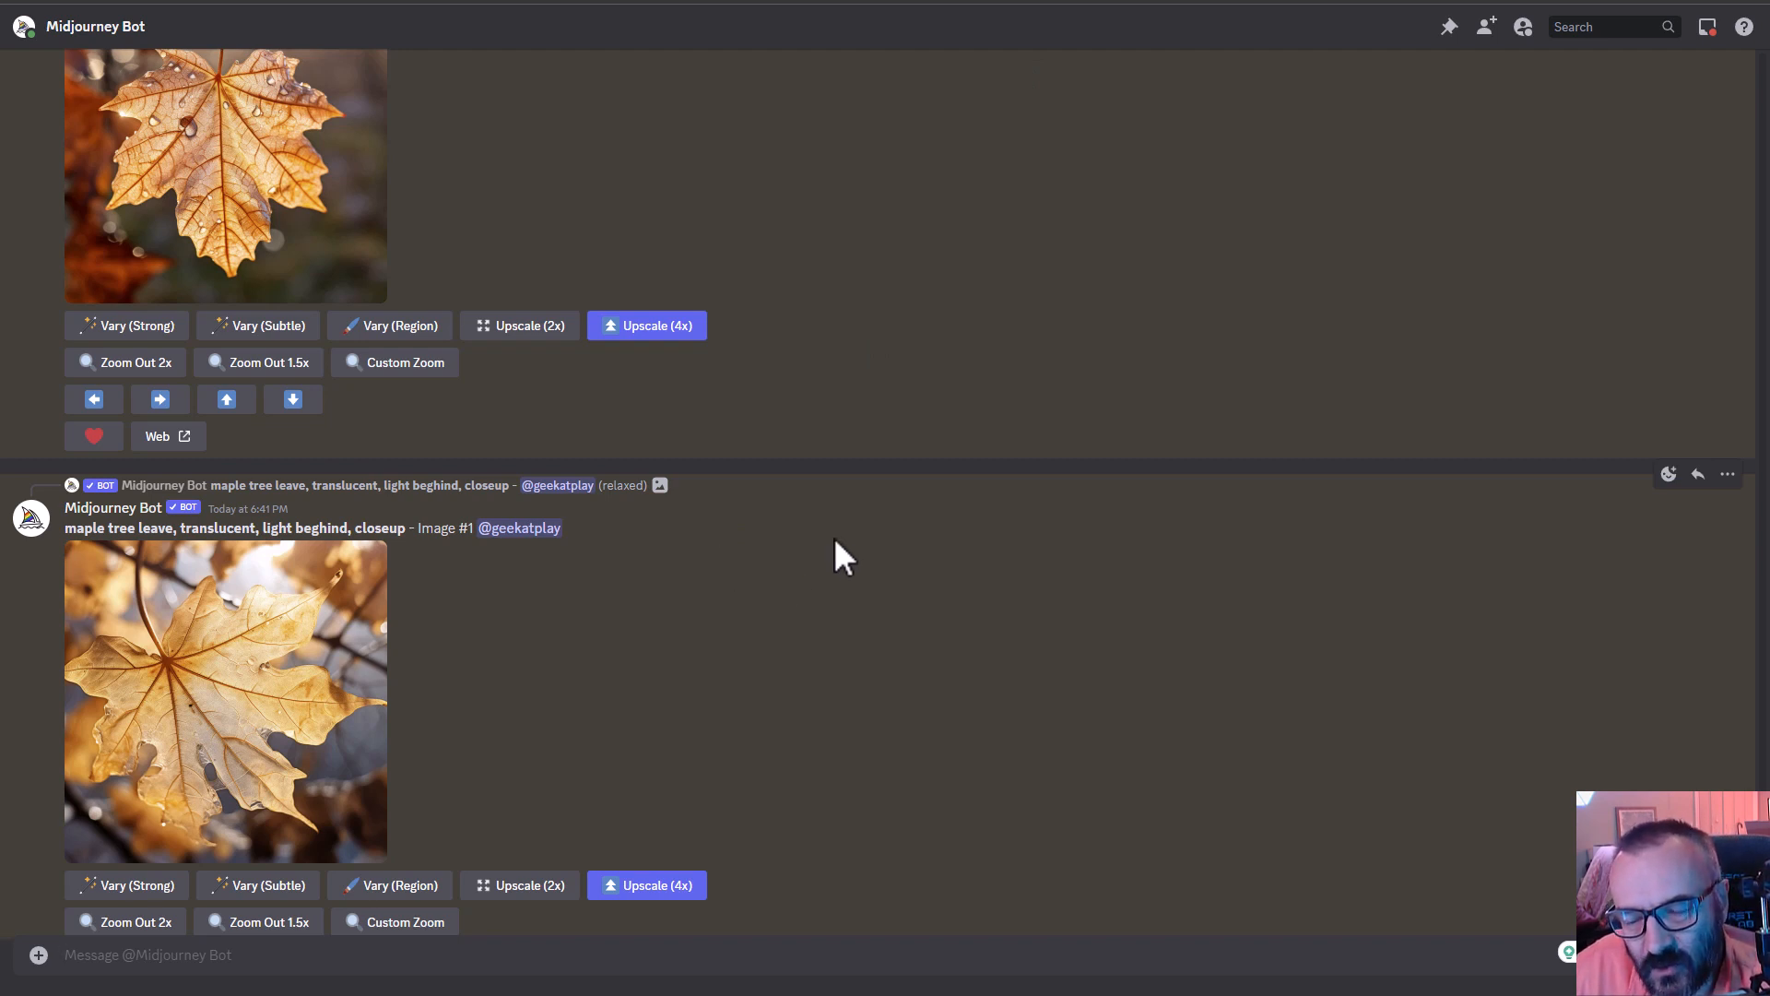
{"action": "mouse_move", "coordinate": [841, 579]}
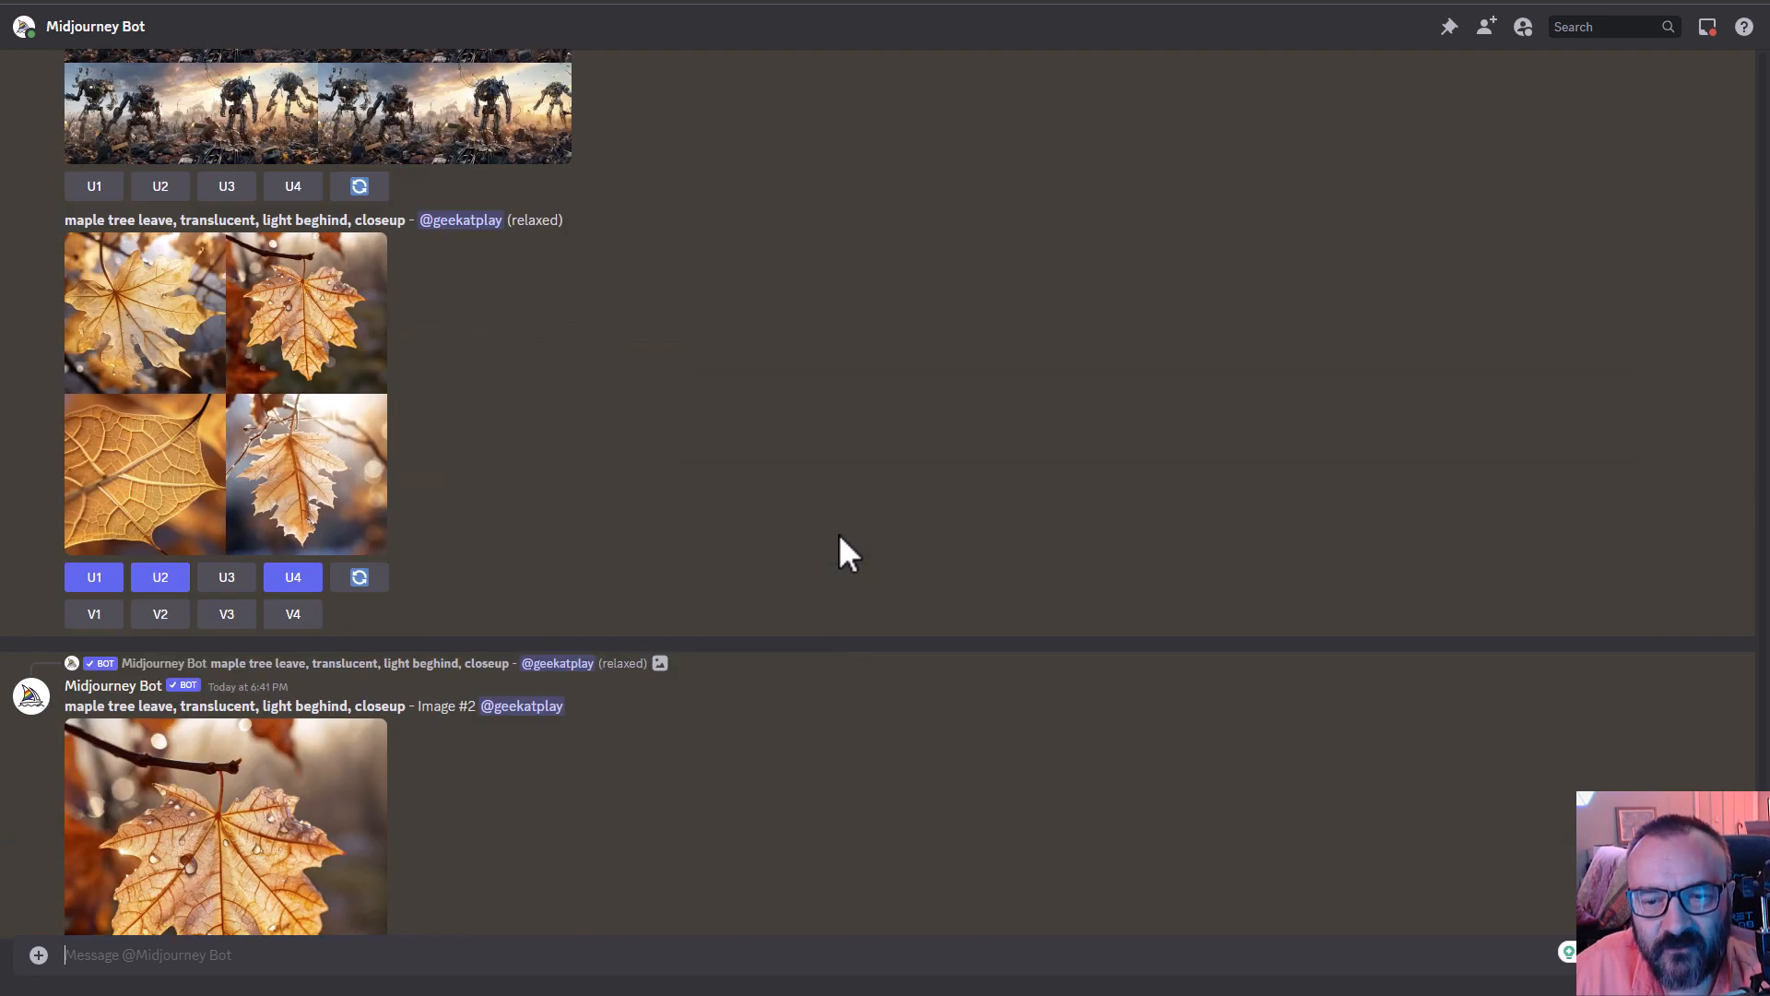
- Scroll through the results and view the upscaled robot image enlarged
{"action": "scroll", "scroll_direction": "up", "scroll_amount": 3}
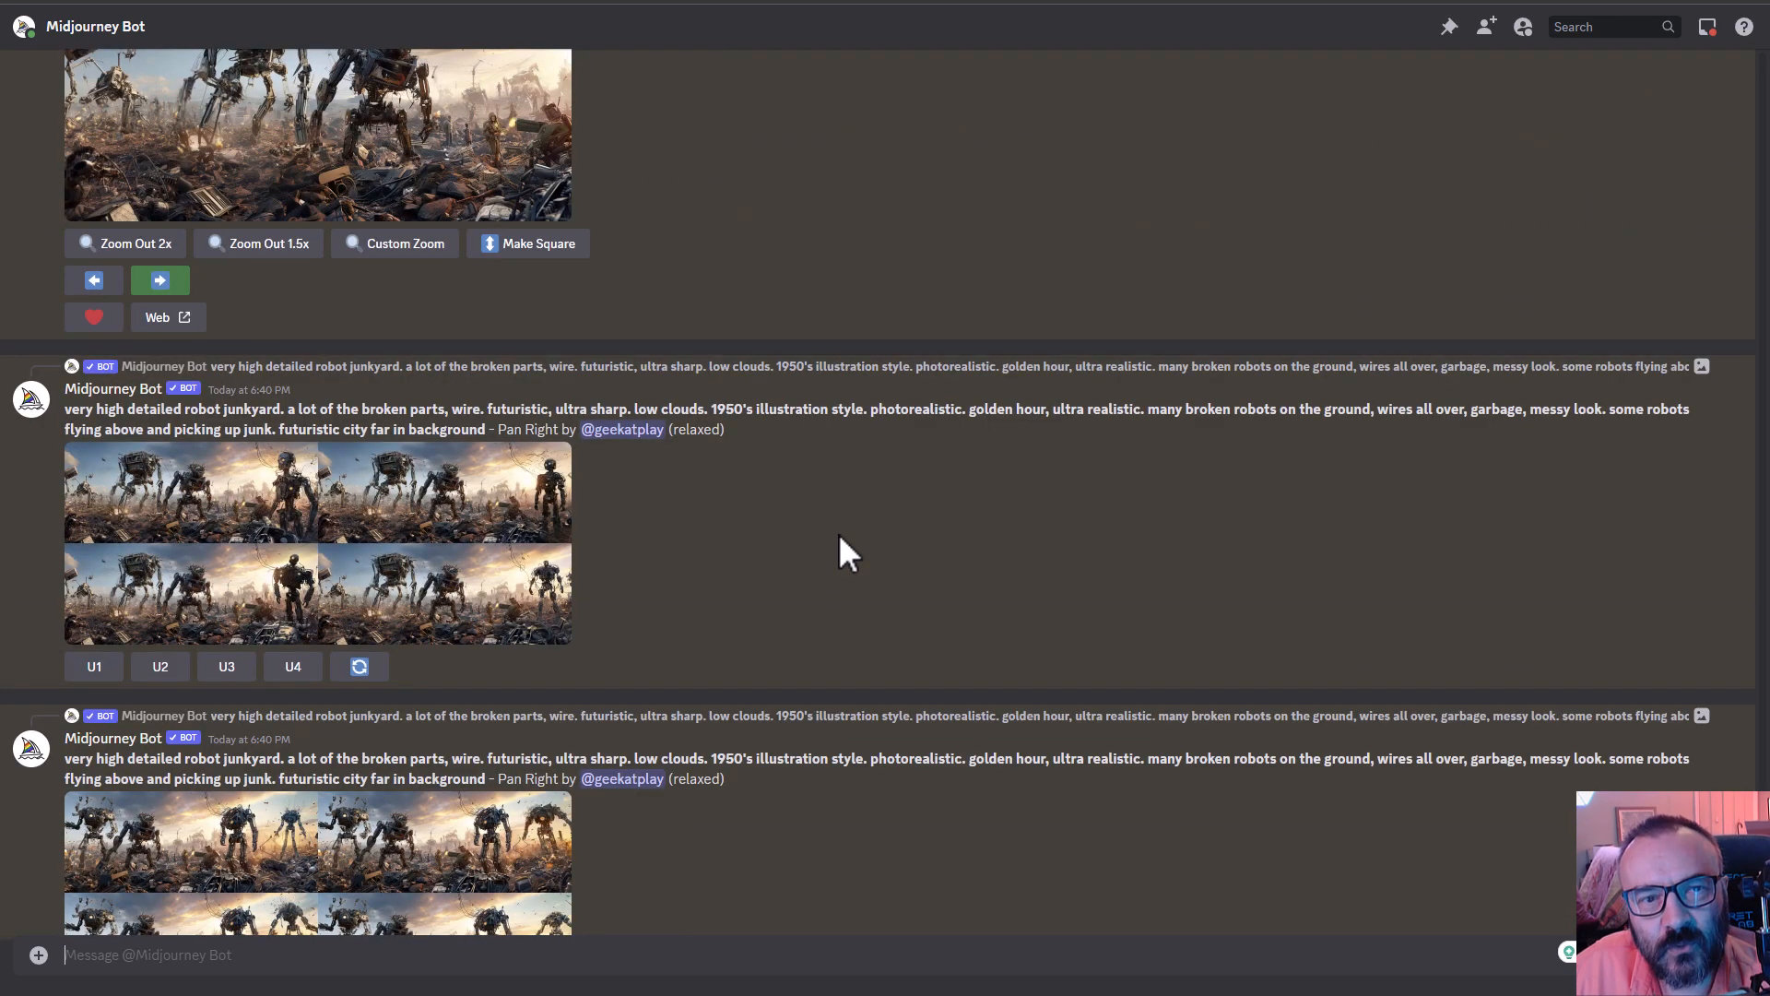
{"action": "mouse_move", "coordinate": [920, 619]}
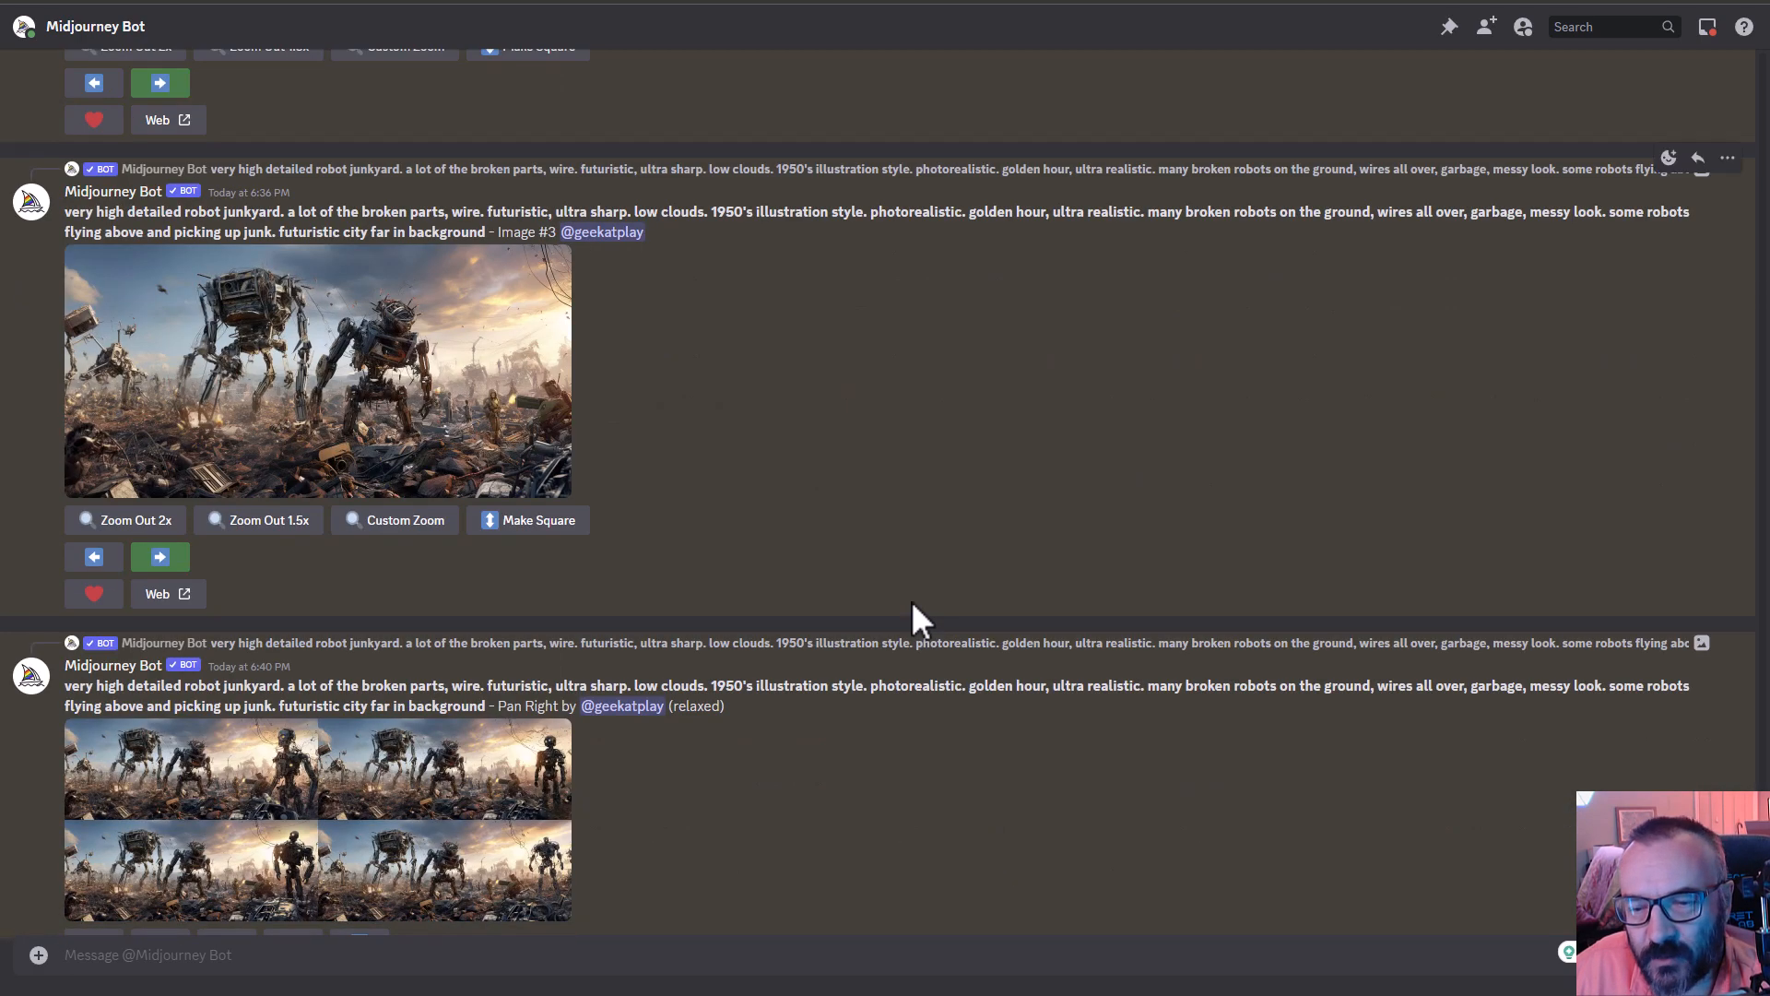
{"action": "scroll", "scroll_direction": "down", "scroll_amount": 3}
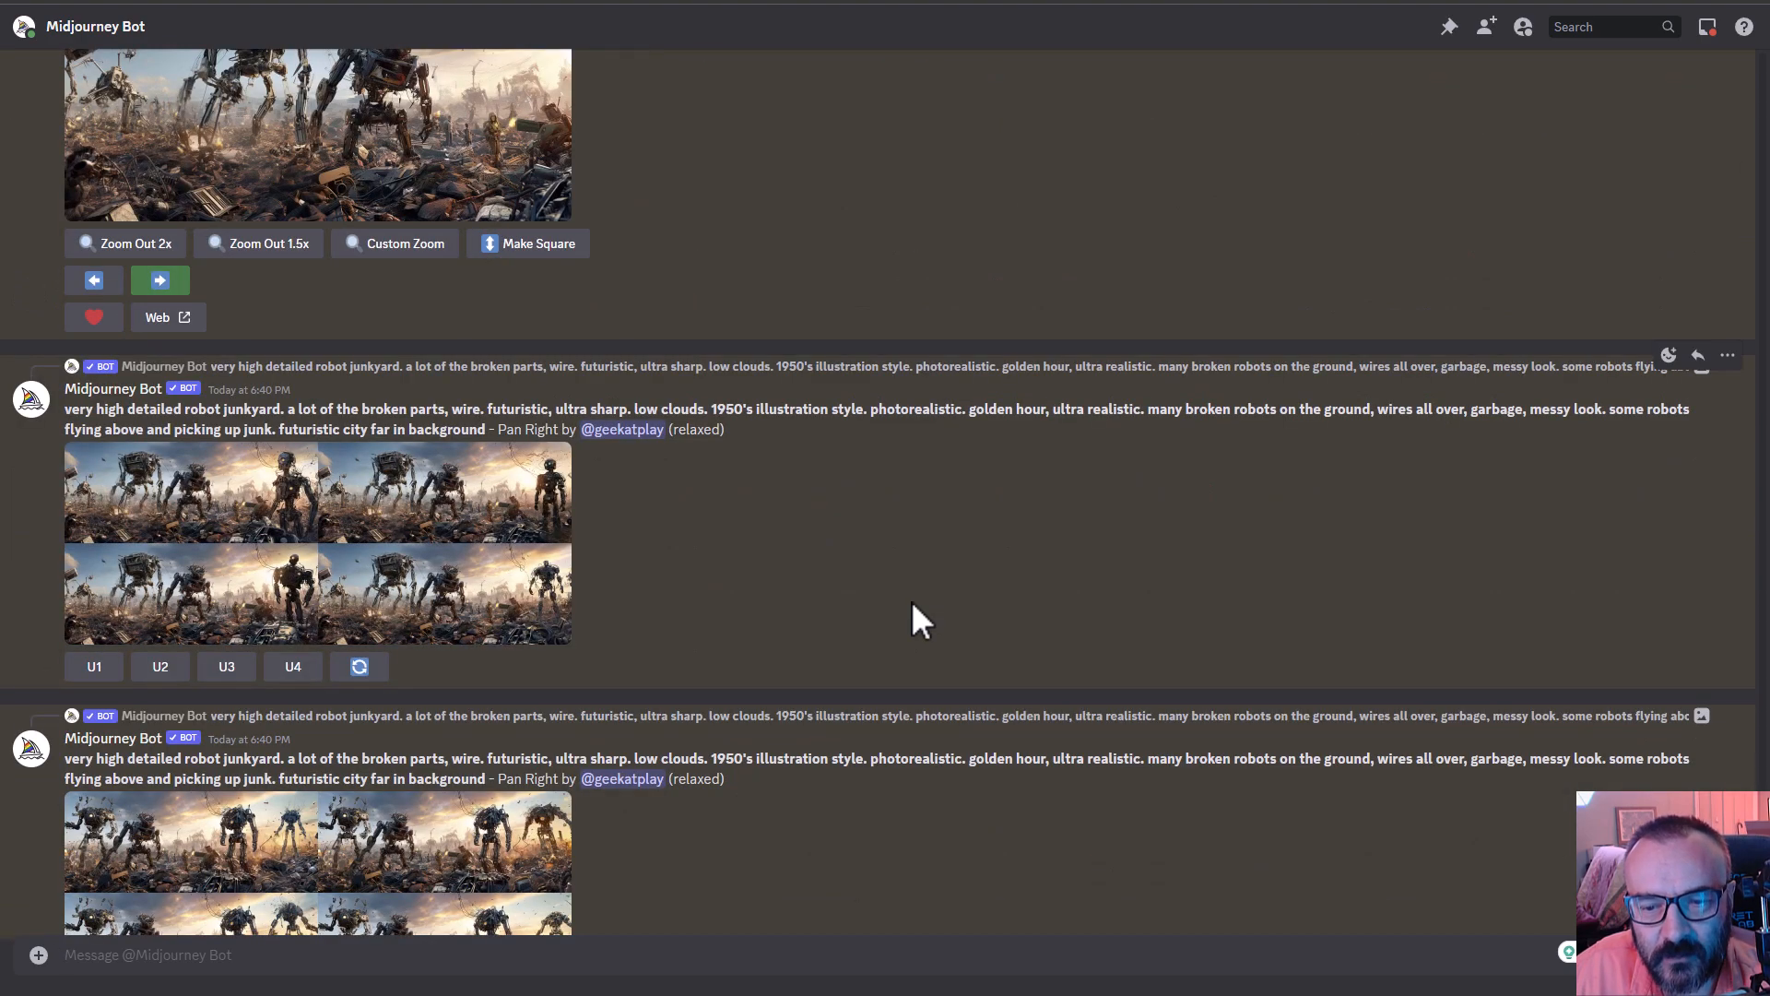
{"action": "scroll", "scroll_direction": "down", "scroll_amount": 3}
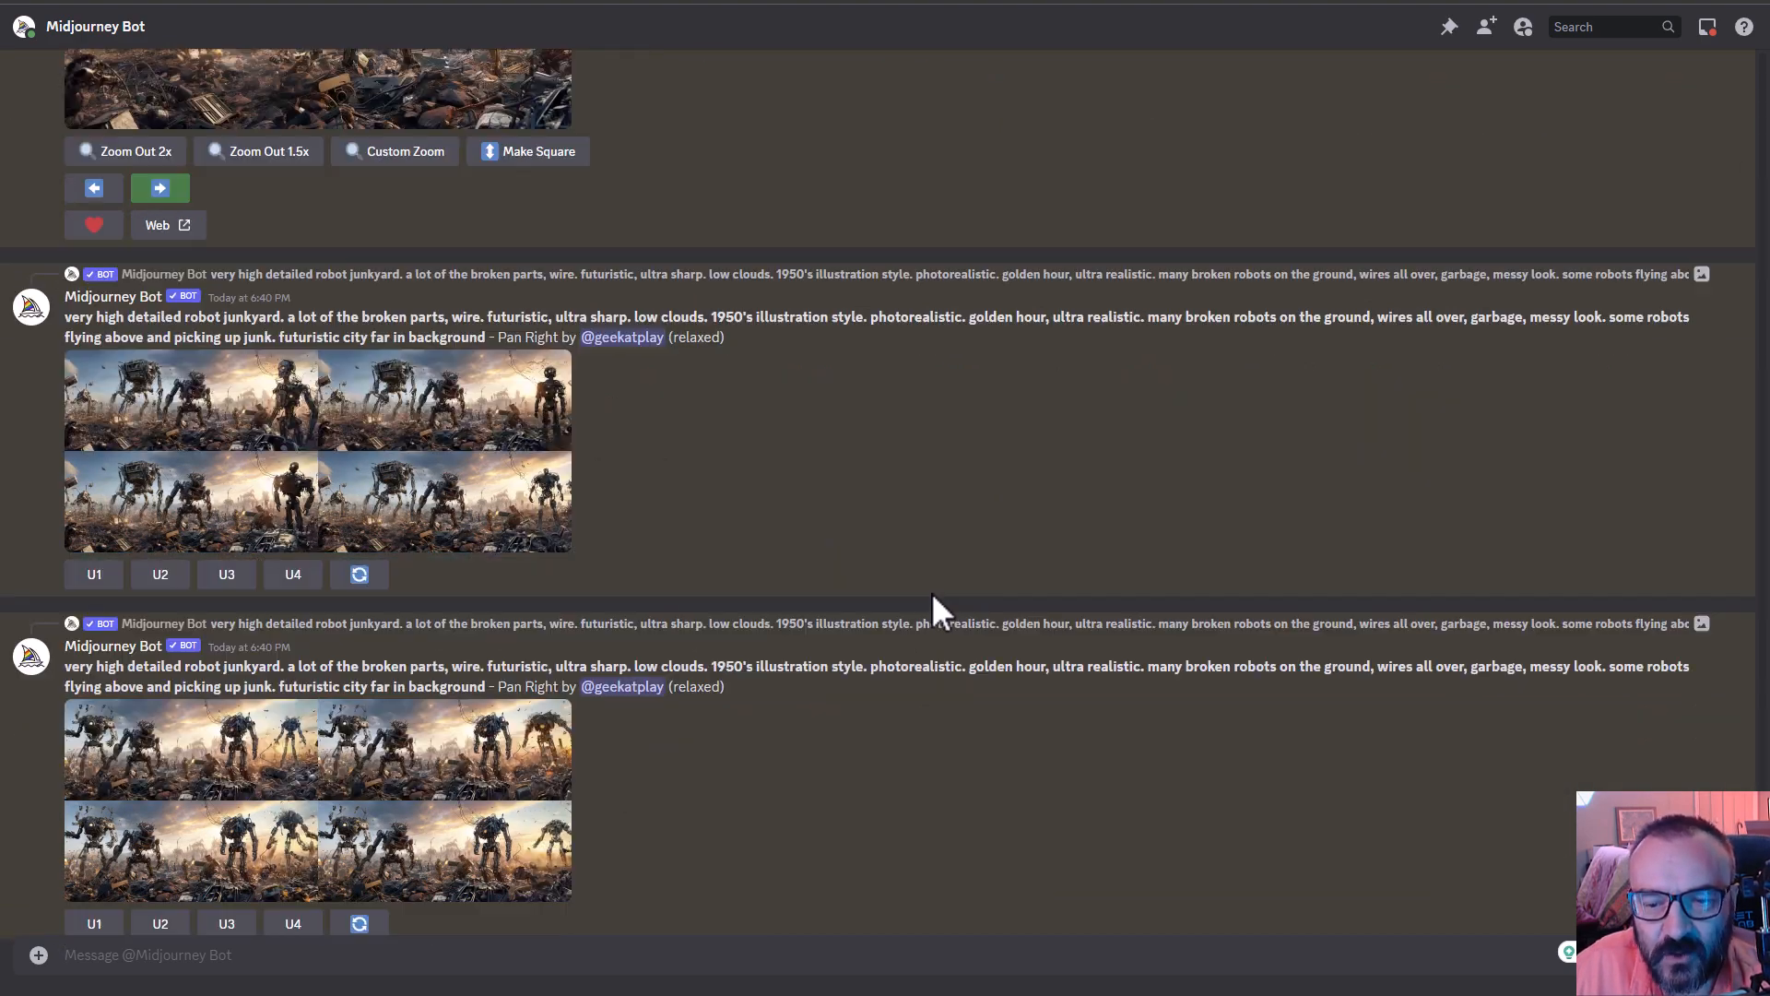
{"action": "scroll", "scroll_direction": "down", "scroll_amount": 3}
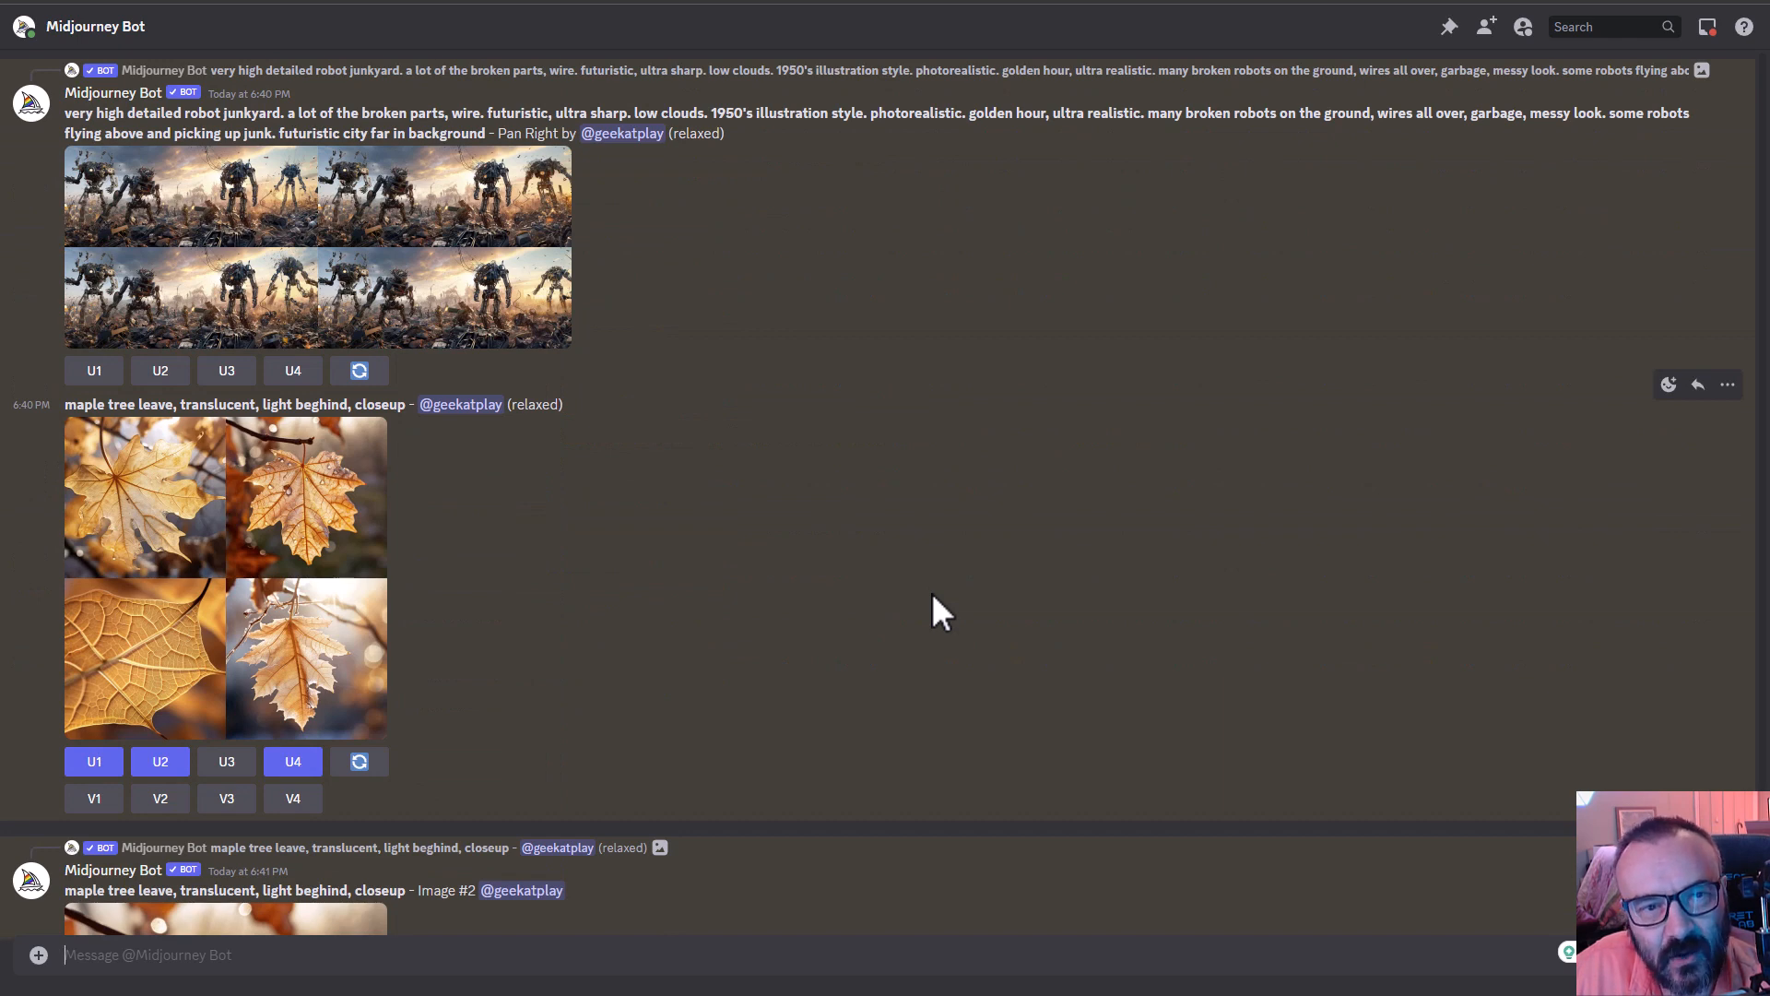
{"action": "scroll", "scroll_direction": "down", "scroll_amount": 3}
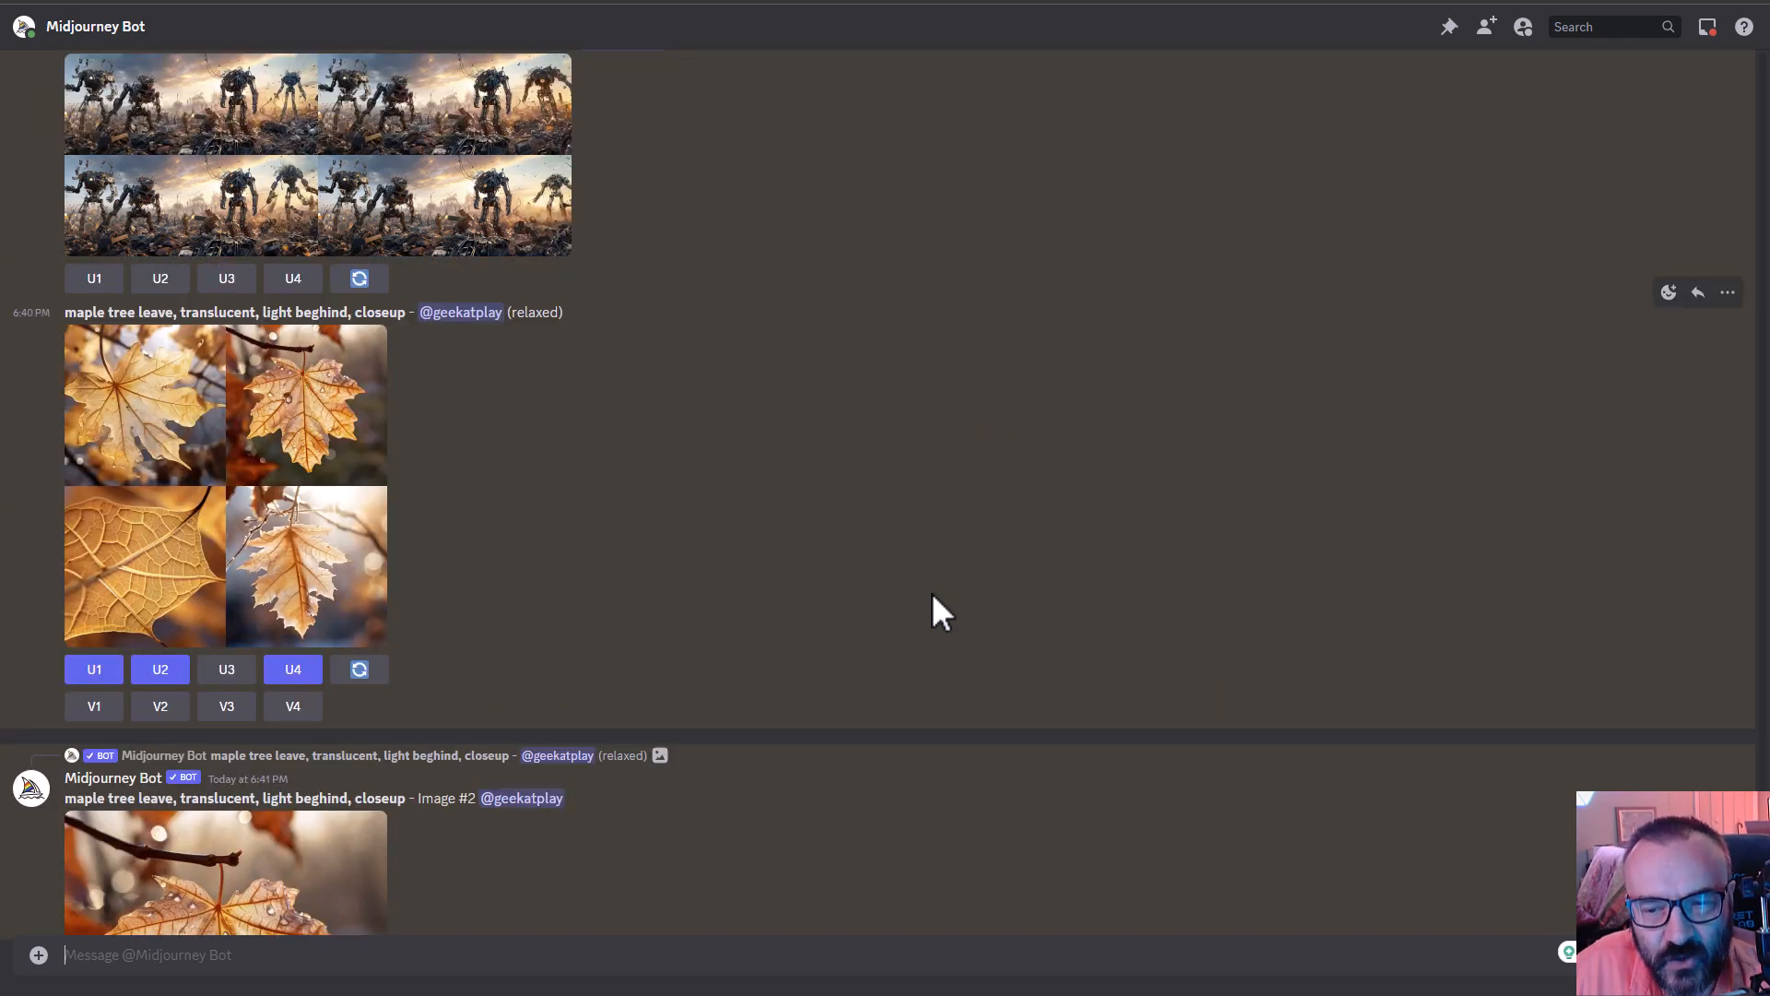
{"action": "scroll", "scroll_direction": "down", "scroll_amount": 3}
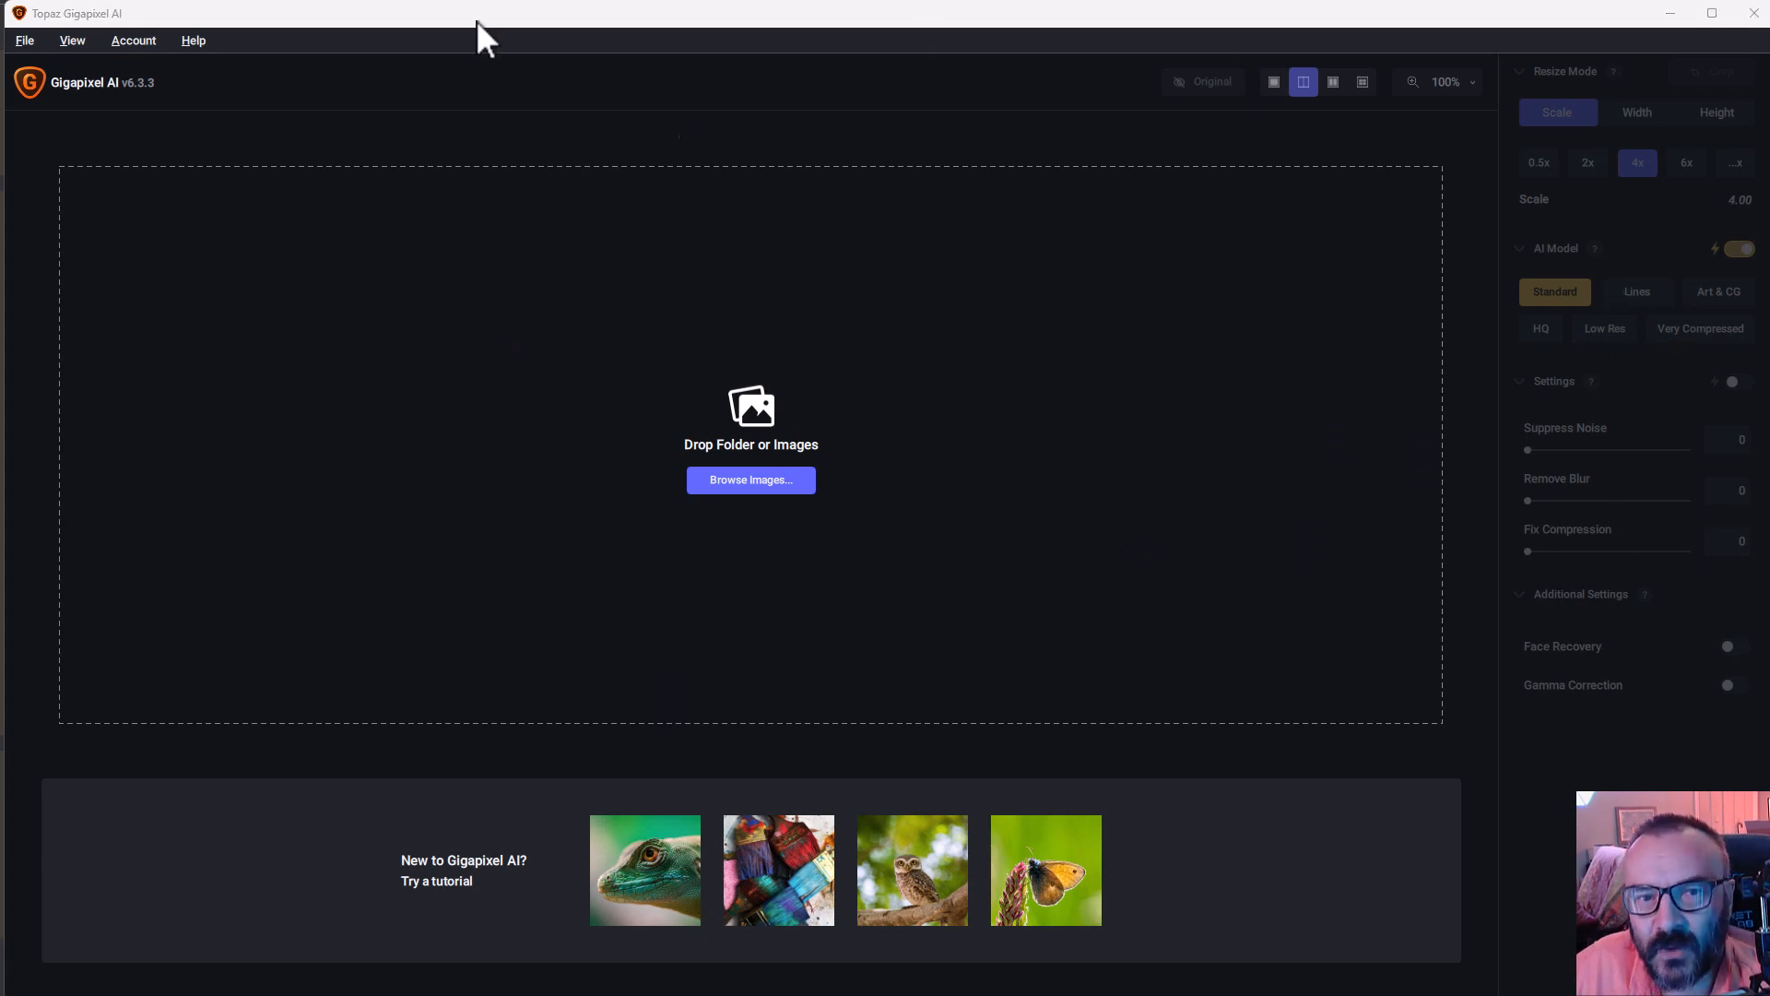
{"action": "mouse_move", "coordinate": [1123, 339]}
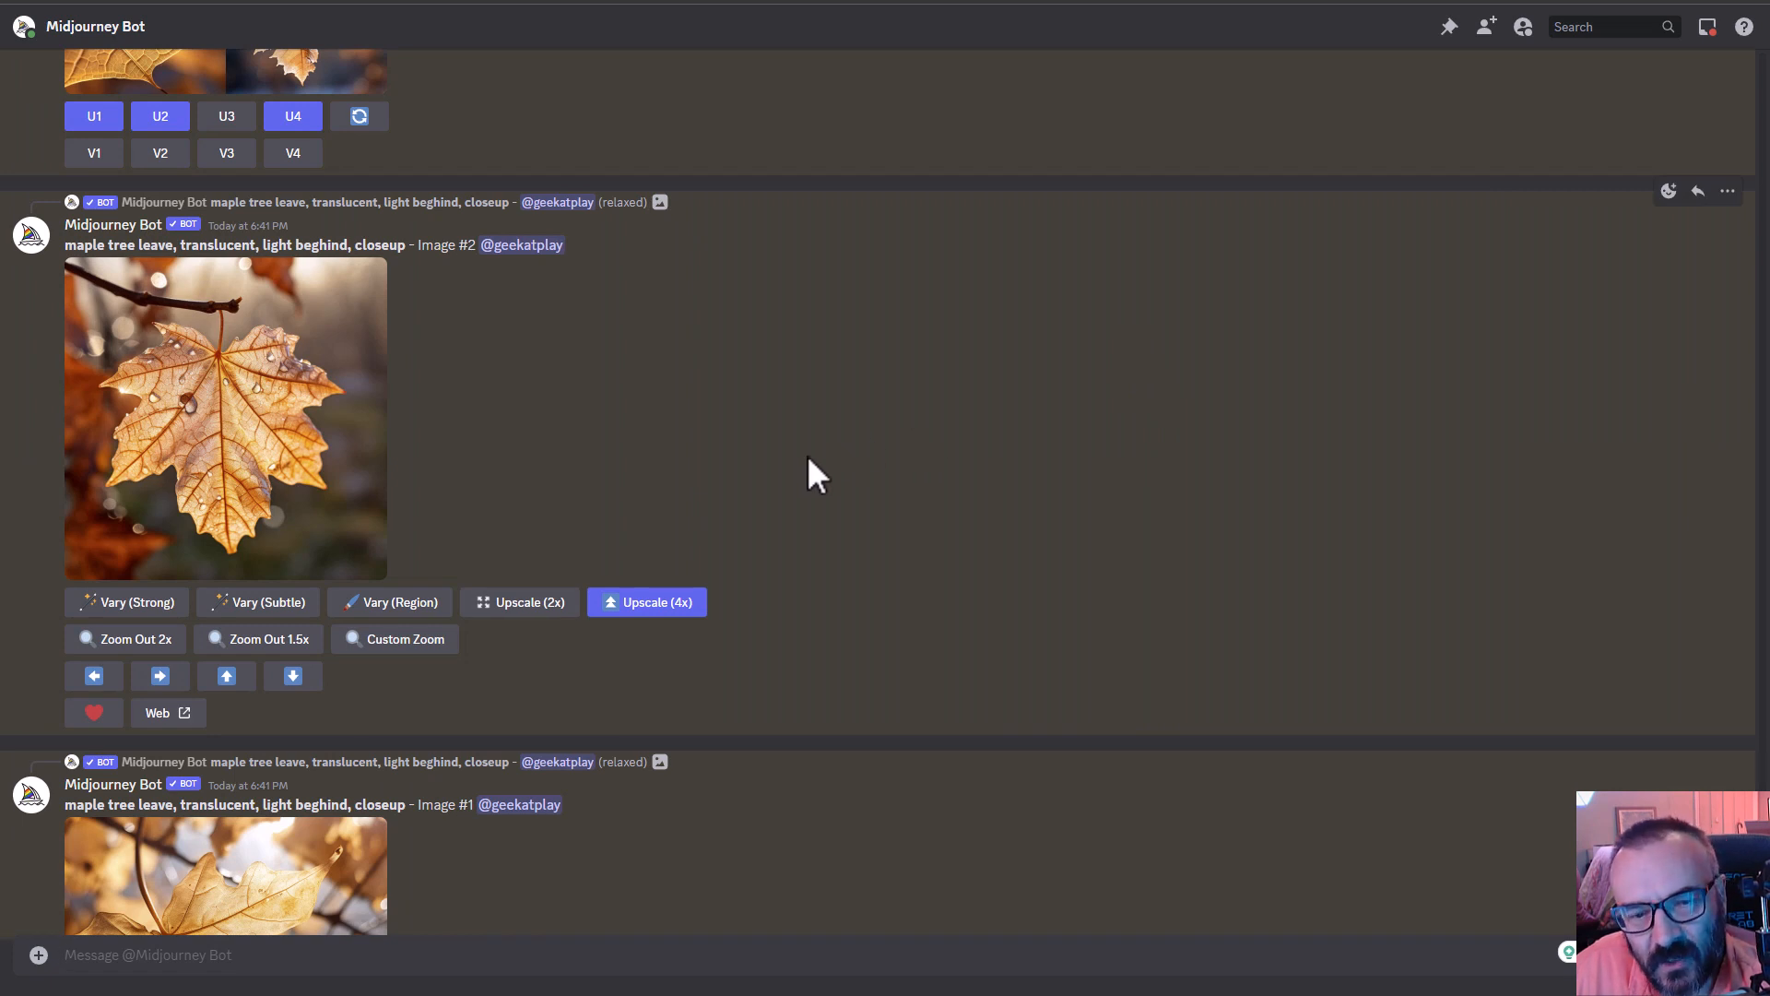
{"action": "mouse_move", "coordinate": [822, 474]}
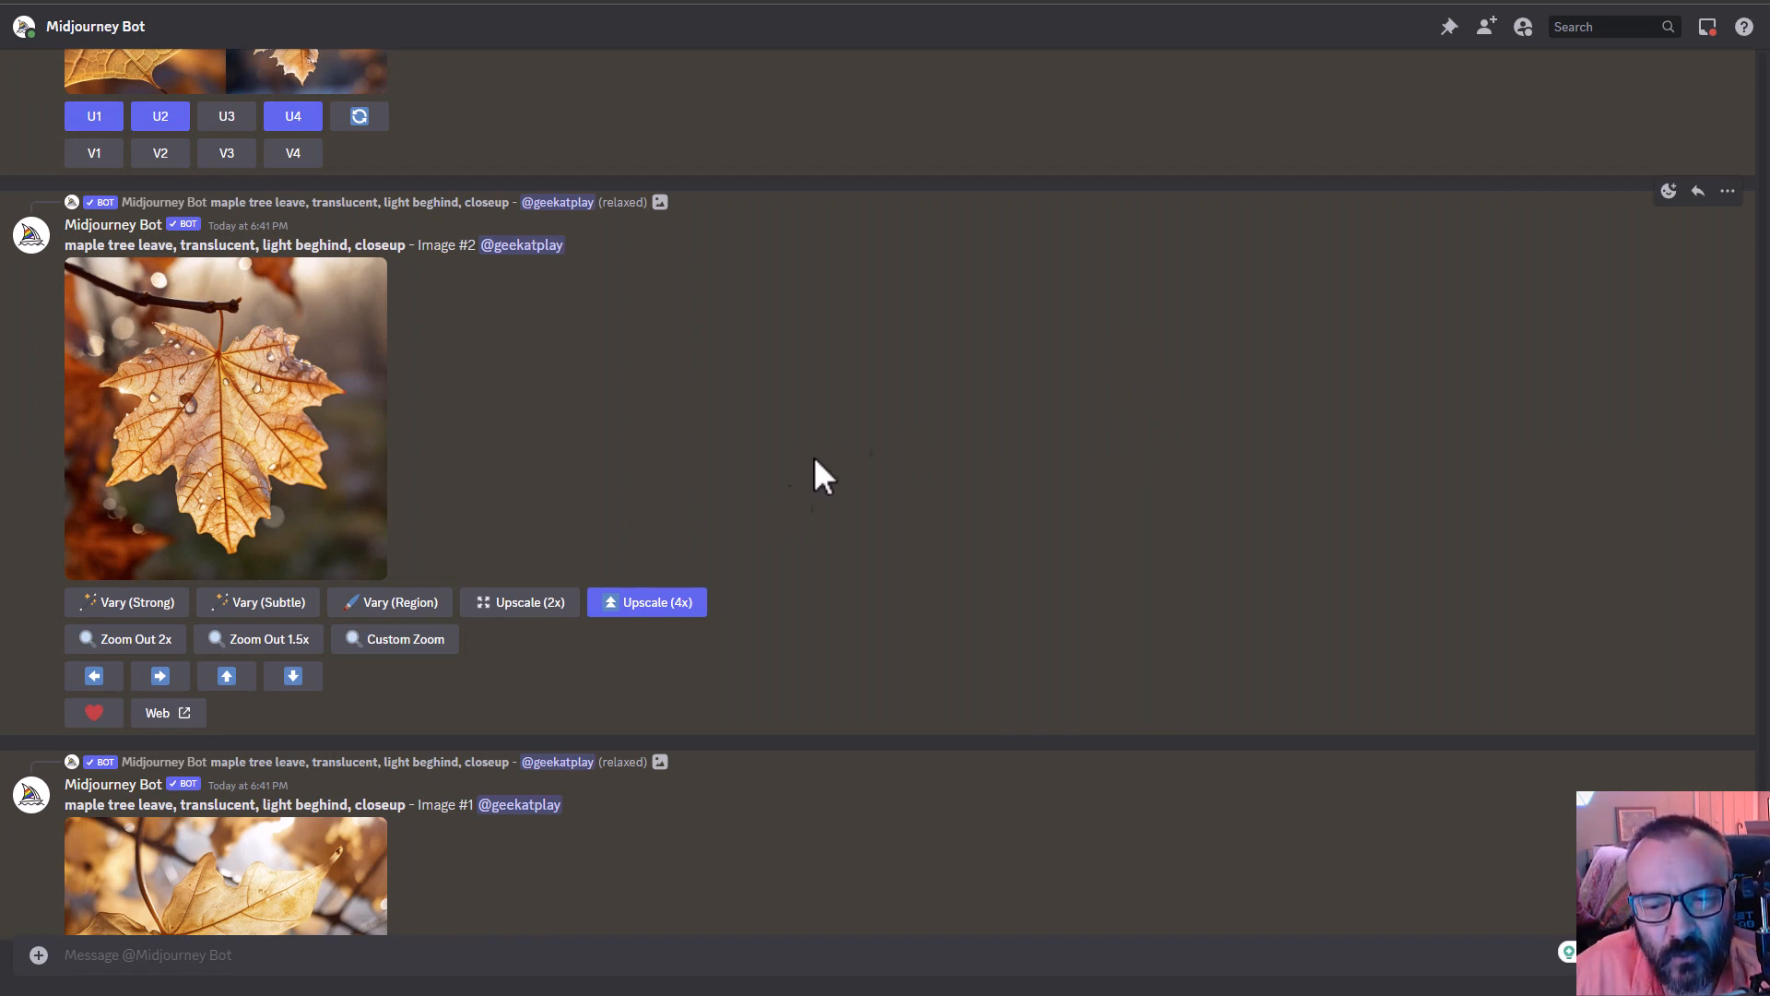
{"action": "mouse_move", "coordinate": [874, 443]}
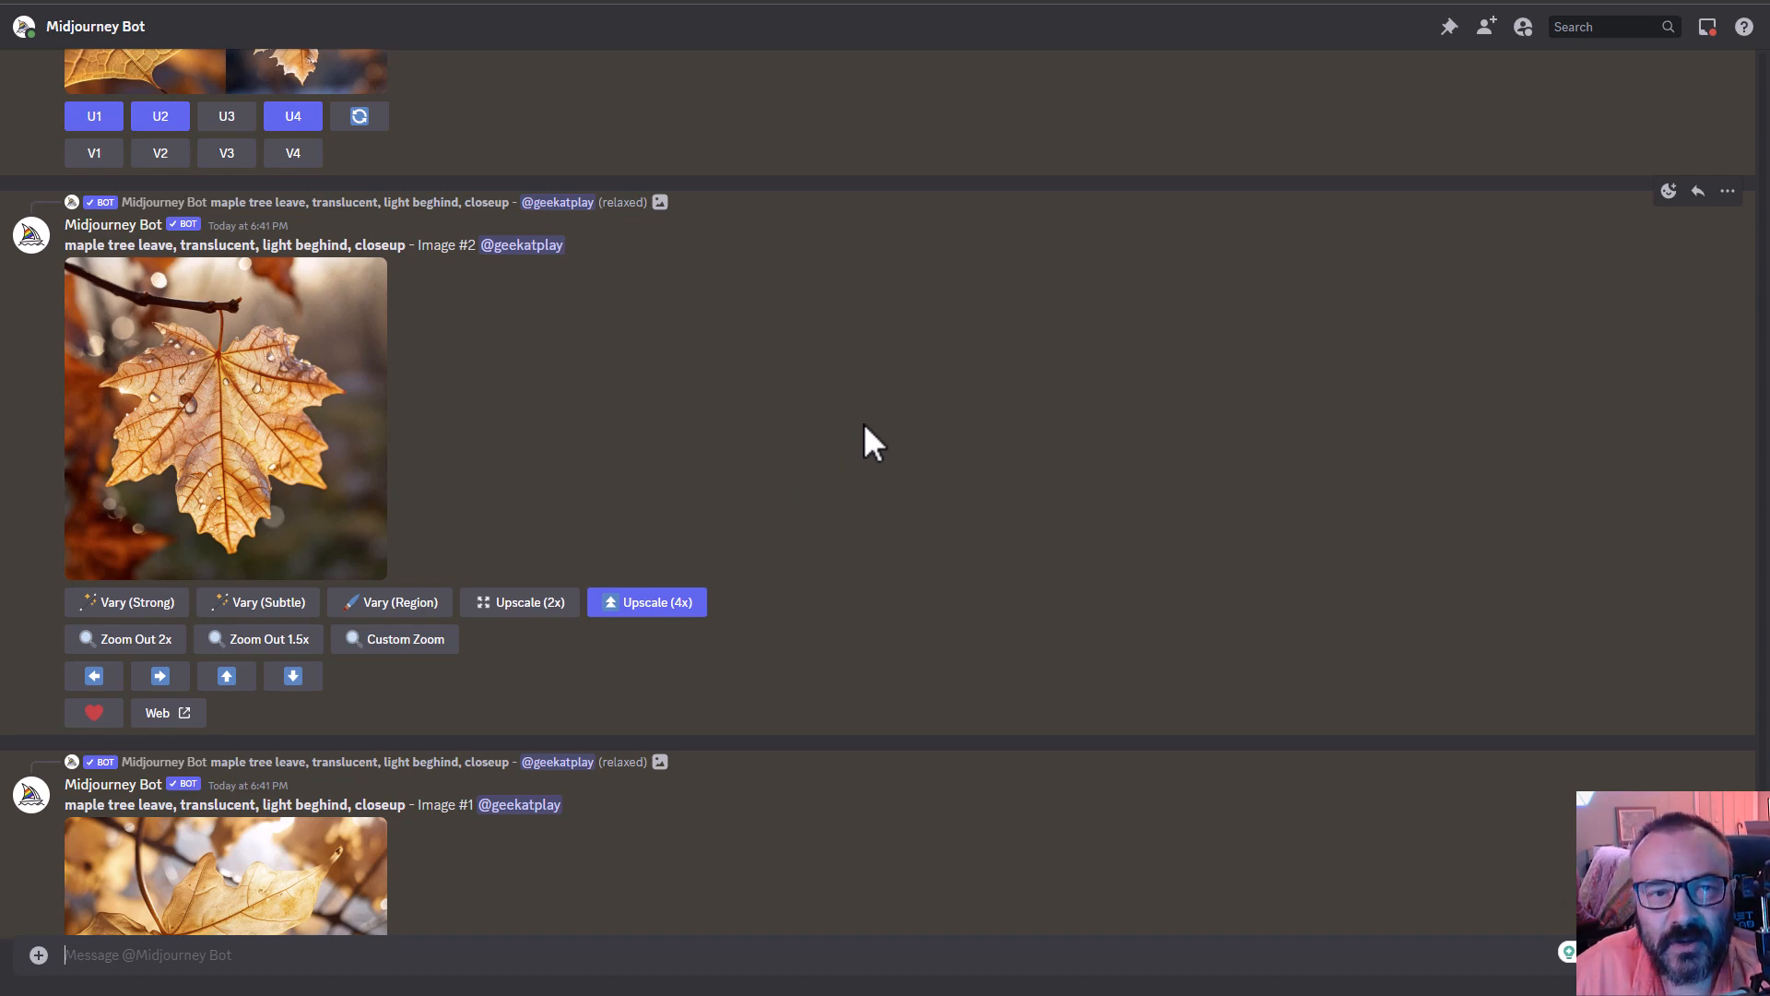
{"action": "scroll", "scroll_direction": "down", "scroll_amount": 3}
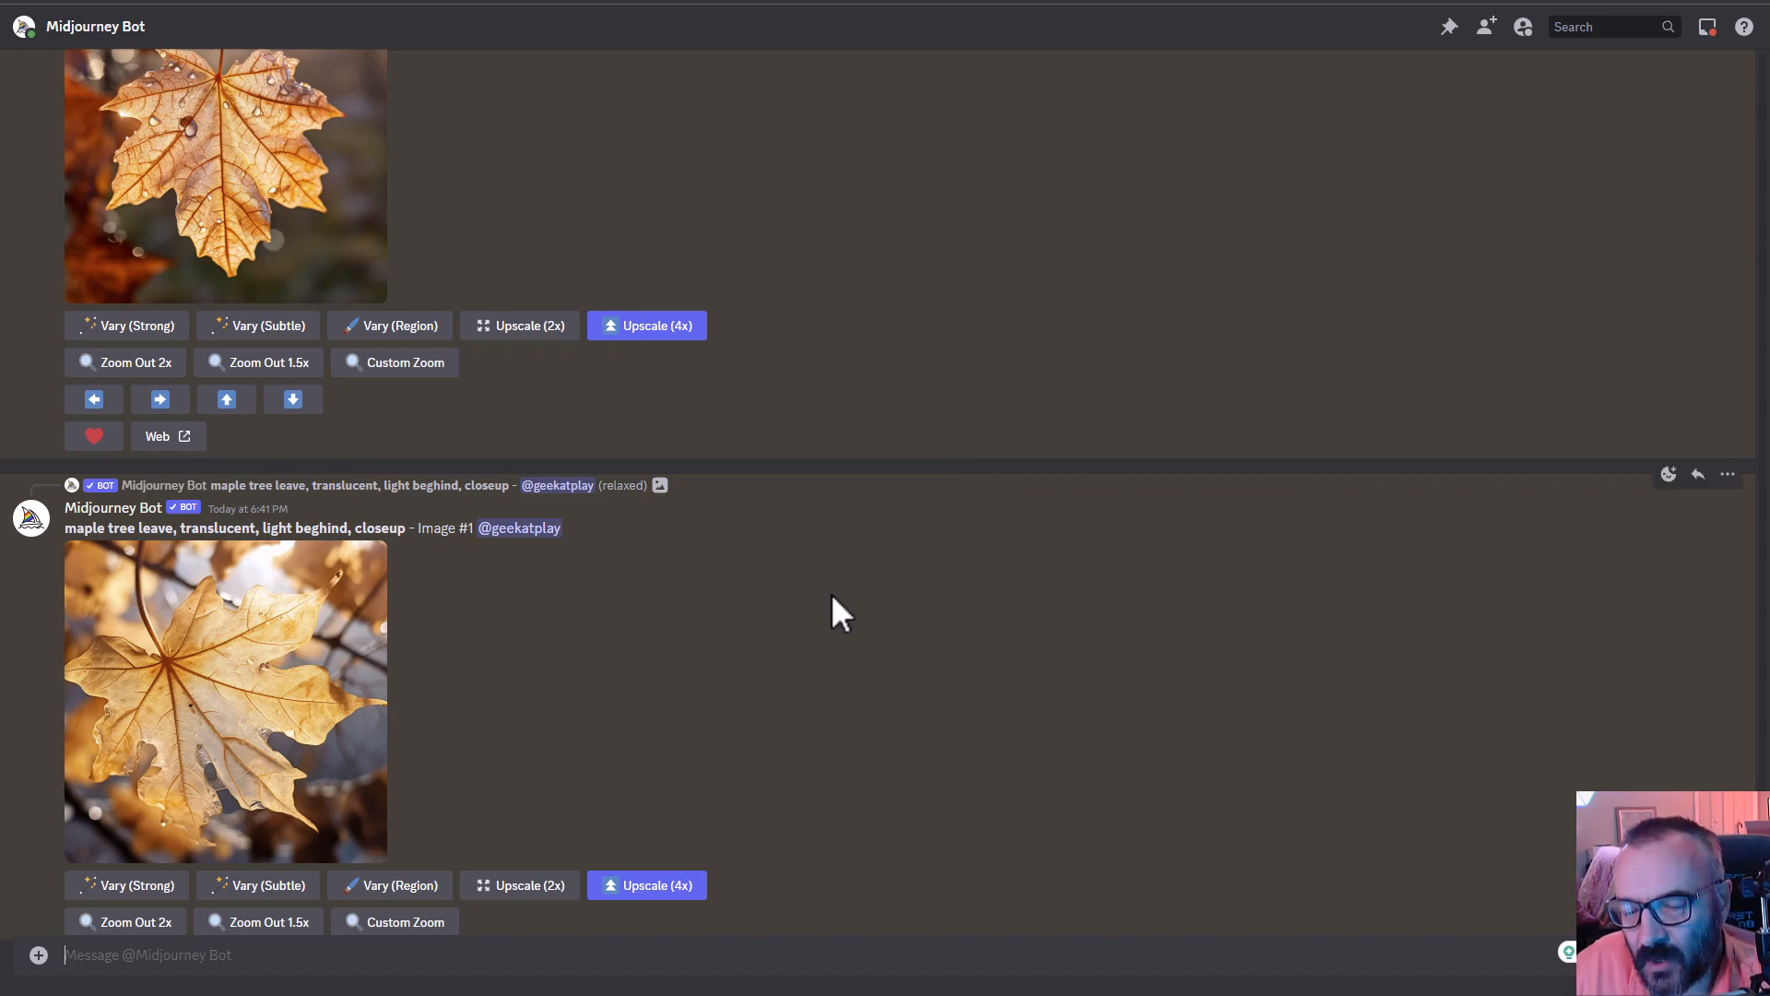
{"action": "scroll", "scroll_direction": "down", "scroll_amount": 3}
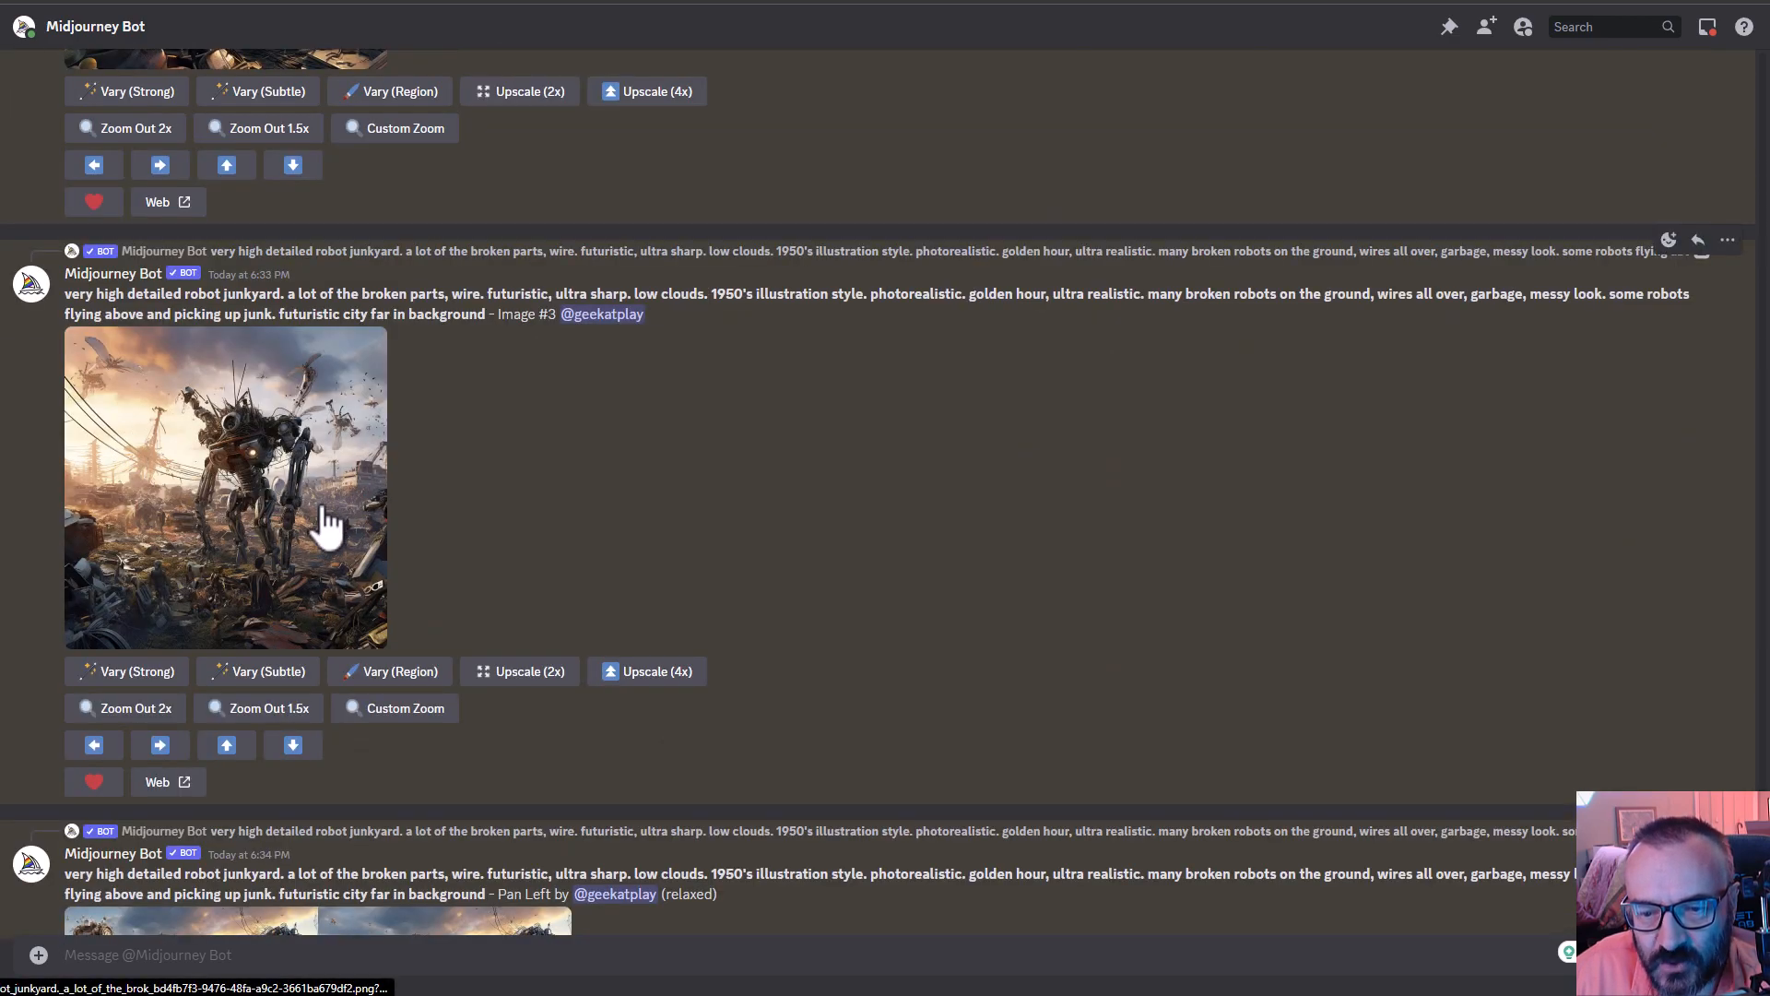
{"action": "left_click", "coordinate": [225, 485]}
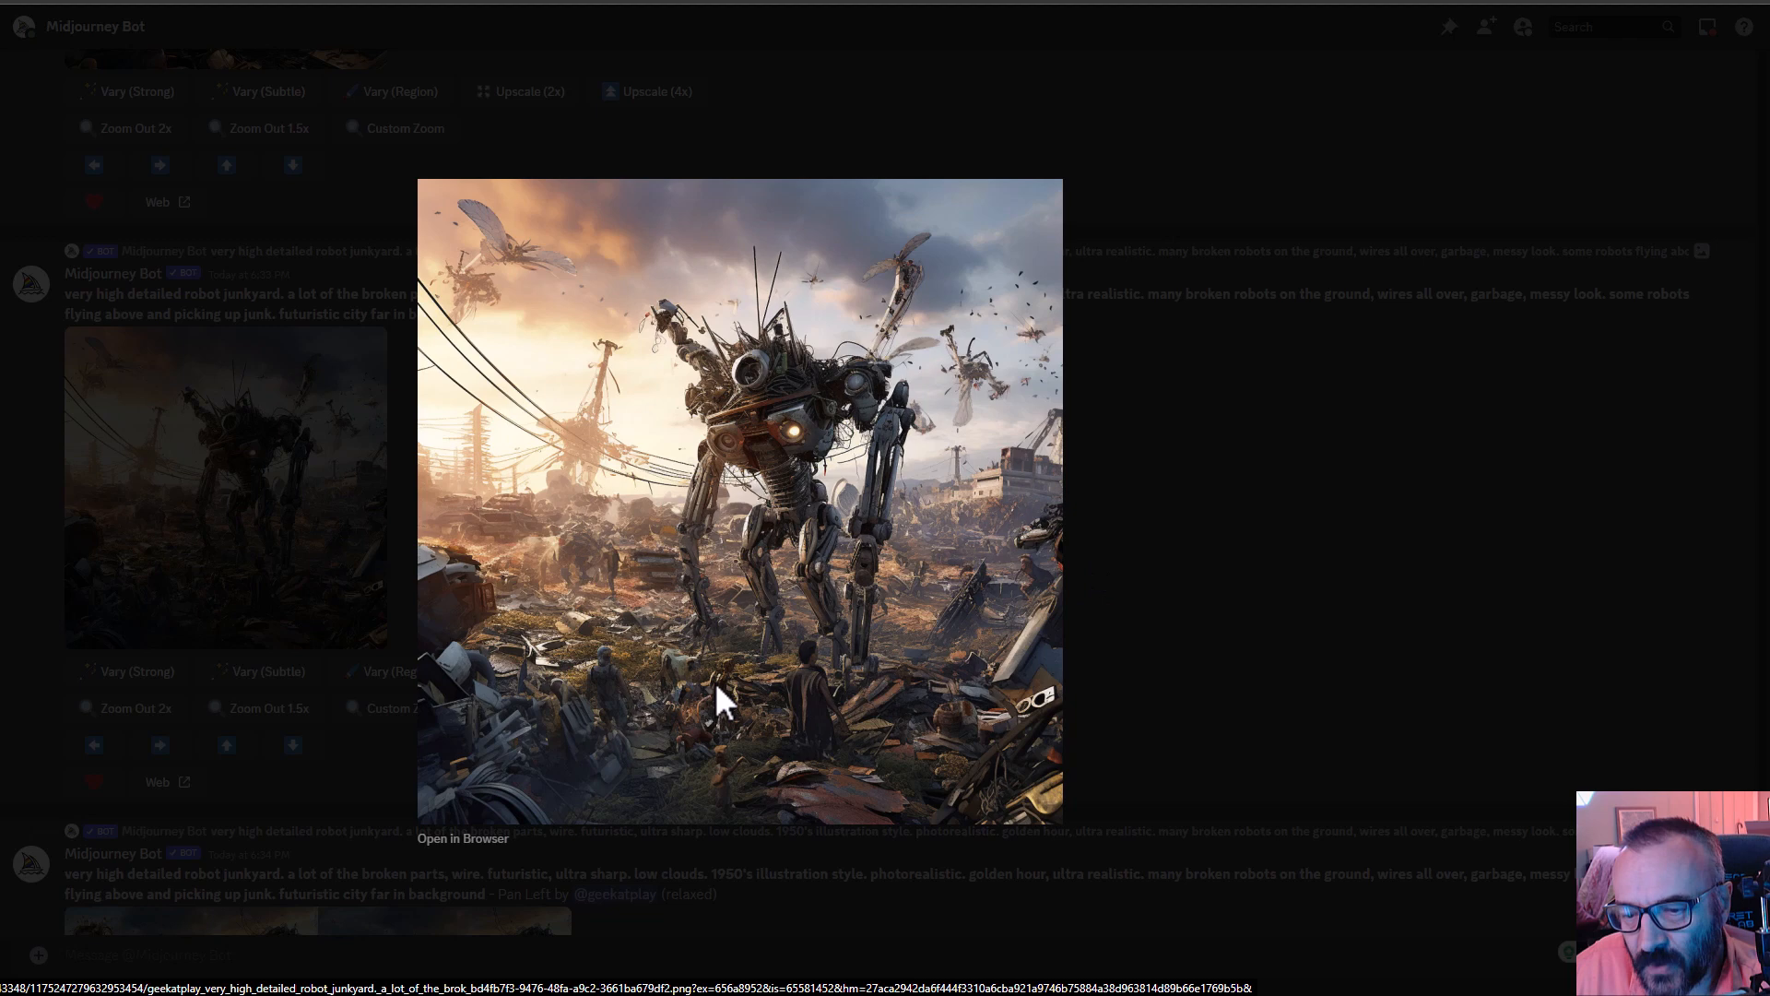
{"action": "mouse_move", "coordinate": [643, 547]}
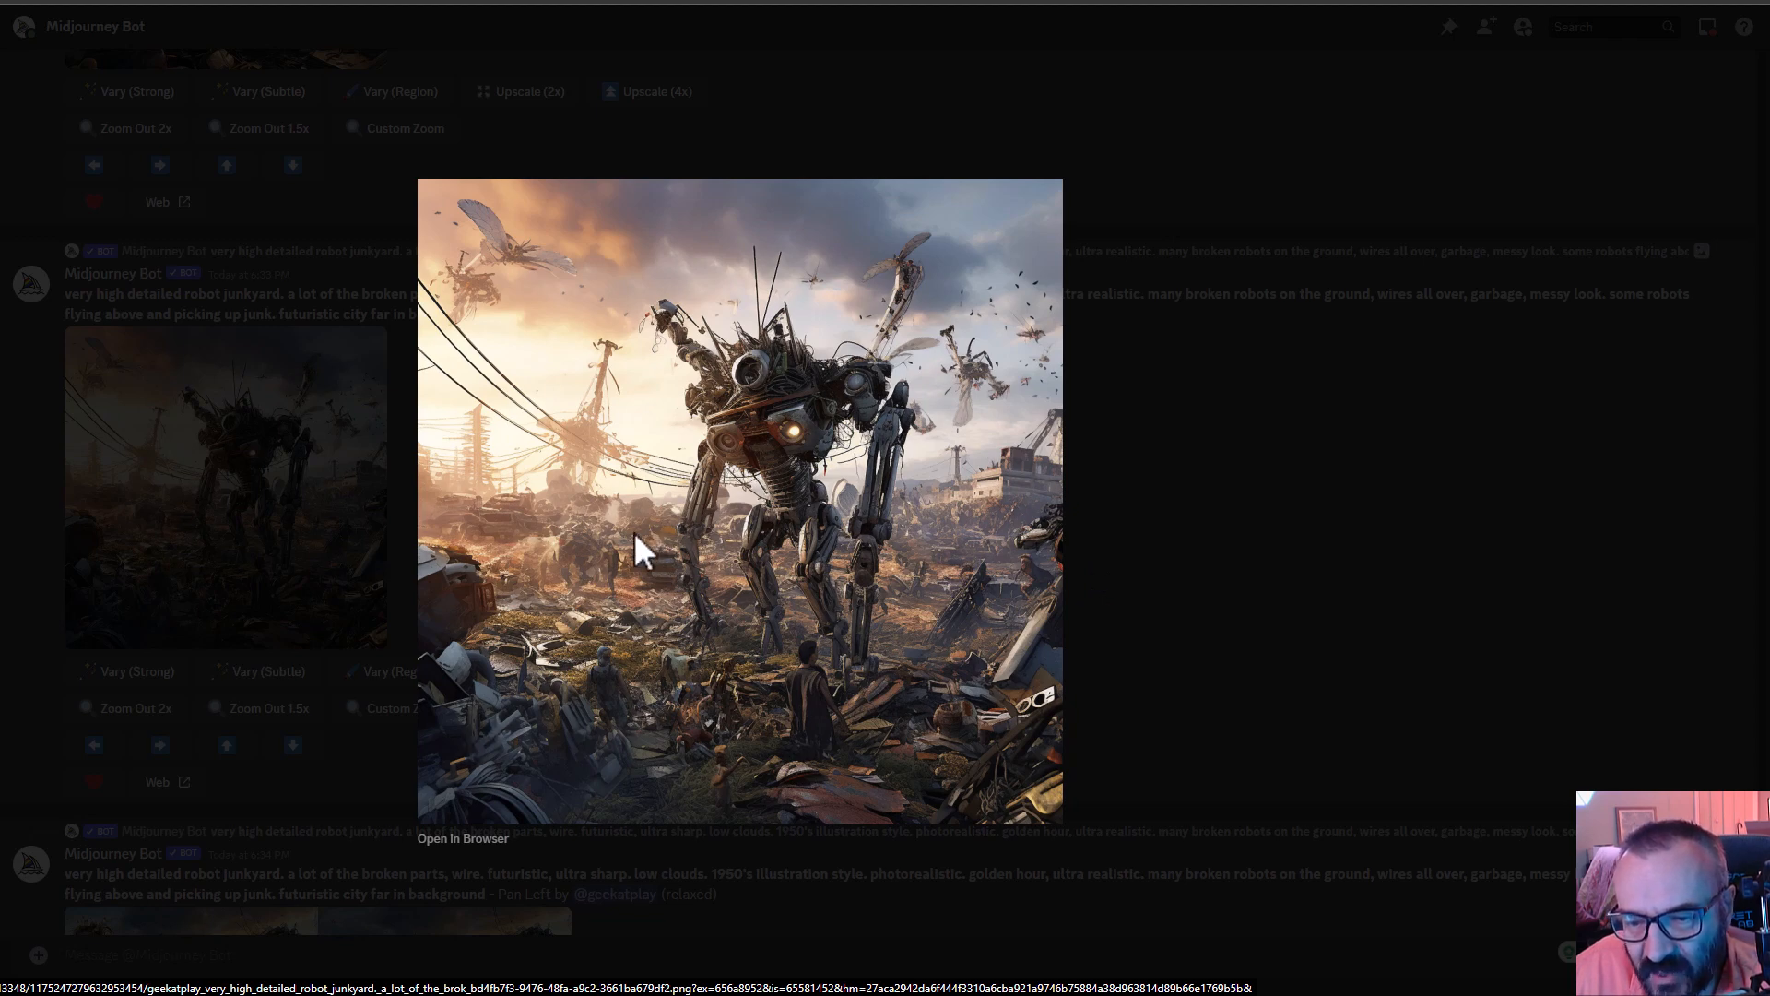
{"action": "mouse_move", "coordinate": [937, 597]}
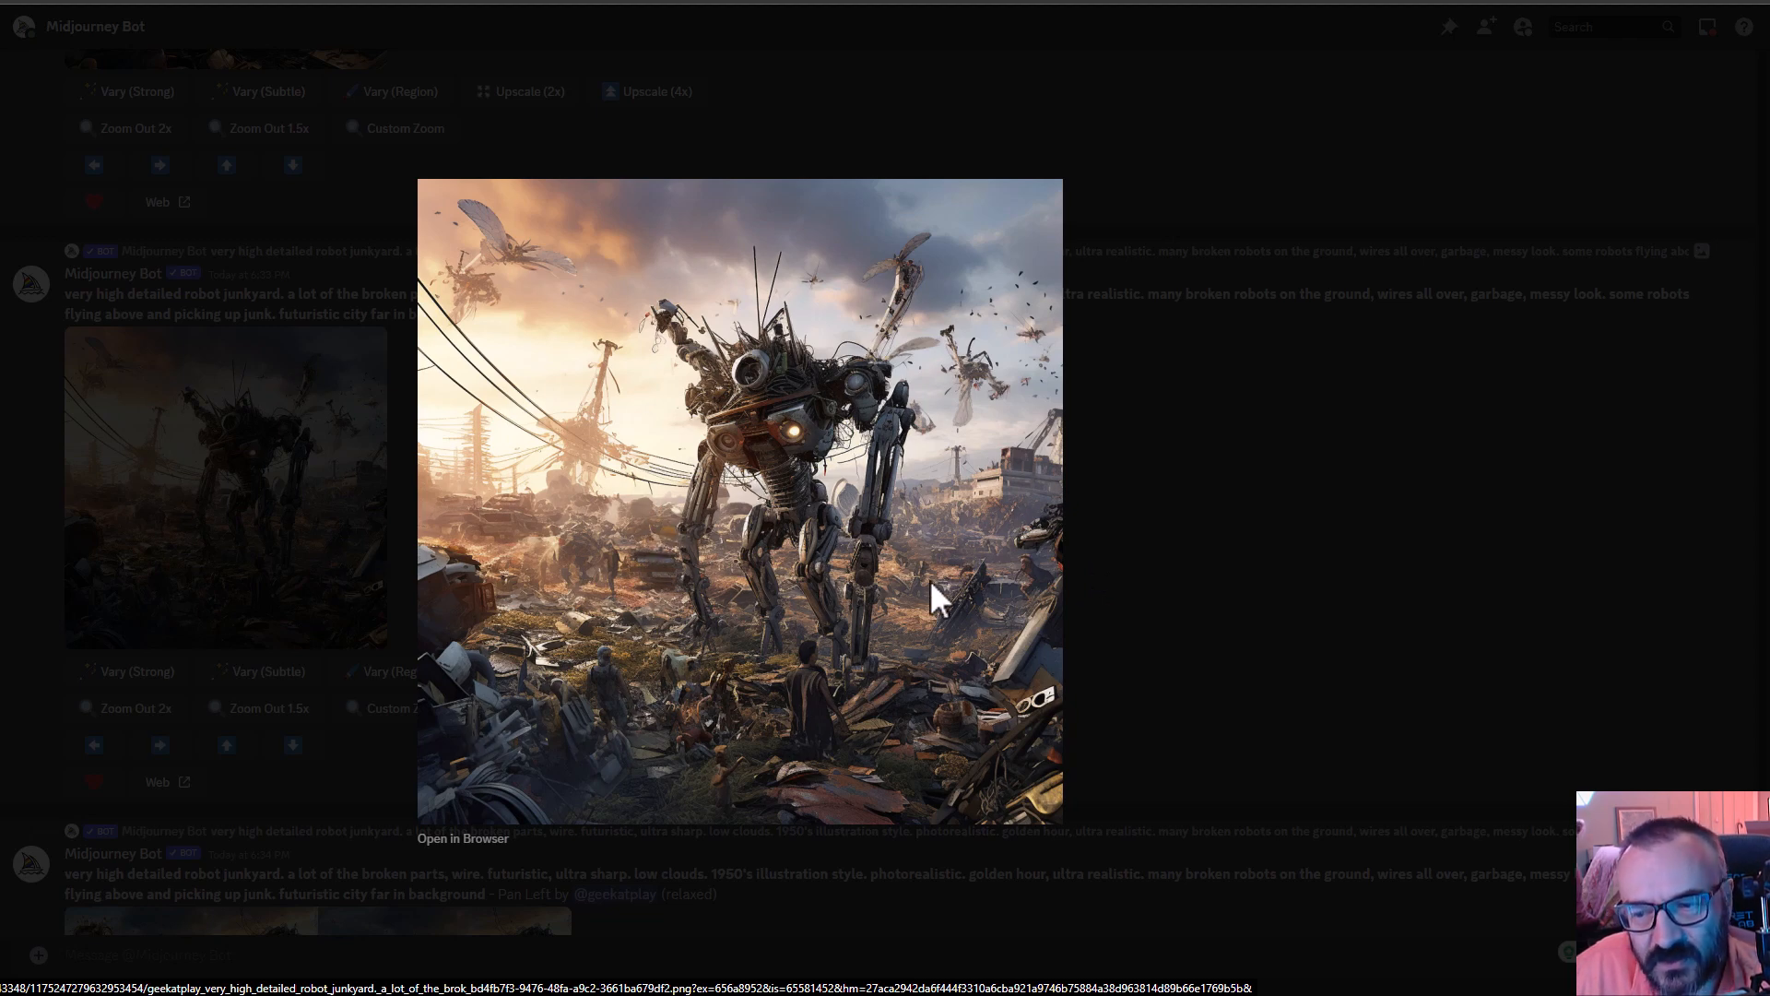
{"action": "mouse_move", "coordinate": [877, 553]}
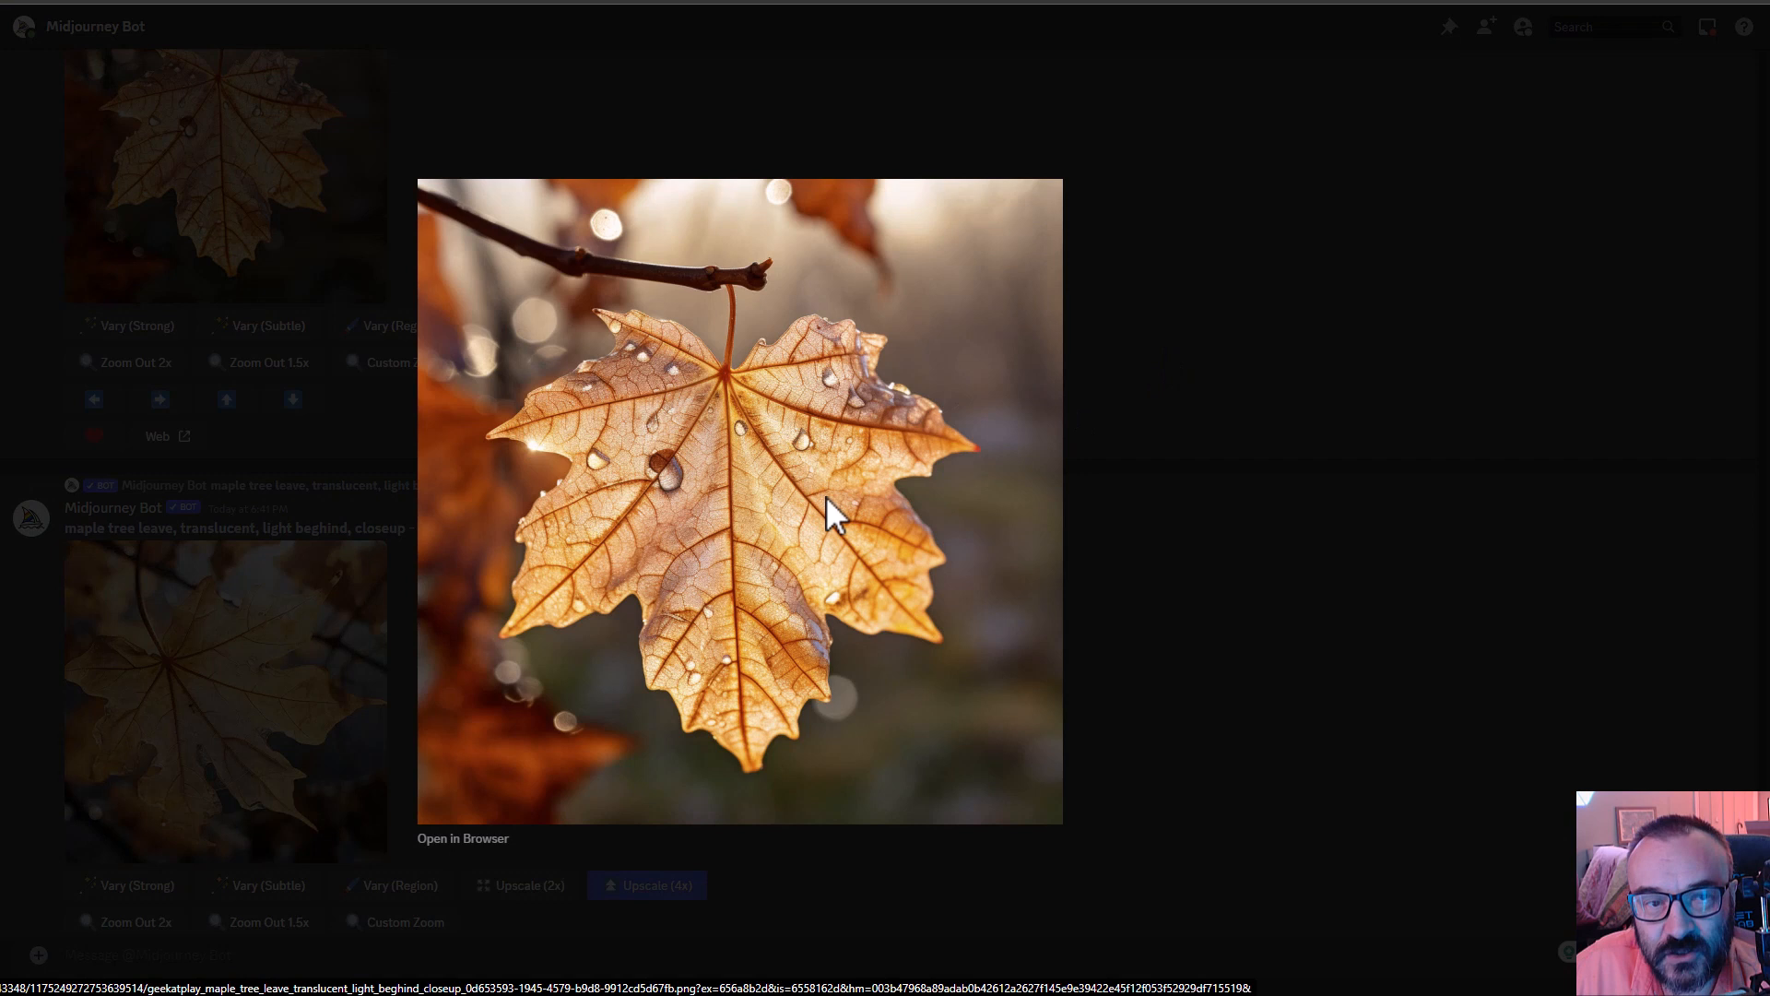
{"action": "mouse_move", "coordinate": [778, 531]}
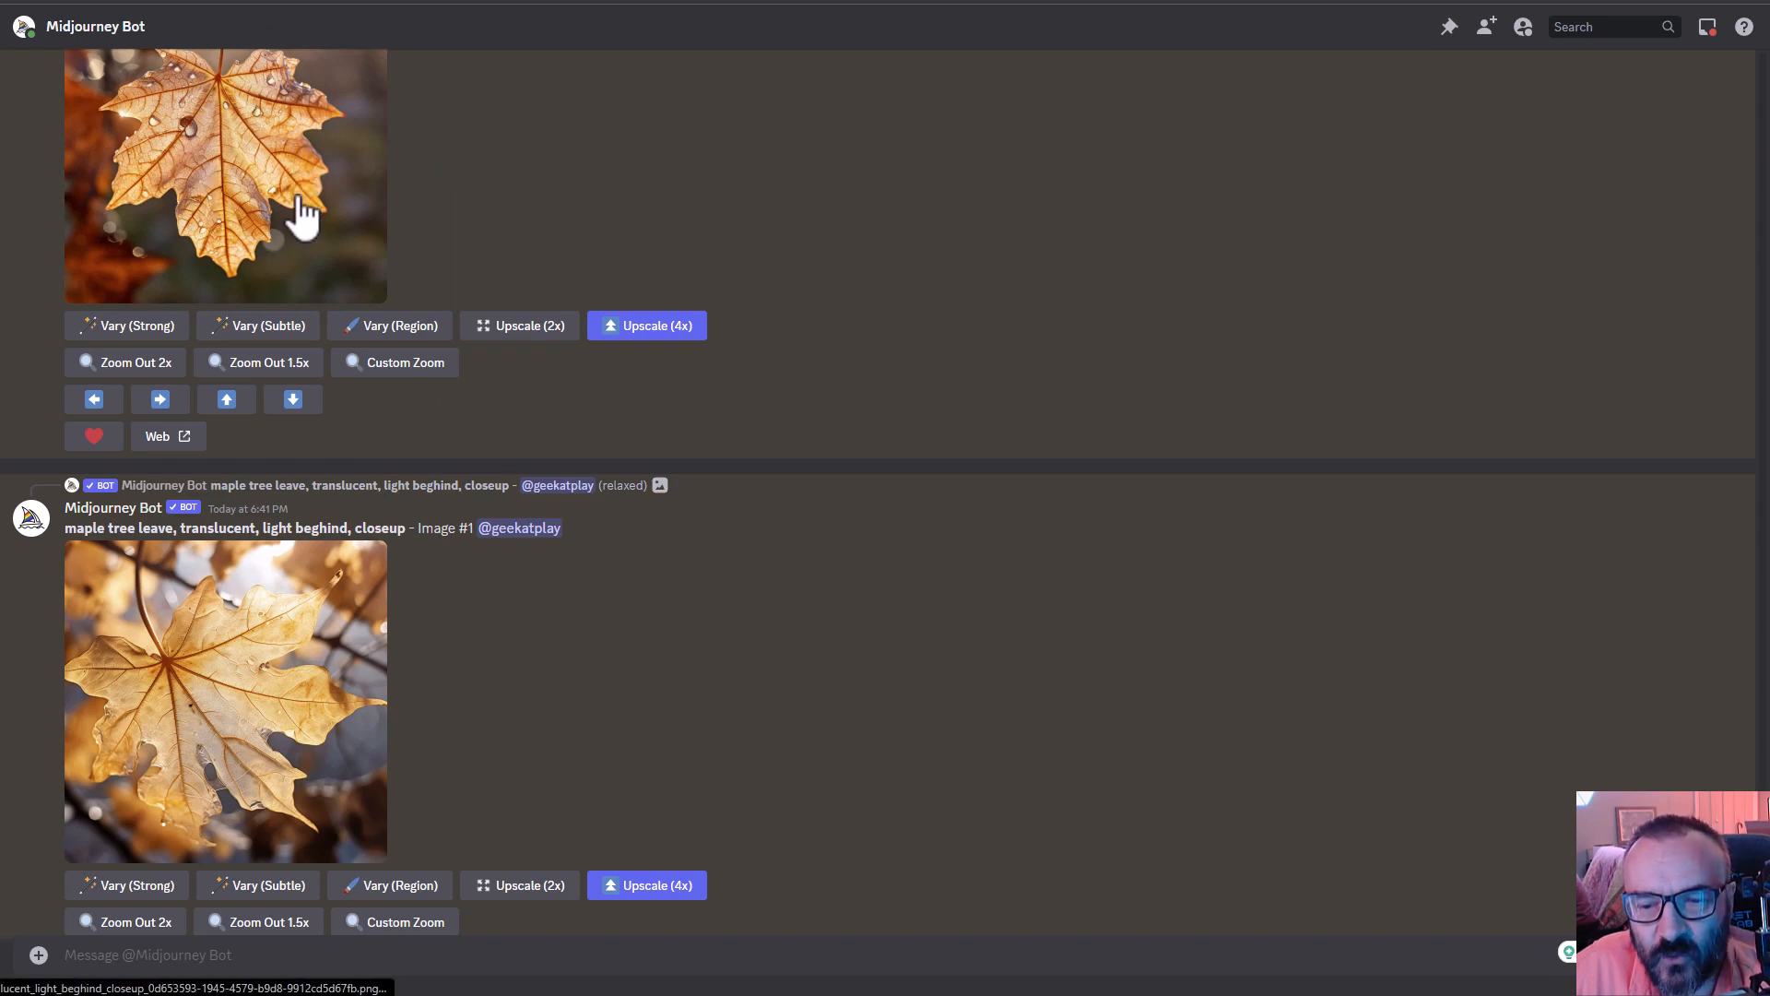
{"action": "mouse_move", "coordinate": [658, 372]}
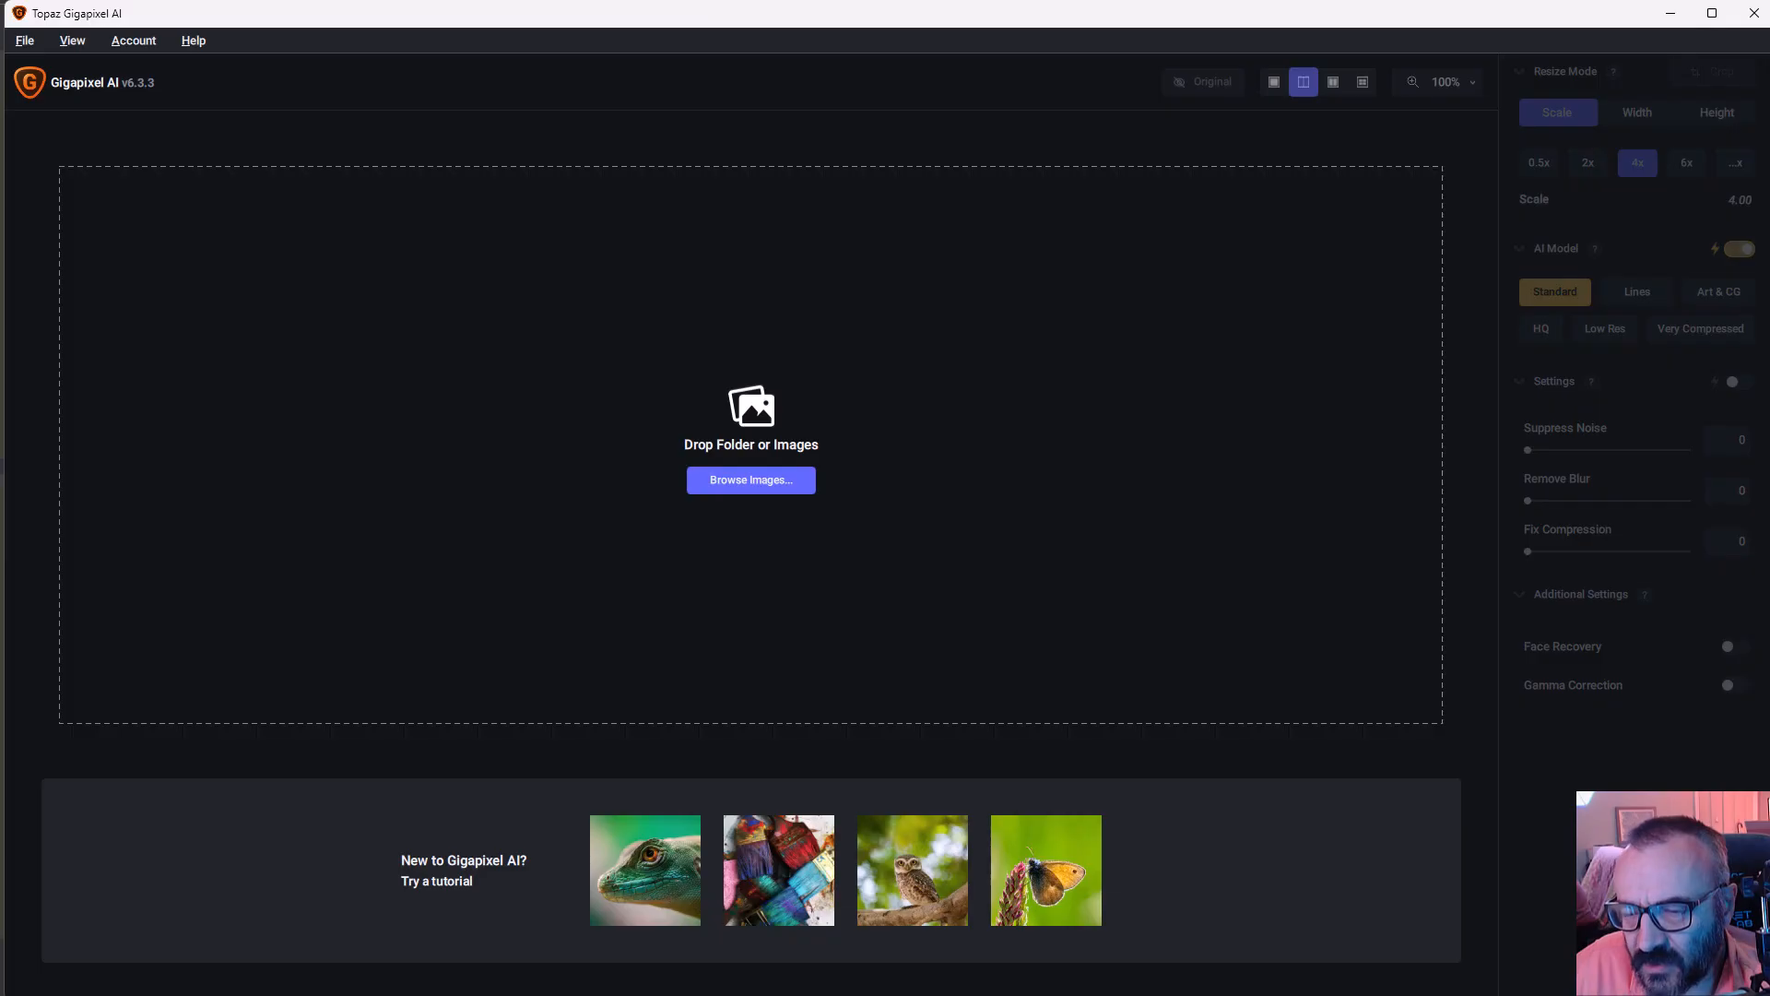
{"action": "mouse_move", "coordinate": [1508, 229]}
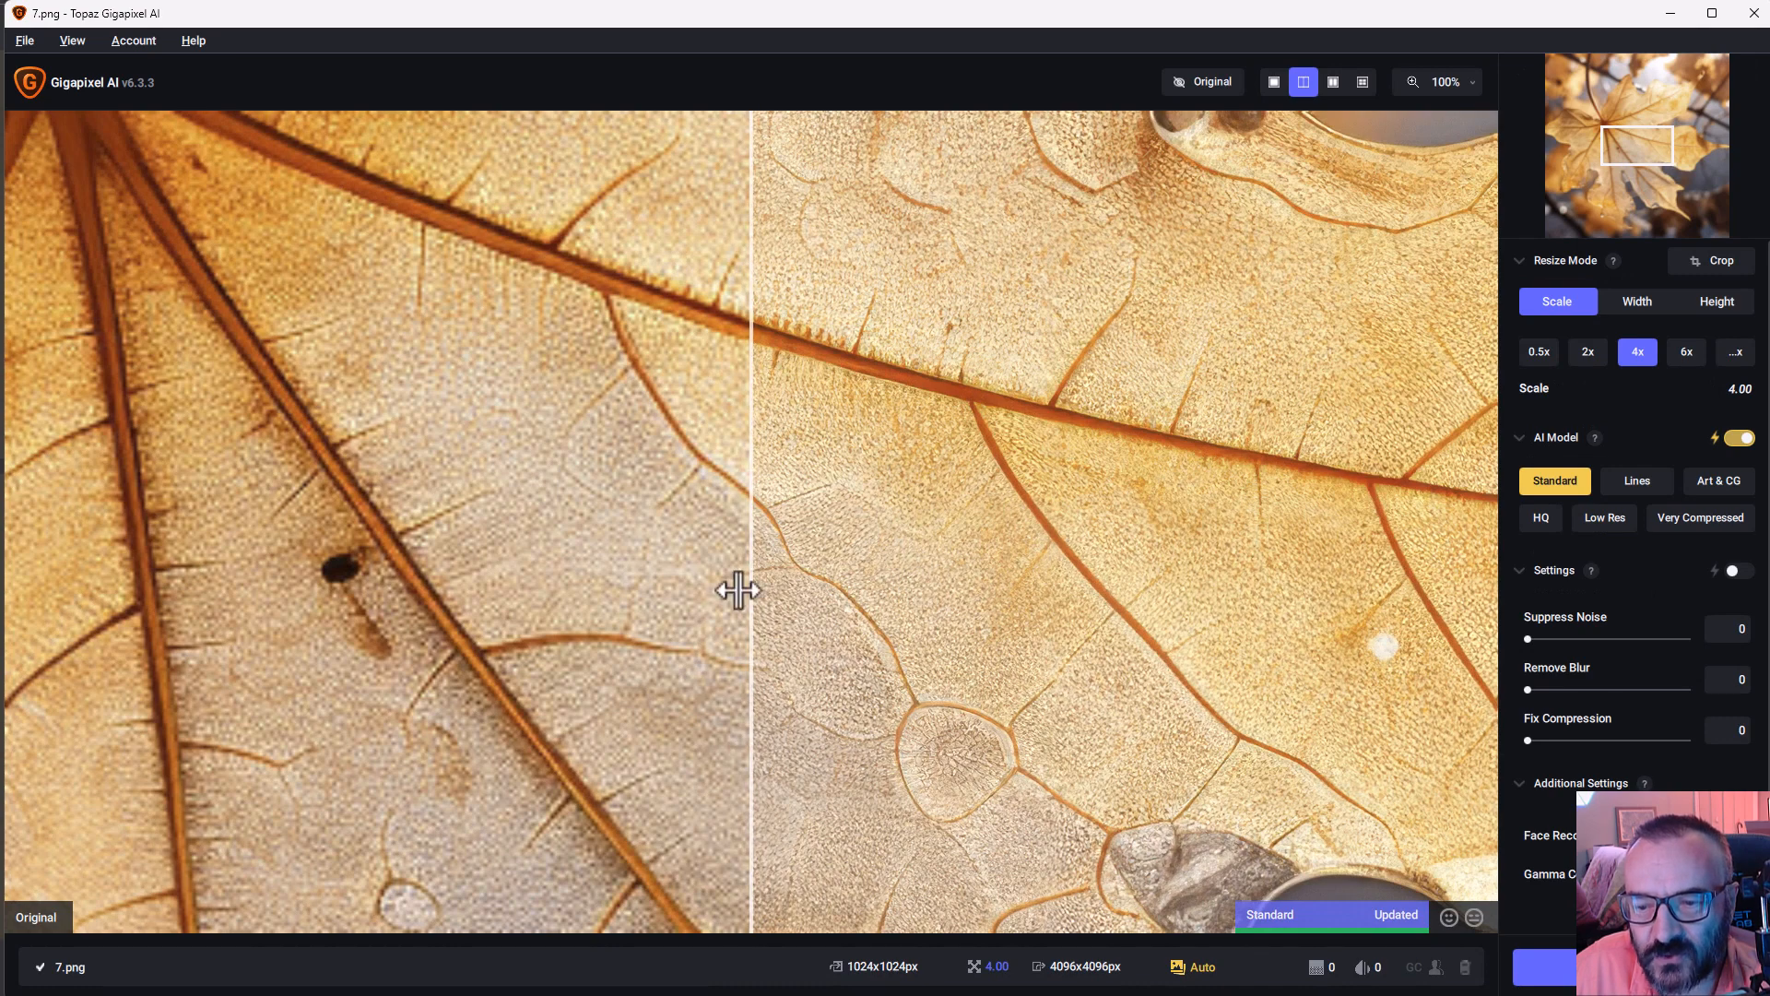
- Drag the split-view divider to reveal more of the 4x upscaled leaf half
{"action": "left_click_drag", "start_coordinate": [743, 588], "coordinate": [946, 571]}
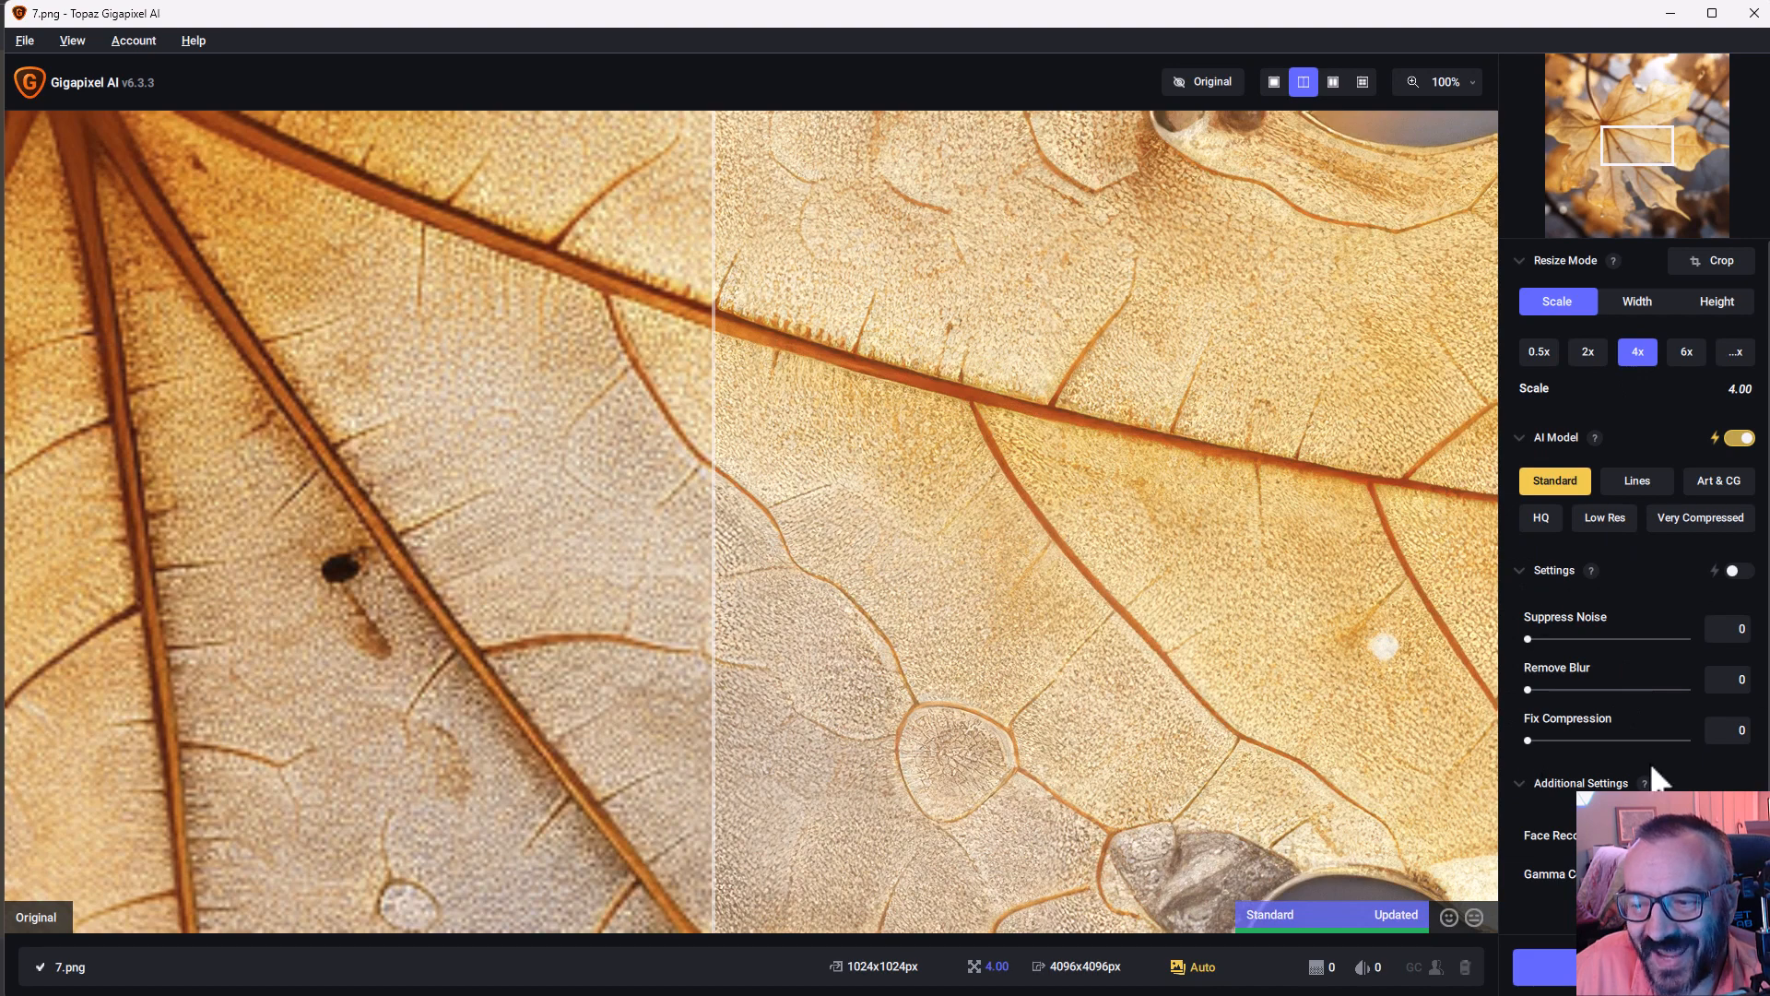
{"action": "mouse_move", "coordinate": [1698, 664]}
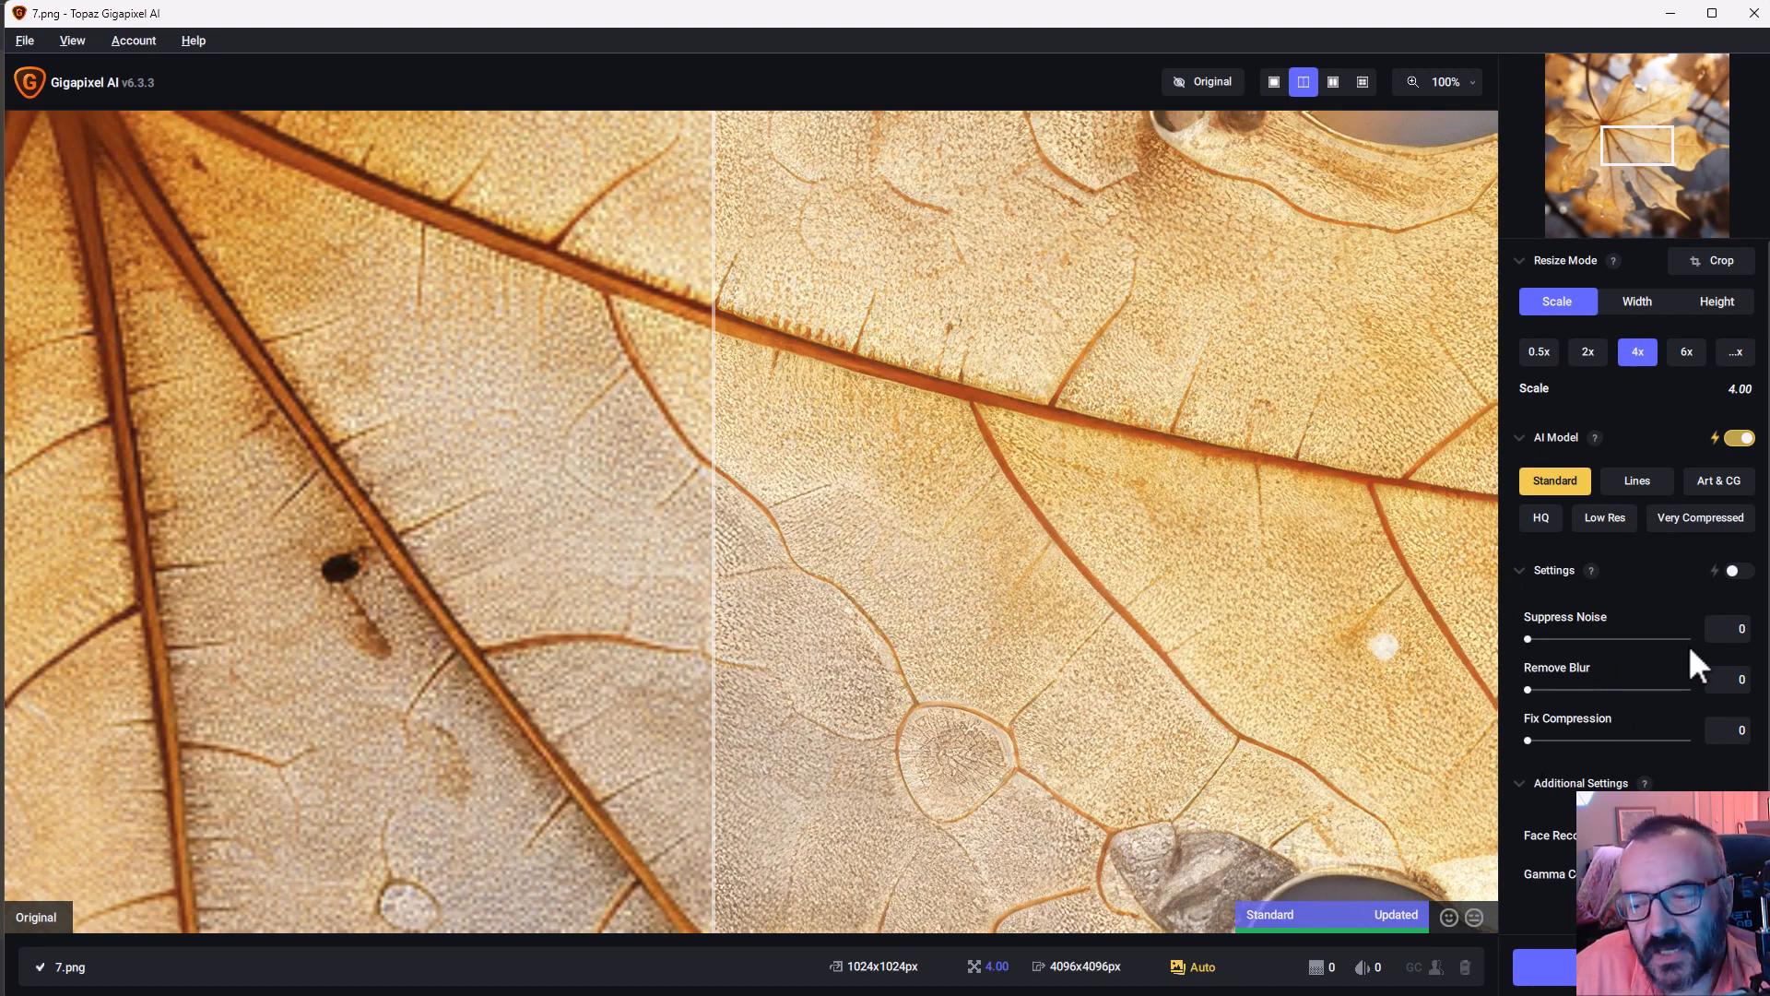
{"action": "mouse_move", "coordinate": [1543, 634]}
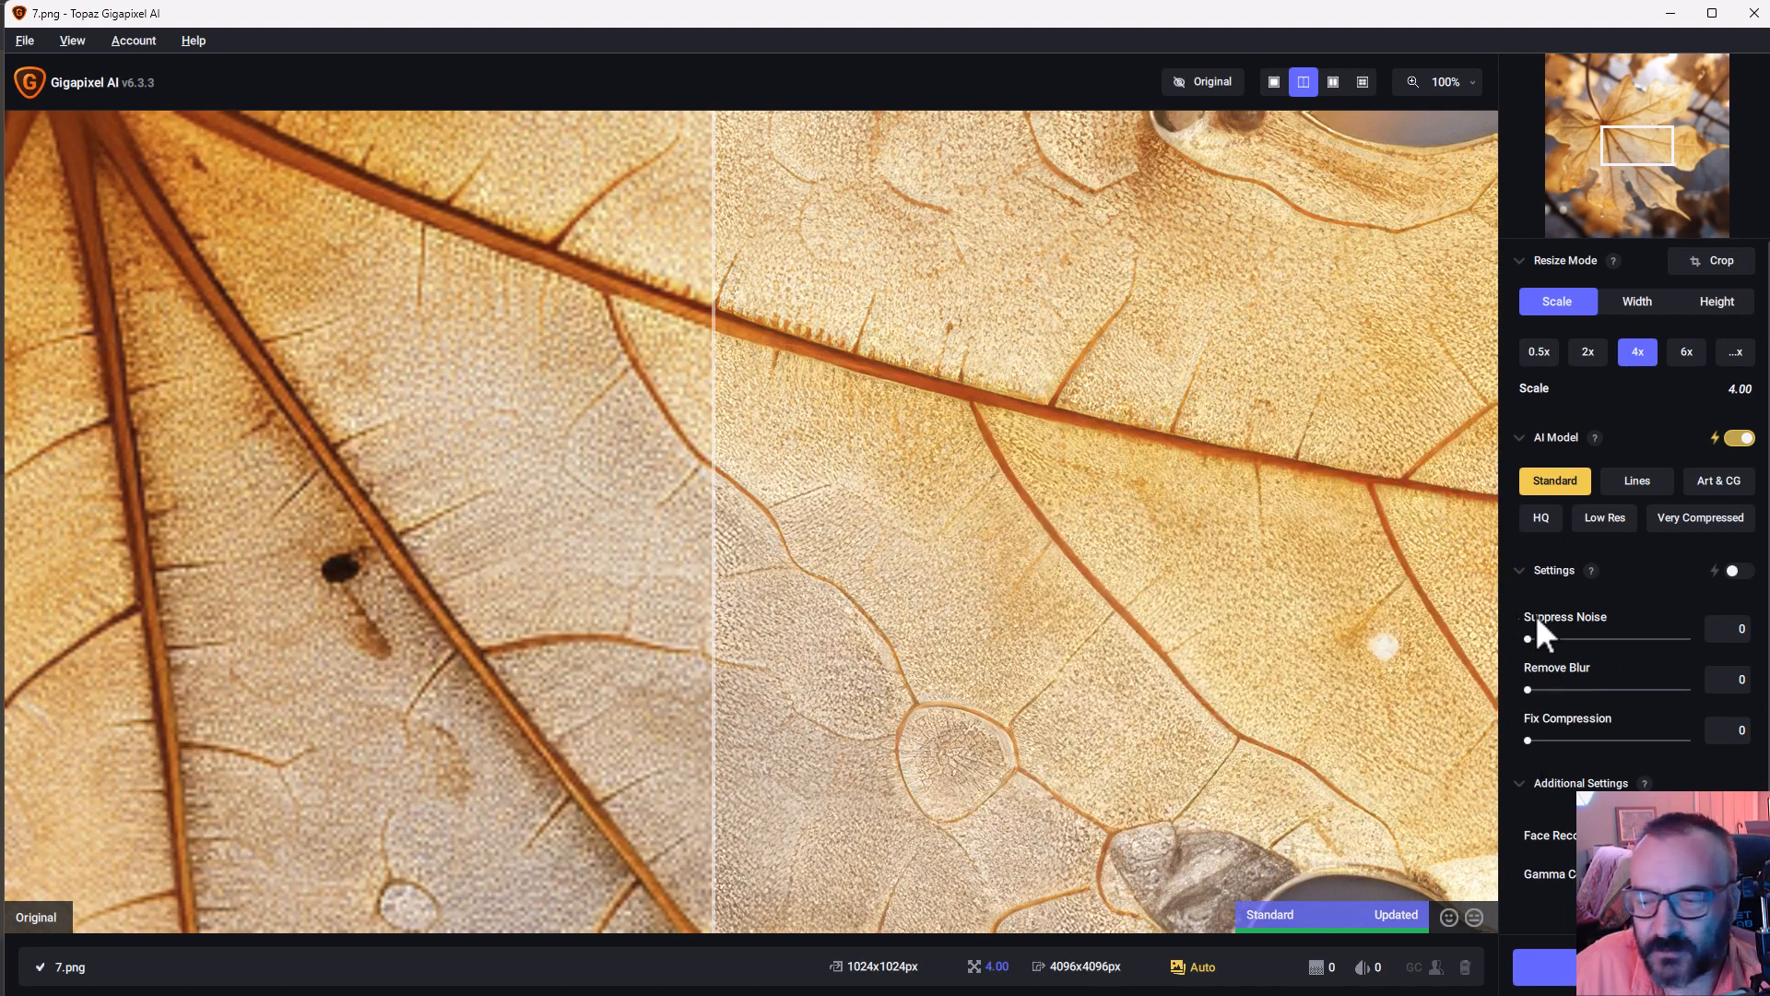
{"action": "mouse_move", "coordinate": [1560, 754]}
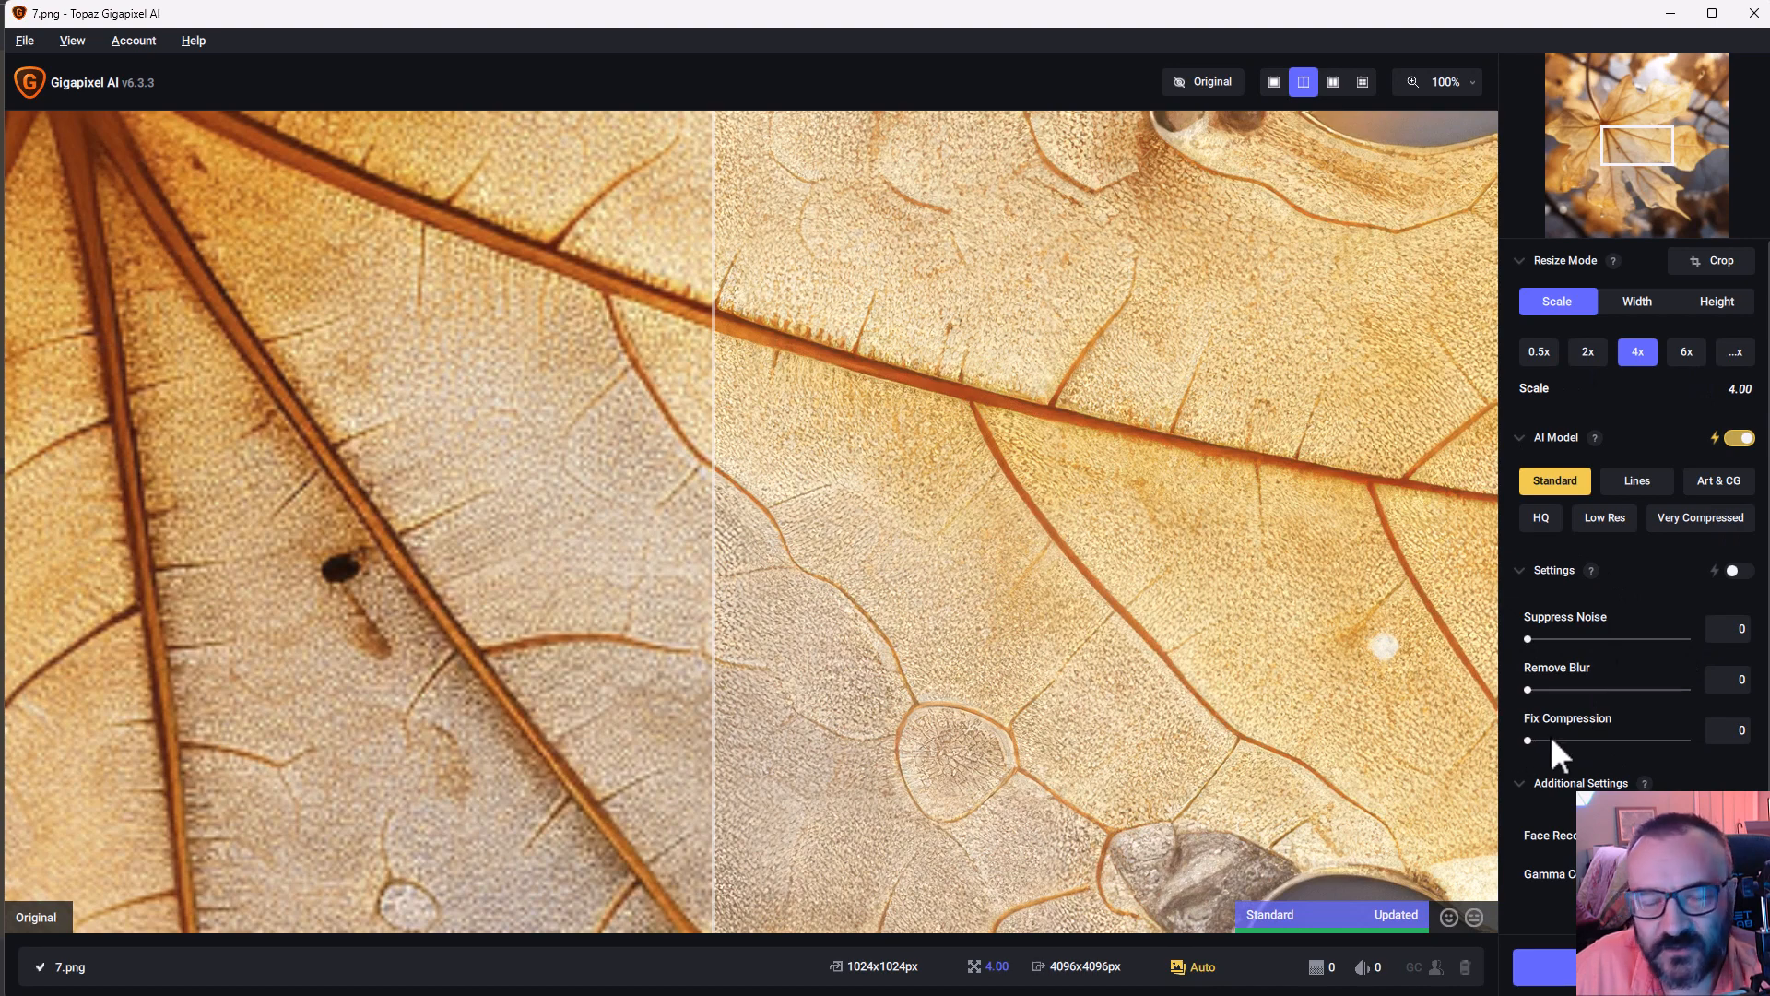
{"action": "mouse_move", "coordinate": [964, 595]}
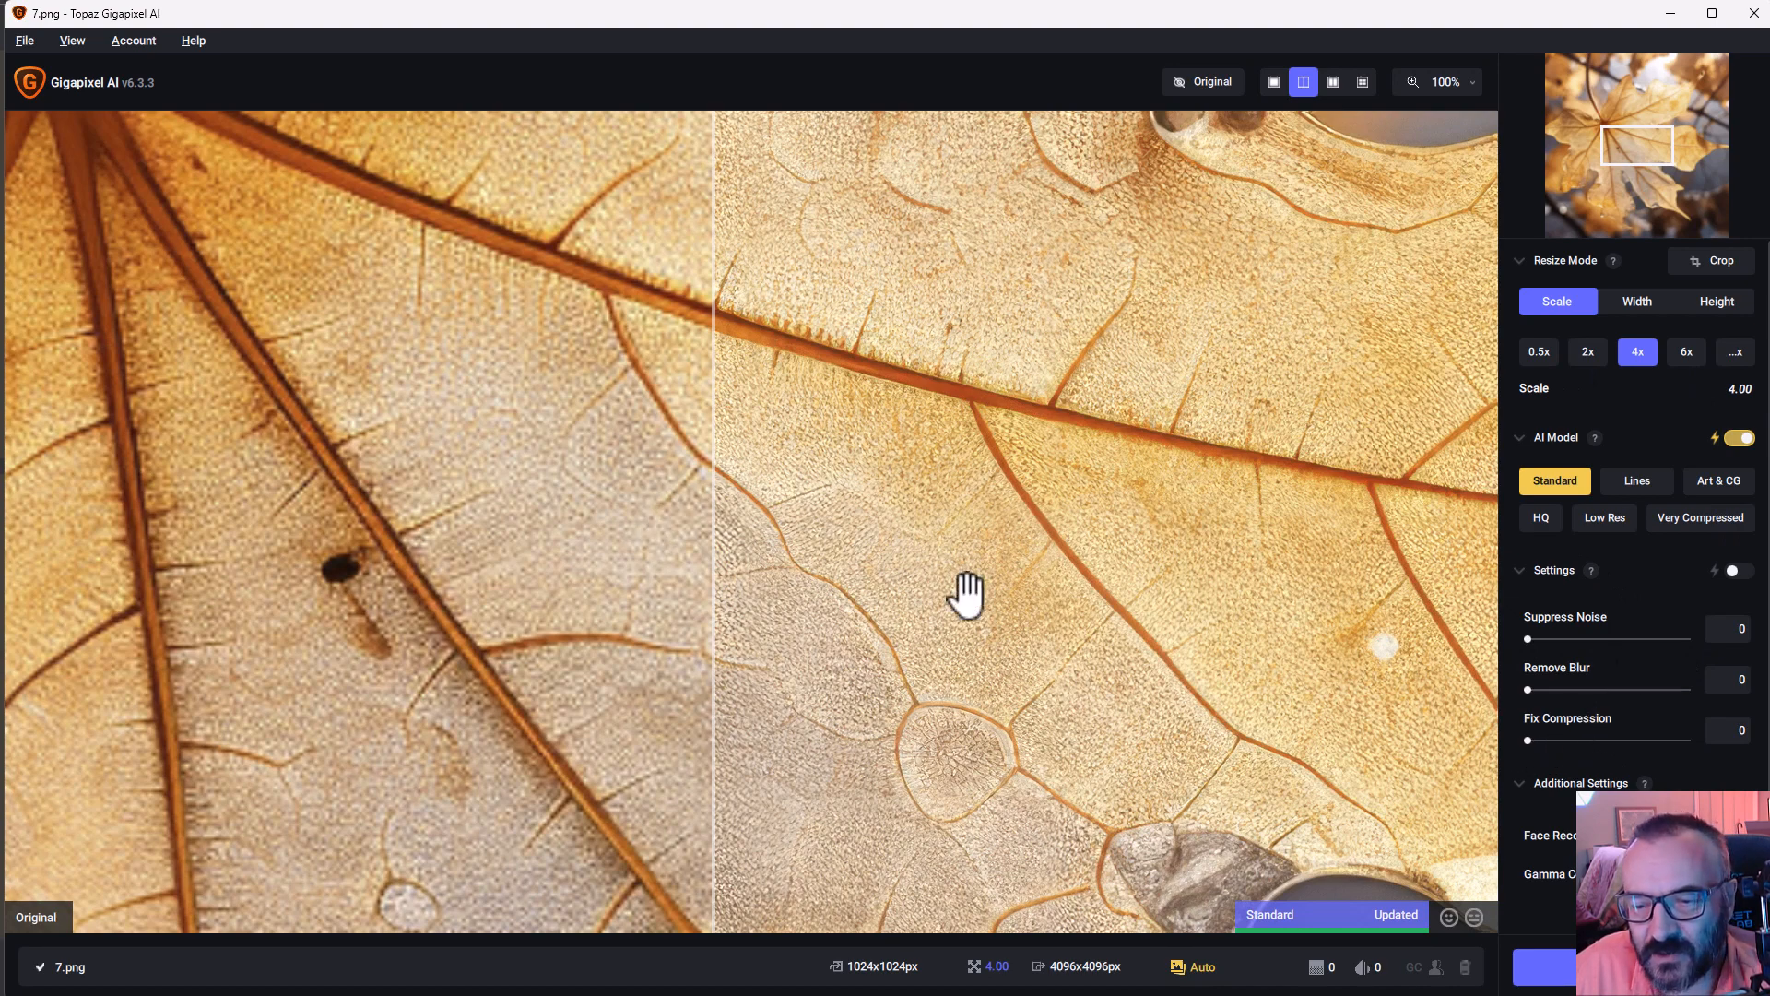
{"action": "mouse_move", "coordinate": [1082, 536]}
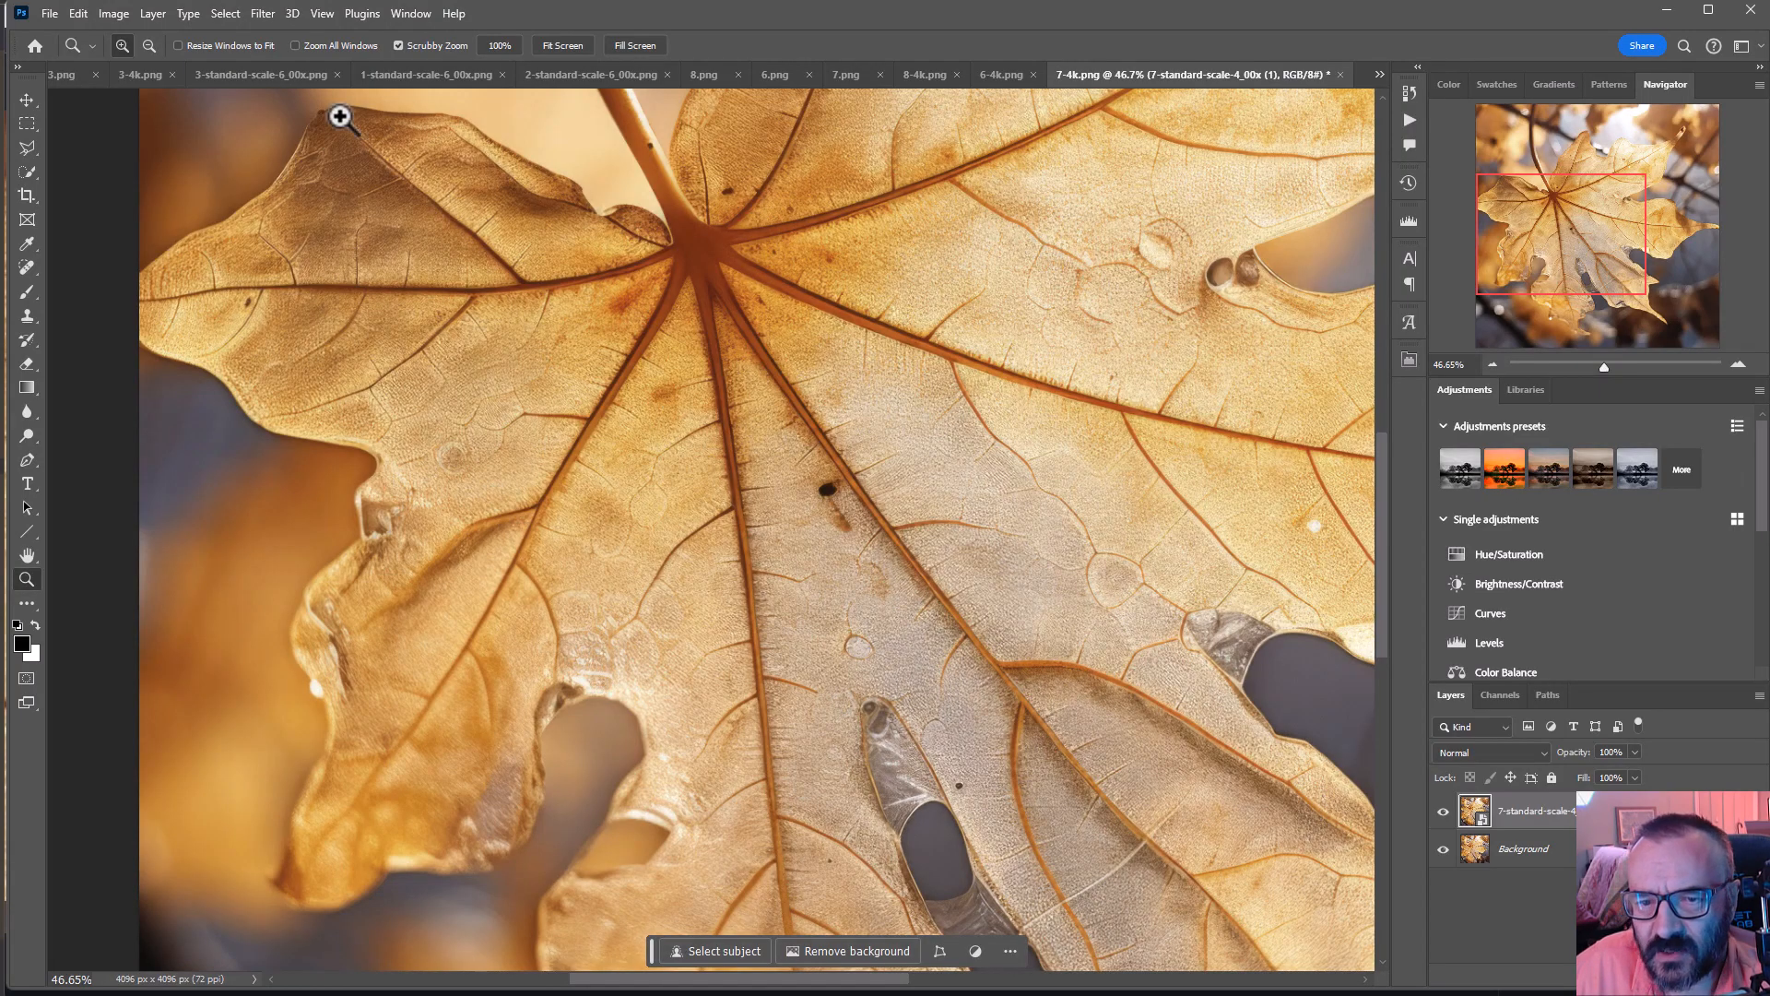
- Switch to the original 1.png via the document list and zoom in on the robot's head
{"action": "left_click", "coordinate": [1379, 74]}
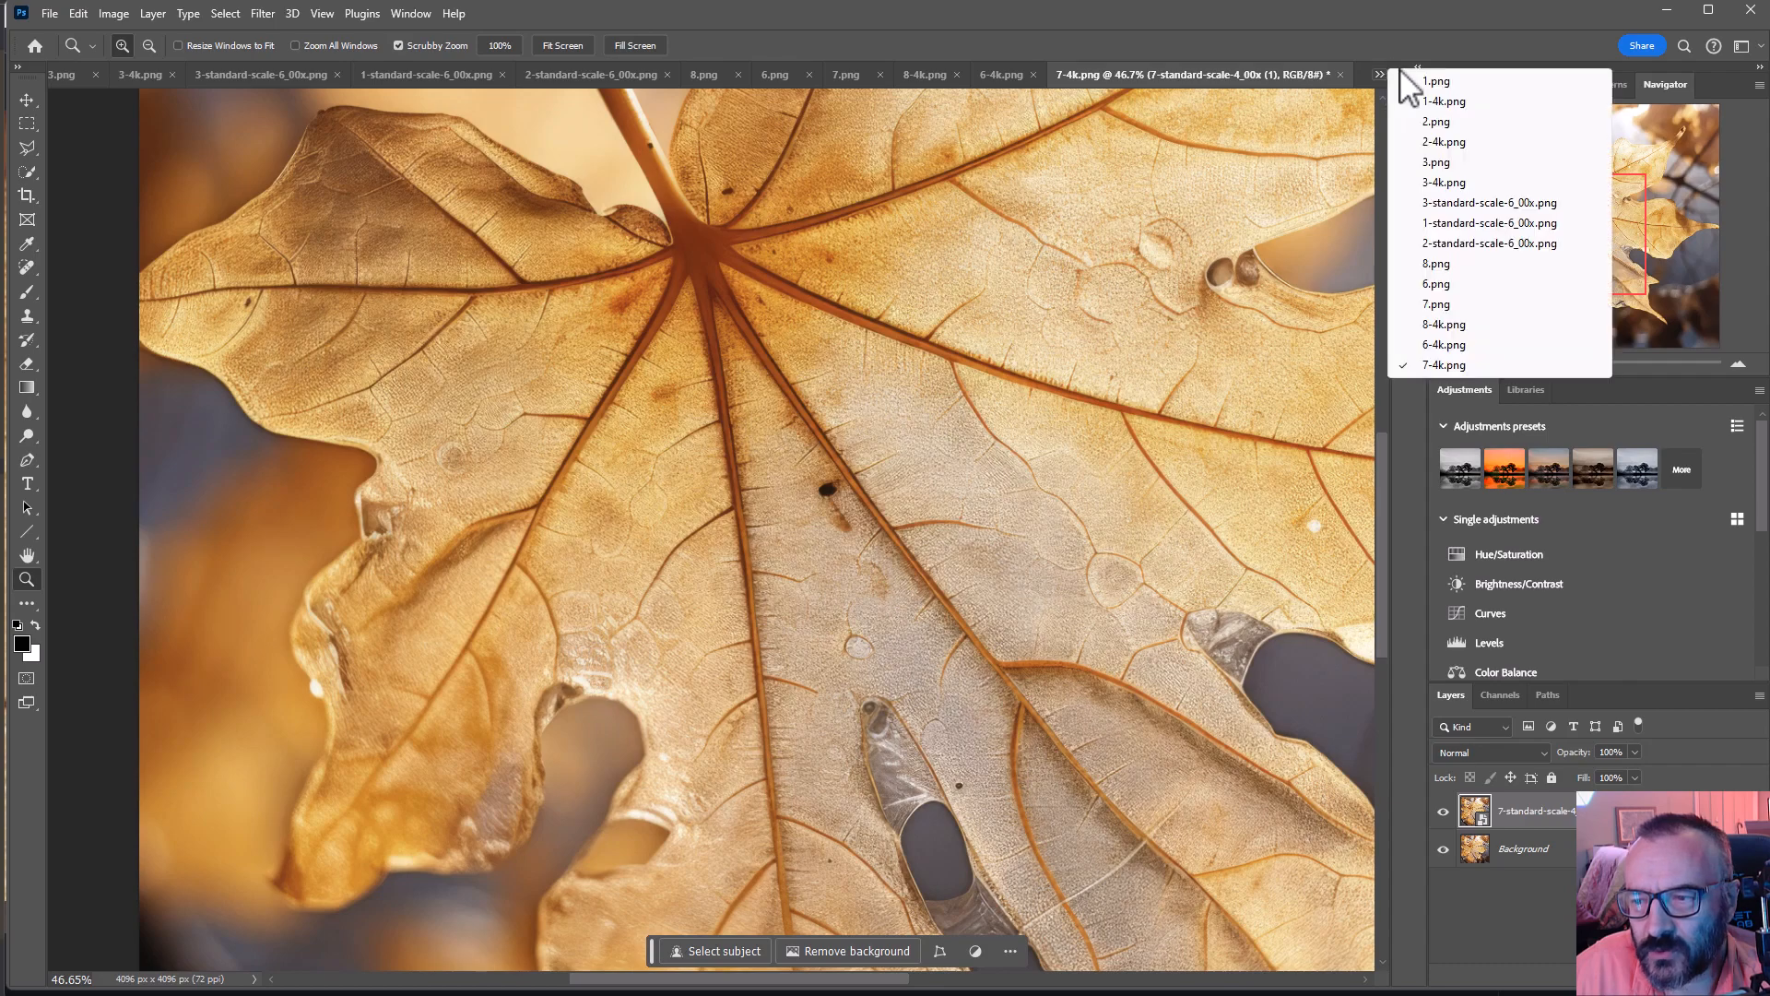
{"action": "left_click", "coordinate": [1436, 79]}
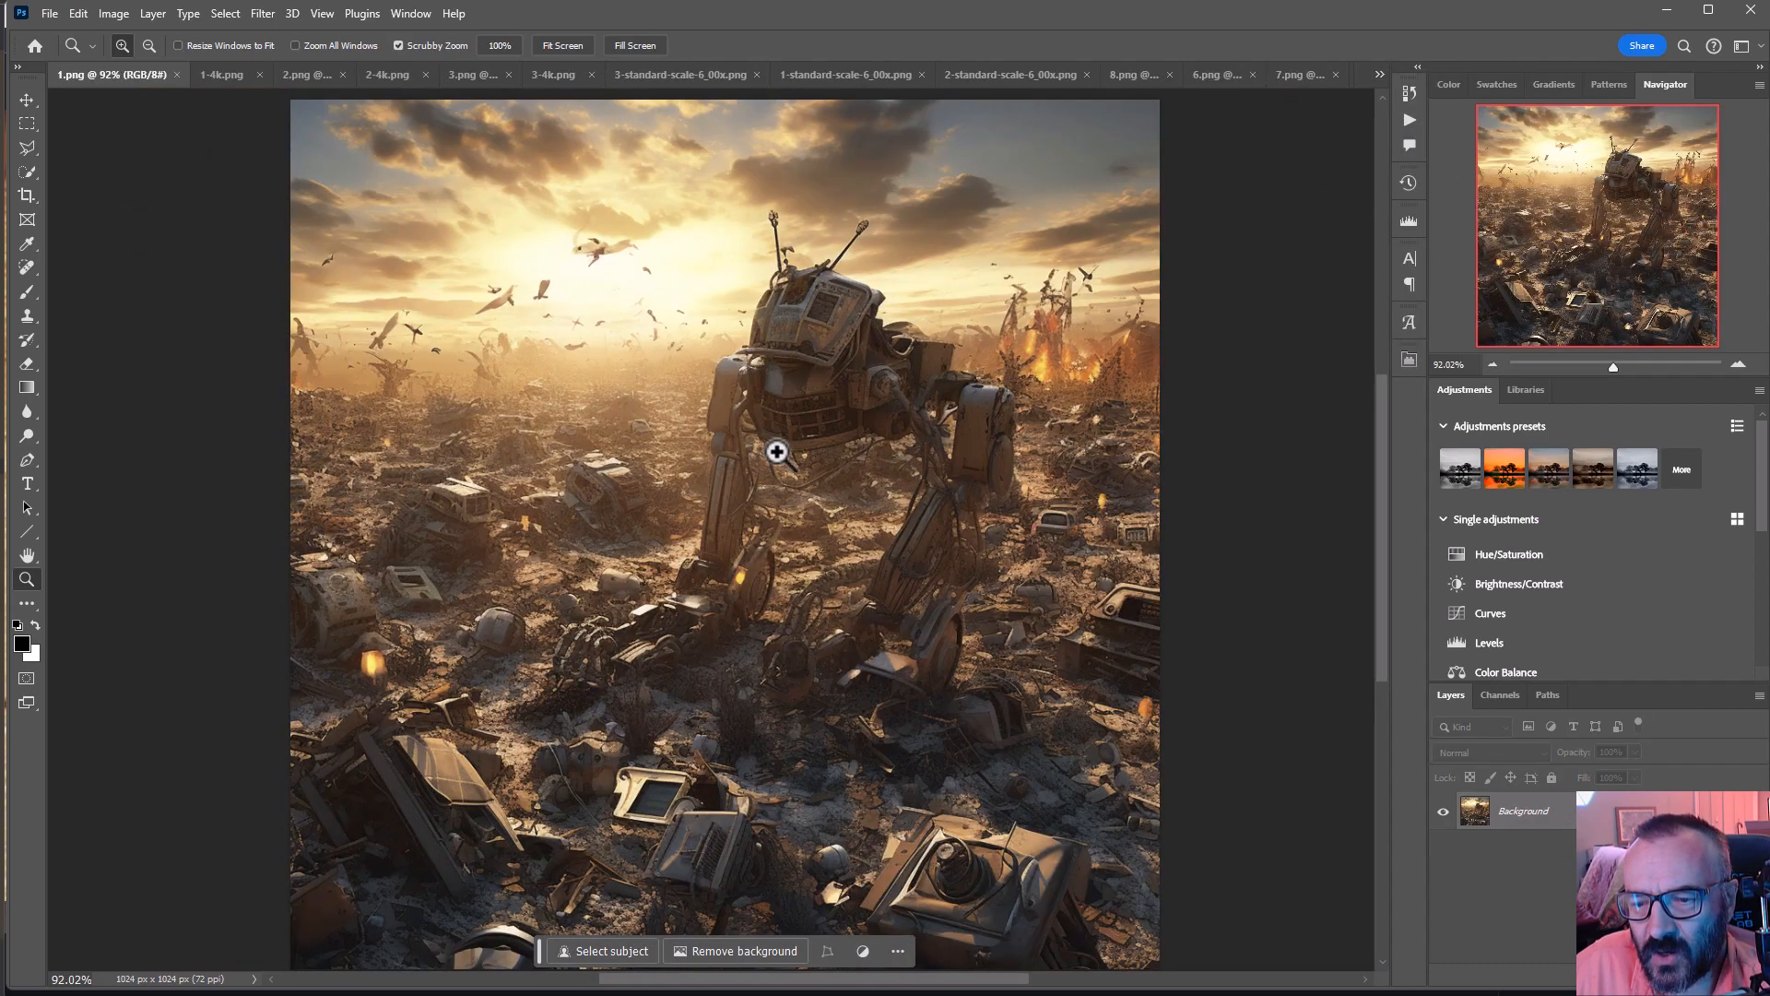
{"action": "left_click", "coordinate": [776, 452]}
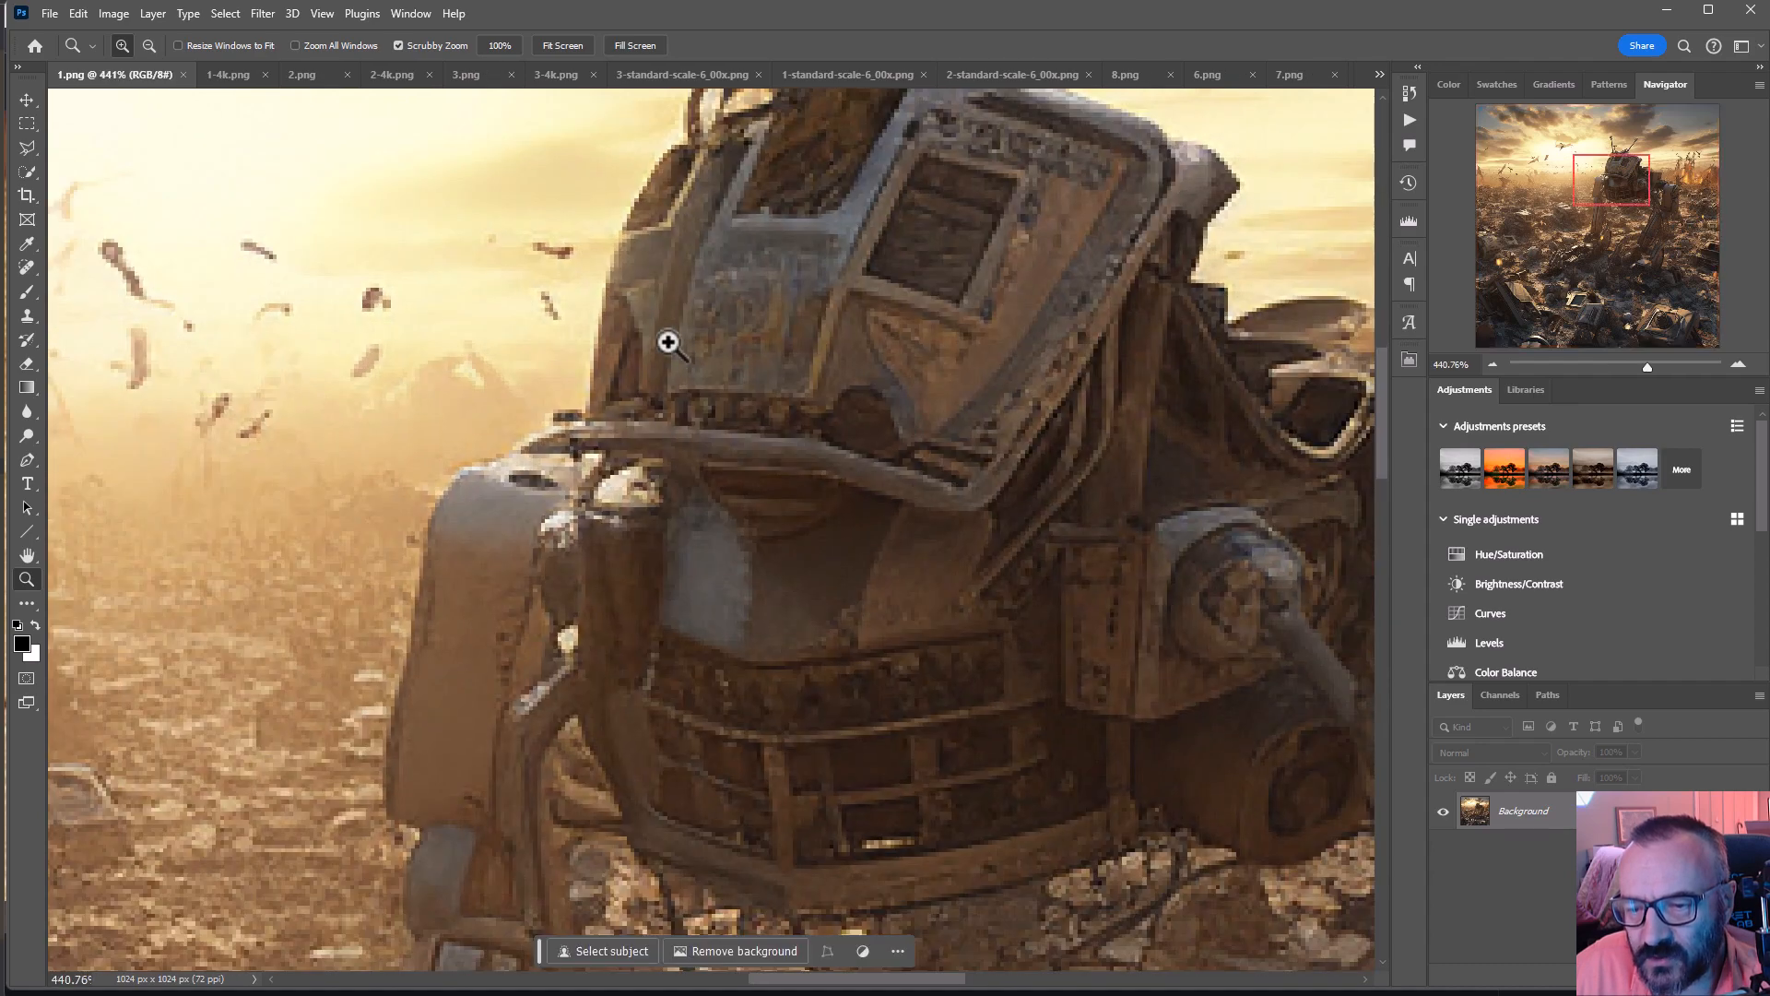
{"action": "mouse_move", "coordinate": [1104, 464]}
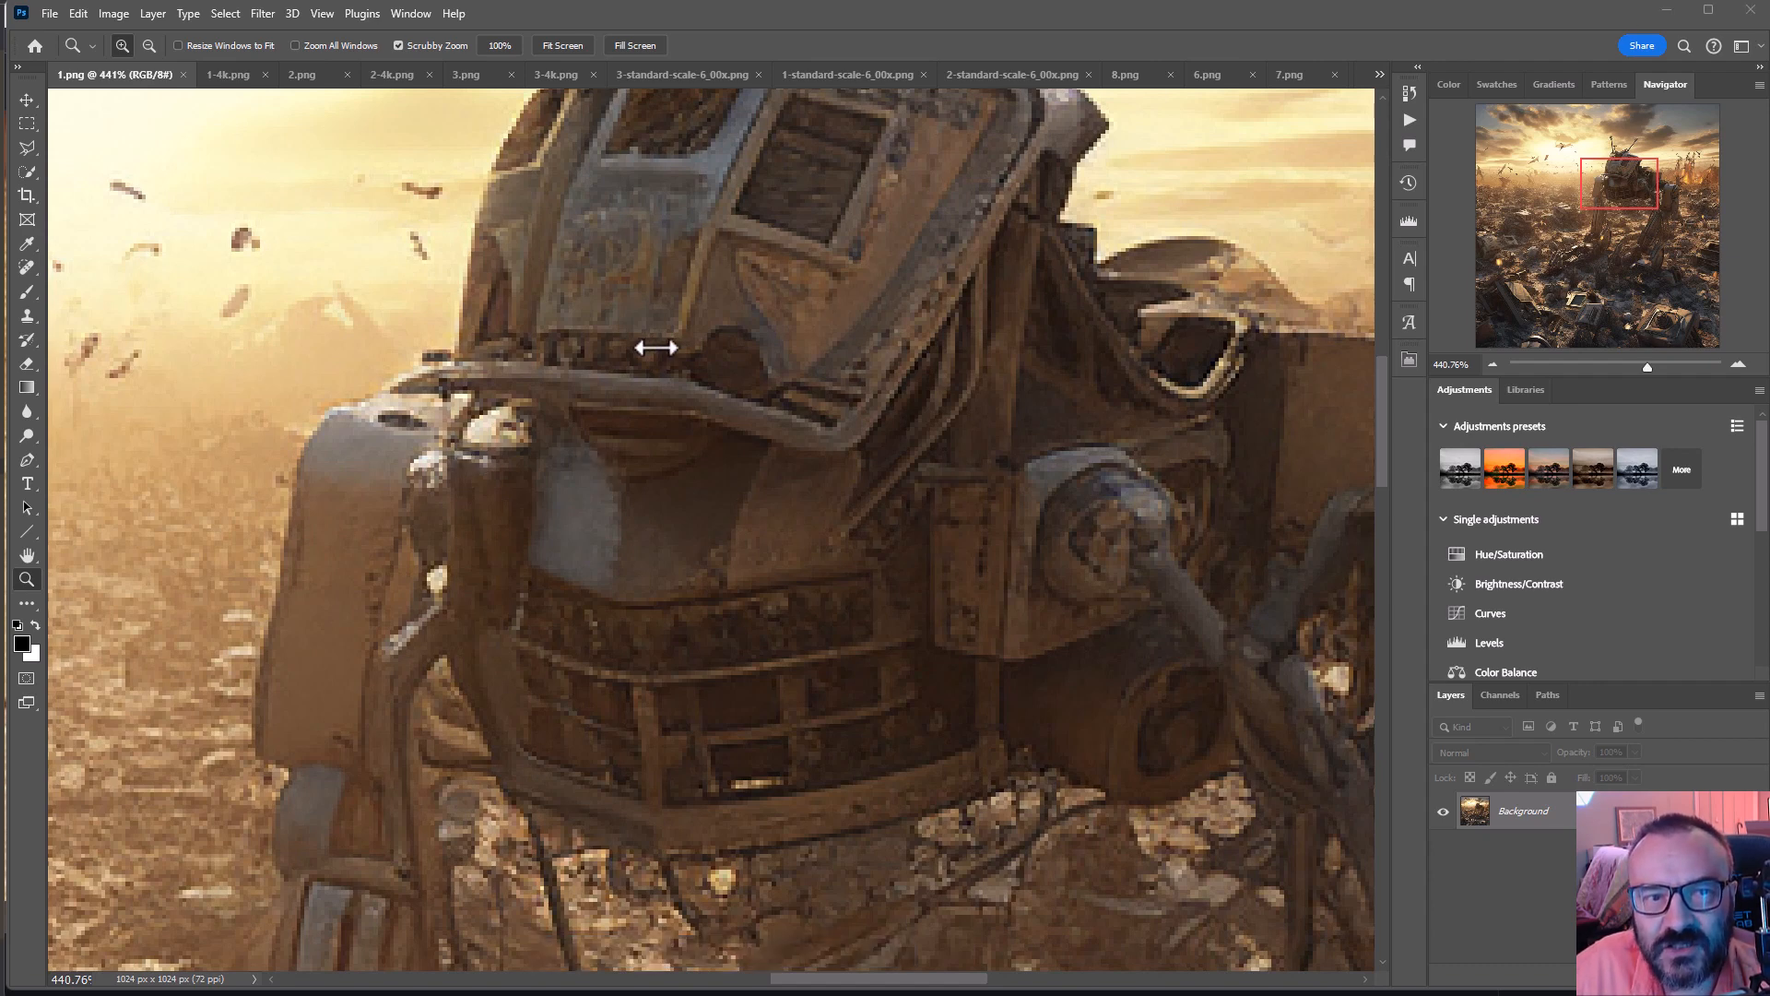
{"action": "mouse_move", "coordinate": [840, 316]}
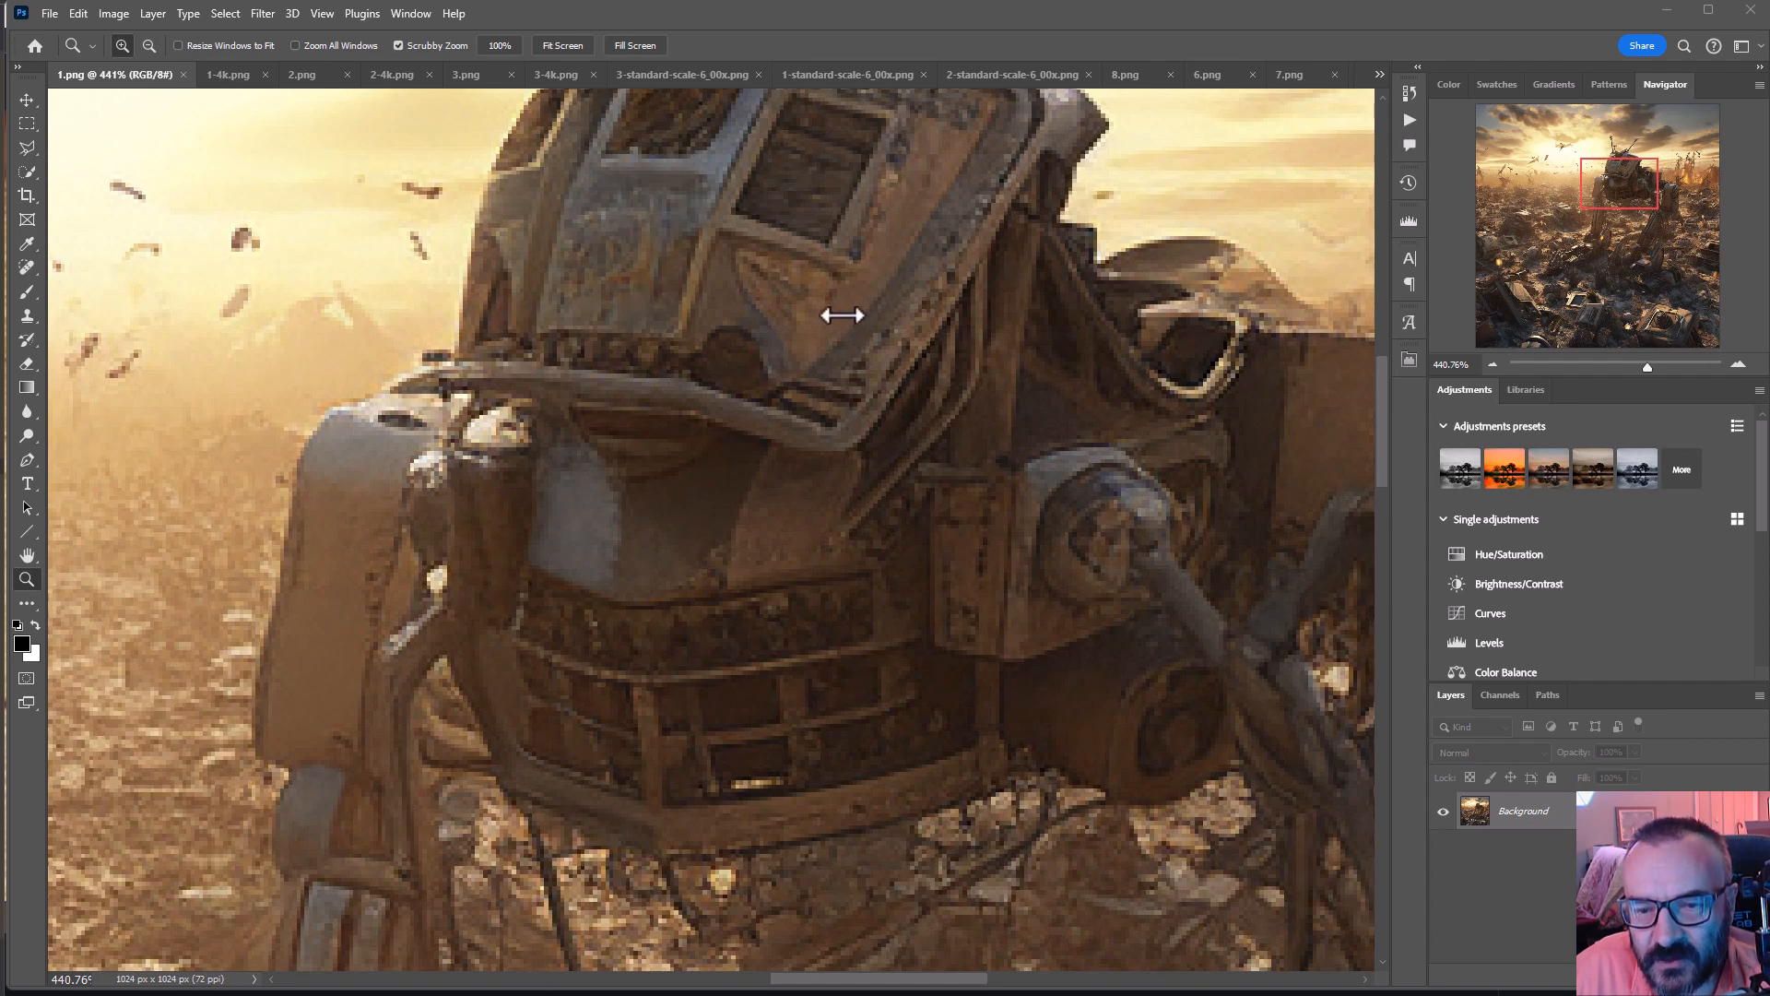
{"action": "mouse_move", "coordinate": [225, 74]}
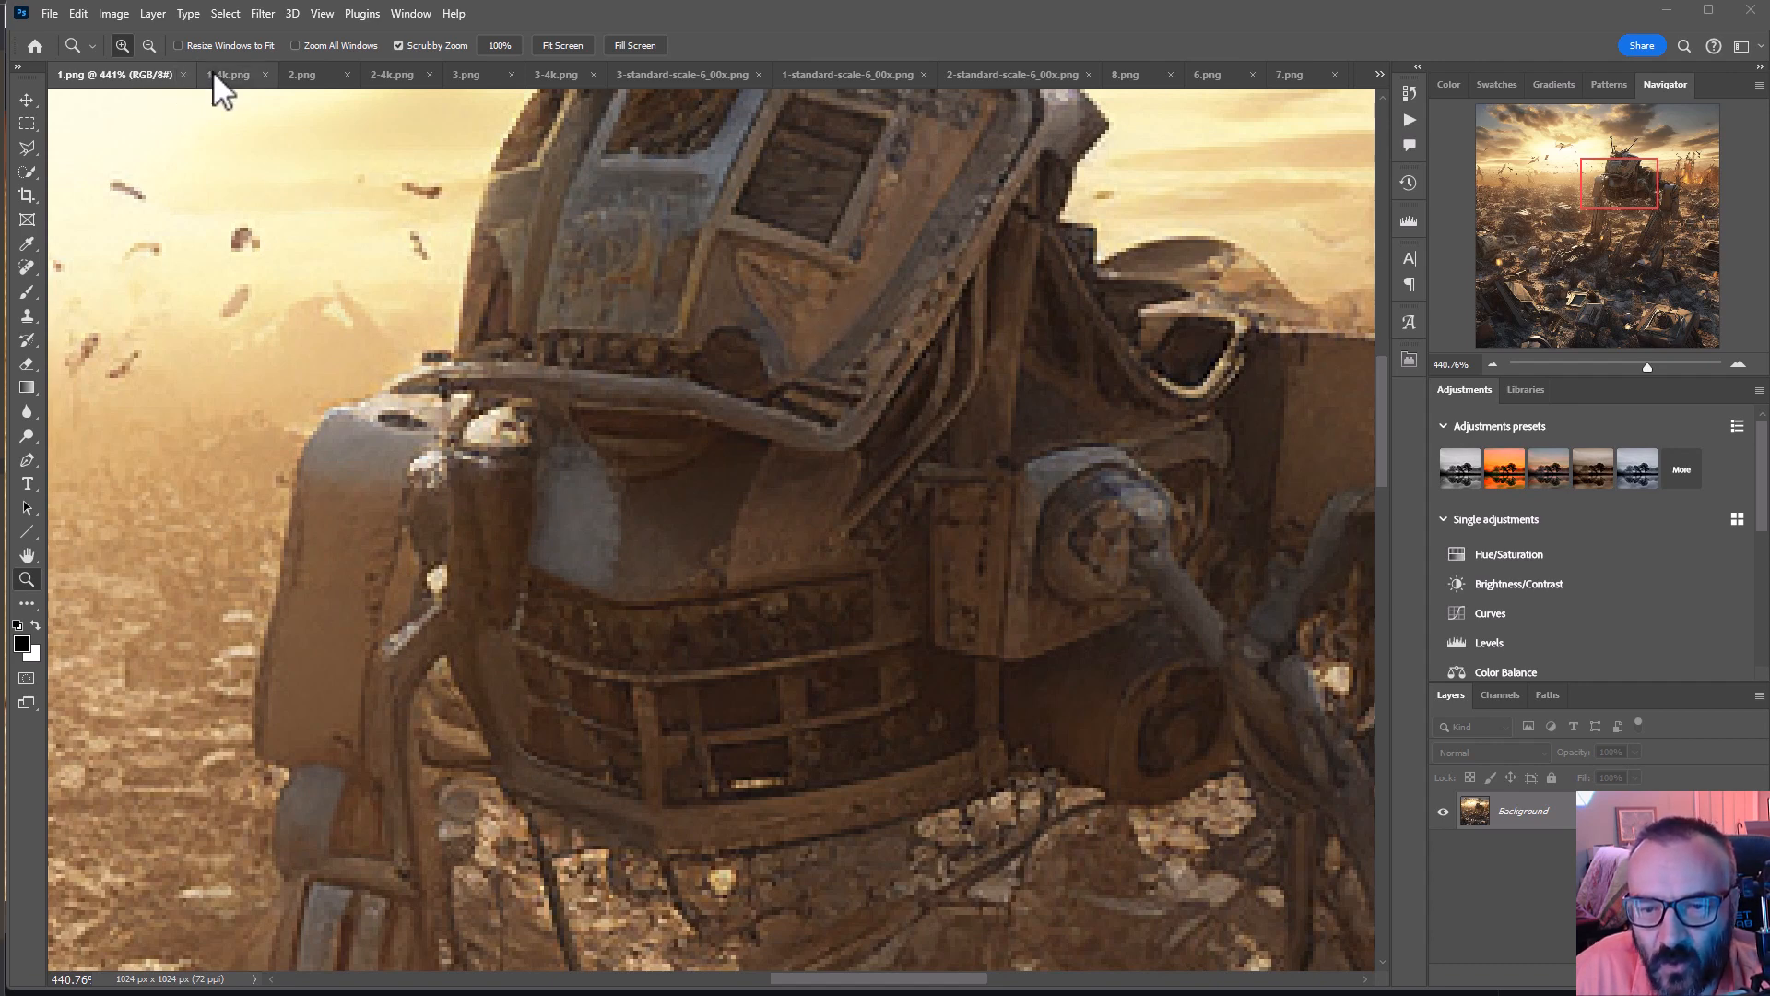
{"action": "left_click", "coordinate": [232, 74]}
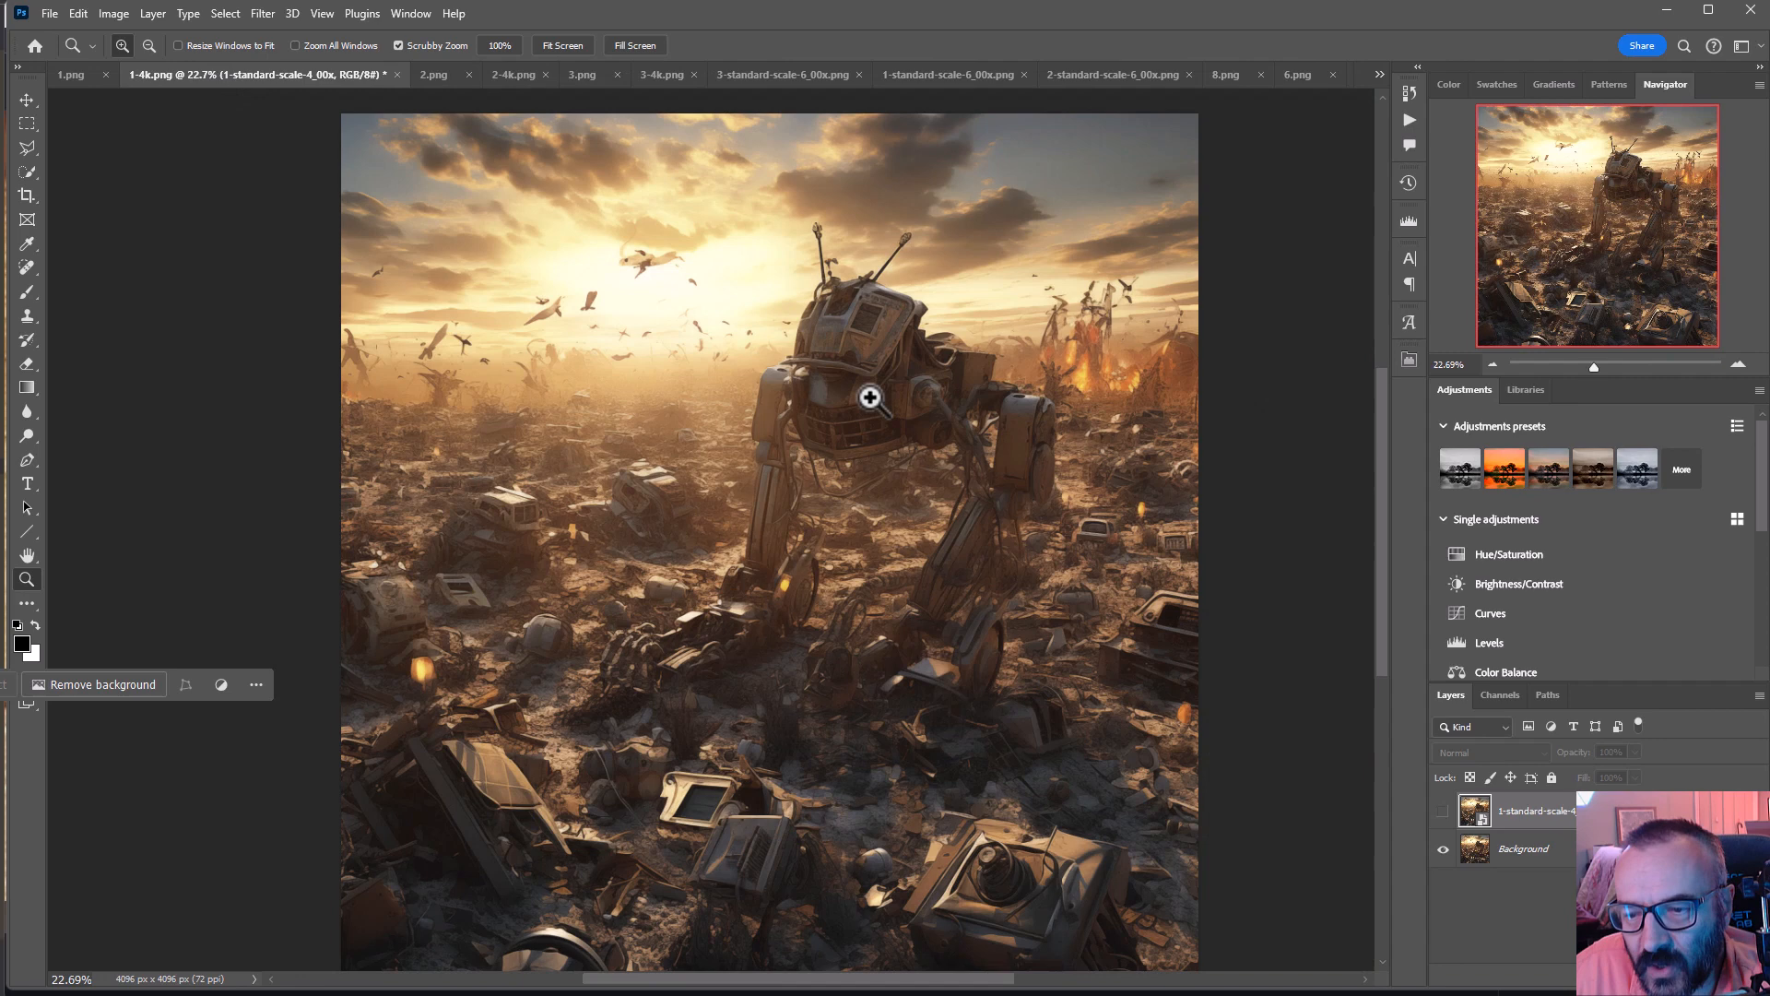
{"action": "left_click", "coordinate": [1523, 848]}
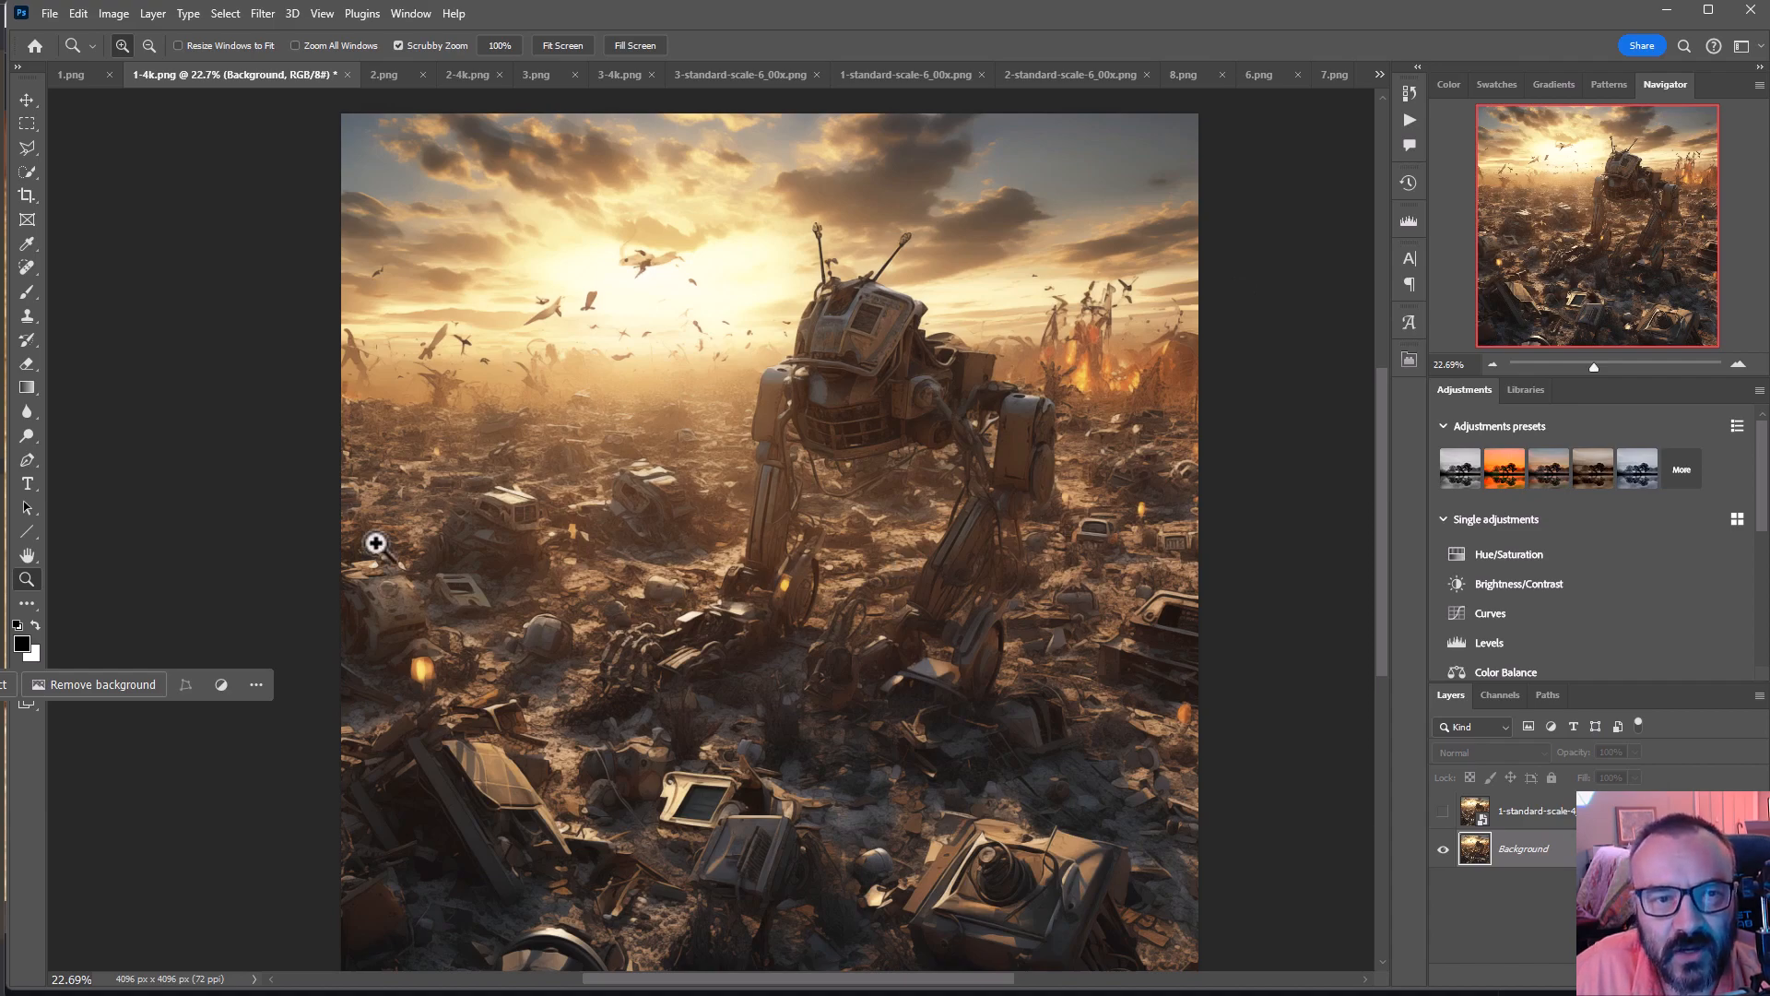
{"action": "left_click", "coordinate": [374, 542]}
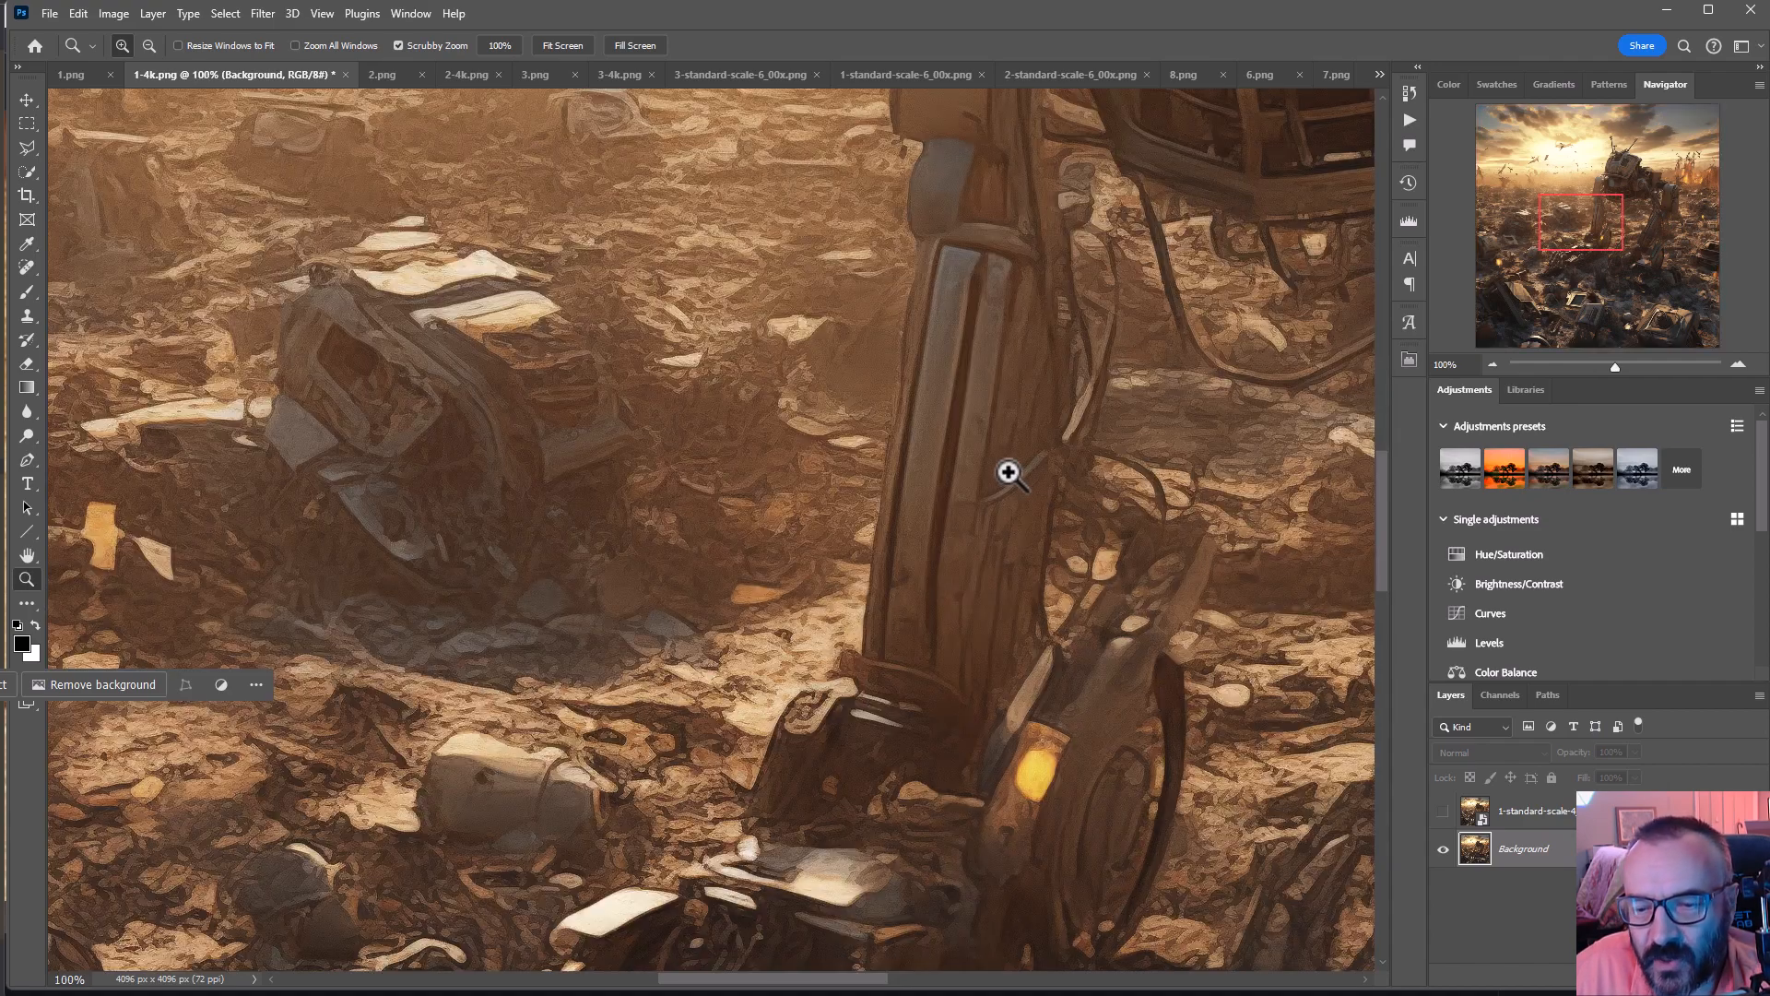
{"action": "left_click_drag", "start_coordinate": [1009, 470], "coordinate": [429, 597]}
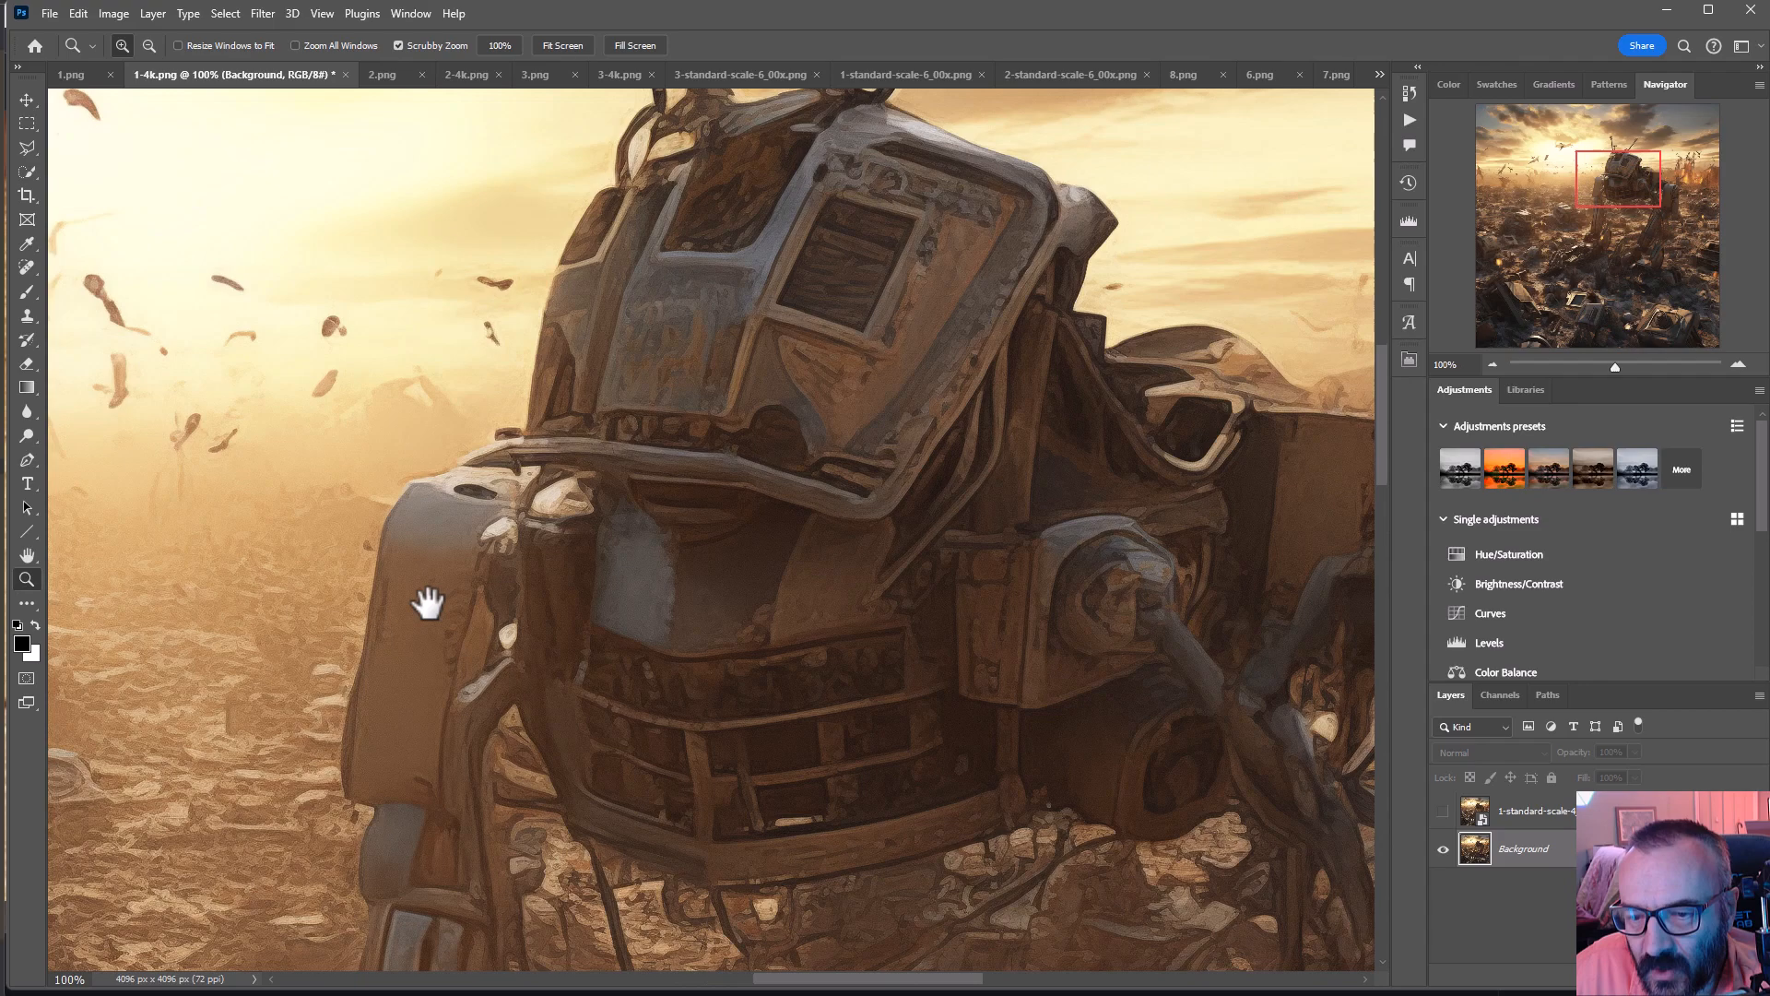
{"action": "left_click_drag", "start_coordinate": [430, 599], "coordinate": [760, 305]}
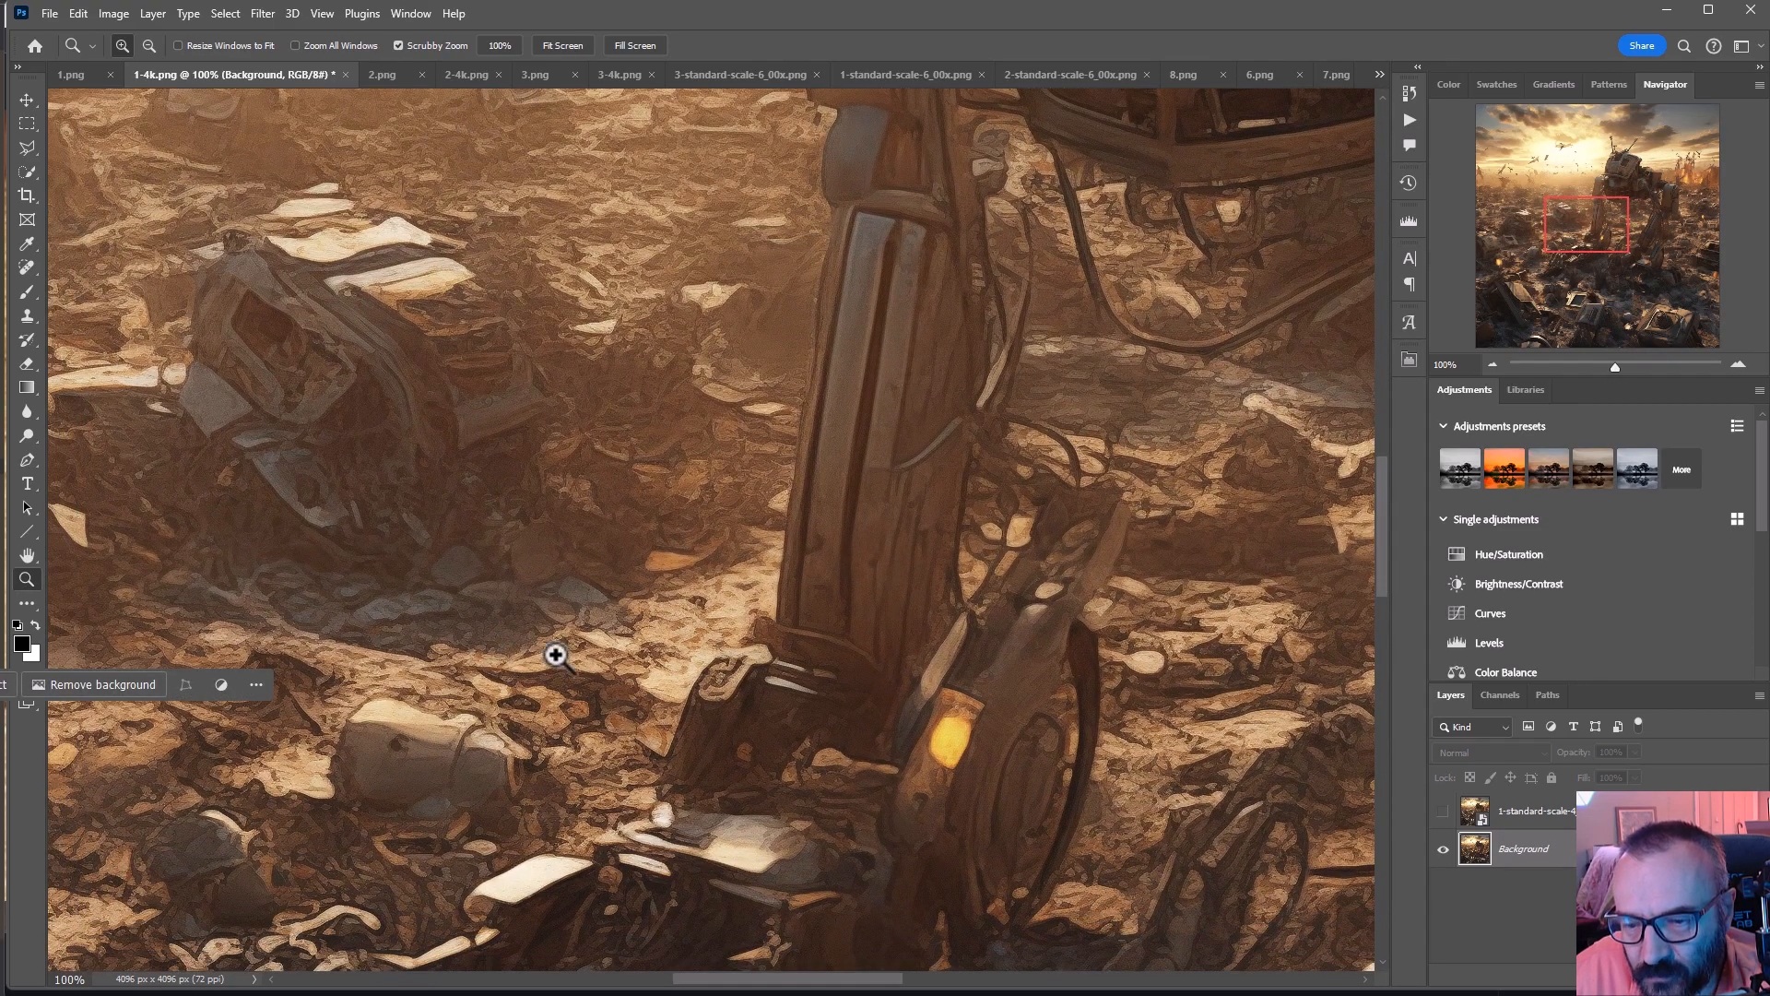
{"action": "left_click", "coordinate": [555, 655]}
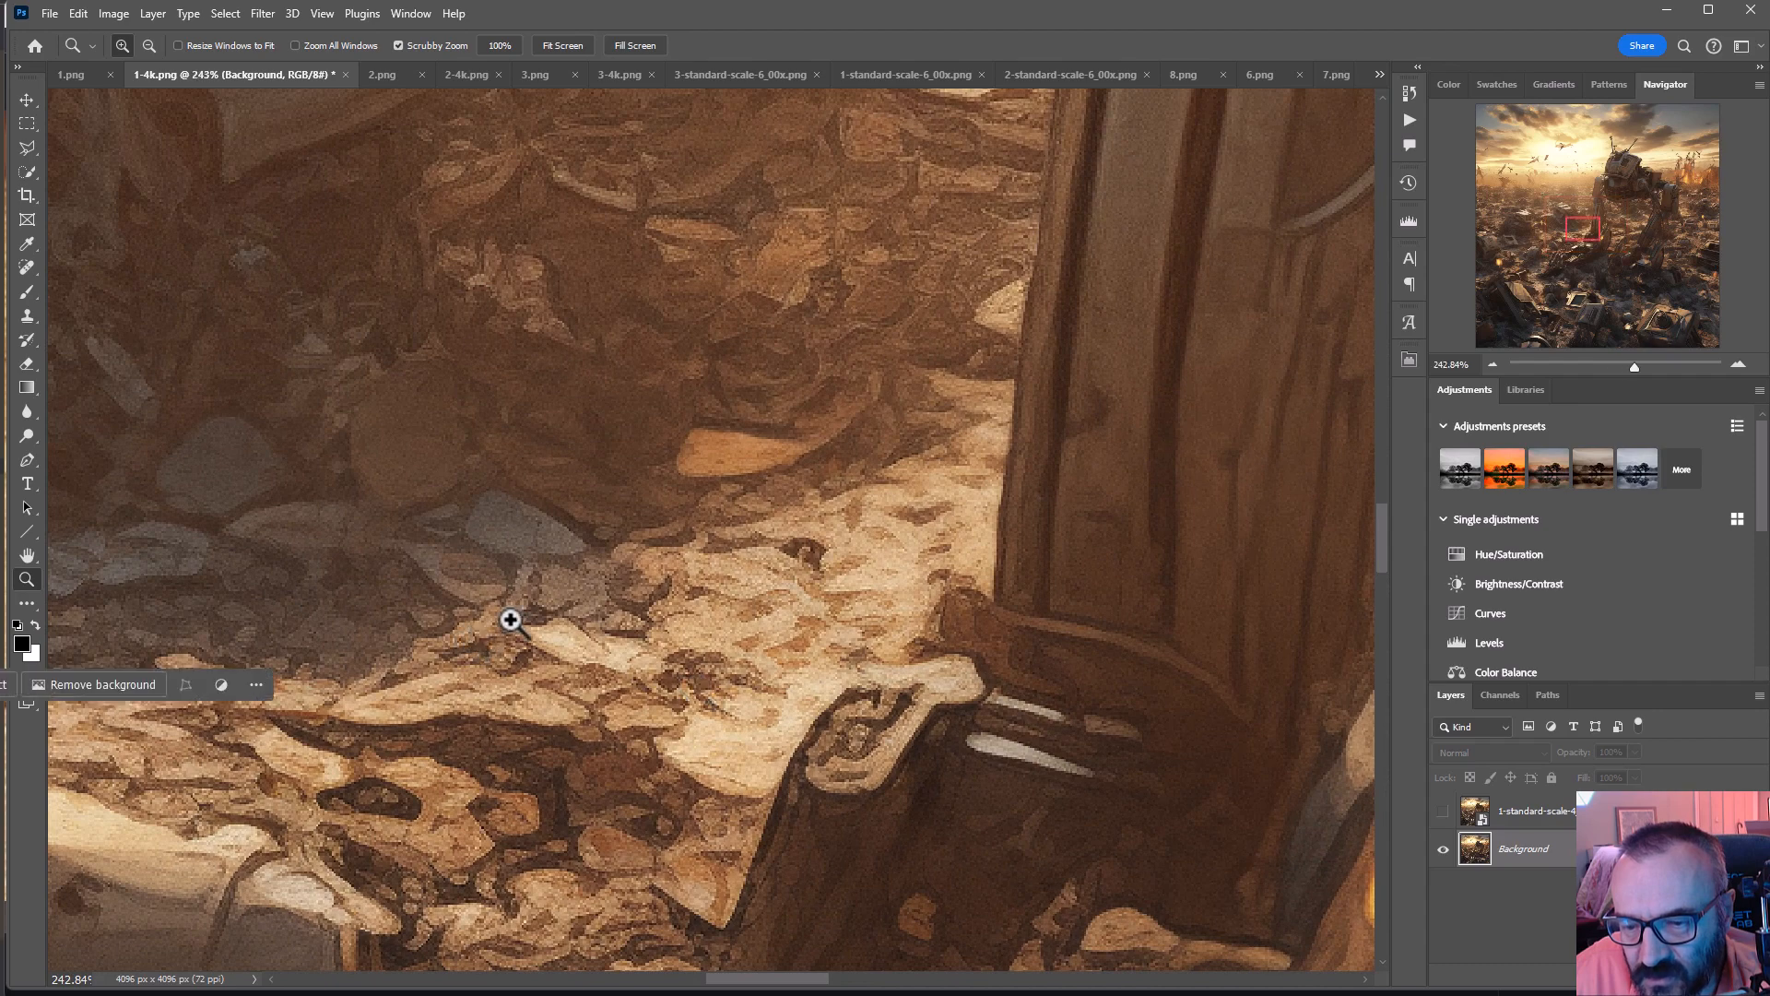
{"action": "mouse_move", "coordinate": [643, 764]}
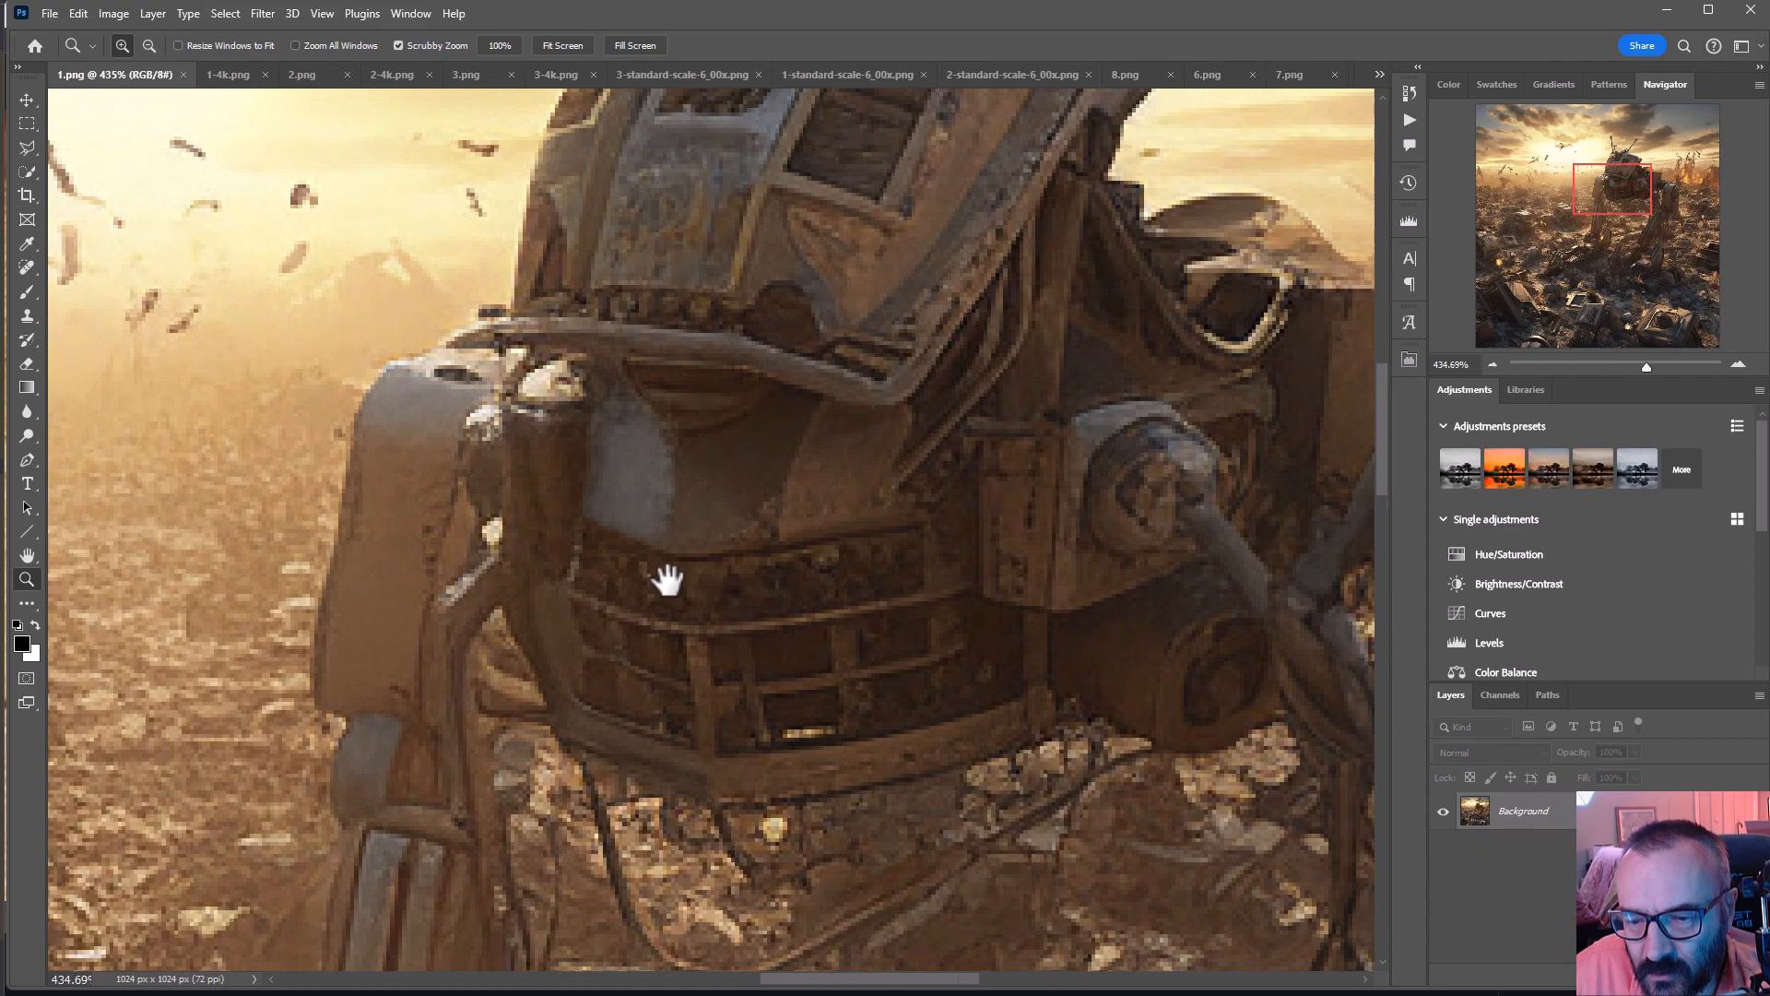
- Return to 1-4k.png and magnify the ground beside the robot's leg
{"action": "left_click", "coordinate": [762, 511]}
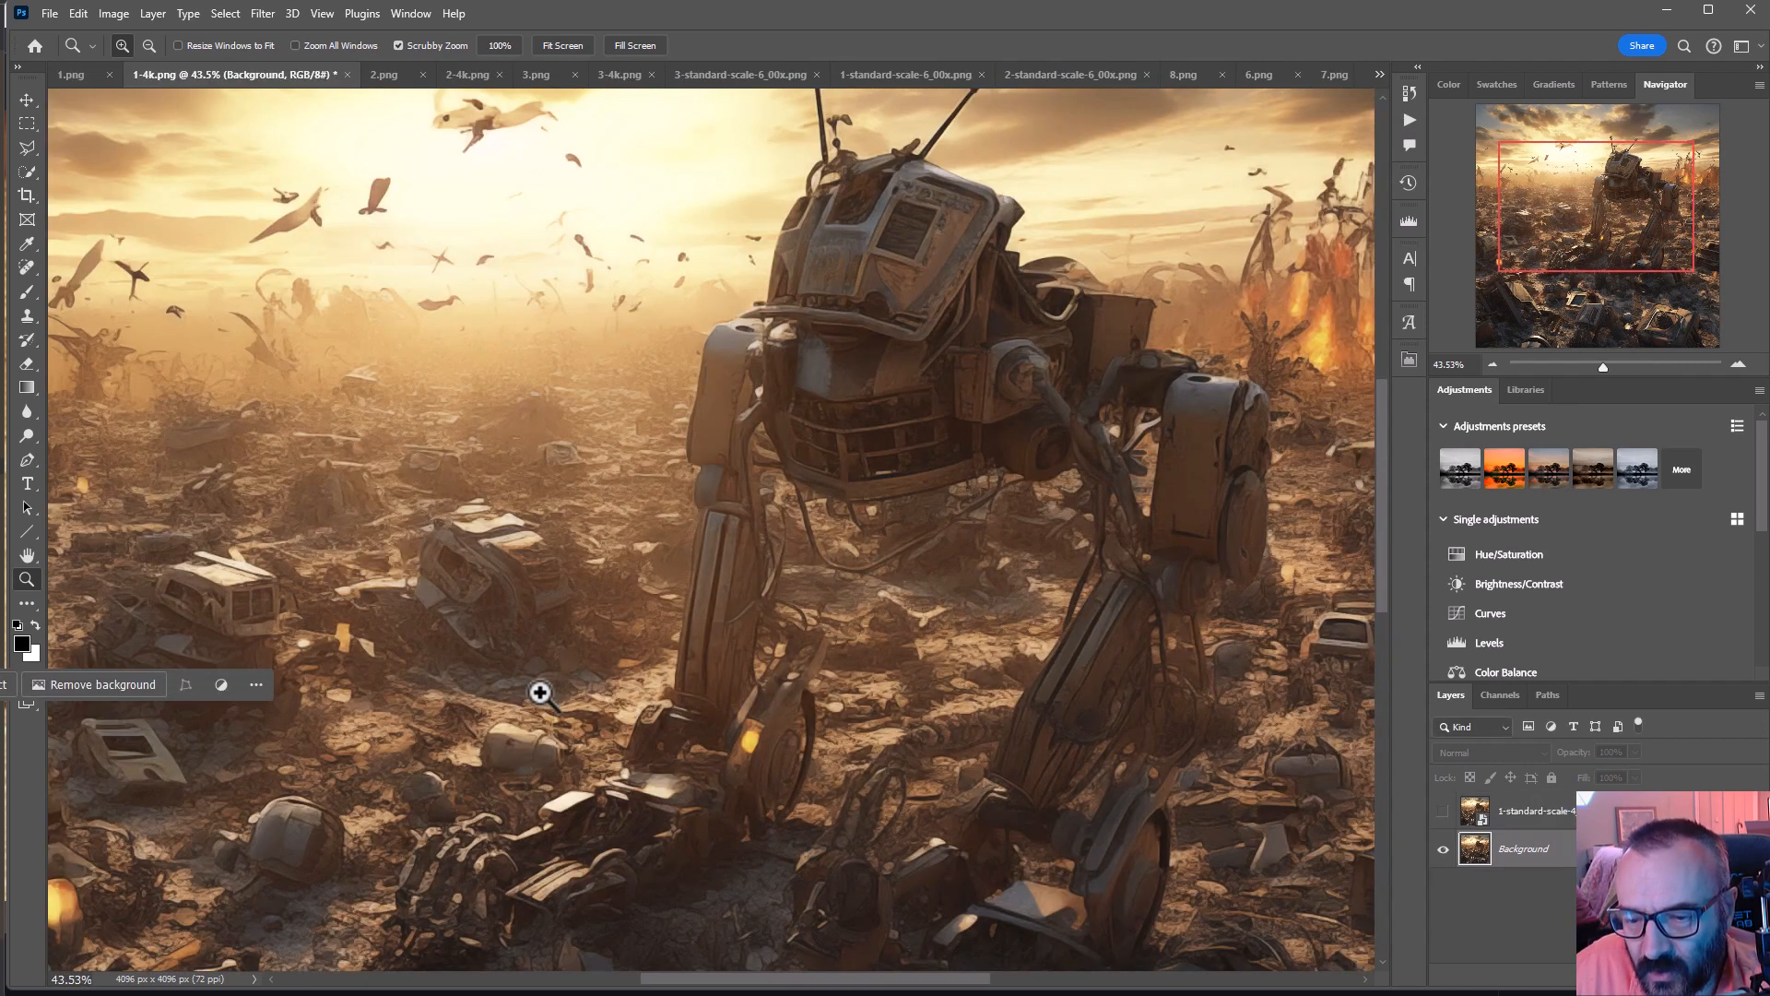
{"action": "mouse_move", "coordinate": [24, 595]}
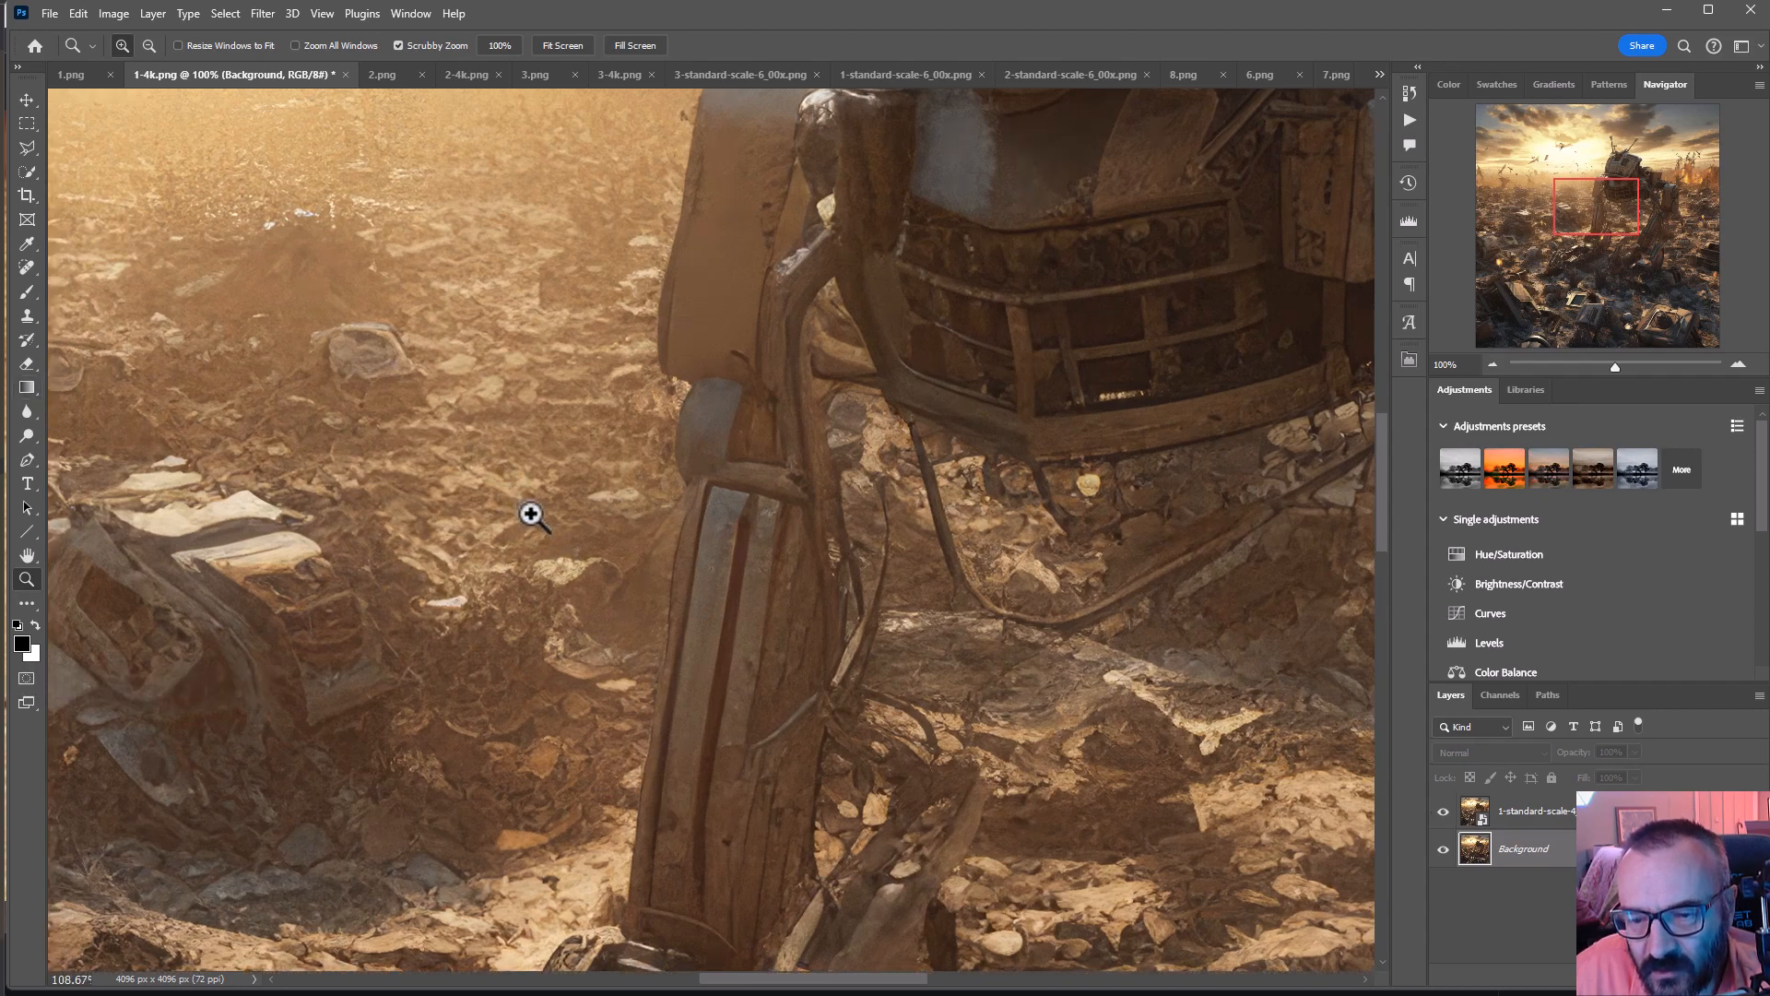
{"action": "left_click", "coordinate": [531, 514]}
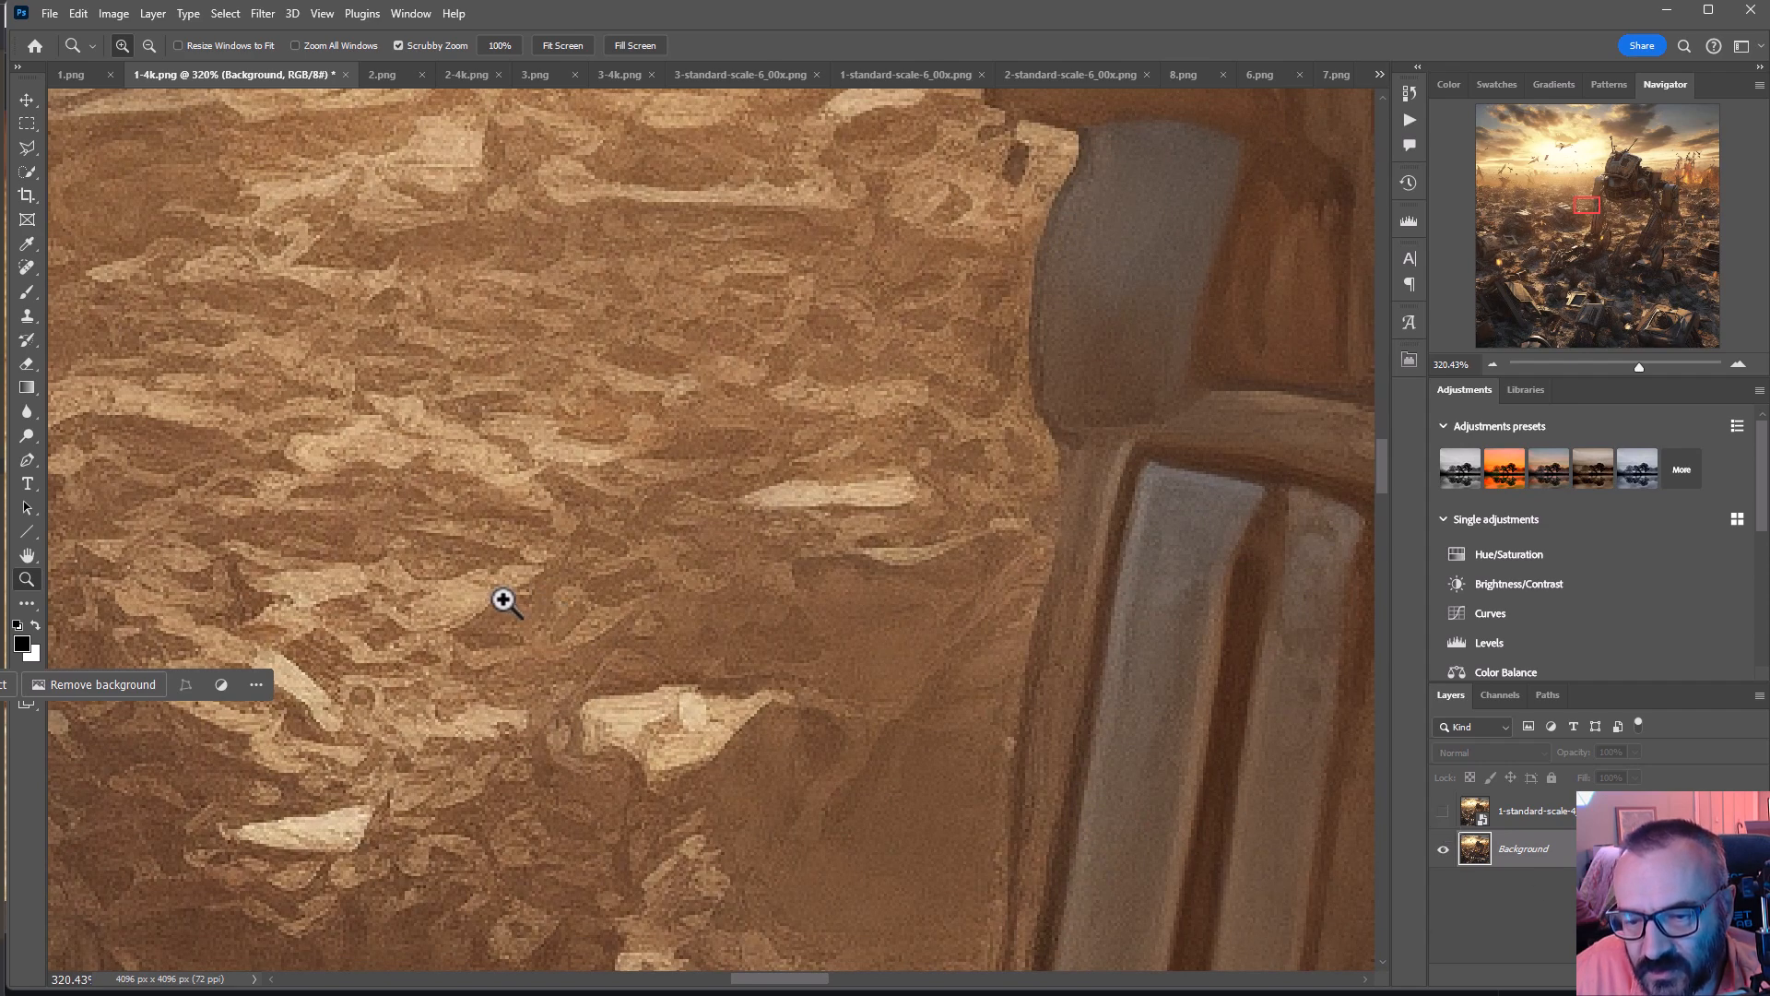
{"action": "mouse_move", "coordinate": [877, 553]}
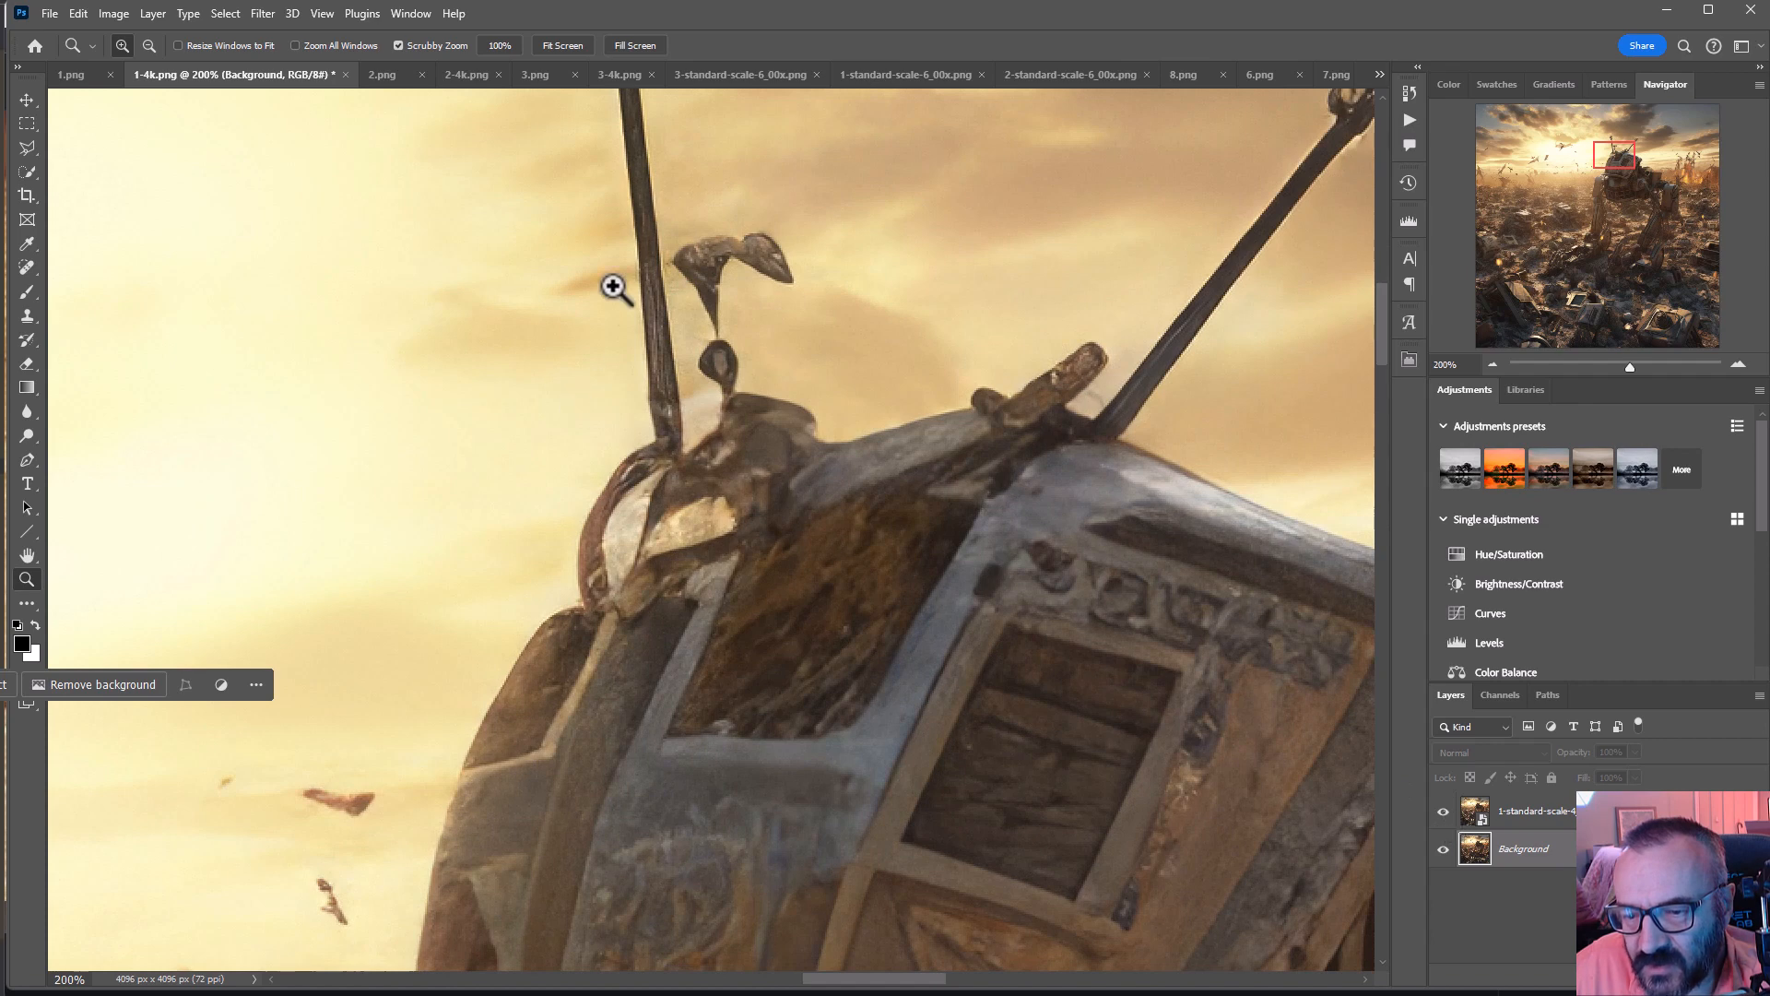
{"action": "mouse_move", "coordinate": [773, 218]}
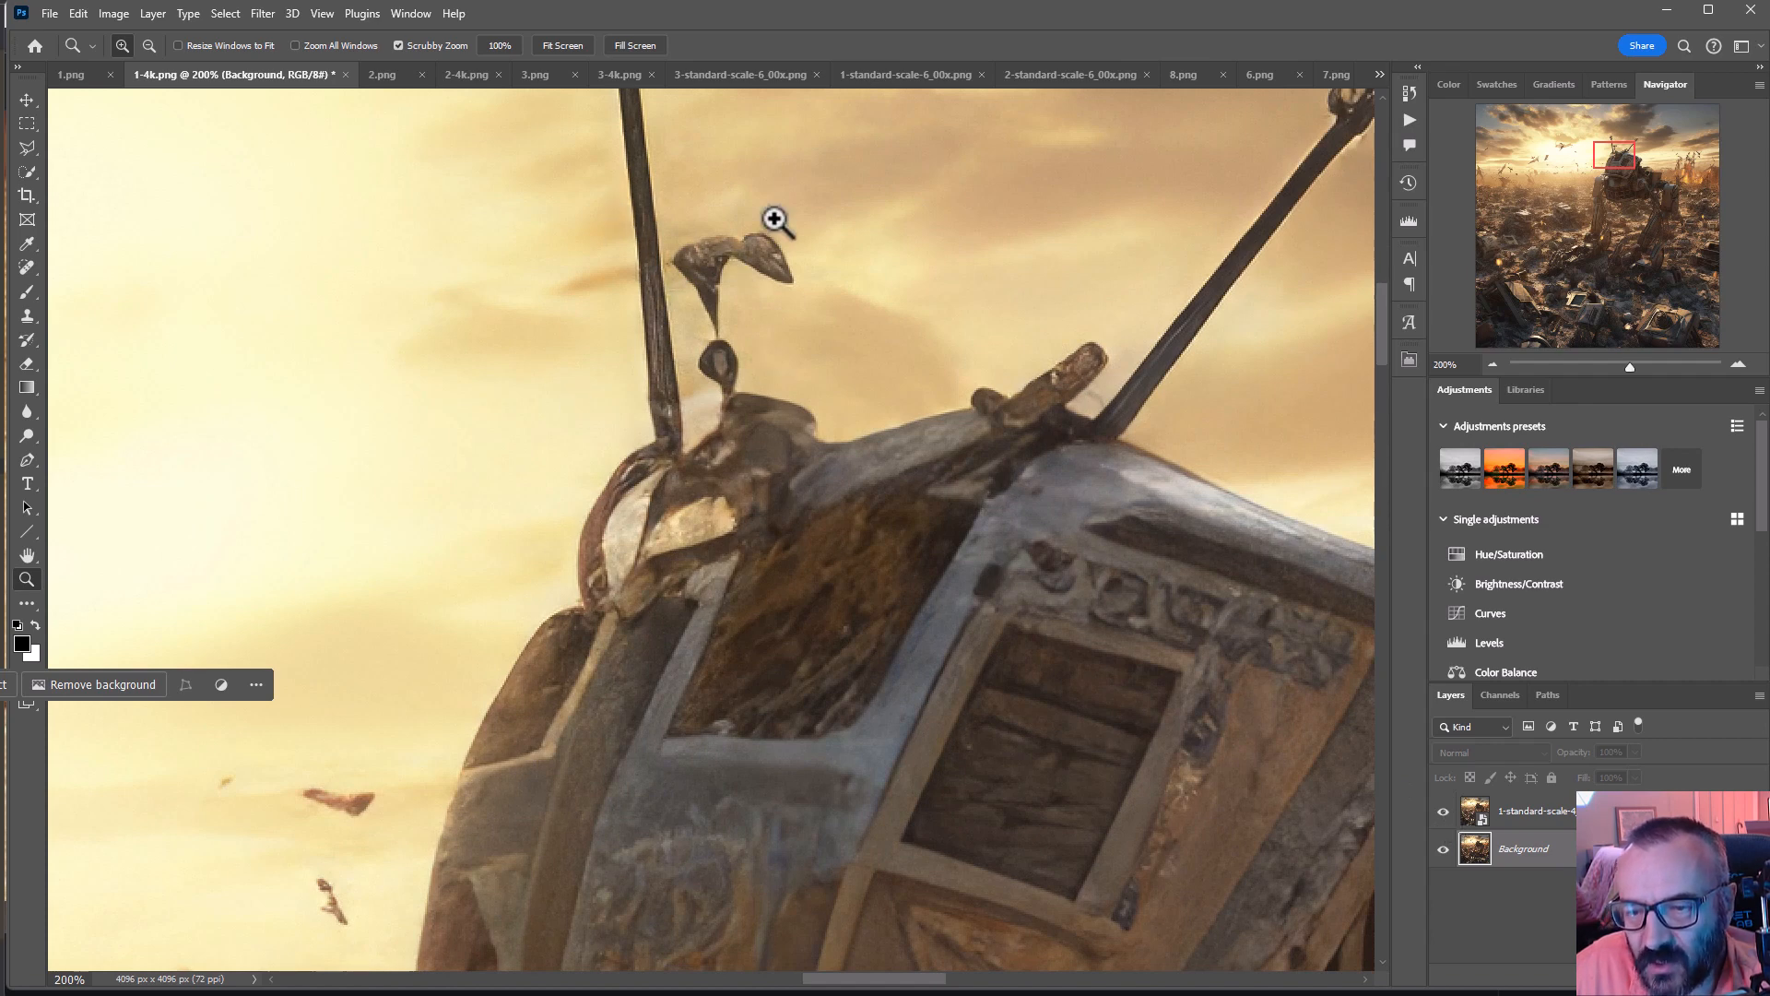
- Switch to the original second robot scene 2.png and enlarge it
{"action": "left_click", "coordinate": [382, 73]}
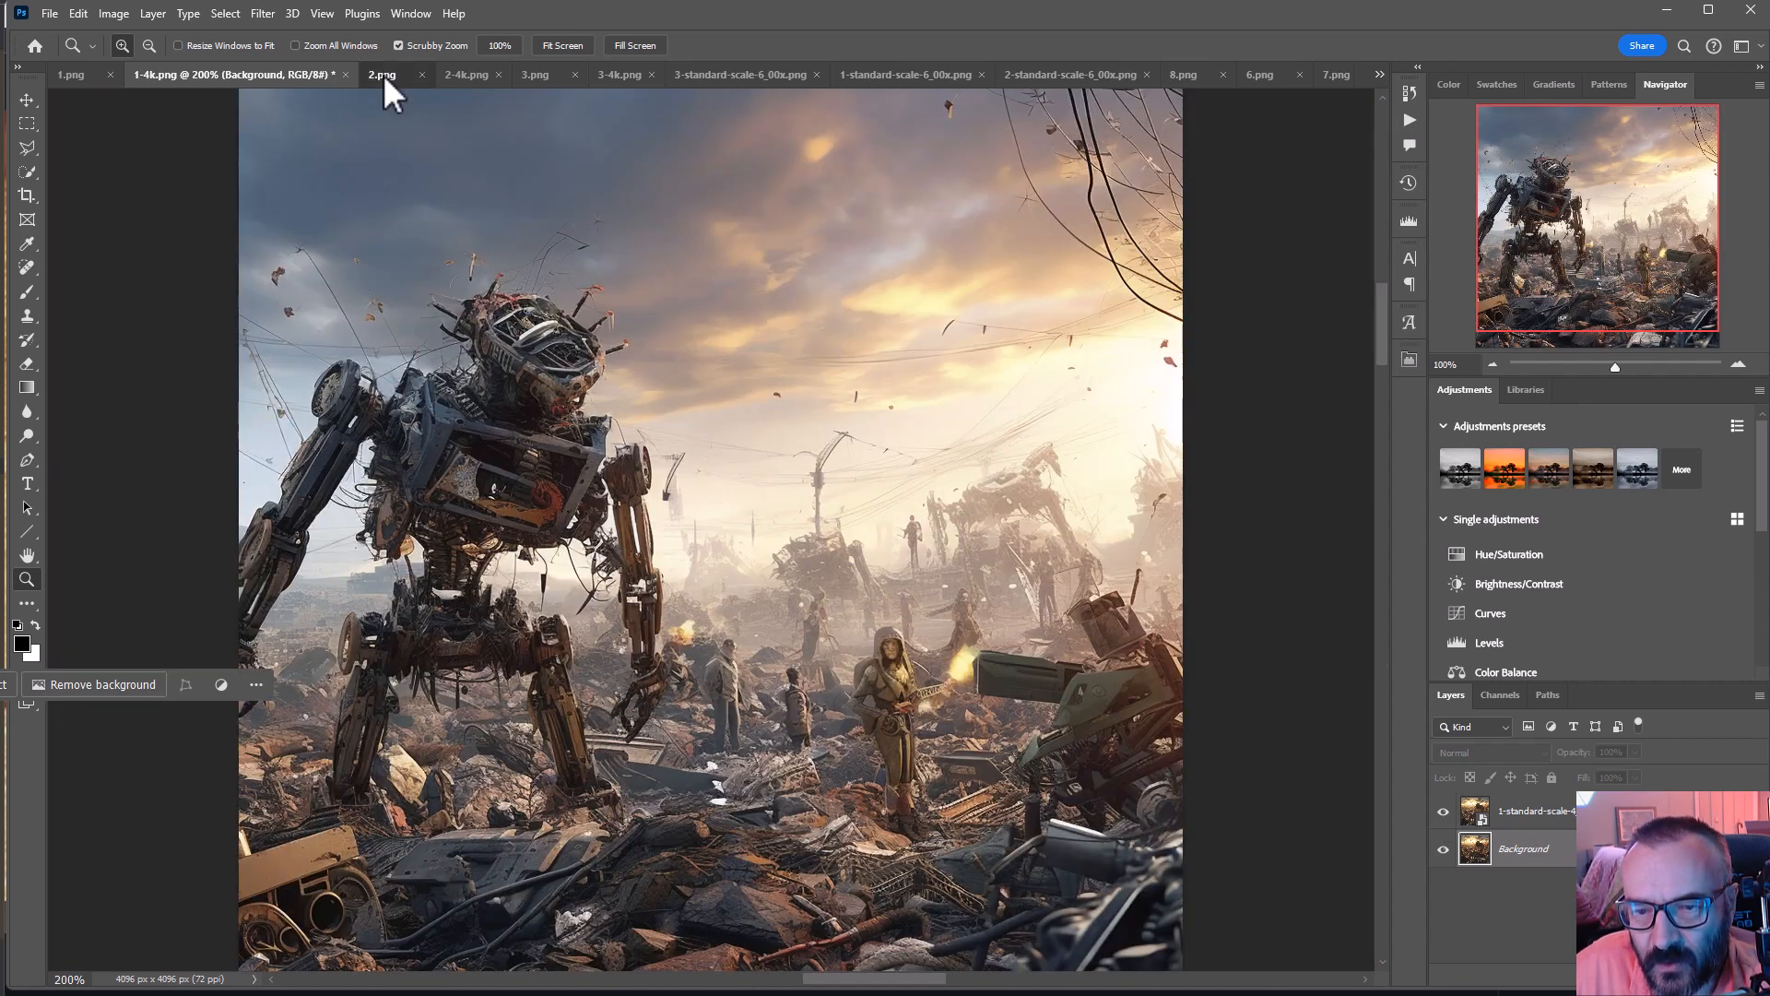
{"action": "left_click", "coordinate": [382, 74]}
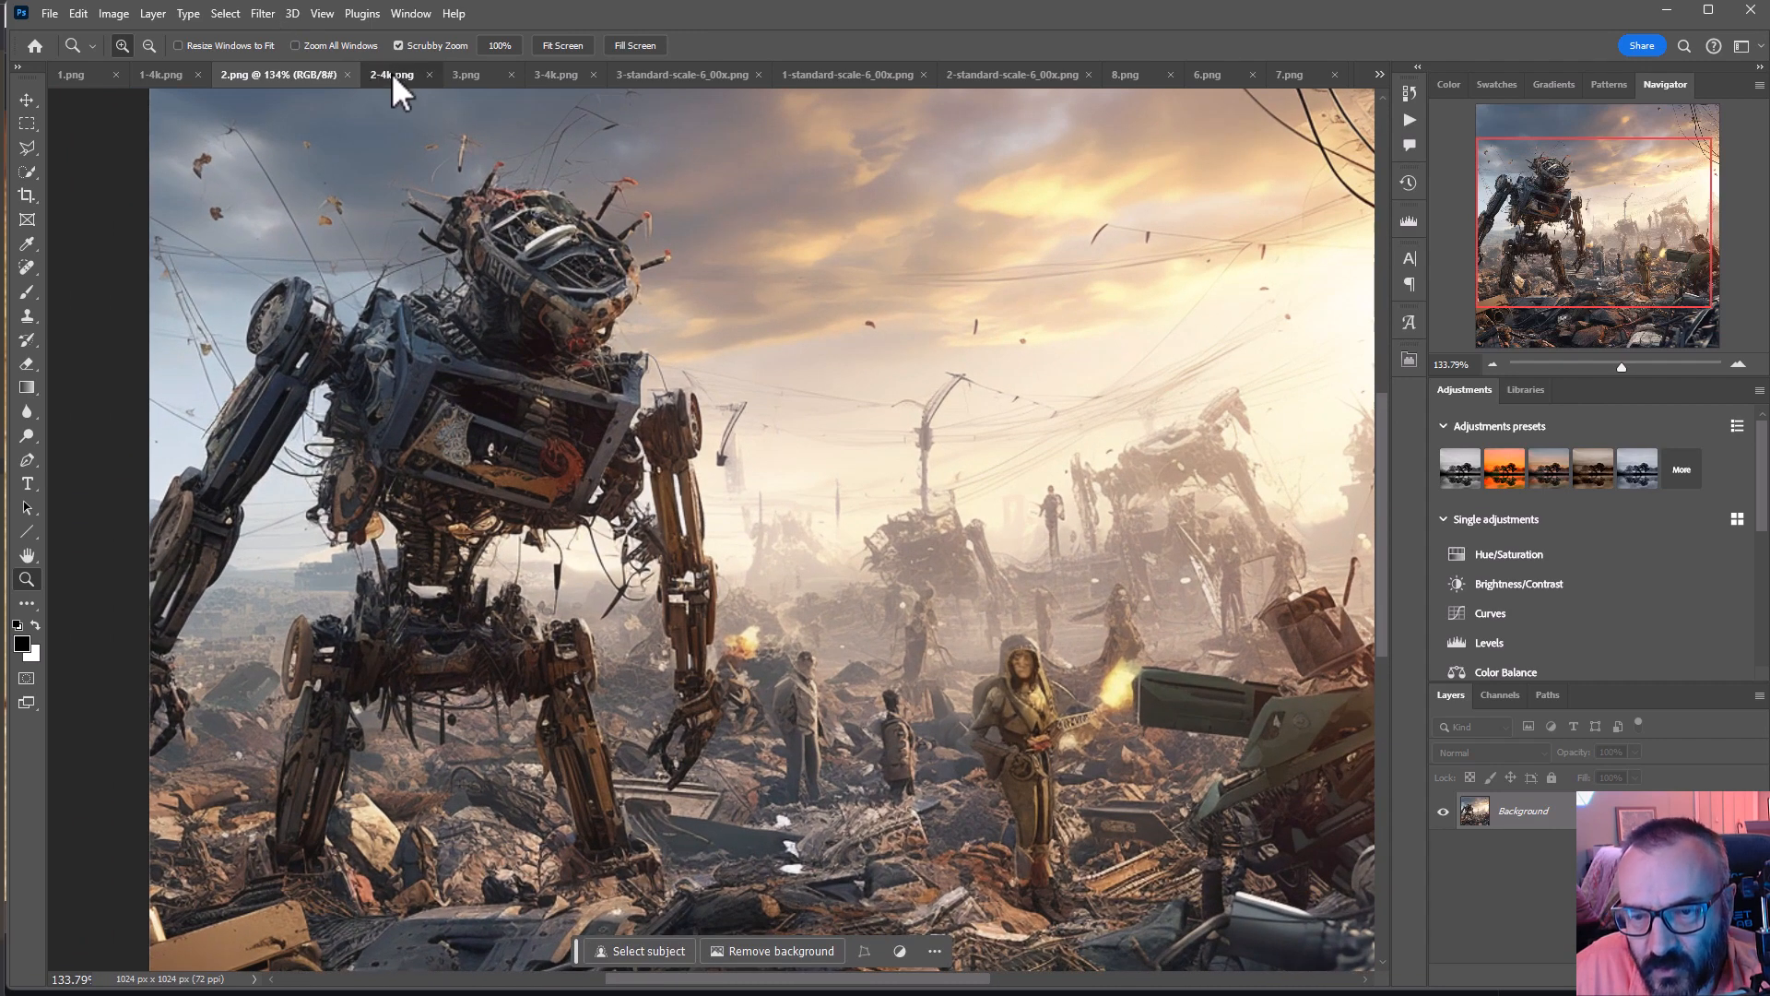
- View the 2-4k.png upscale, then switch to the 6x robot upscale 1-standard-scale-6_00x.png
{"action": "left_click", "coordinate": [394, 73]}
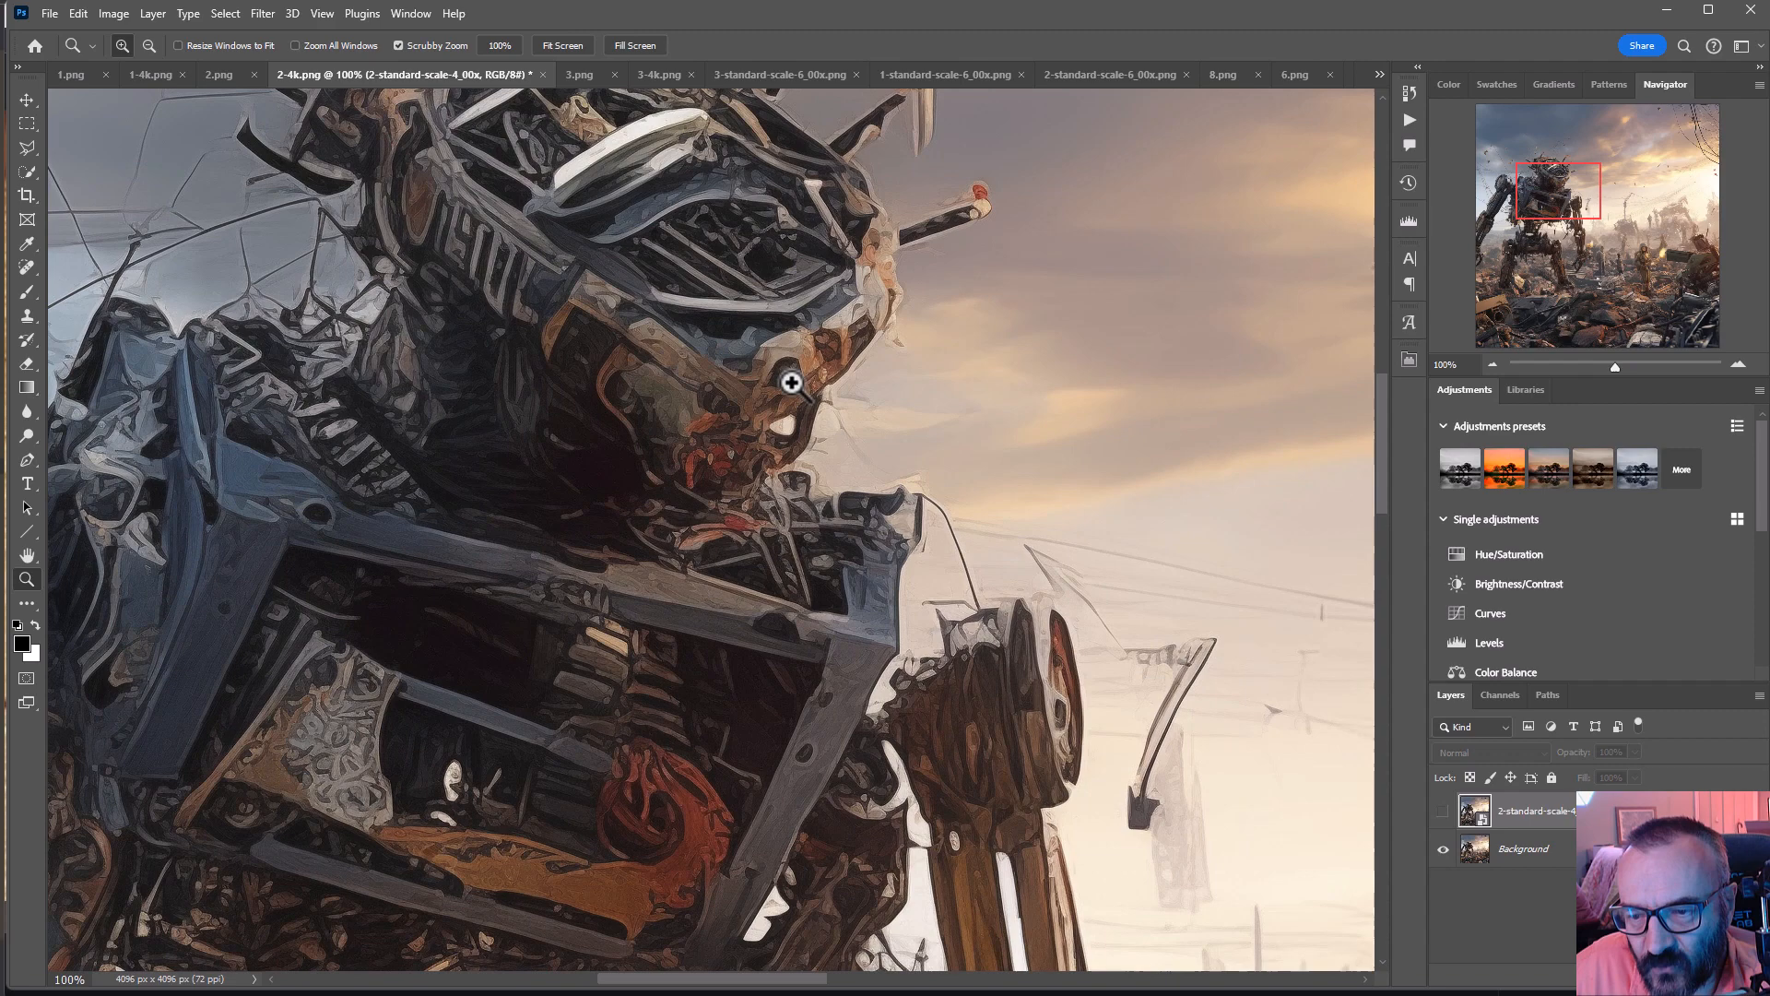
{"action": "mouse_move", "coordinate": [935, 269]}
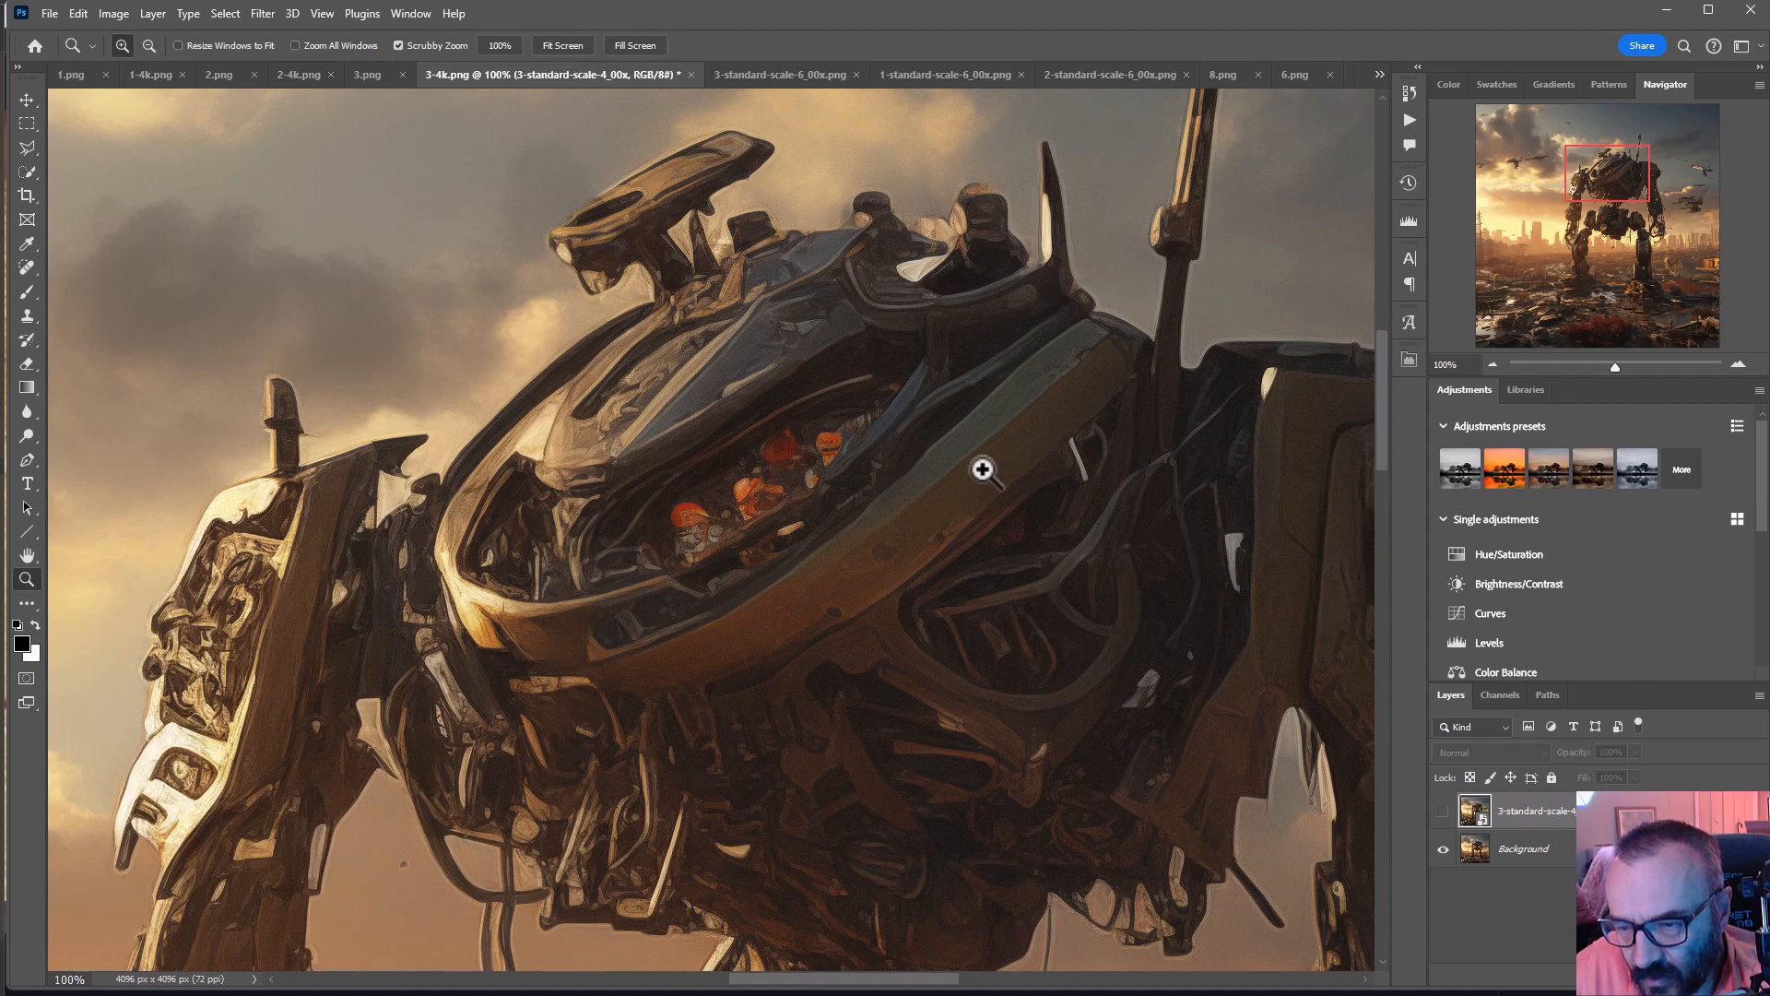
{"action": "mouse_move", "coordinate": [1001, 509]}
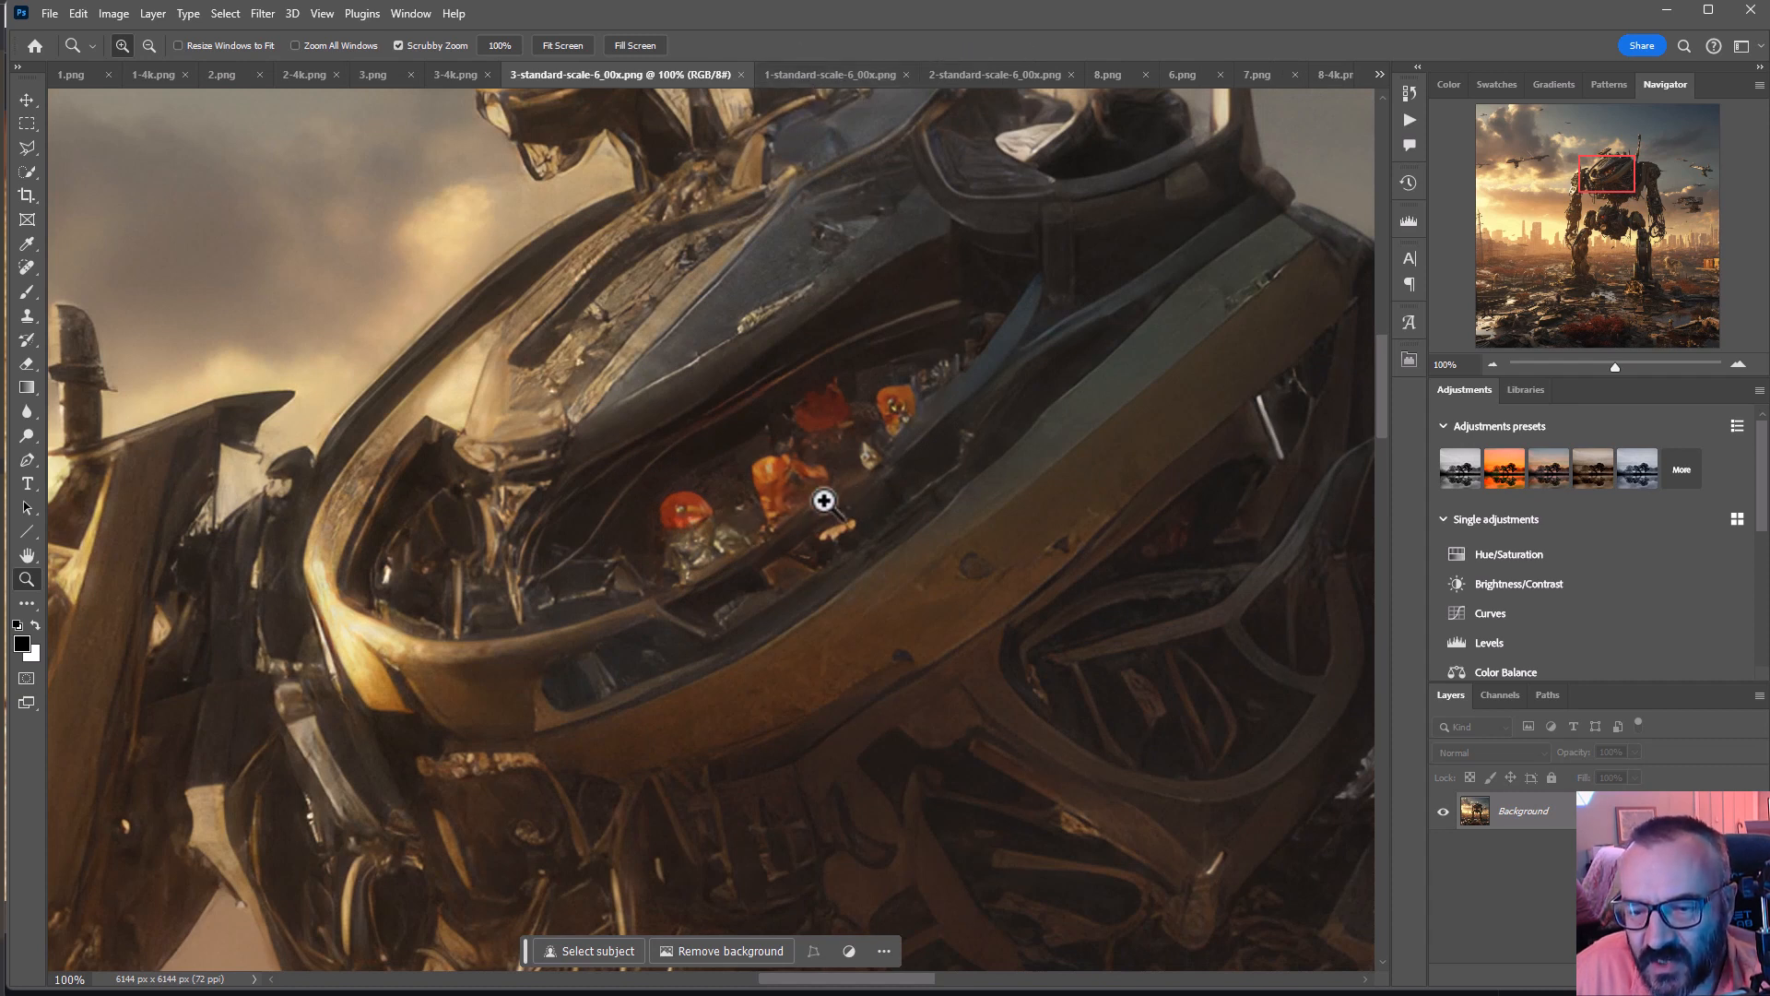
{"action": "mouse_move", "coordinate": [664, 611]}
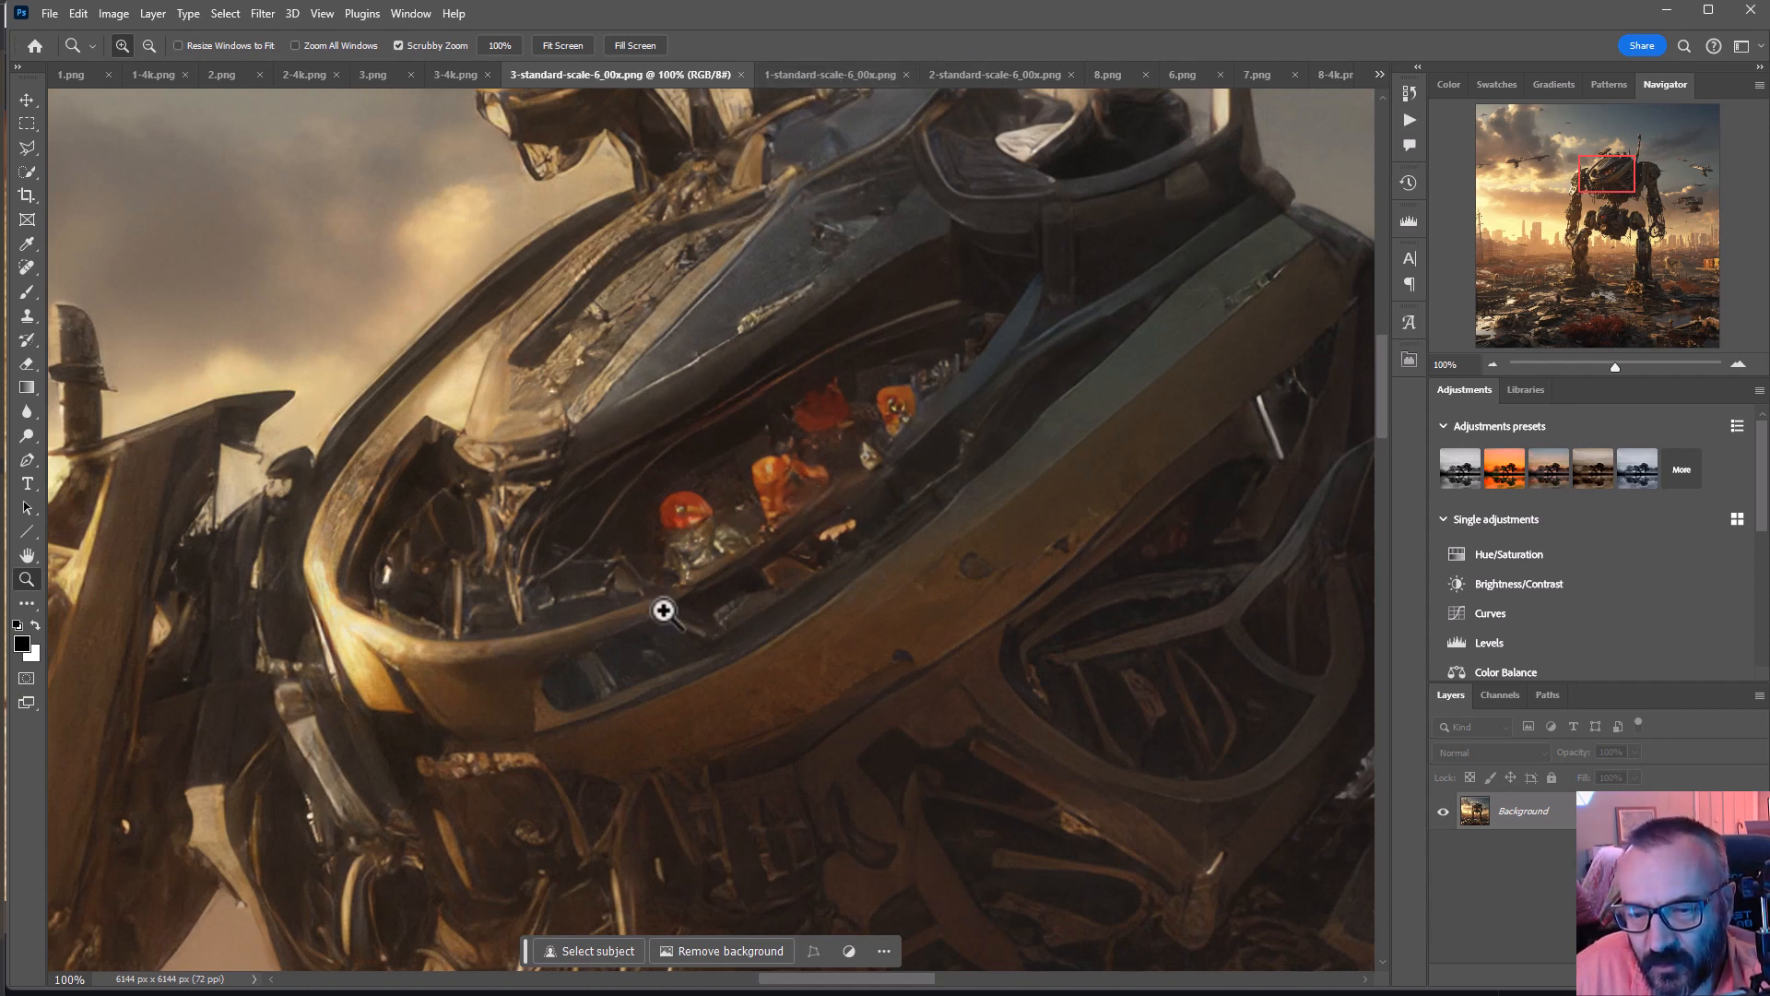
{"action": "left_click", "coordinate": [791, 74]}
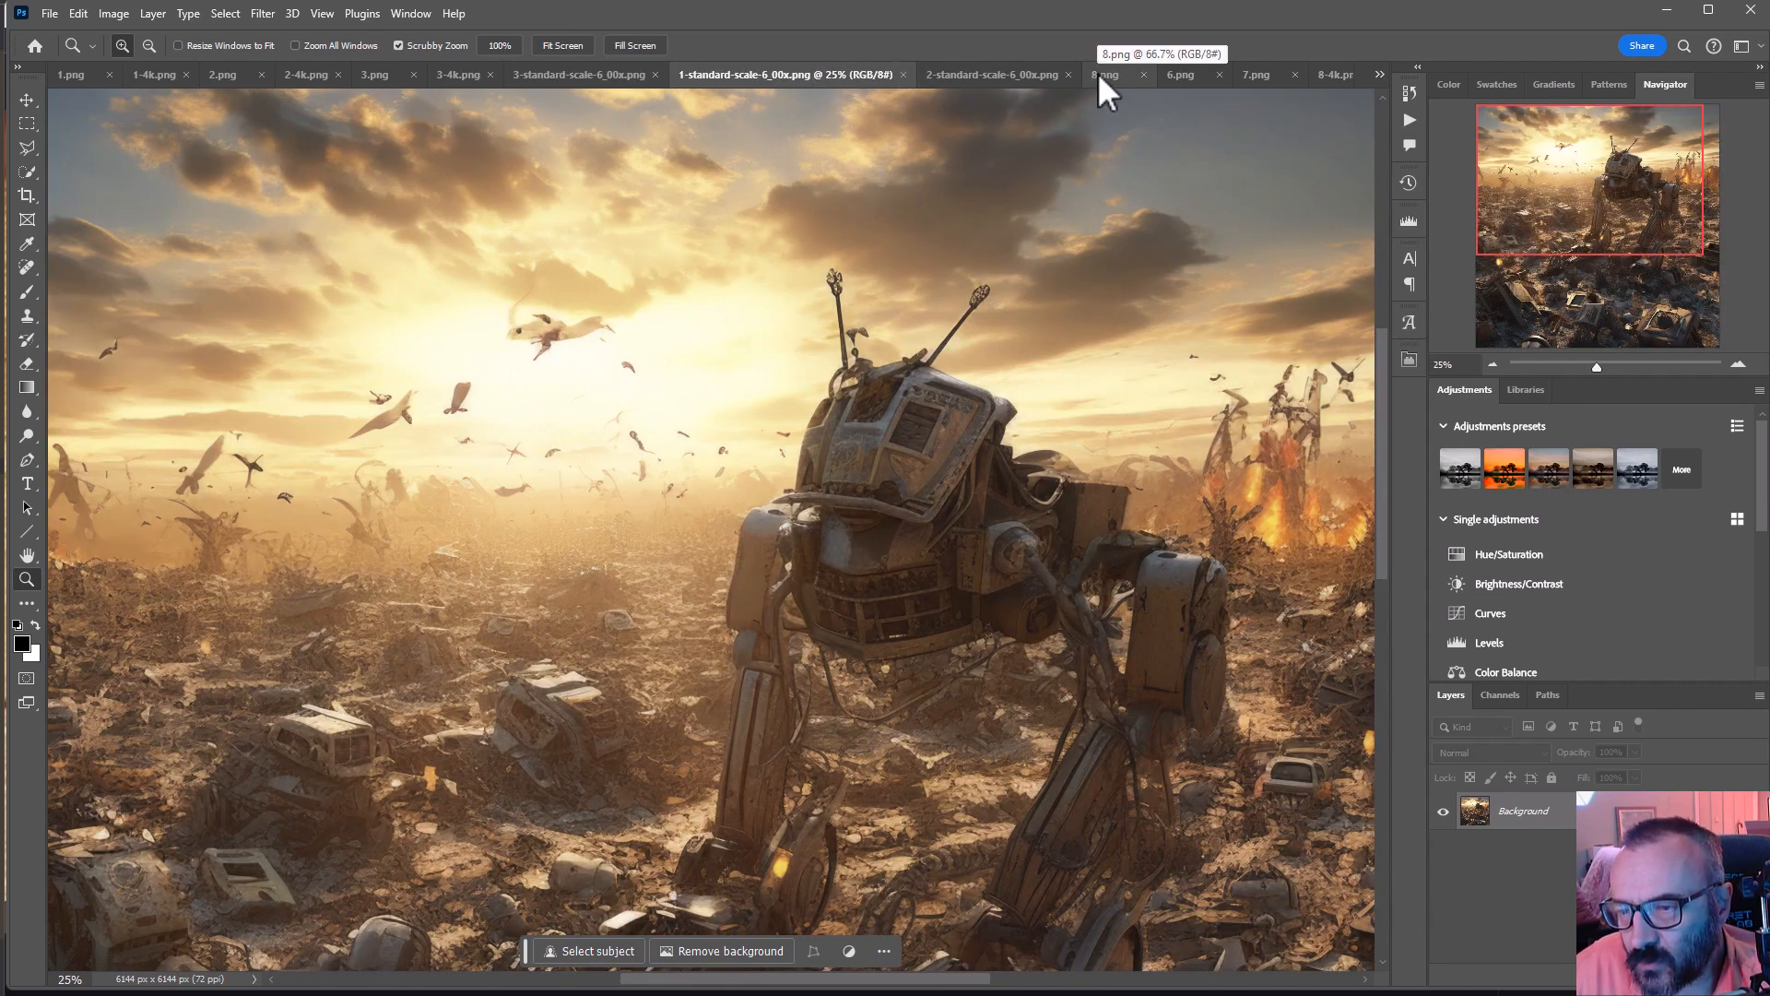
{"action": "left_click", "coordinate": [1109, 74]}
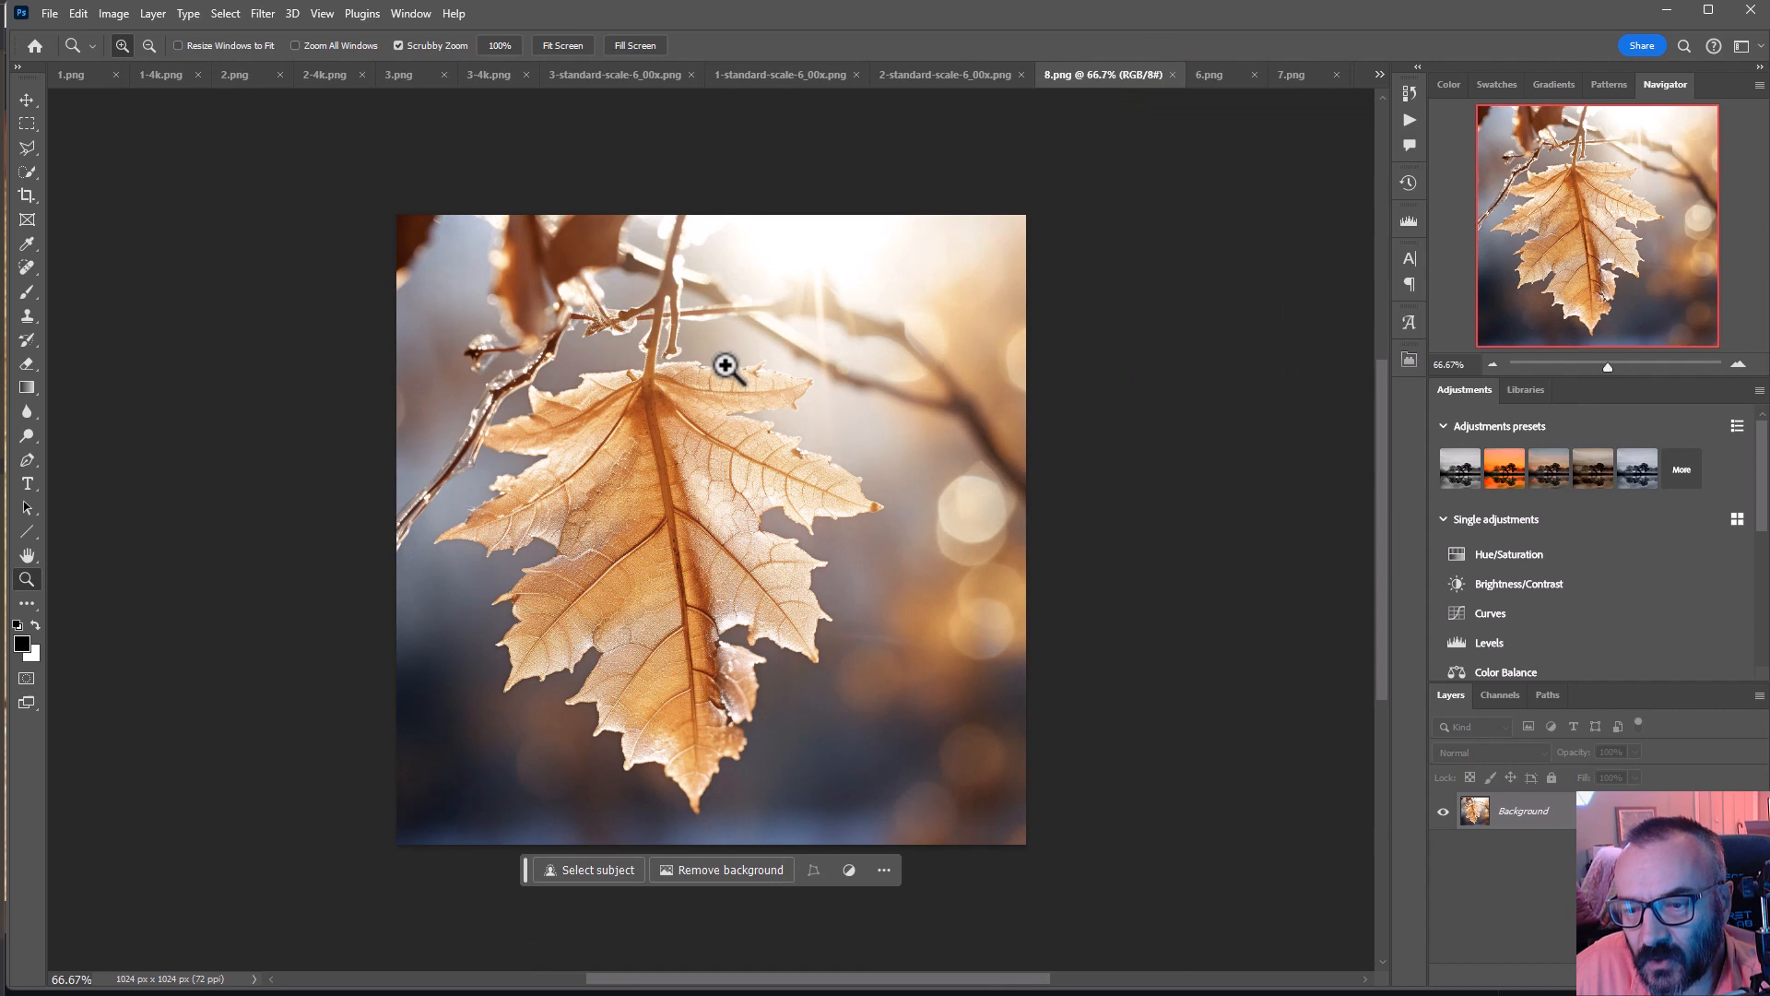
{"action": "mouse_move", "coordinate": [665, 509]}
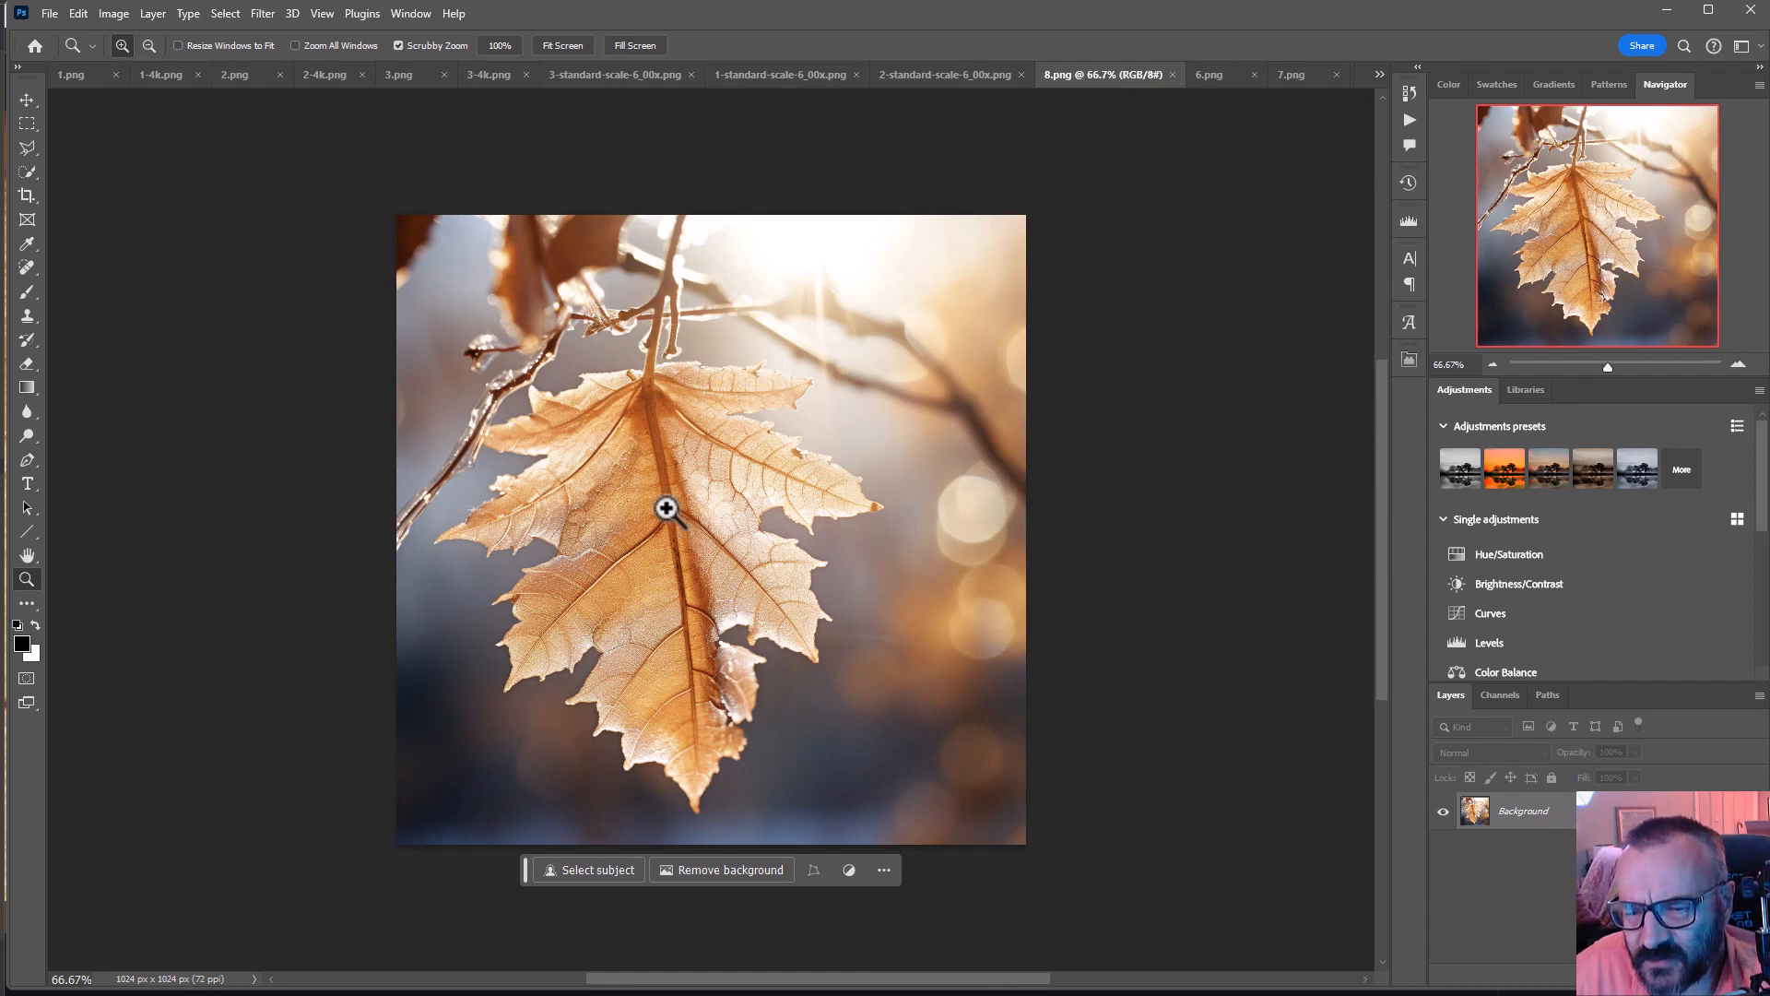
{"action": "mouse_move", "coordinate": [68, 555]}
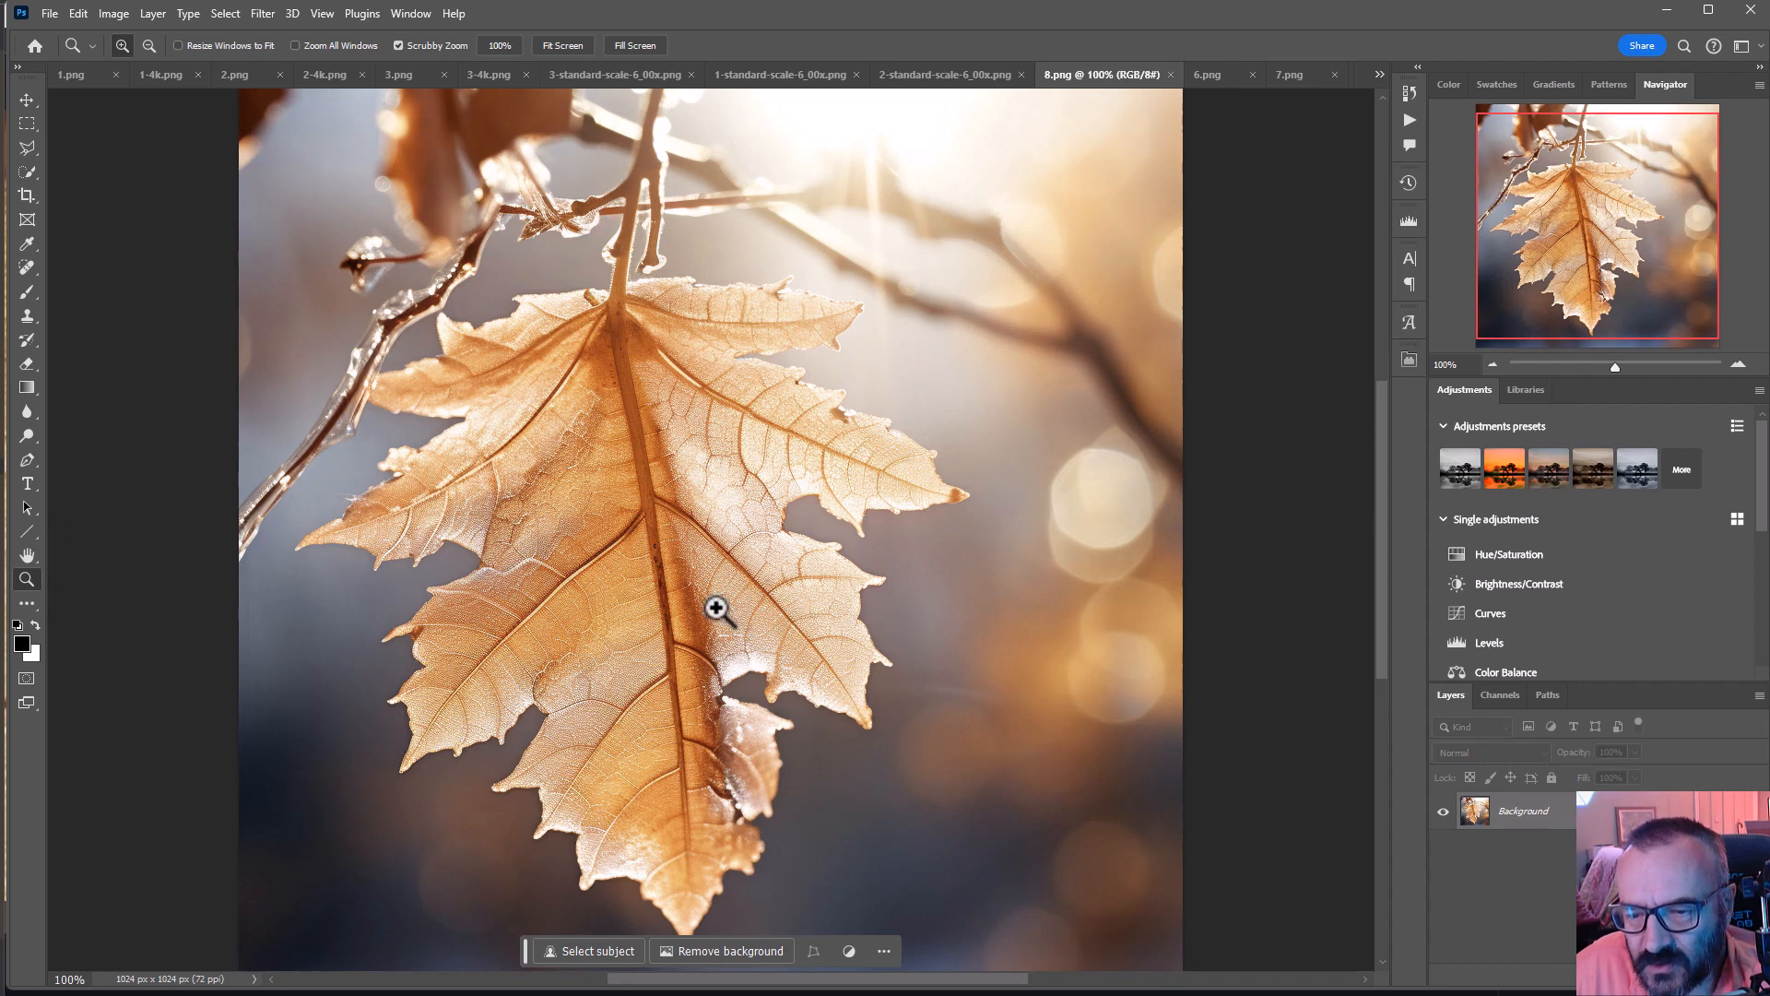
{"action": "mouse_move", "coordinate": [977, 280]}
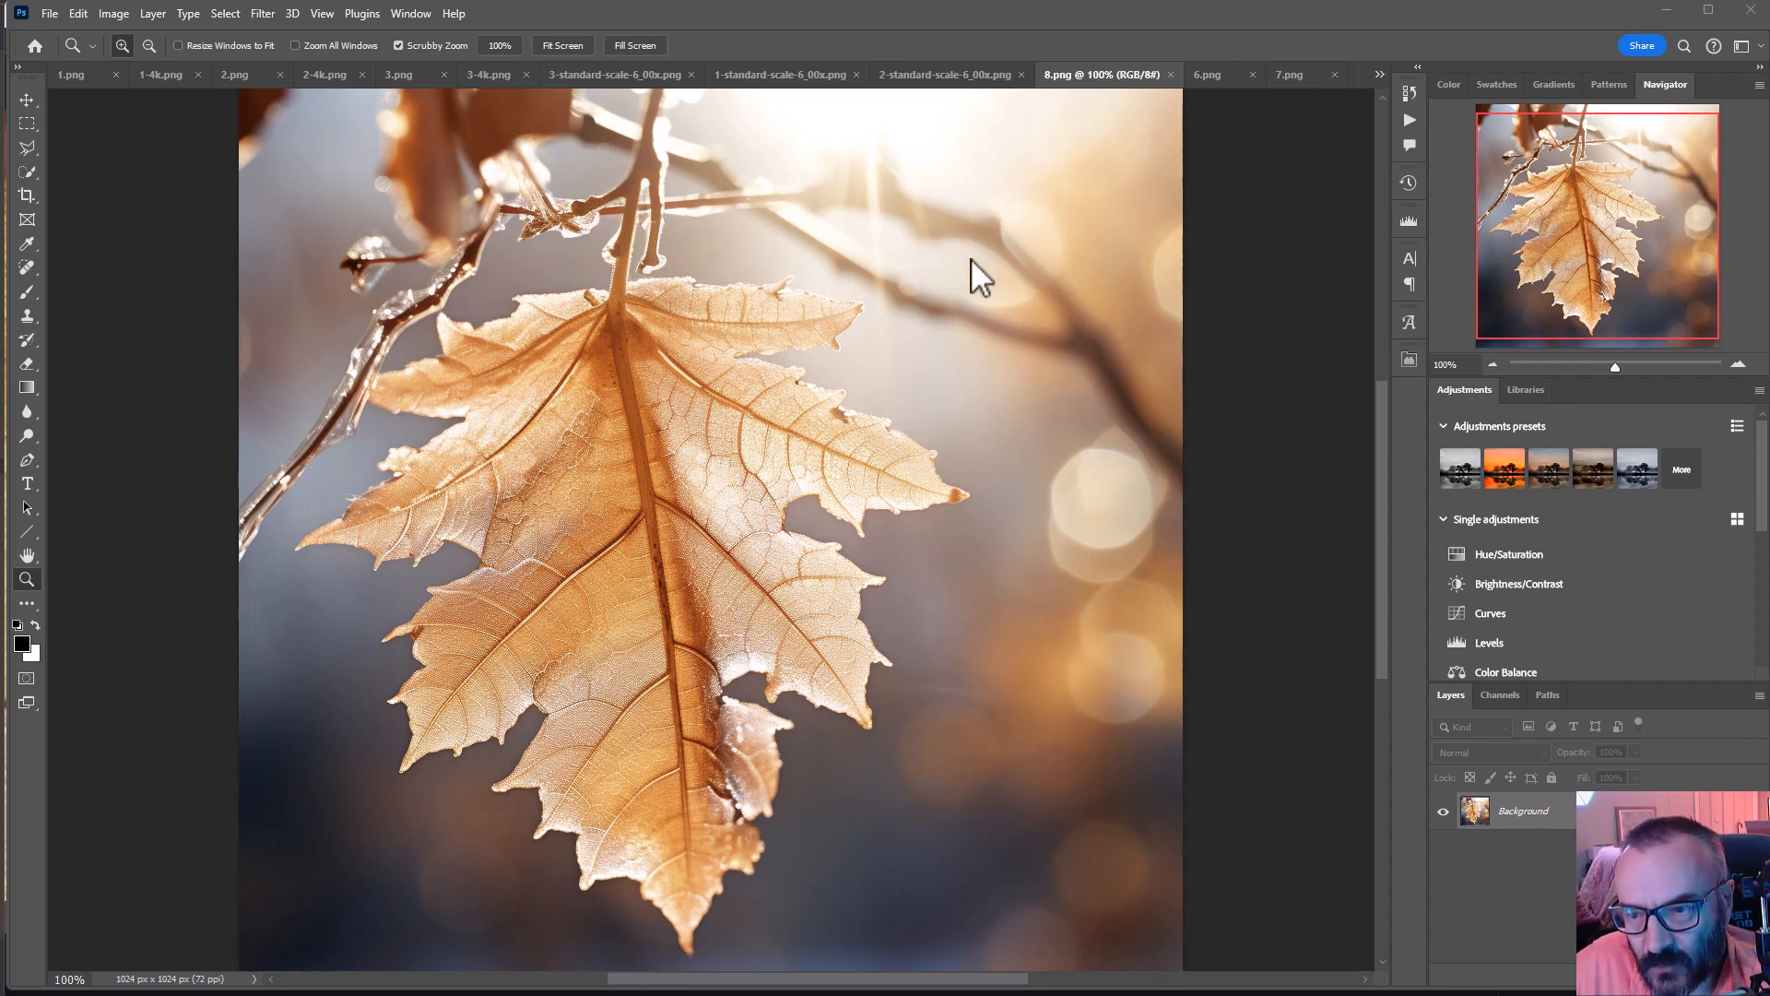
{"action": "mouse_move", "coordinate": [861, 797]}
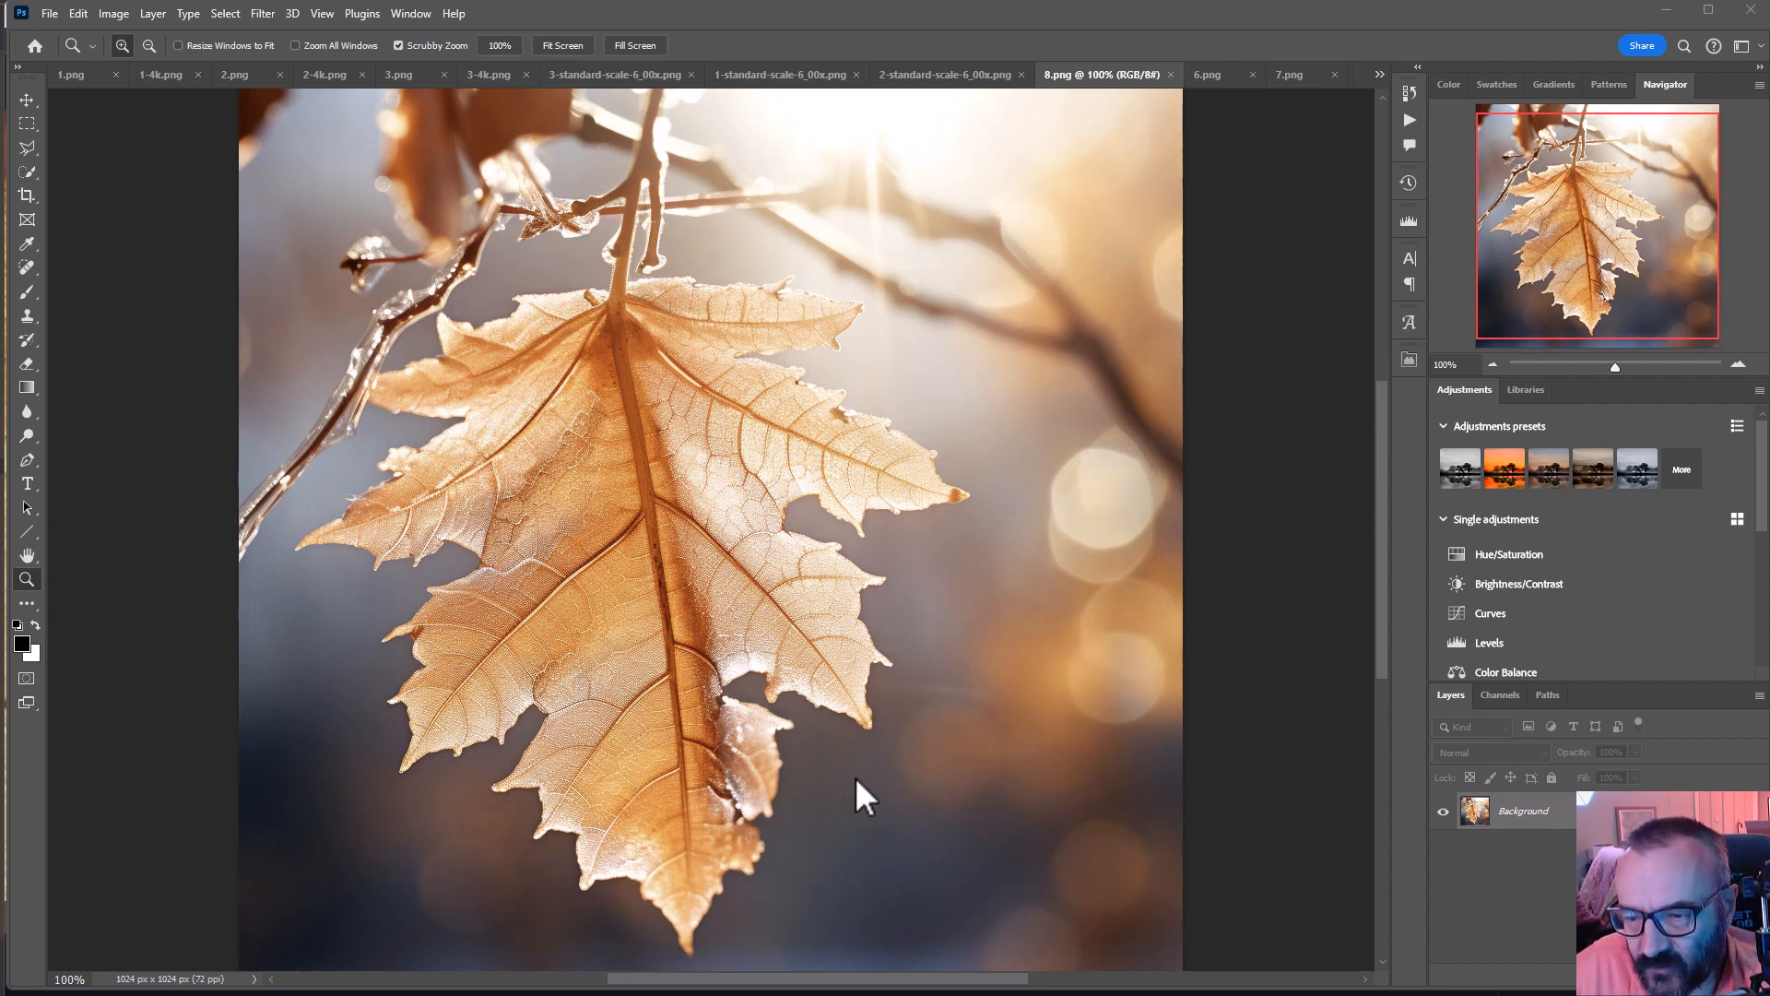
{"action": "mouse_move", "coordinate": [1148, 455]}
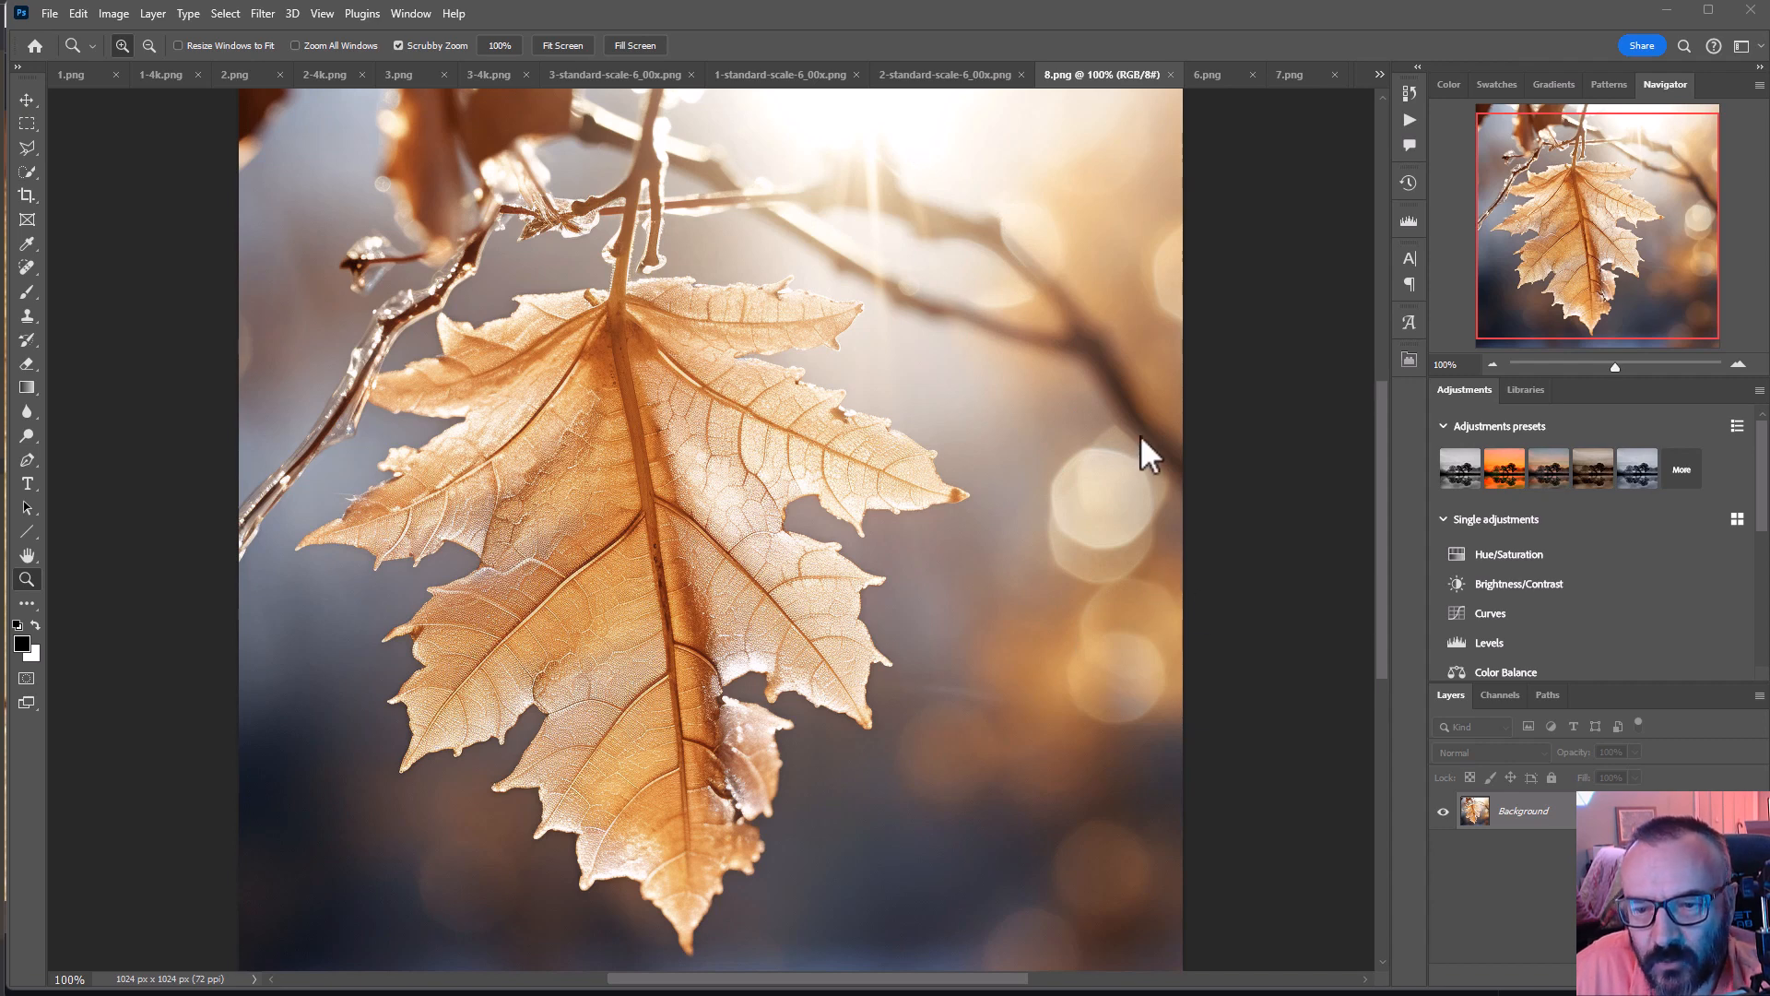
{"action": "mouse_move", "coordinate": [1123, 249]}
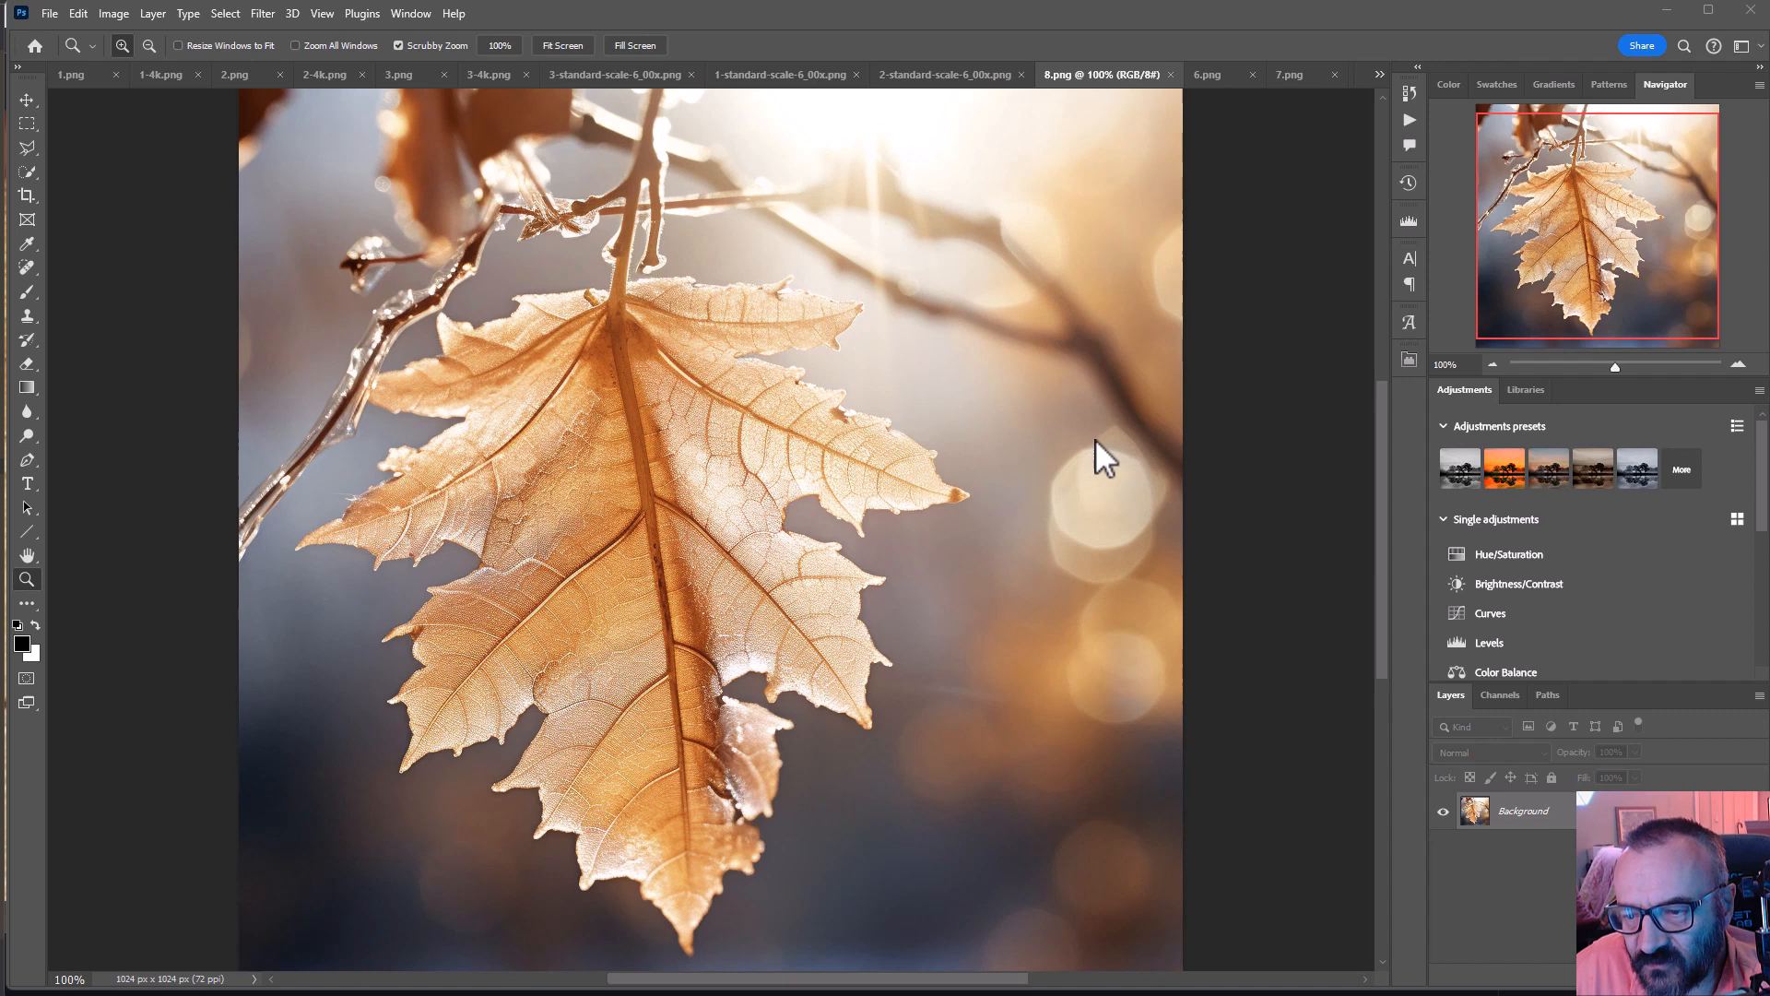
{"action": "mouse_move", "coordinate": [1087, 531]}
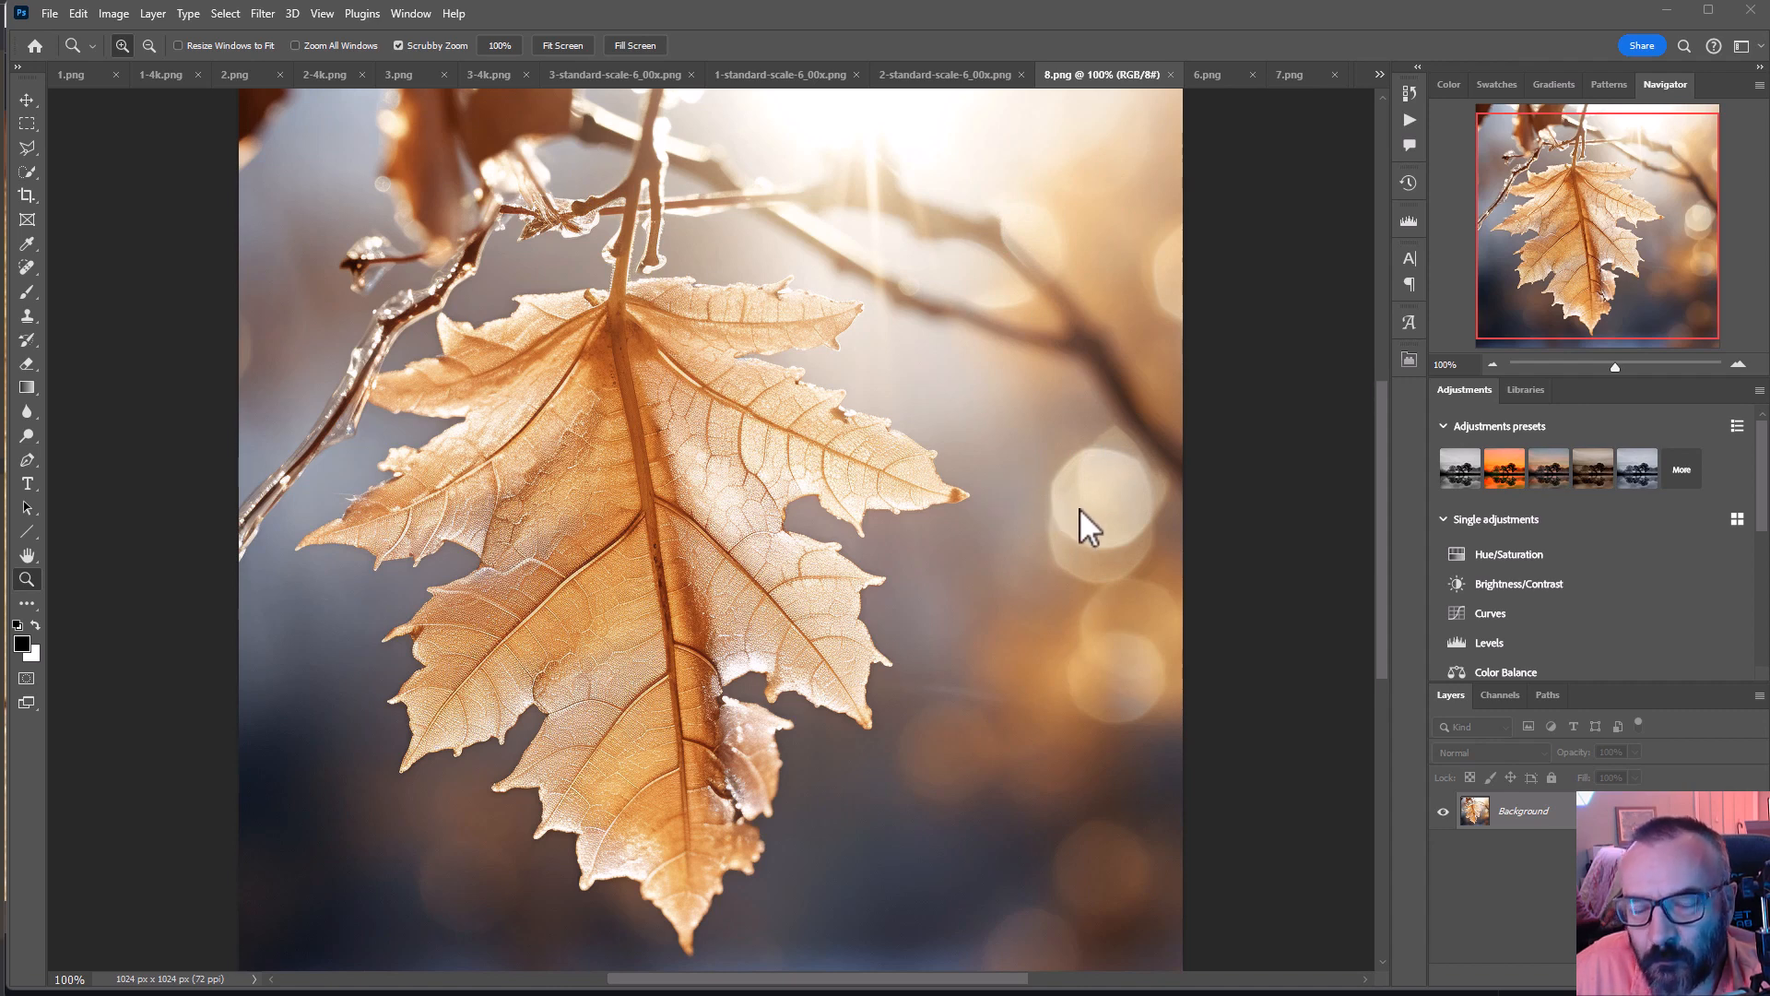
{"action": "mouse_move", "coordinate": [1125, 531]}
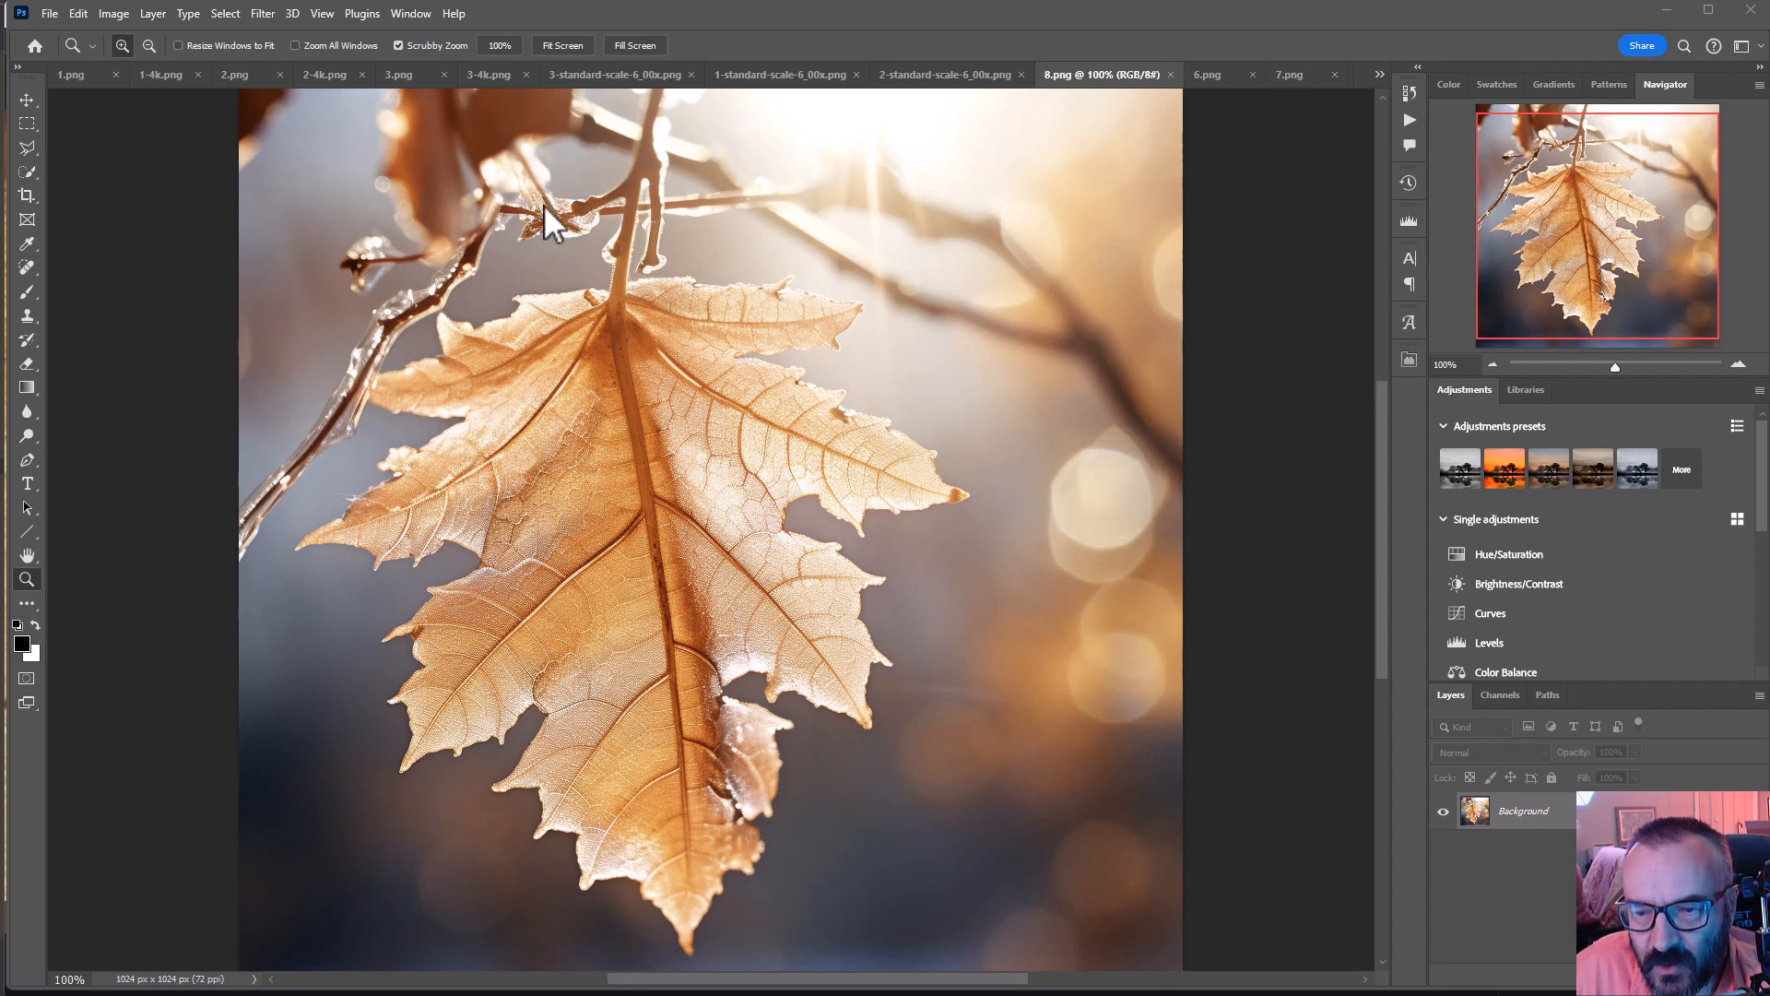
{"action": "mouse_move", "coordinate": [394, 362]}
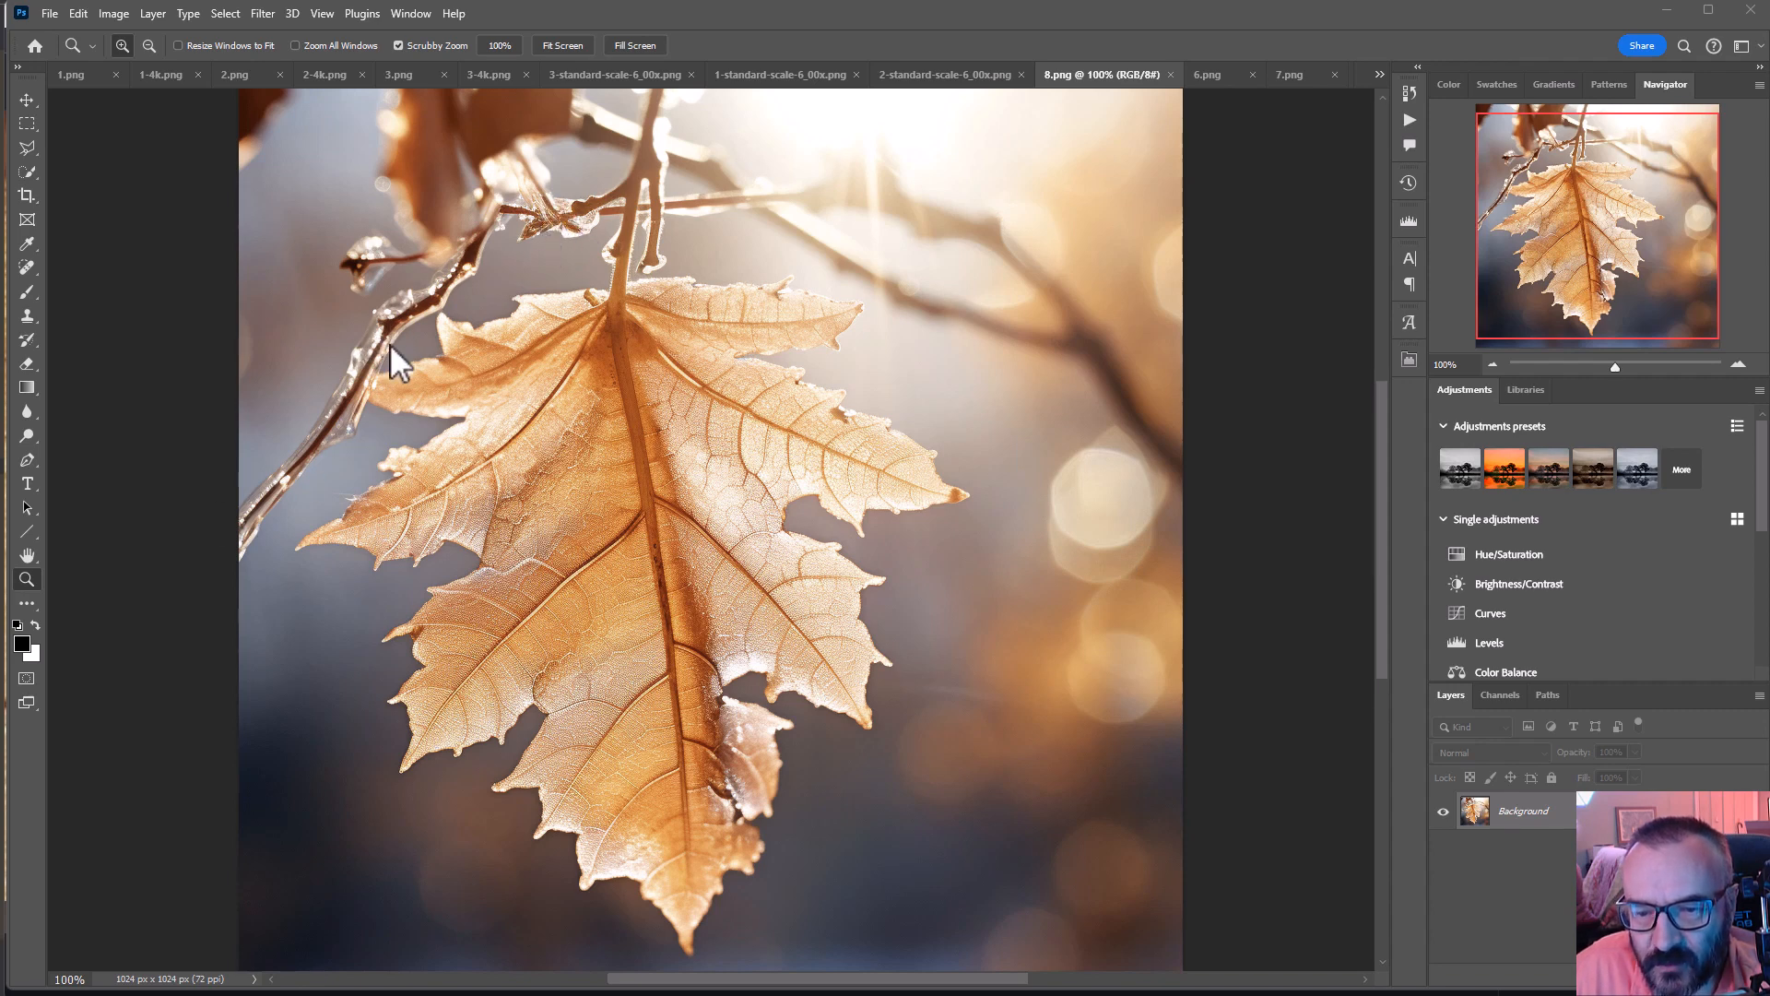
{"action": "mouse_move", "coordinate": [1112, 153]}
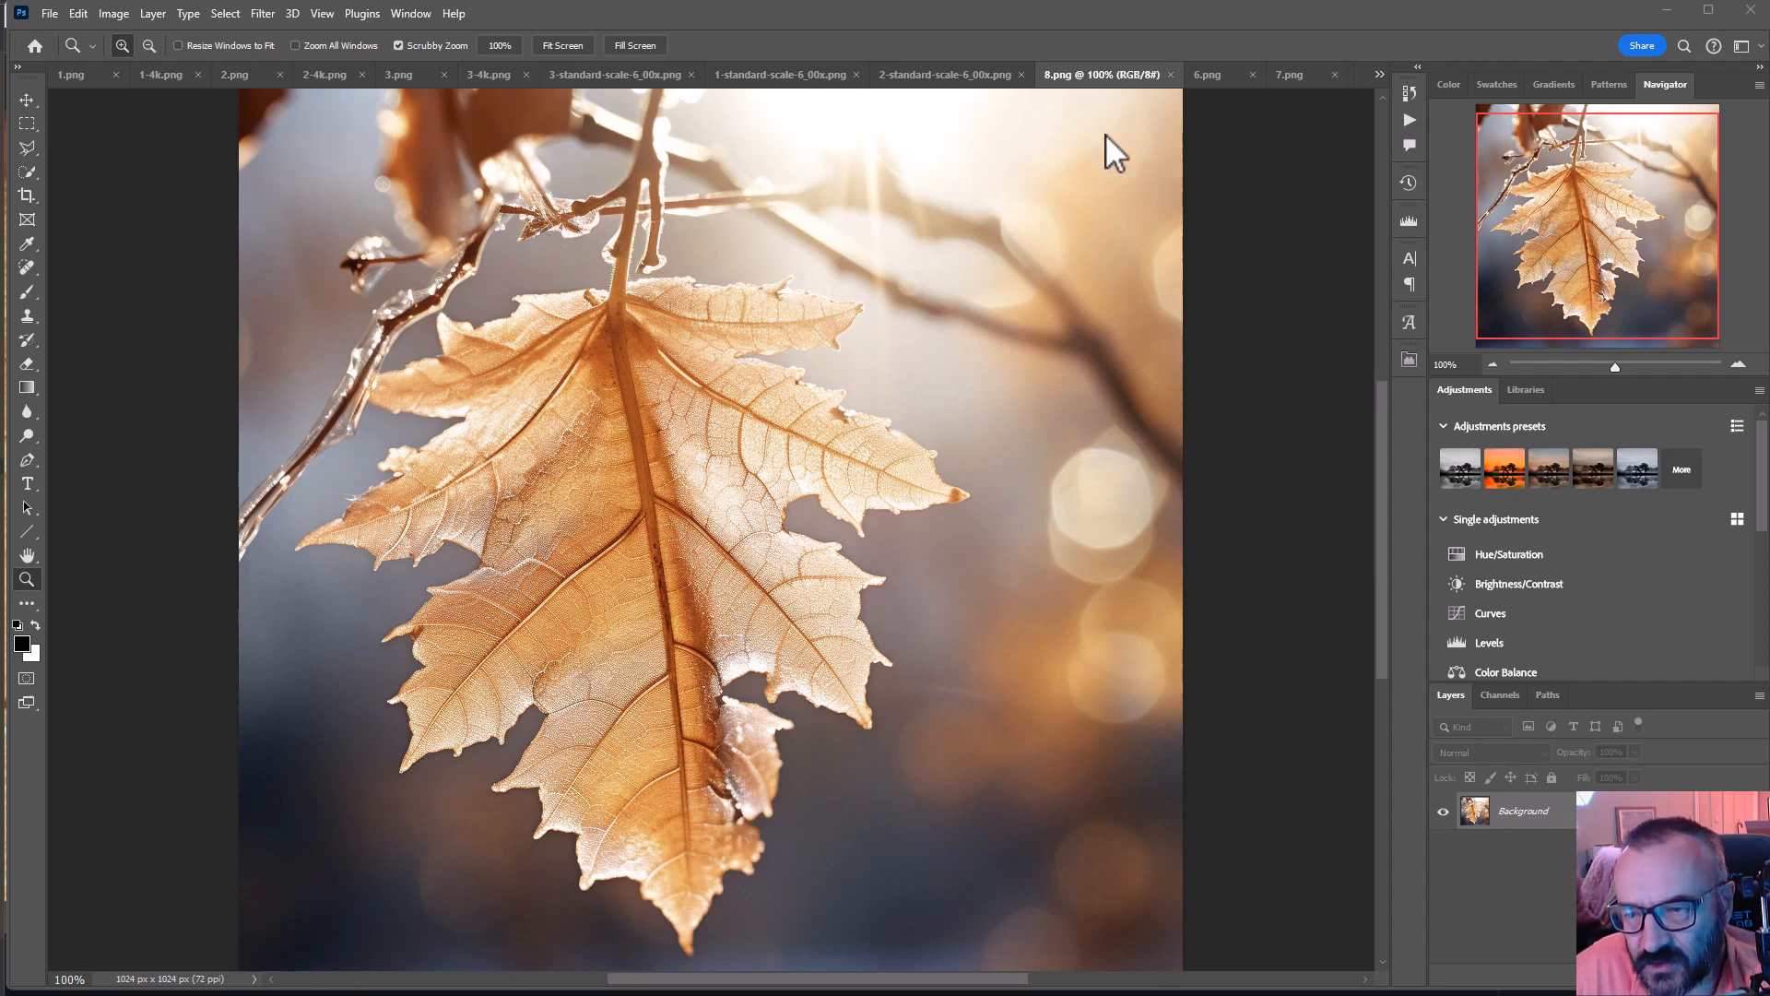
- Switch to 8-4k.png, pan to the icy branch and zoom in on the leaf's right tip
{"action": "left_click", "coordinate": [1379, 74]}
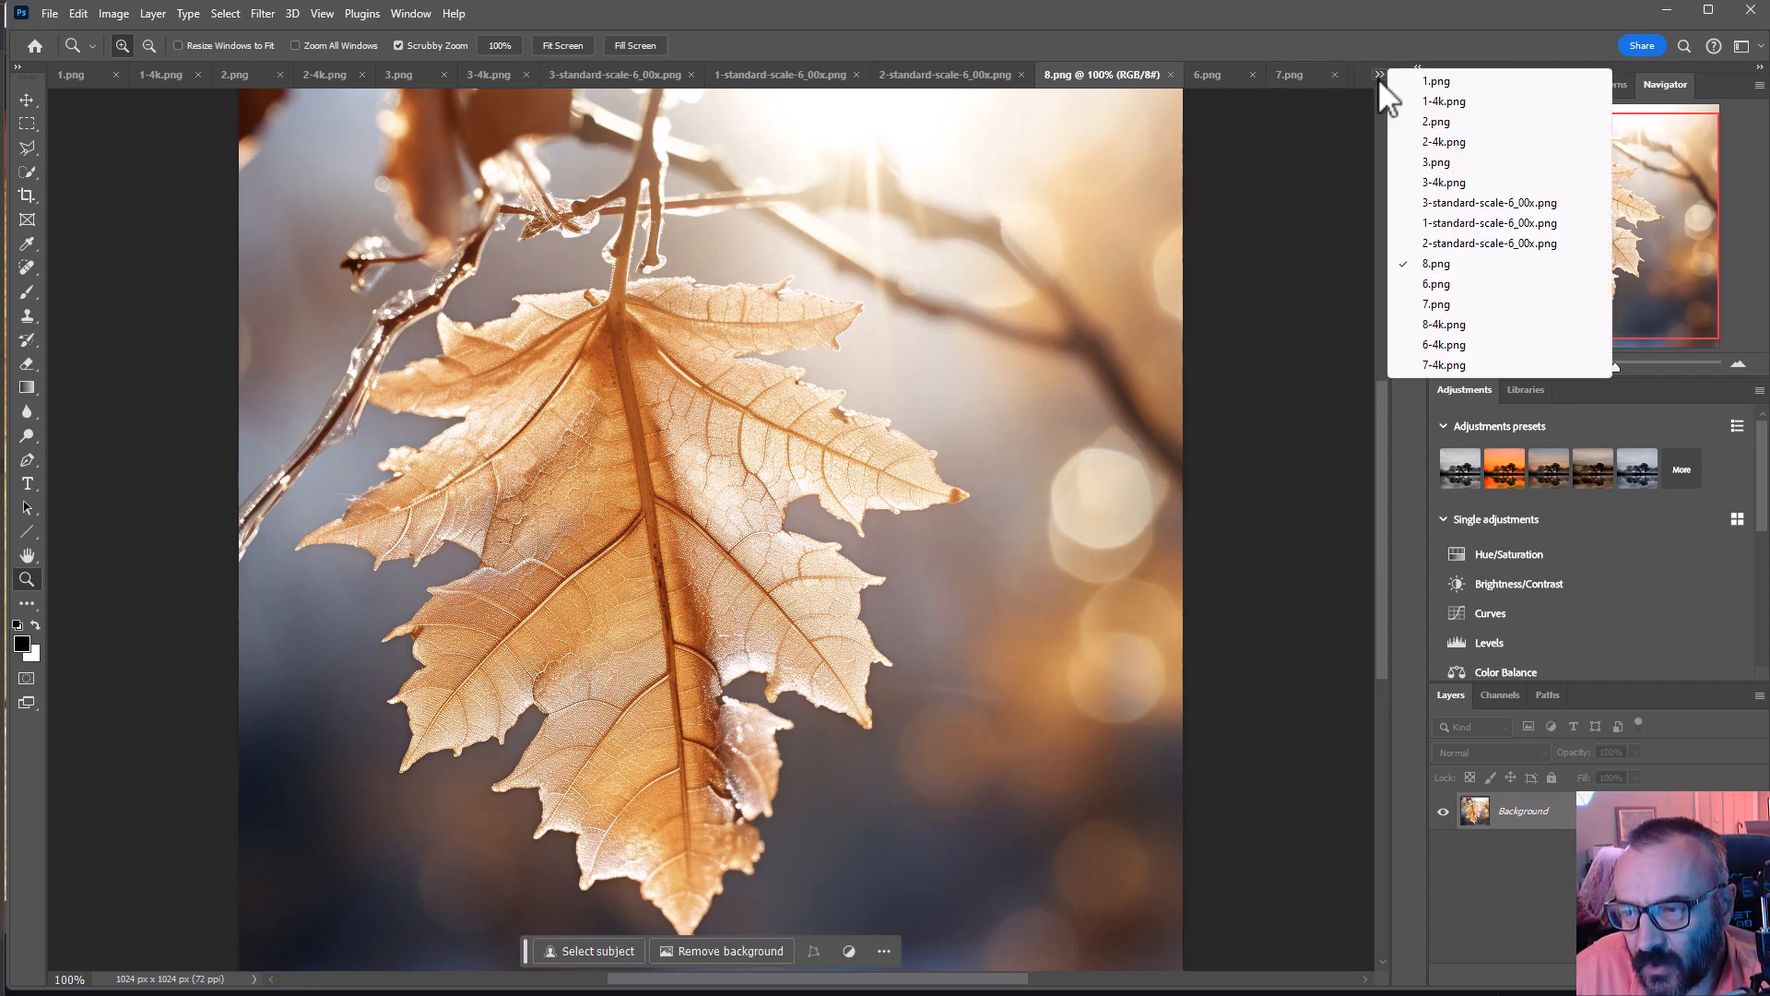
{"action": "mouse_move", "coordinate": [1475, 325]}
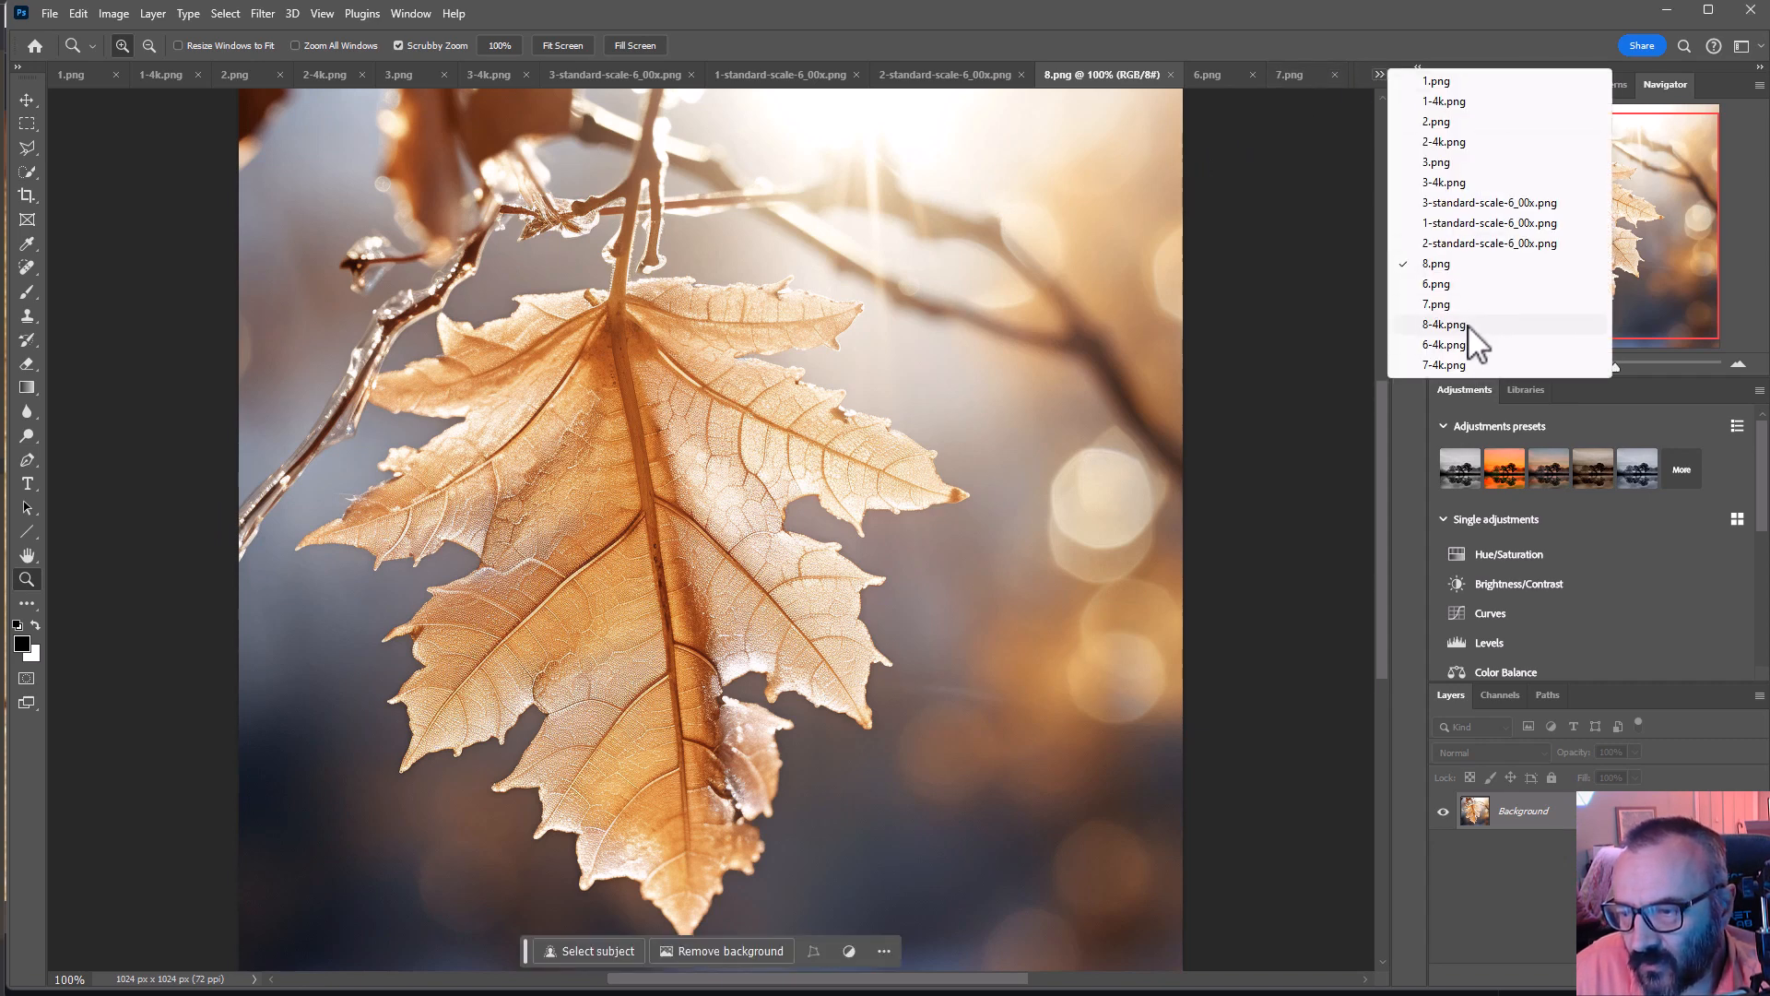
{"action": "left_click", "coordinate": [1444, 324]}
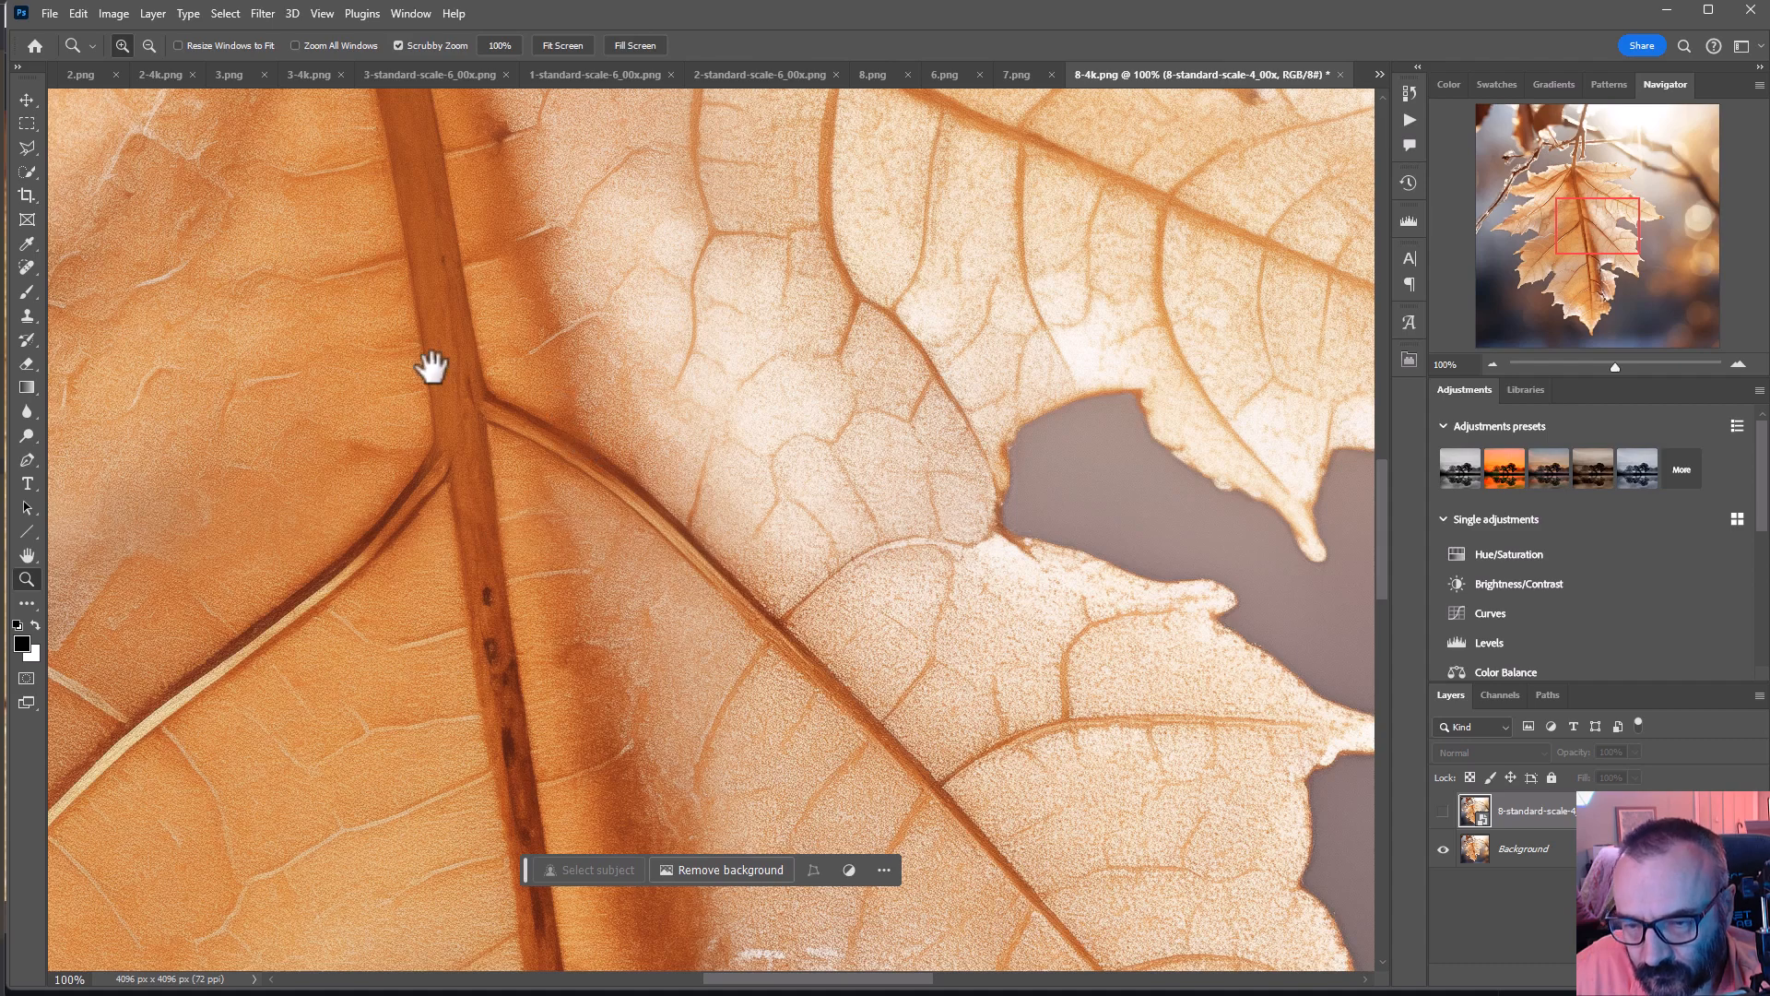
{"action": "left_click_drag", "start_coordinate": [431, 367], "coordinate": [708, 741]}
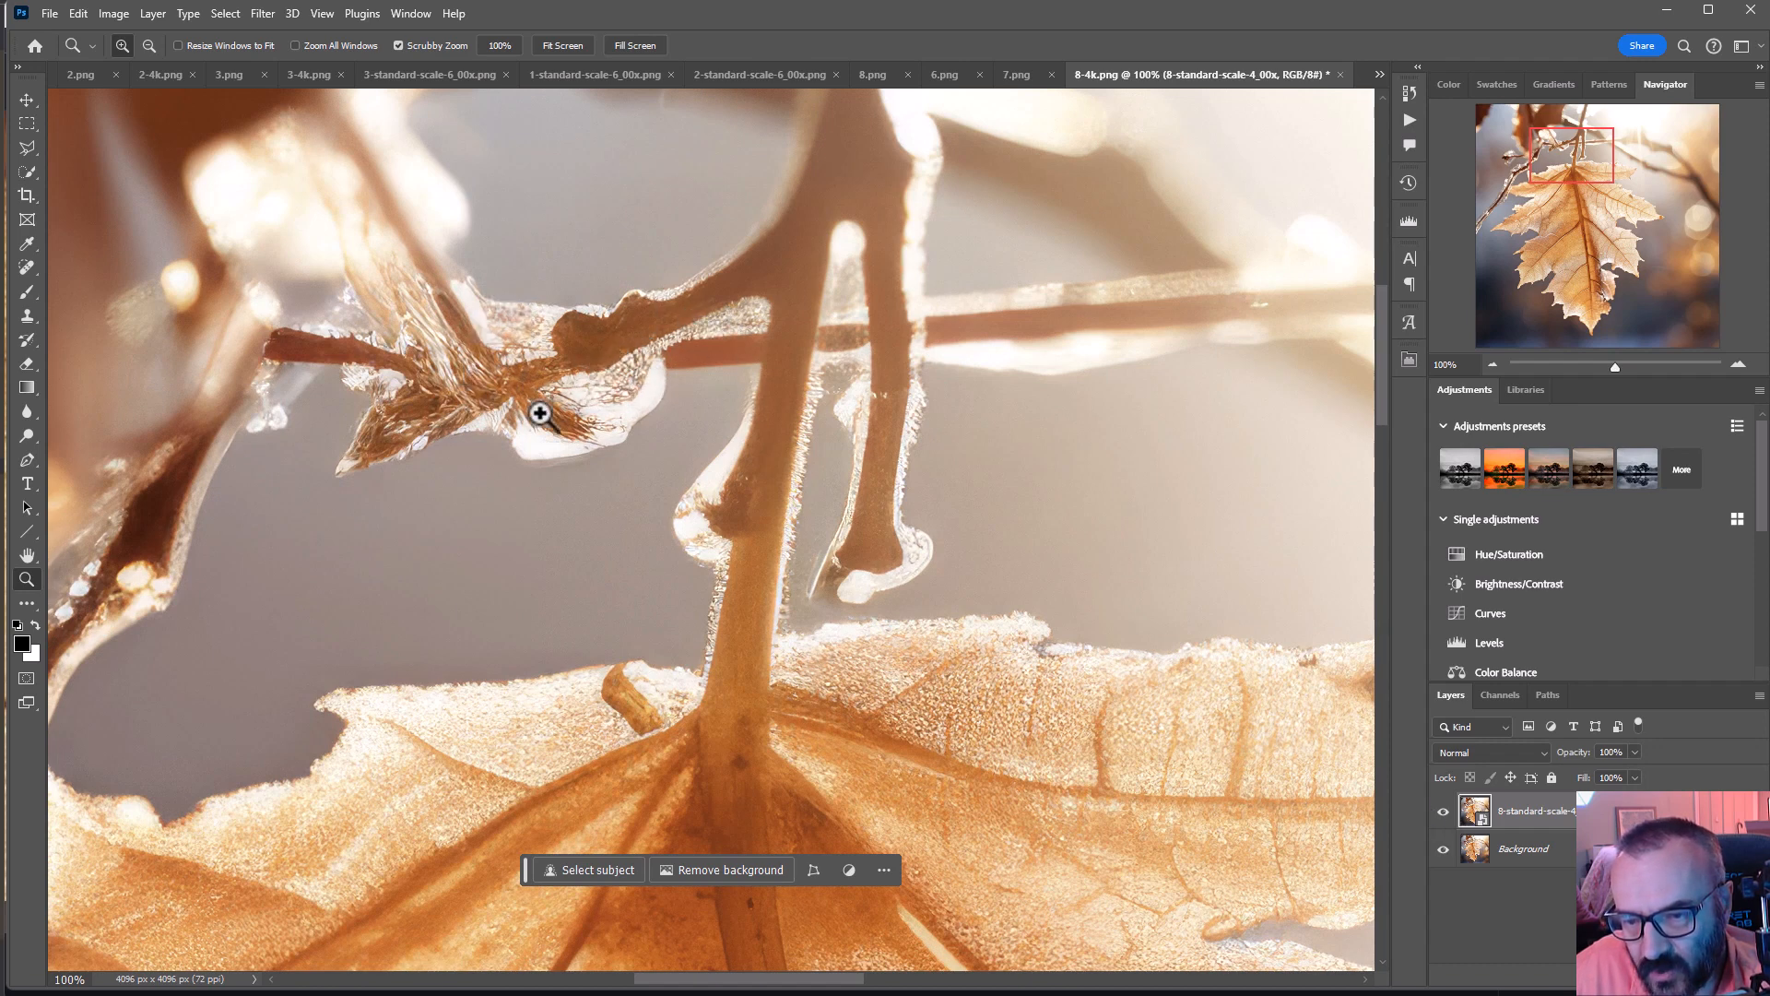
{"action": "mouse_move", "coordinate": [1123, 698]}
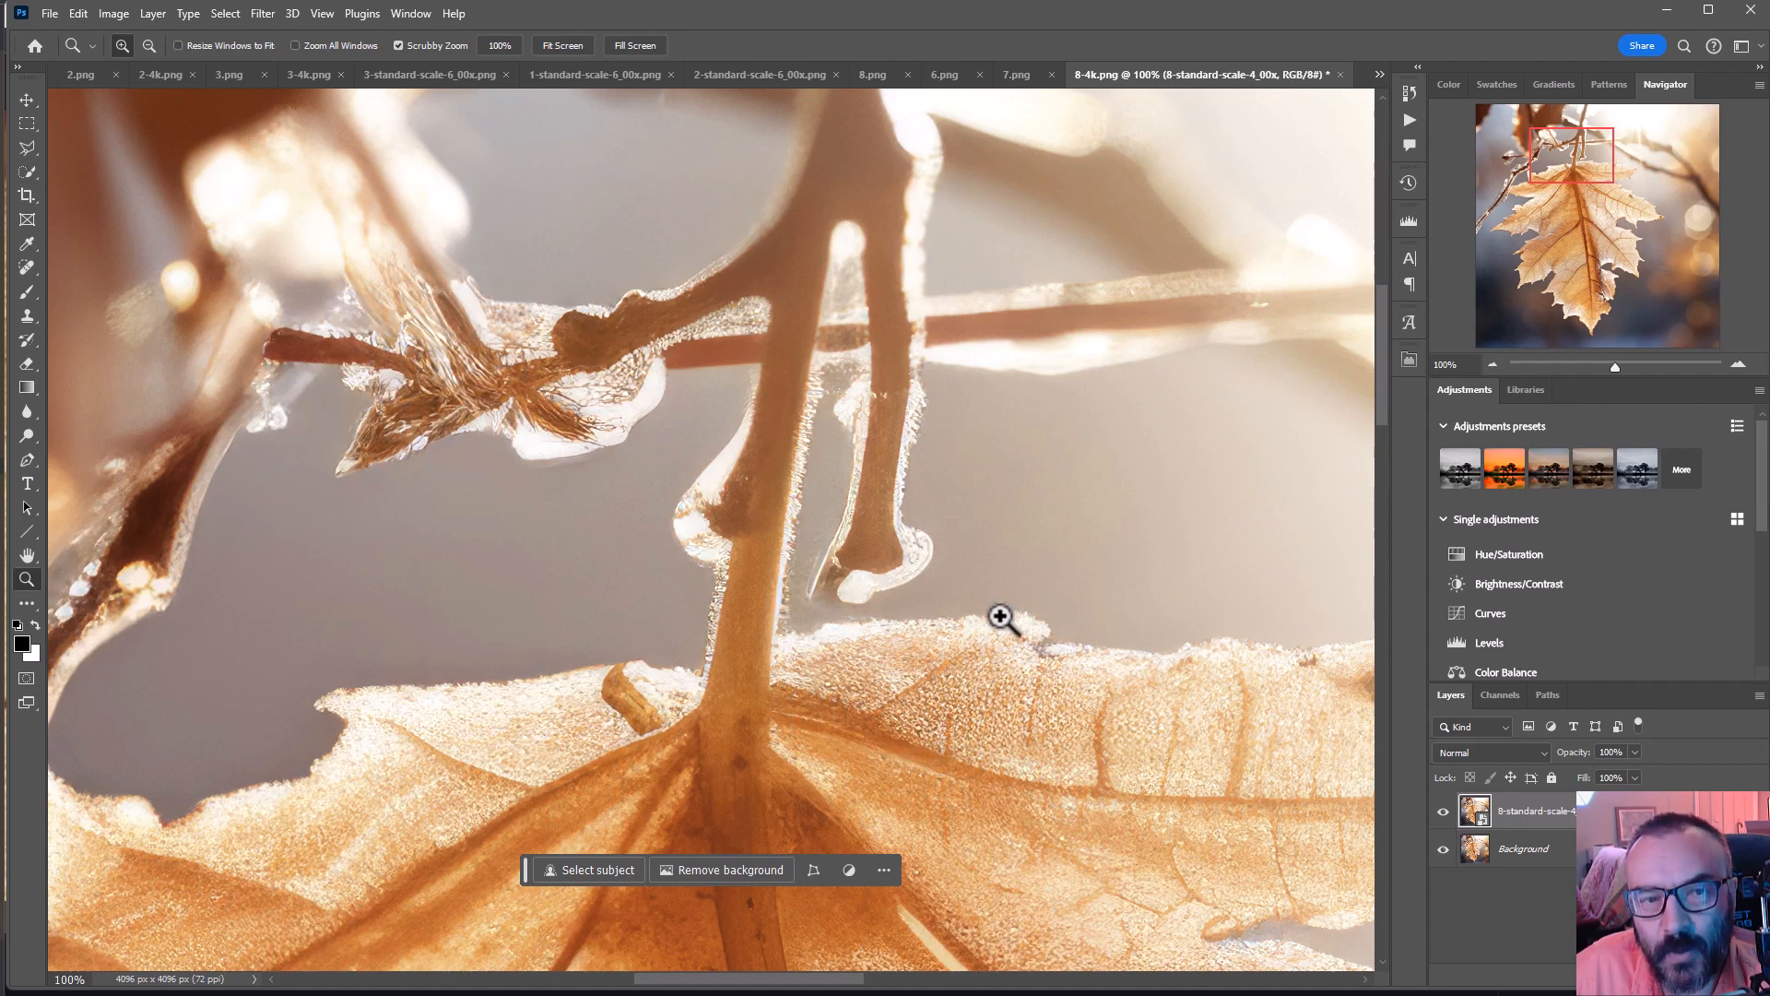
{"action": "mouse_move", "coordinate": [802, 491]}
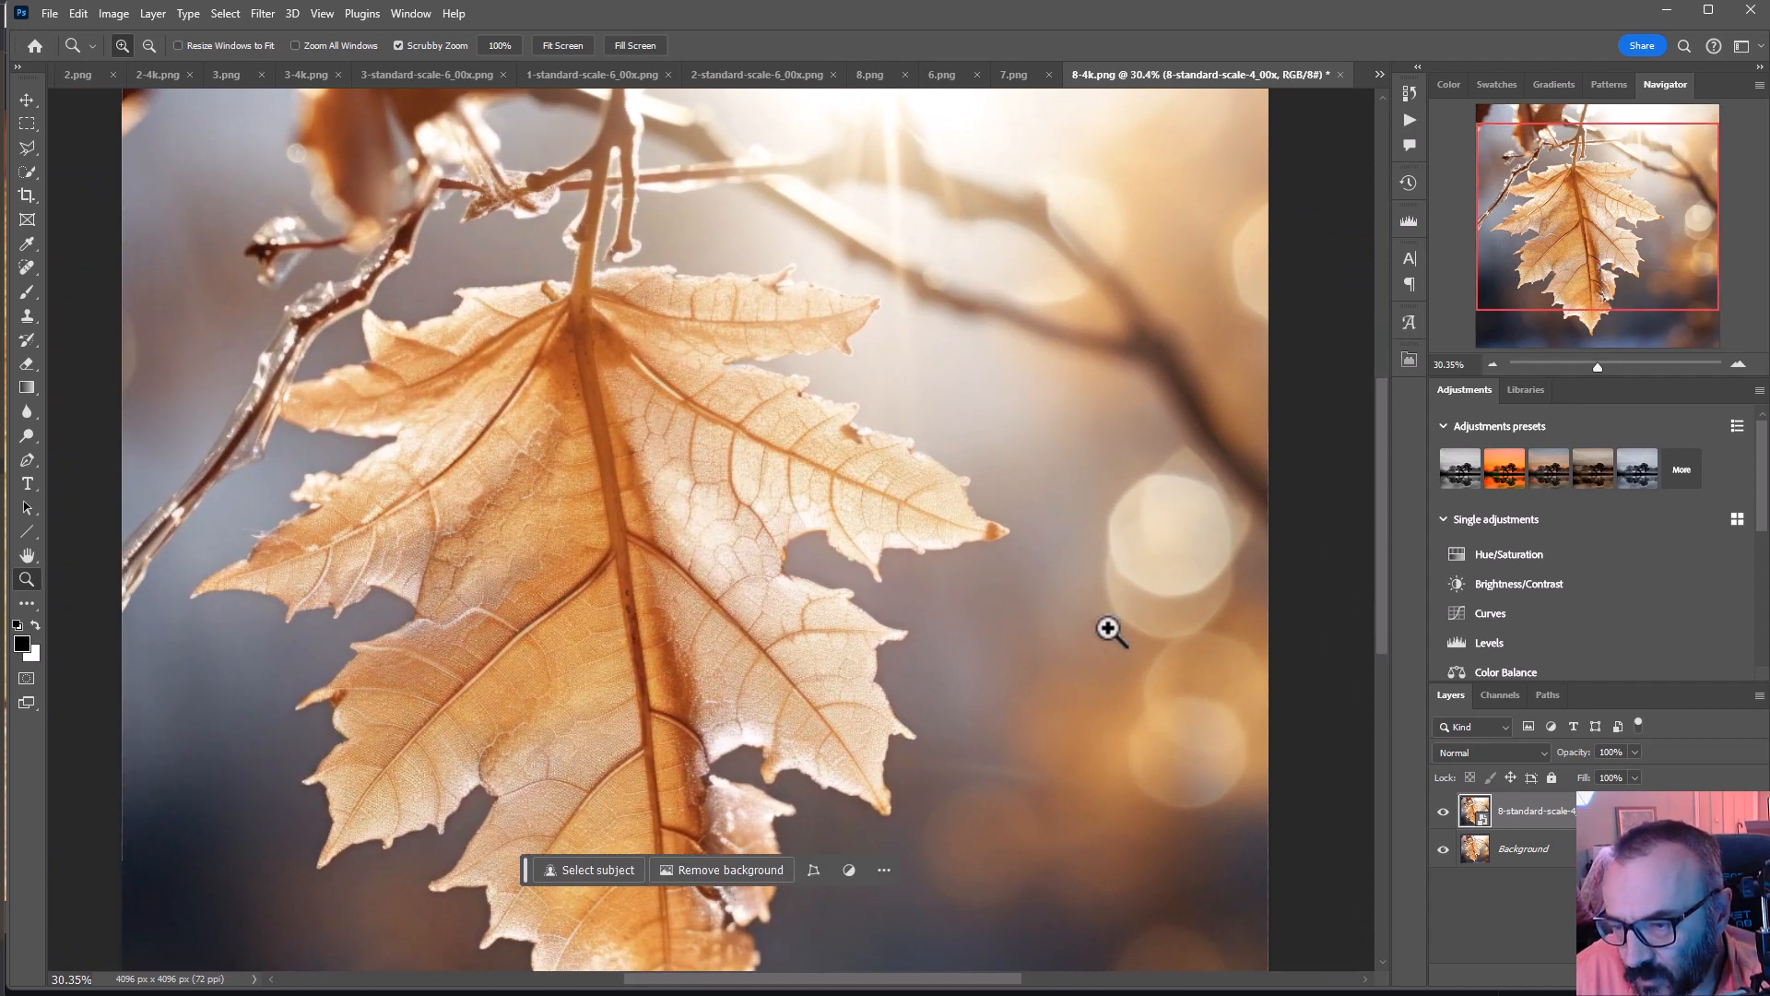
{"action": "left_click", "coordinate": [1110, 629]}
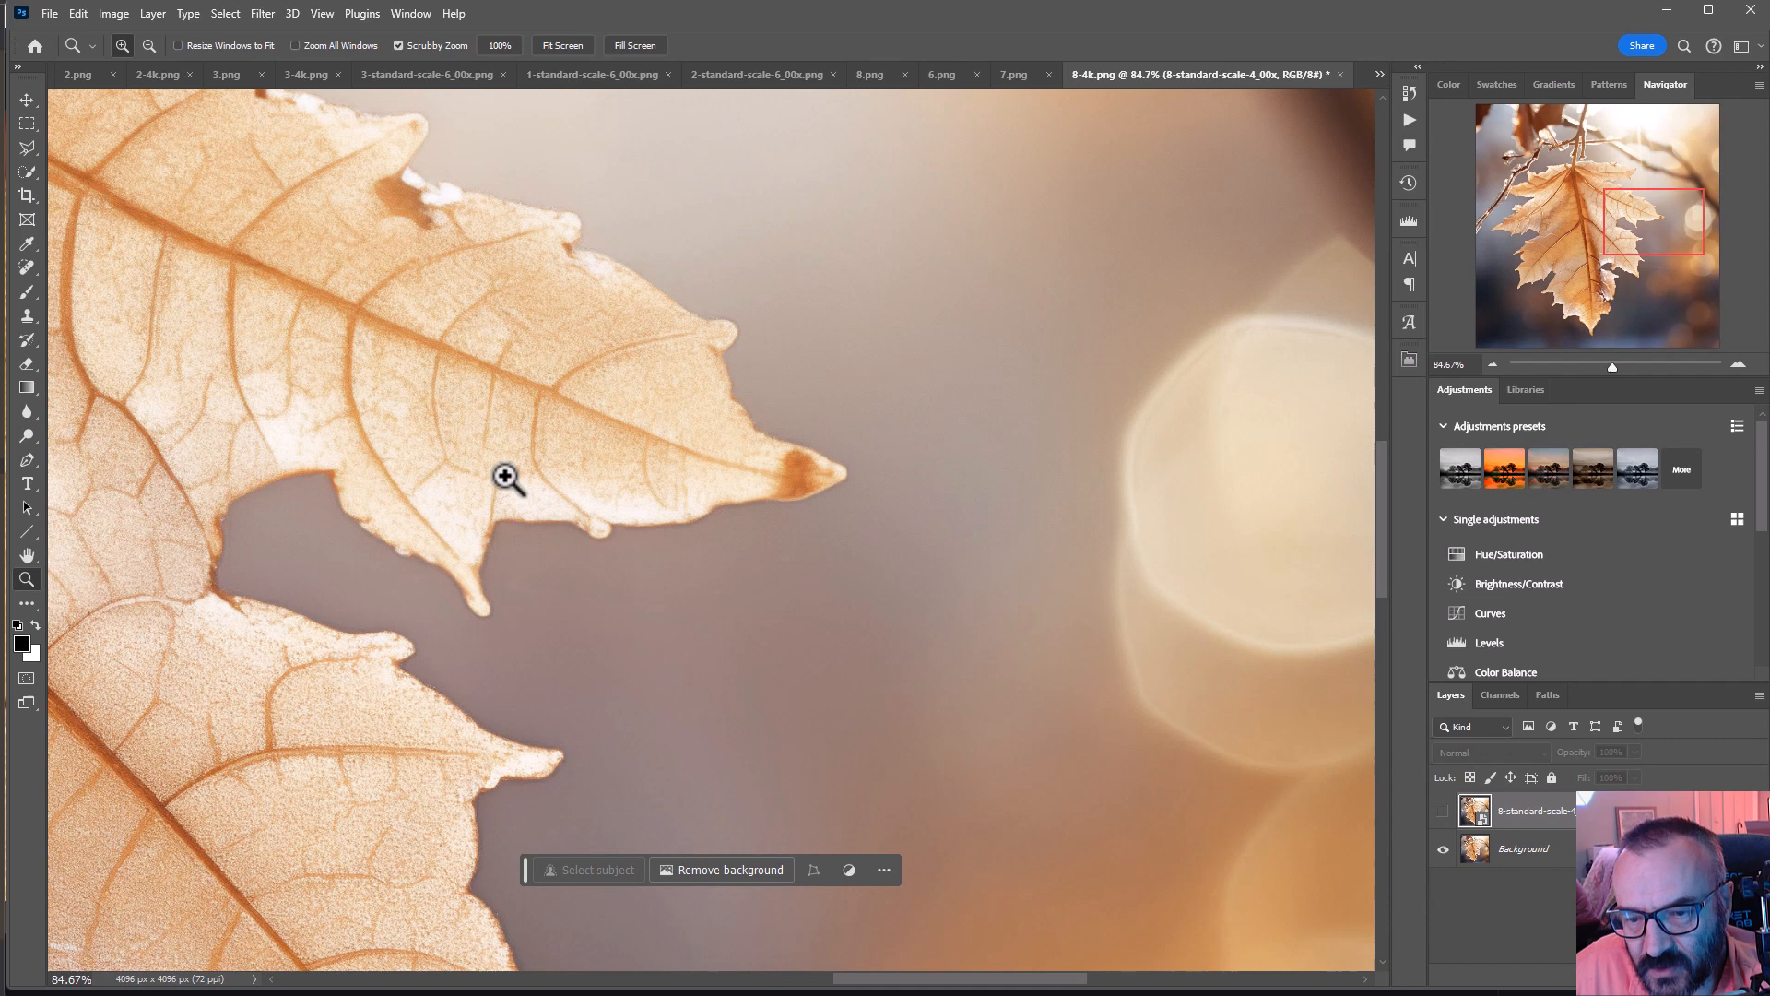
{"action": "mouse_move", "coordinate": [1455, 817]}
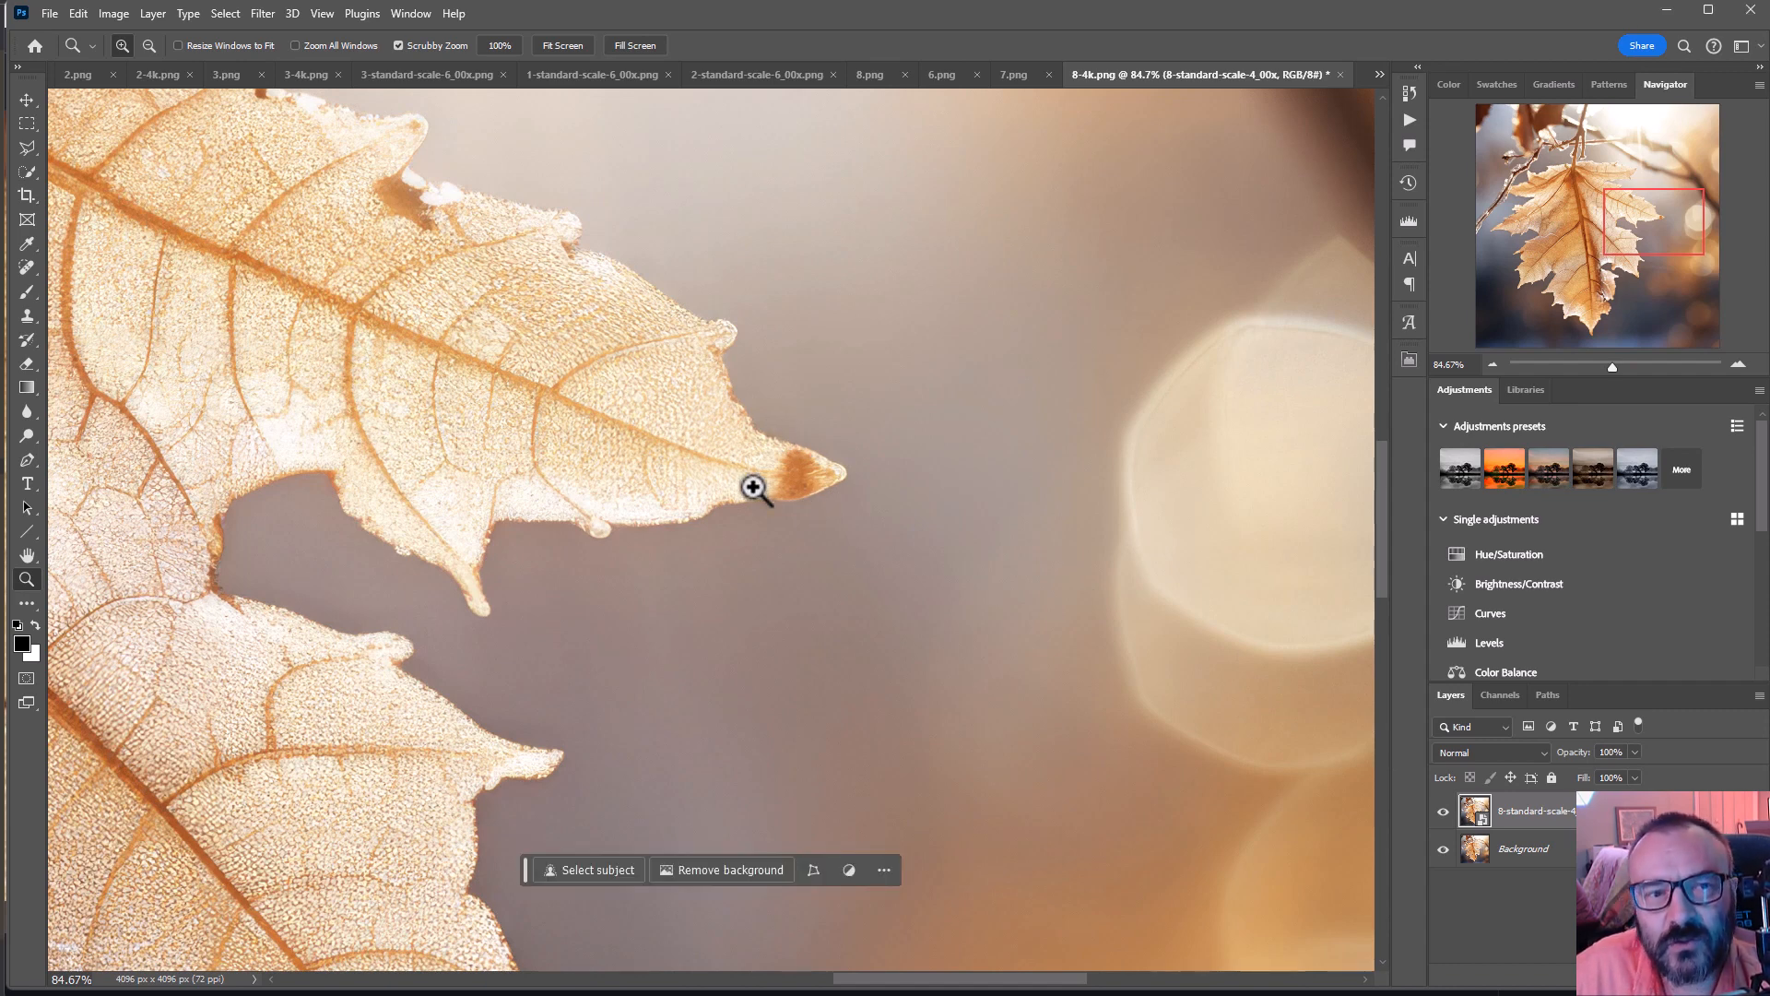
{"action": "mouse_move", "coordinate": [897, 295]}
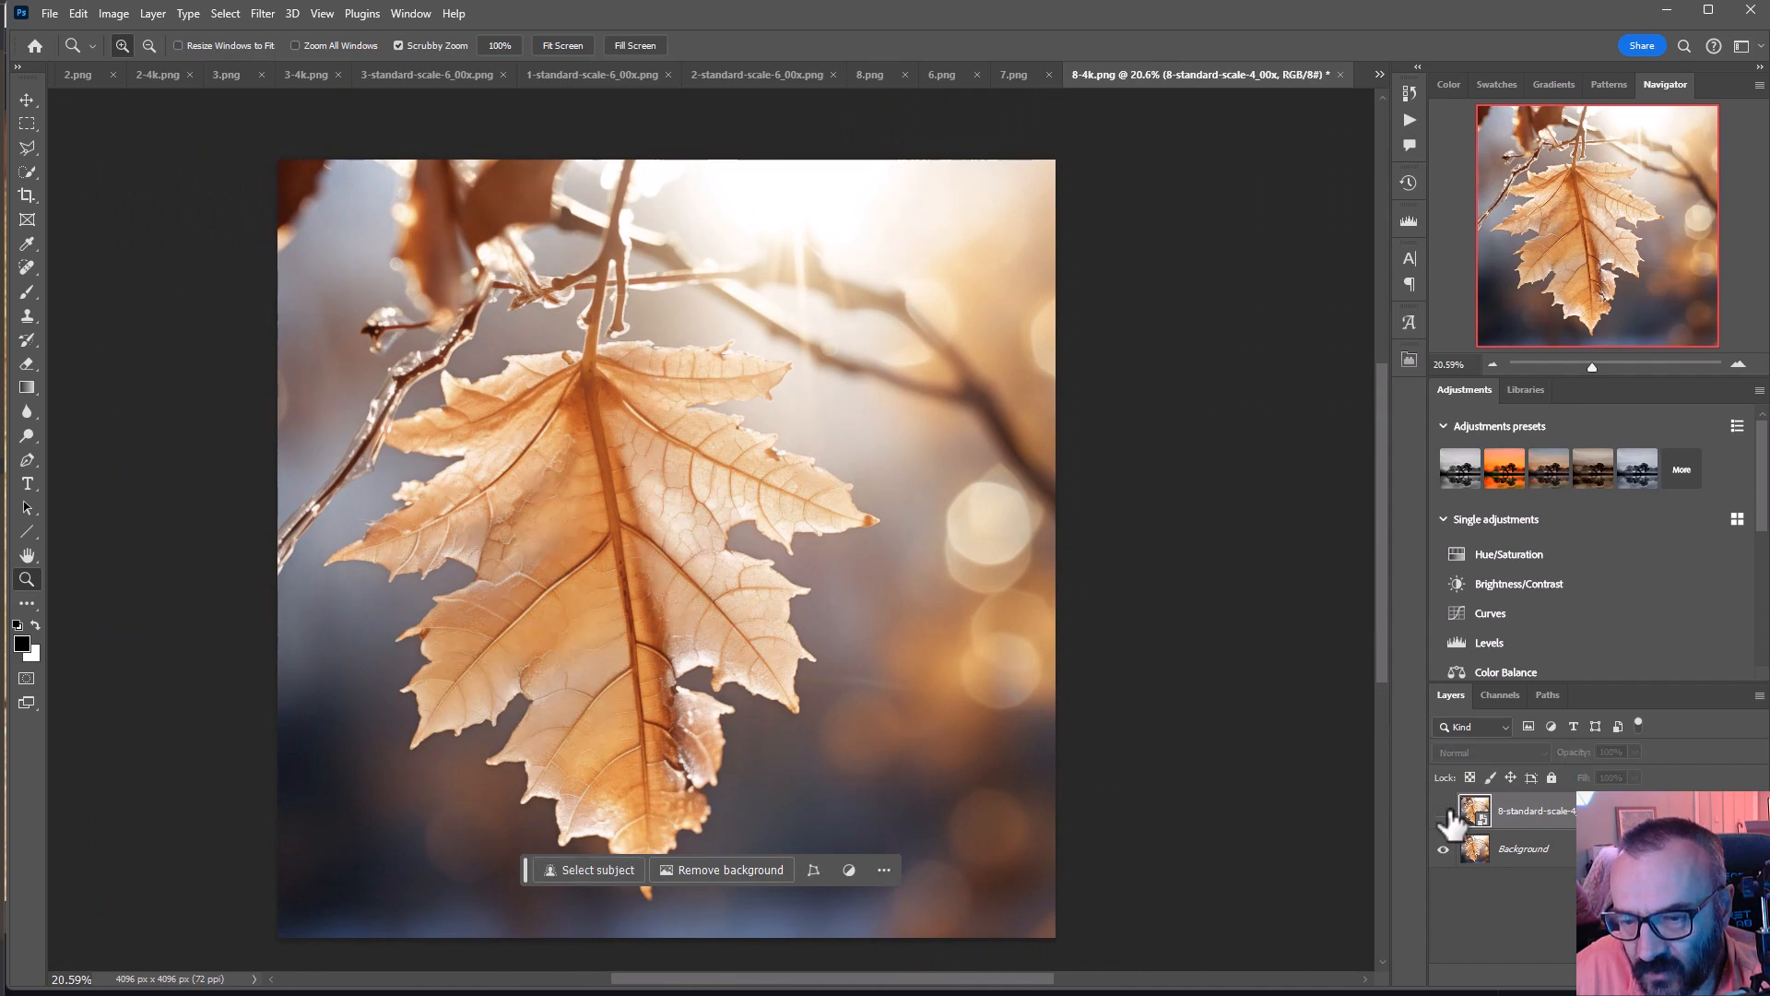
- Toggle the upscaled layer's visibility to compare it with the original leaf
{"action": "left_click", "coordinate": [502, 400]}
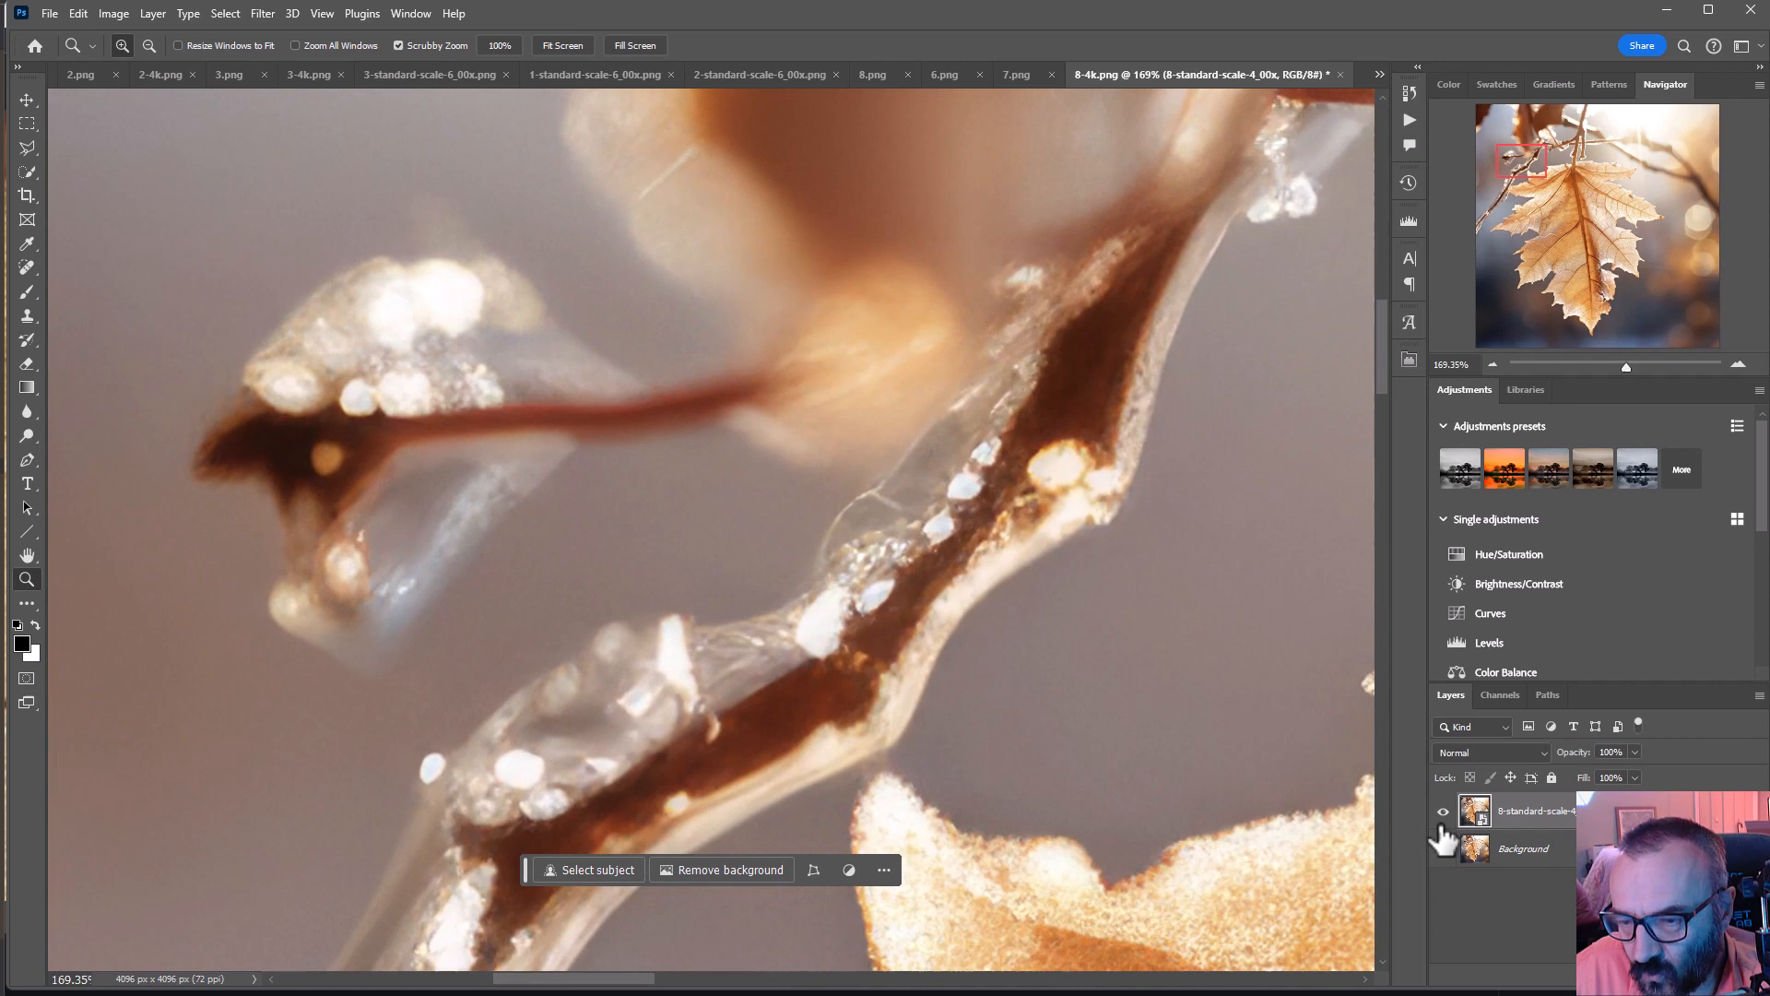
{"action": "left_click", "coordinate": [1441, 812]}
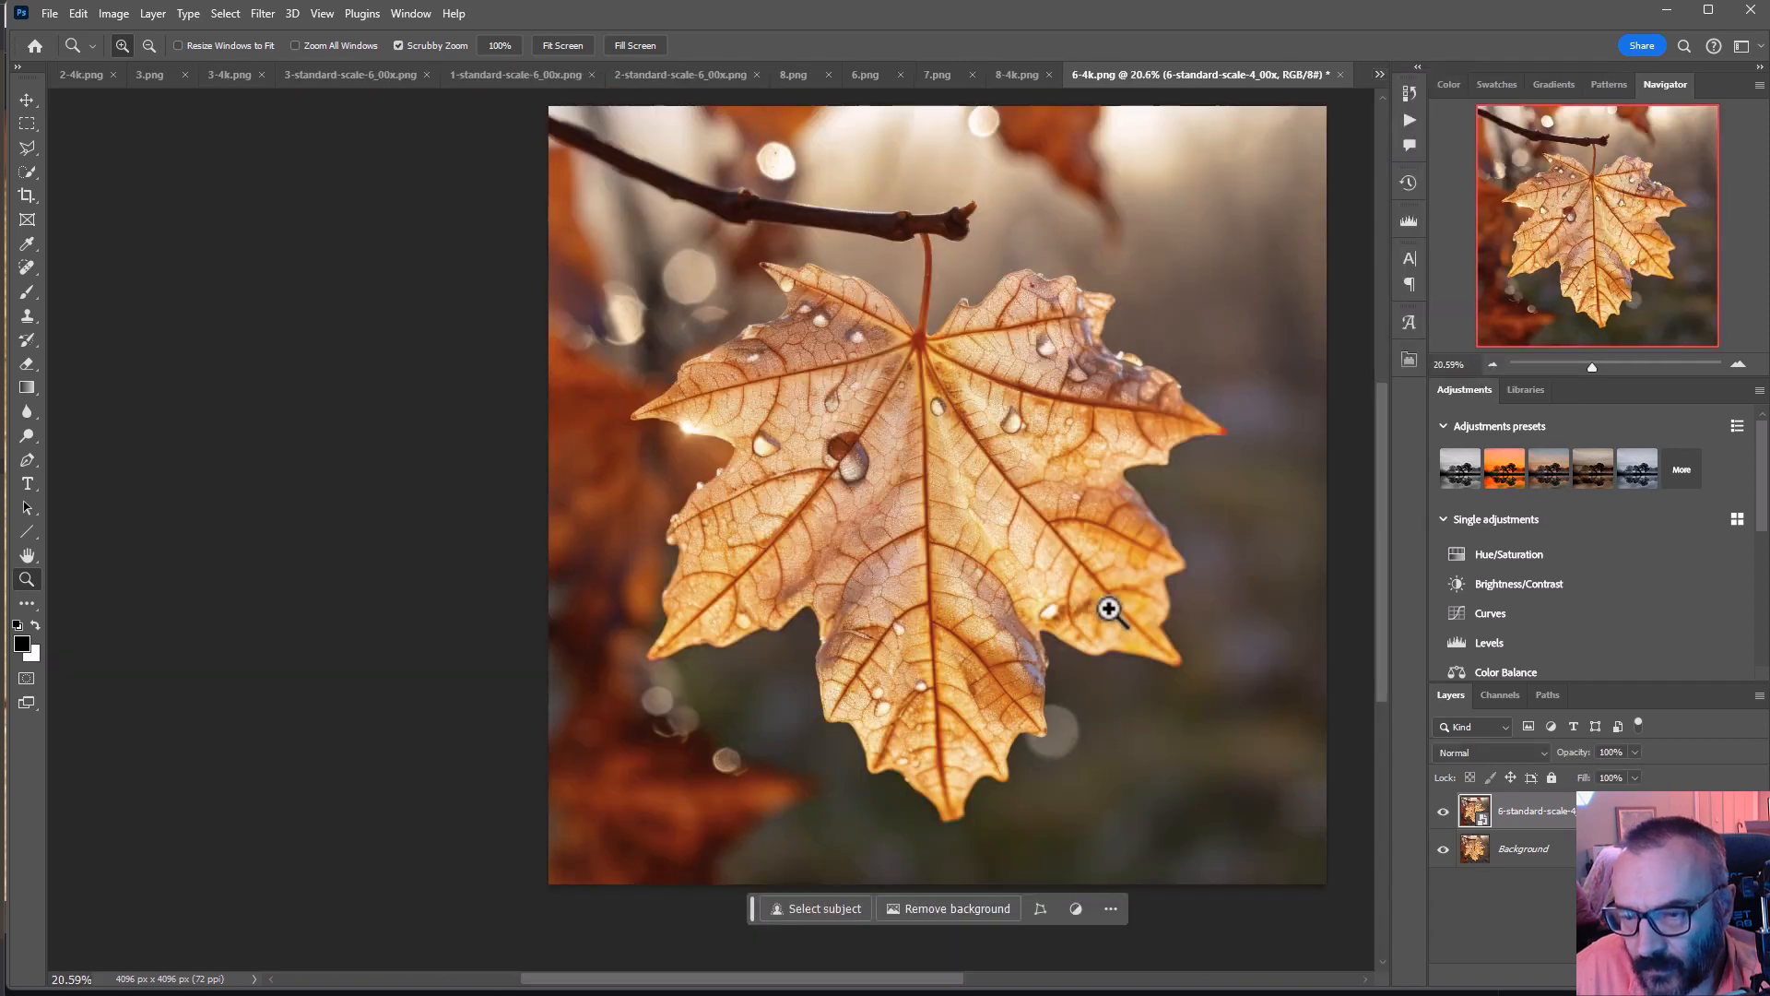
{"action": "mouse_move", "coordinate": [811, 403]}
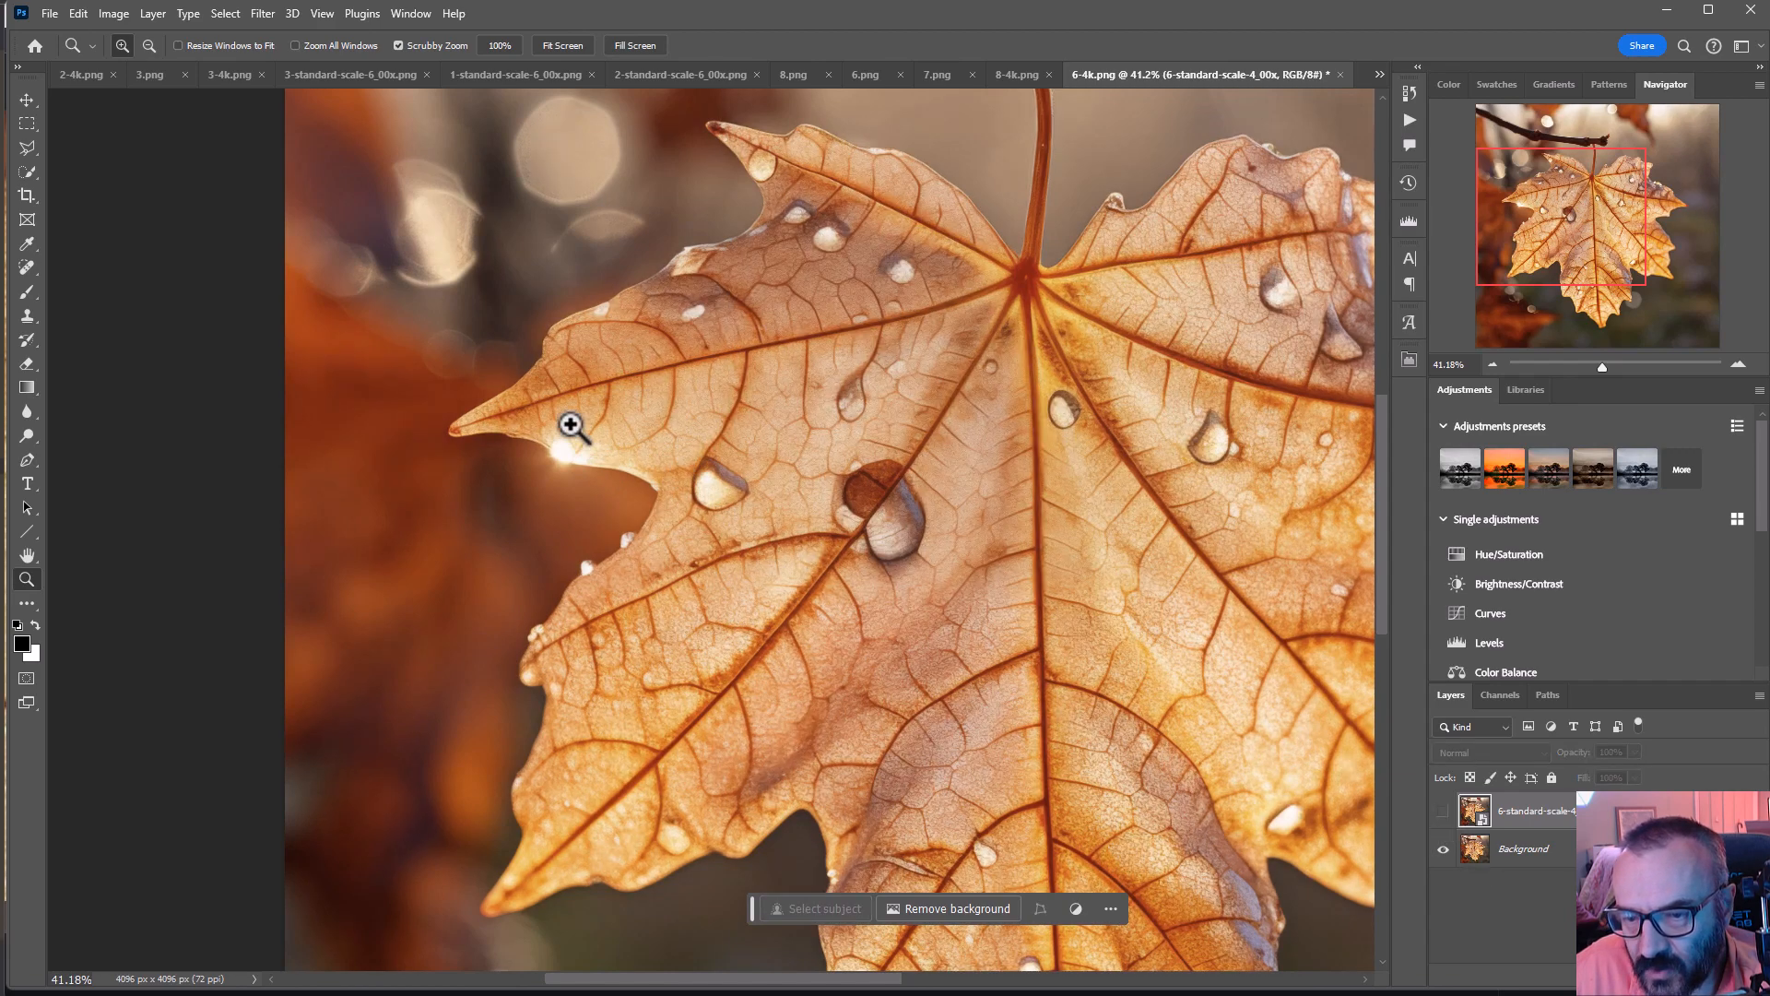
- Zoom in on the dewy leaf's left point, then bring up the open-documents list
{"action": "left_click", "coordinate": [574, 426]}
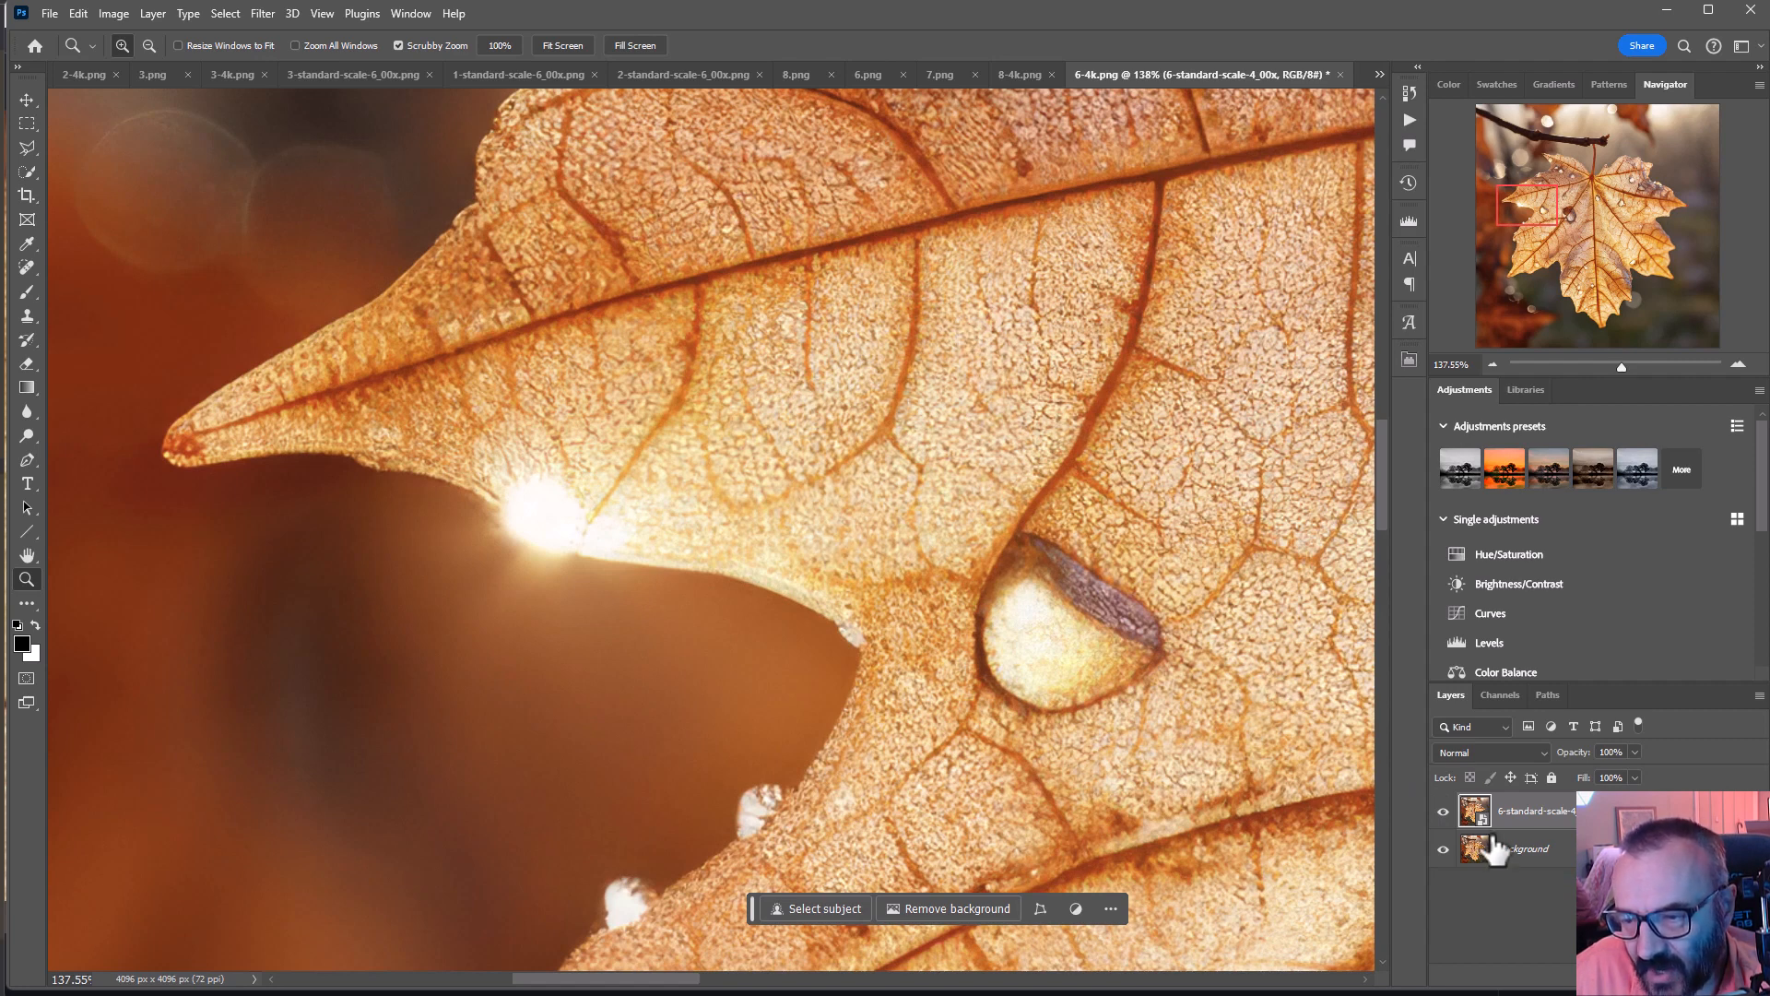
{"action": "mouse_move", "coordinate": [791, 338]}
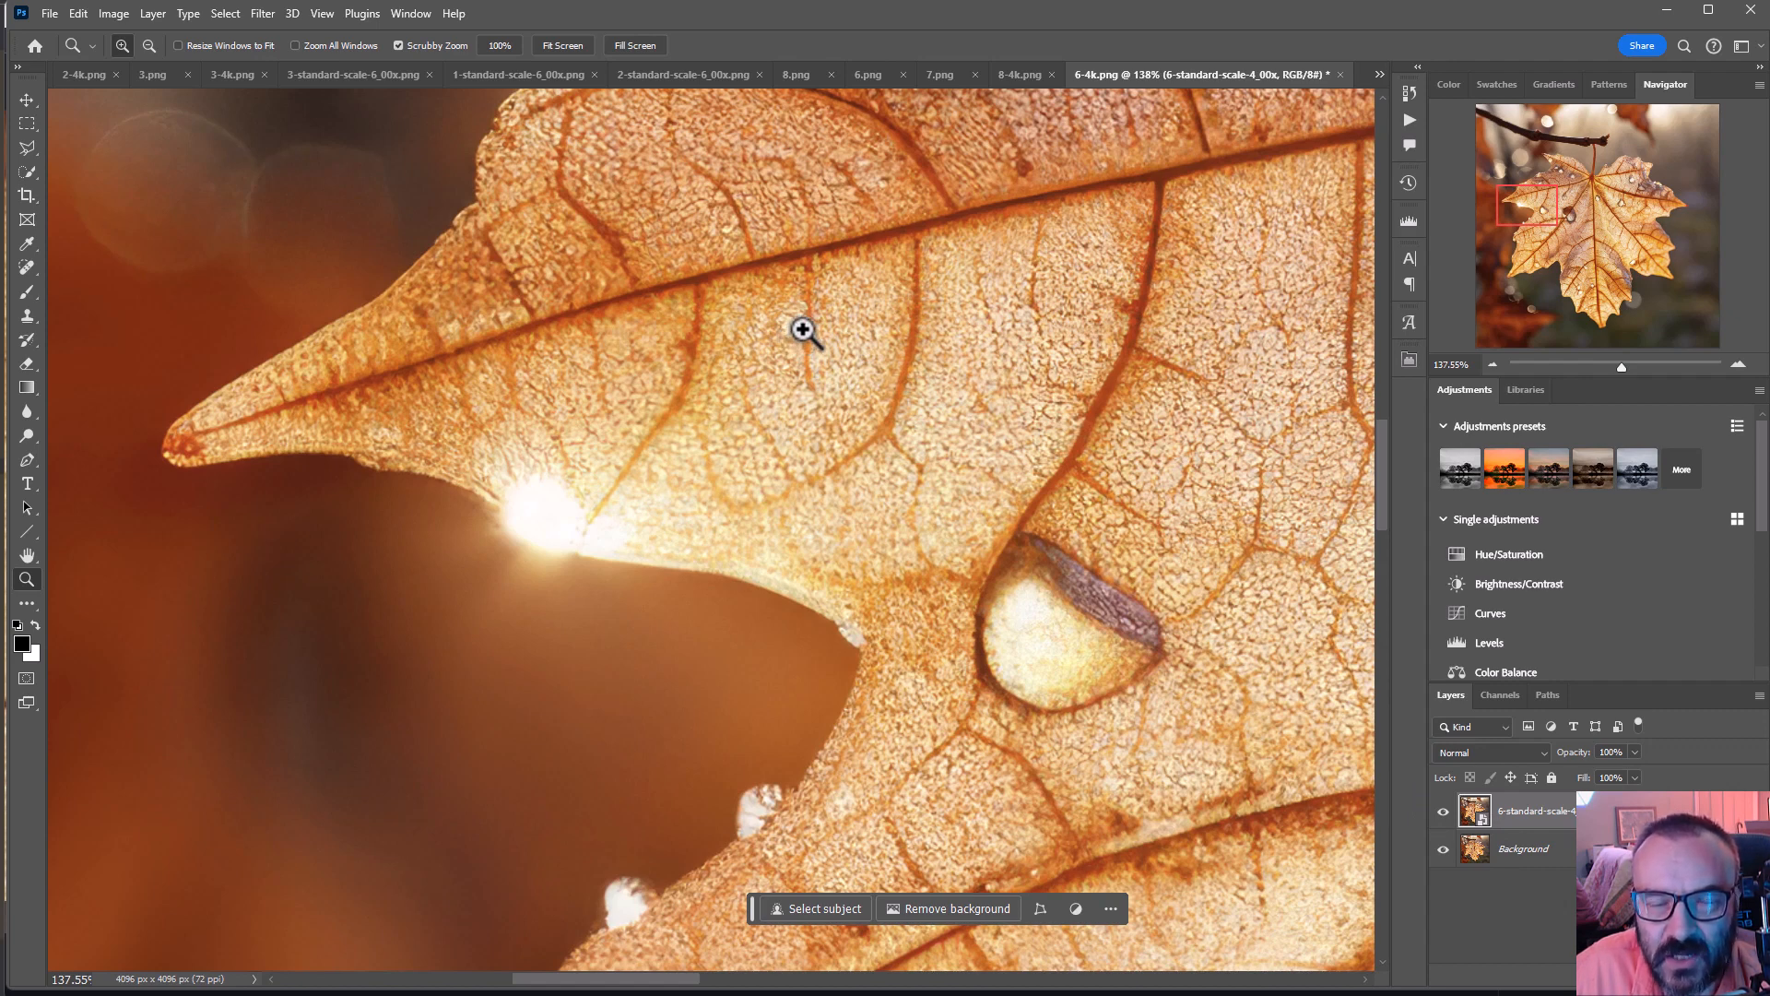
{"action": "mouse_move", "coordinate": [641, 188]}
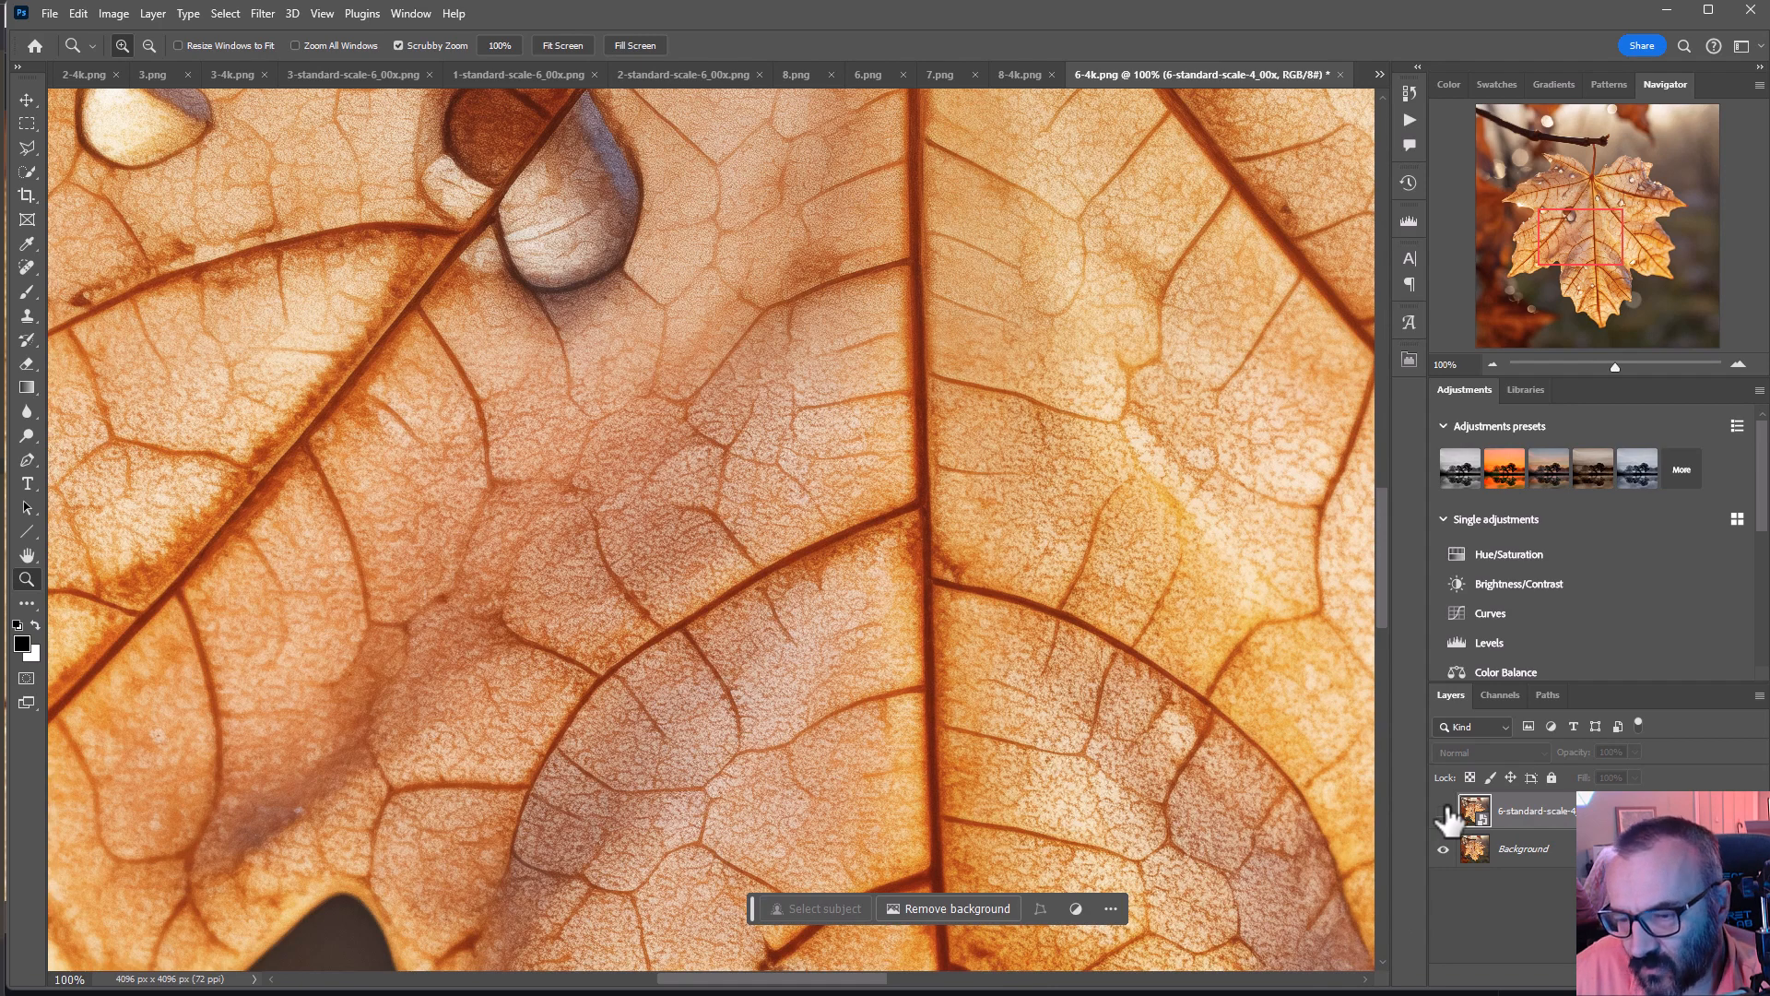
{"action": "left_click", "coordinate": [1379, 73]}
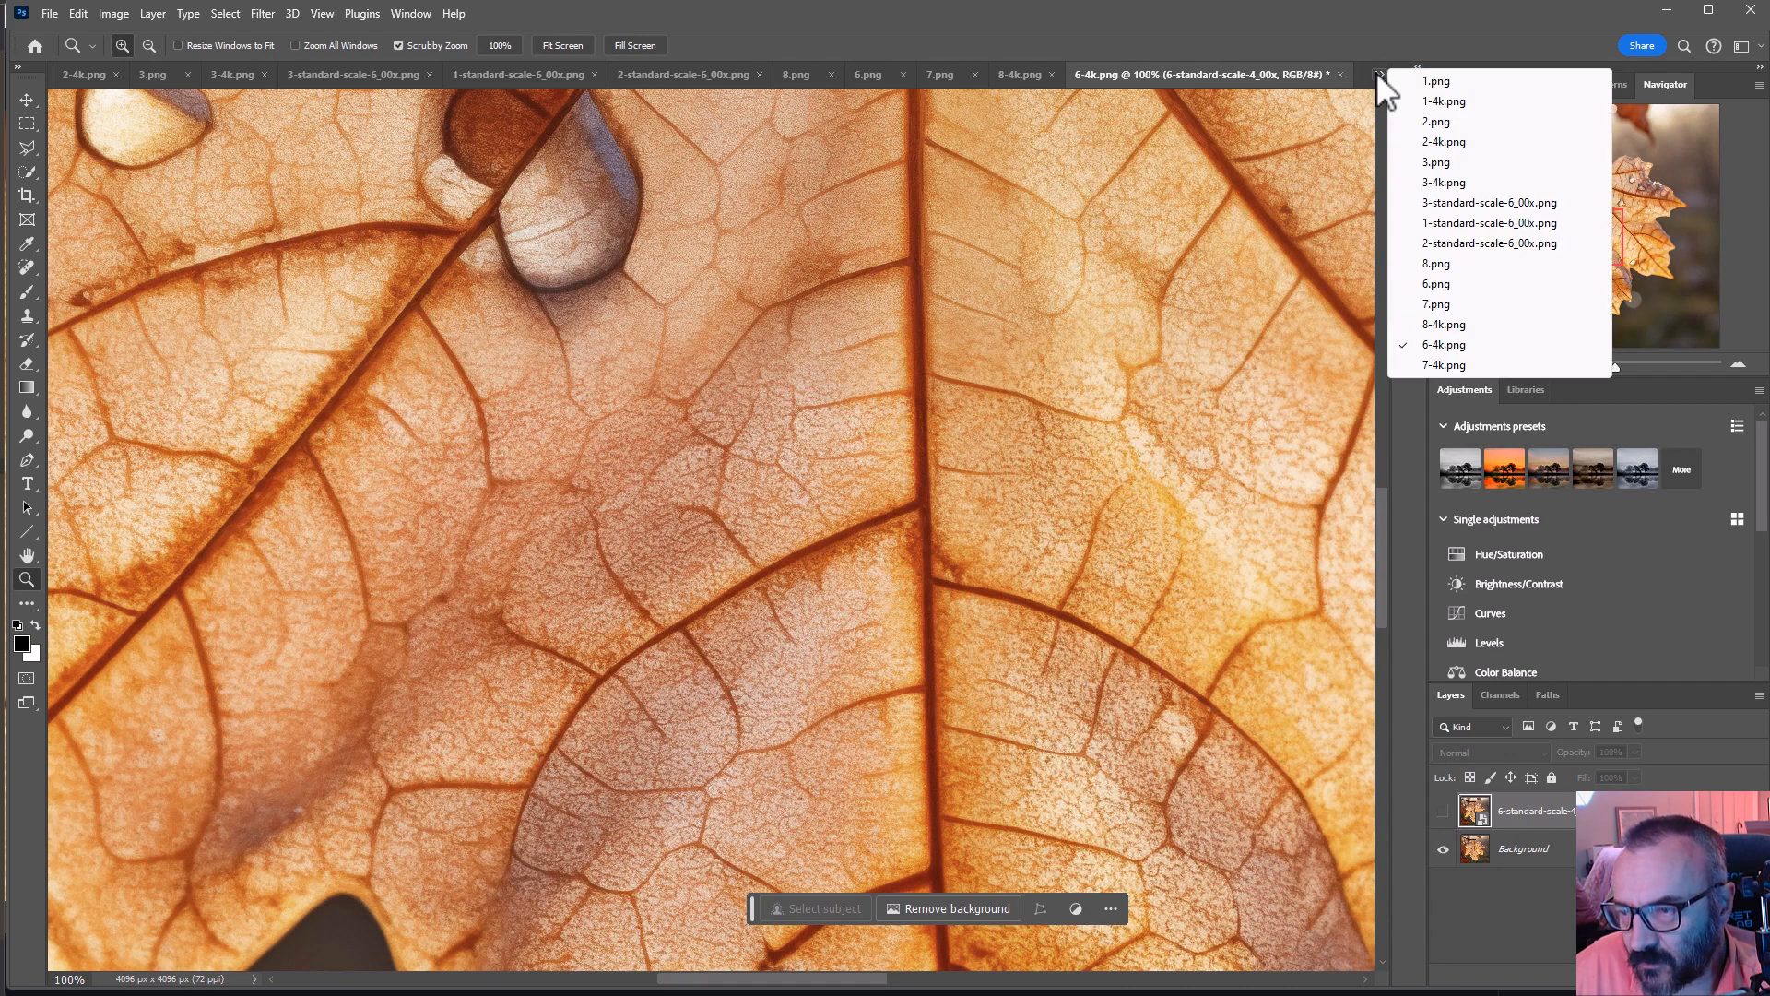
- Switch to the 7-4k.png icy maple leaf document from the overflow list
{"action": "left_click", "coordinate": [1444, 365]}
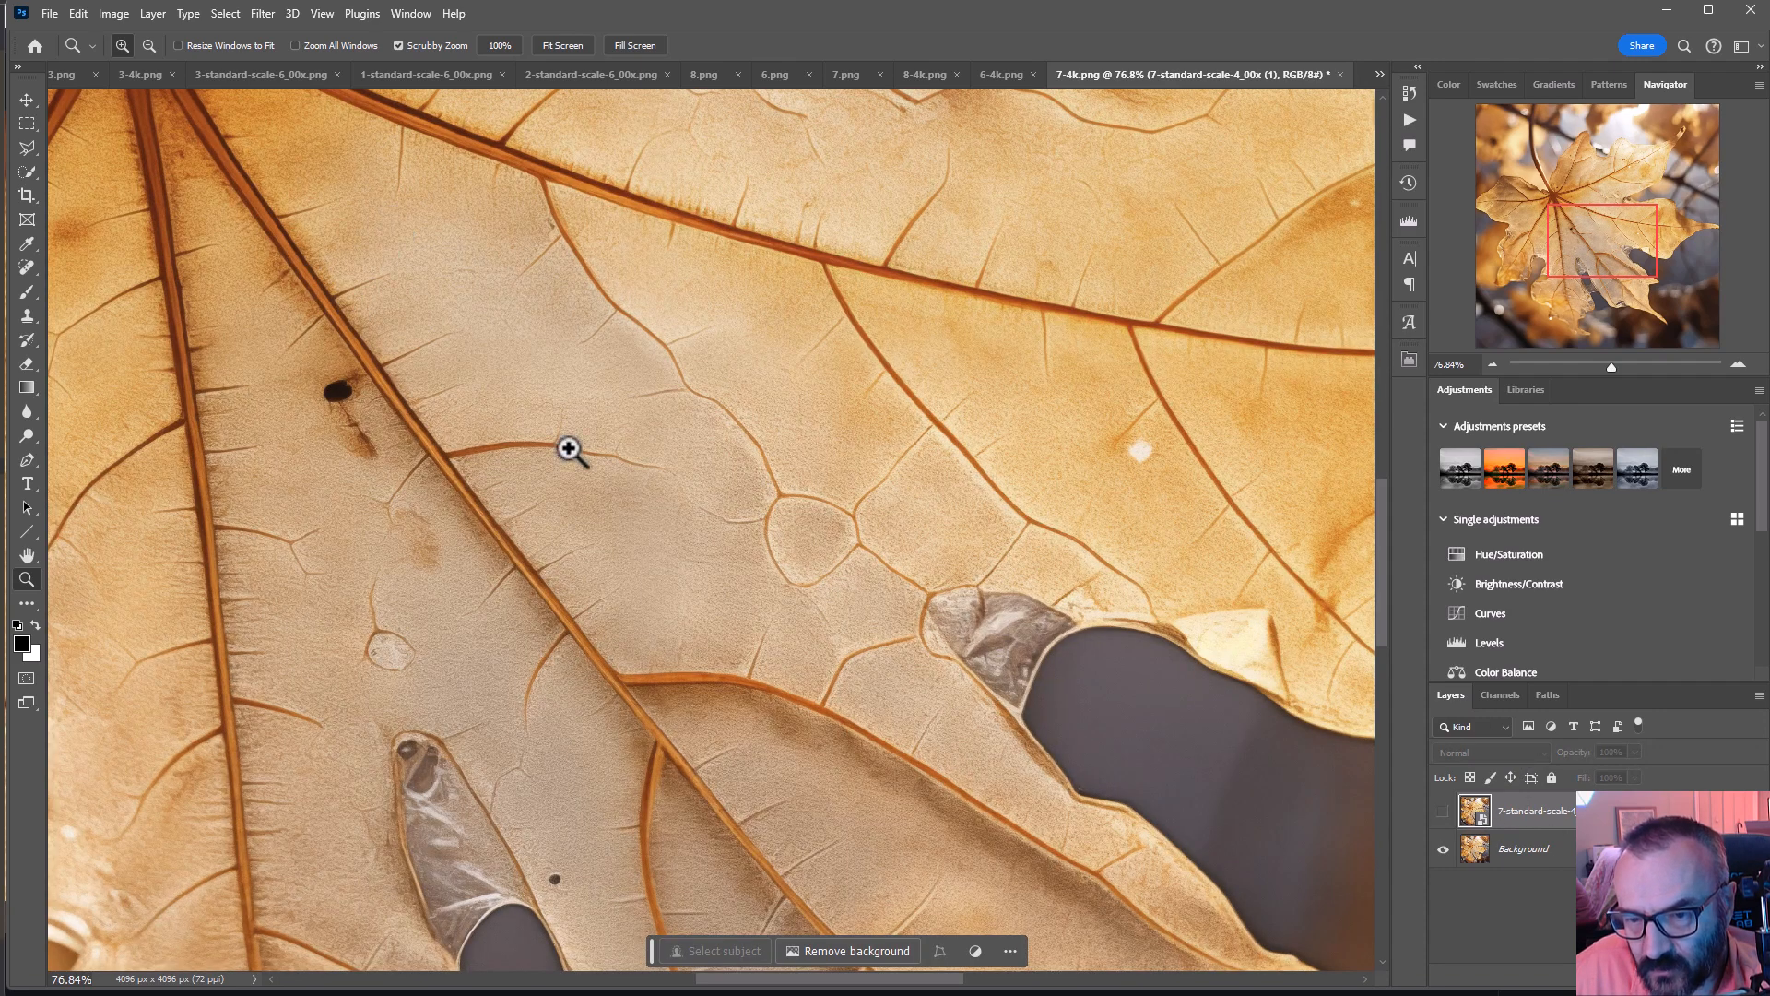
{"action": "mouse_move", "coordinate": [719, 596]}
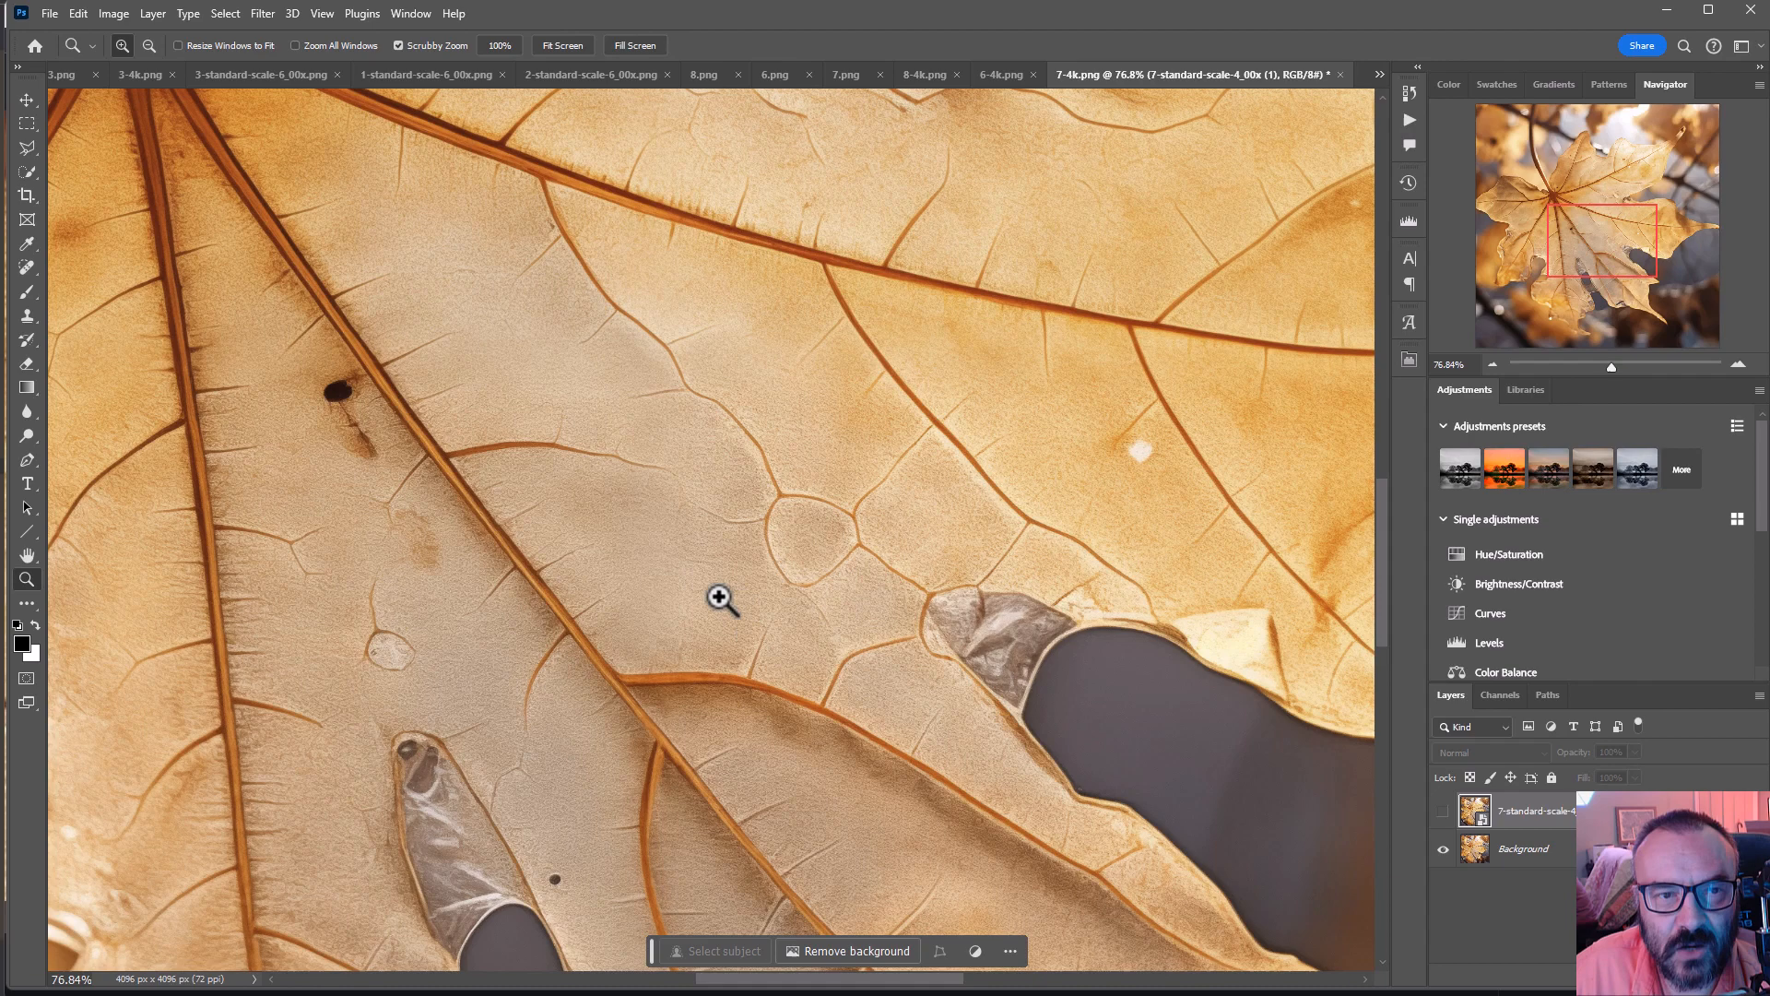
{"action": "mouse_move", "coordinate": [837, 356]}
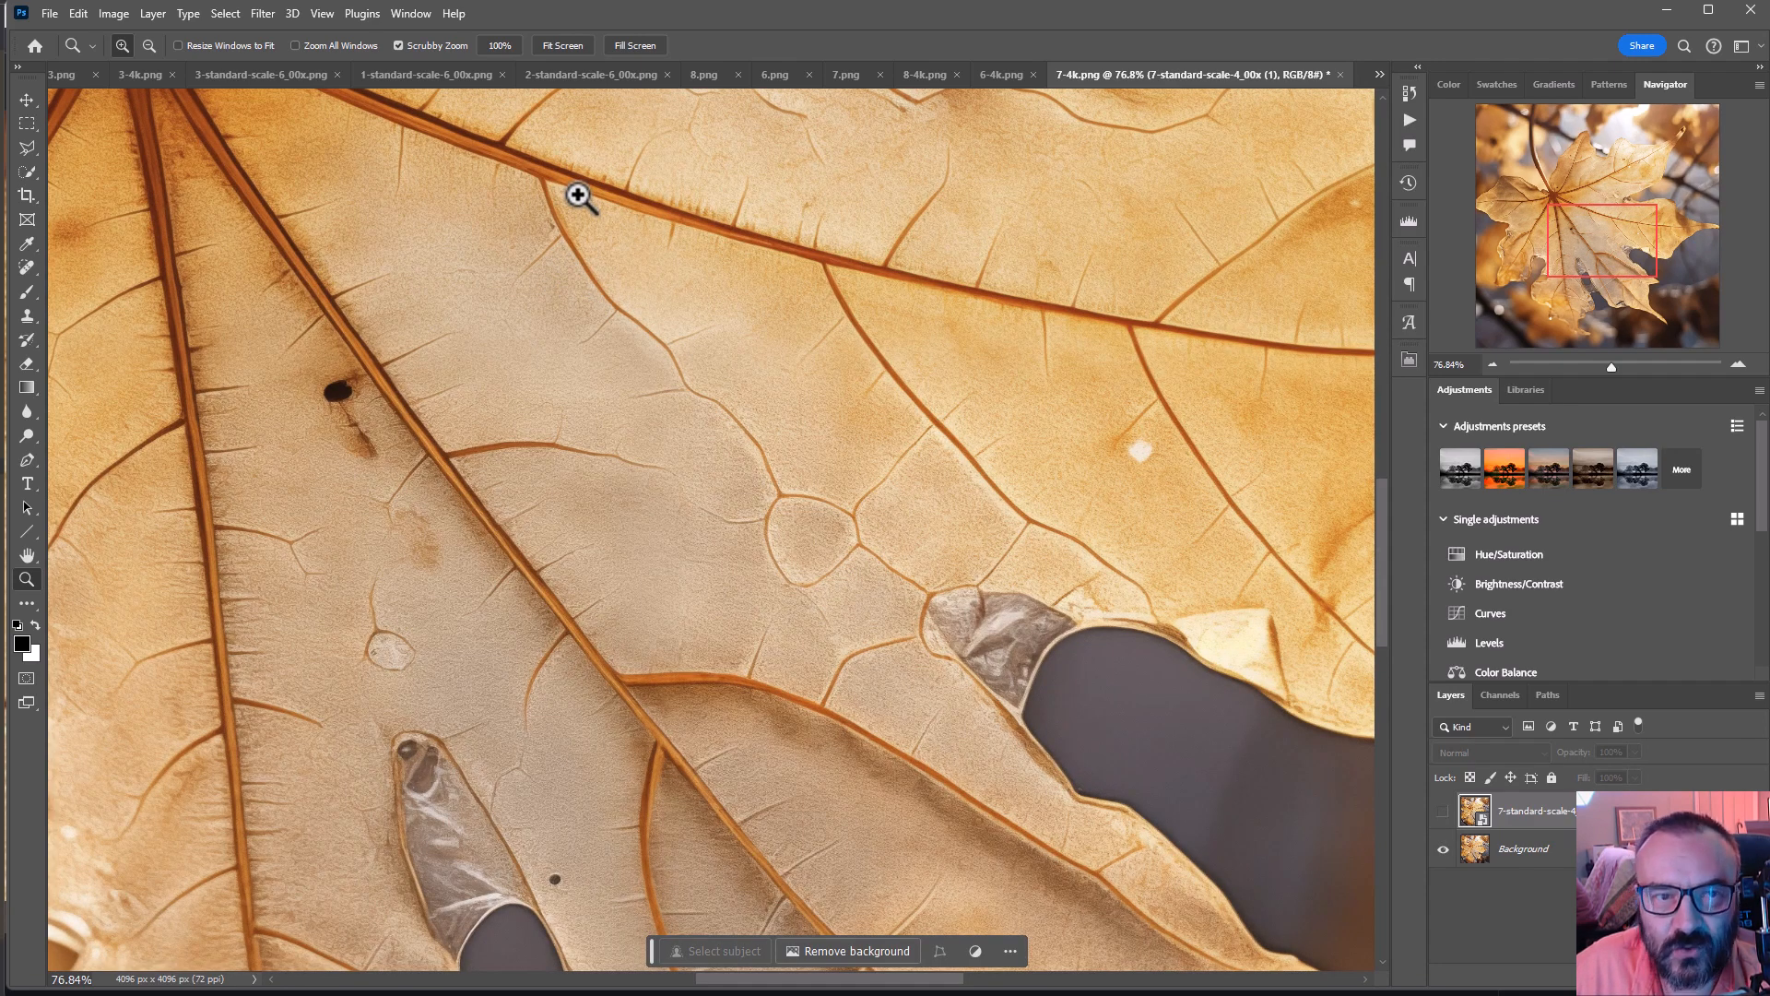
{"action": "mouse_move", "coordinate": [732, 540]}
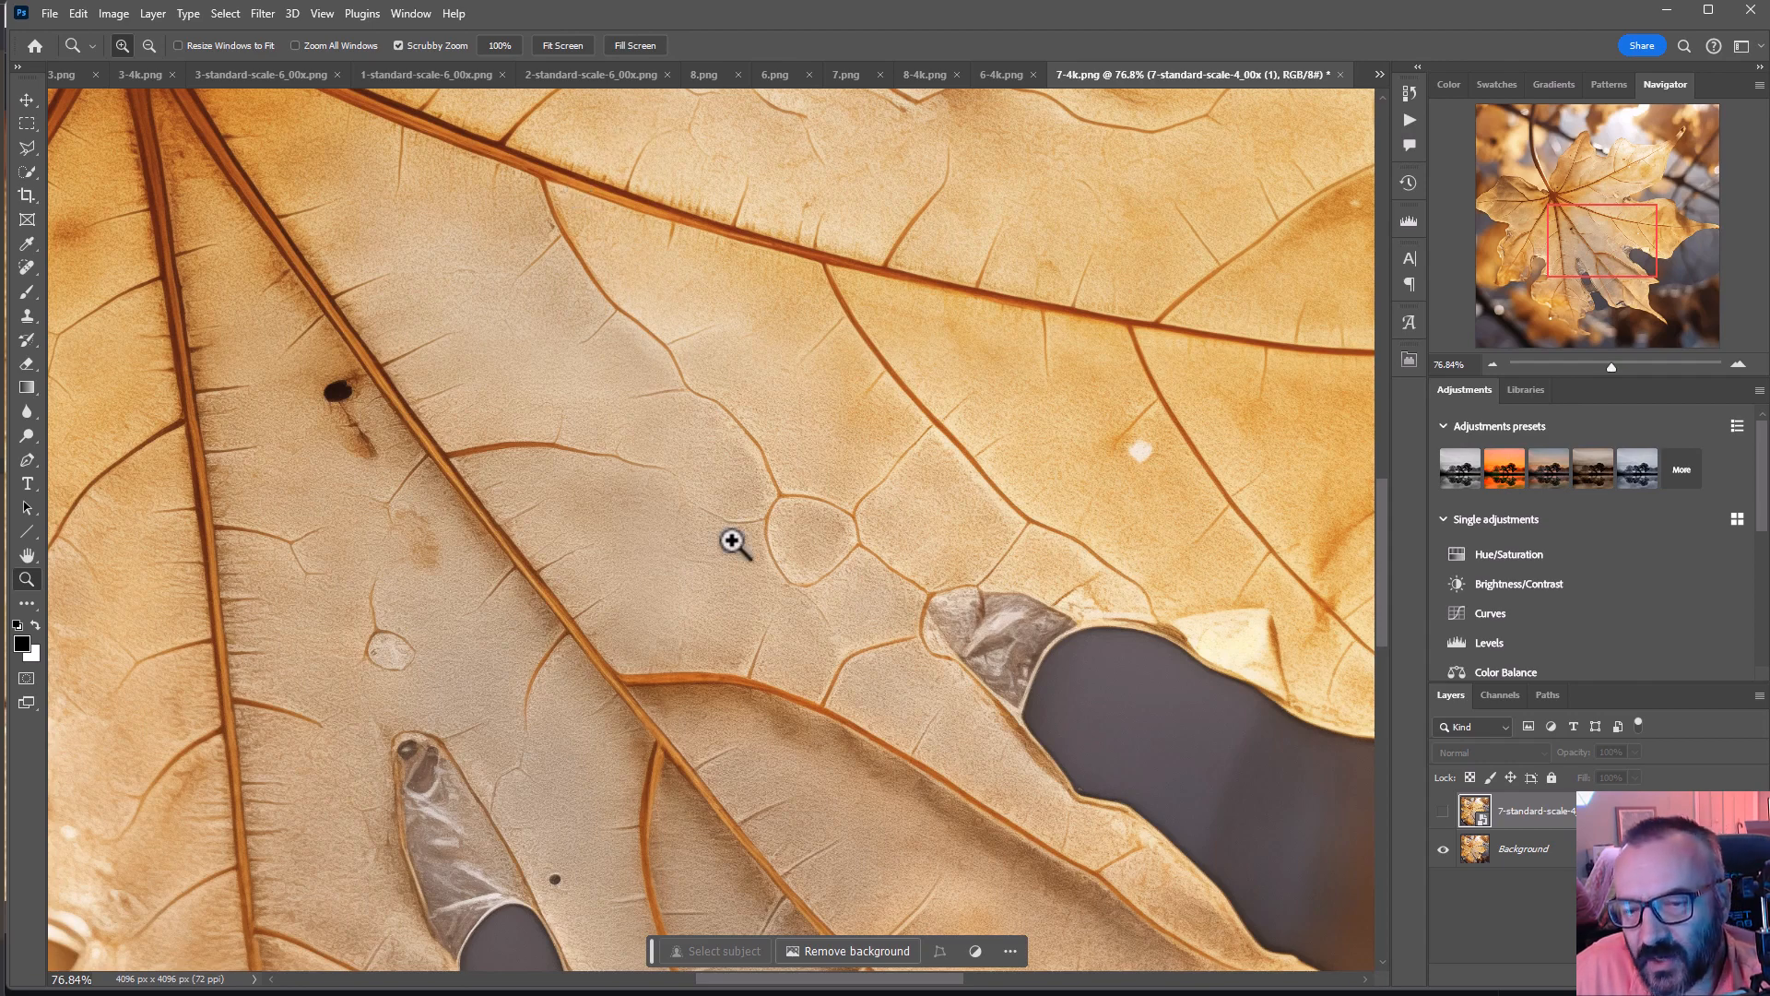
{"action": "mouse_move", "coordinate": [732, 535]}
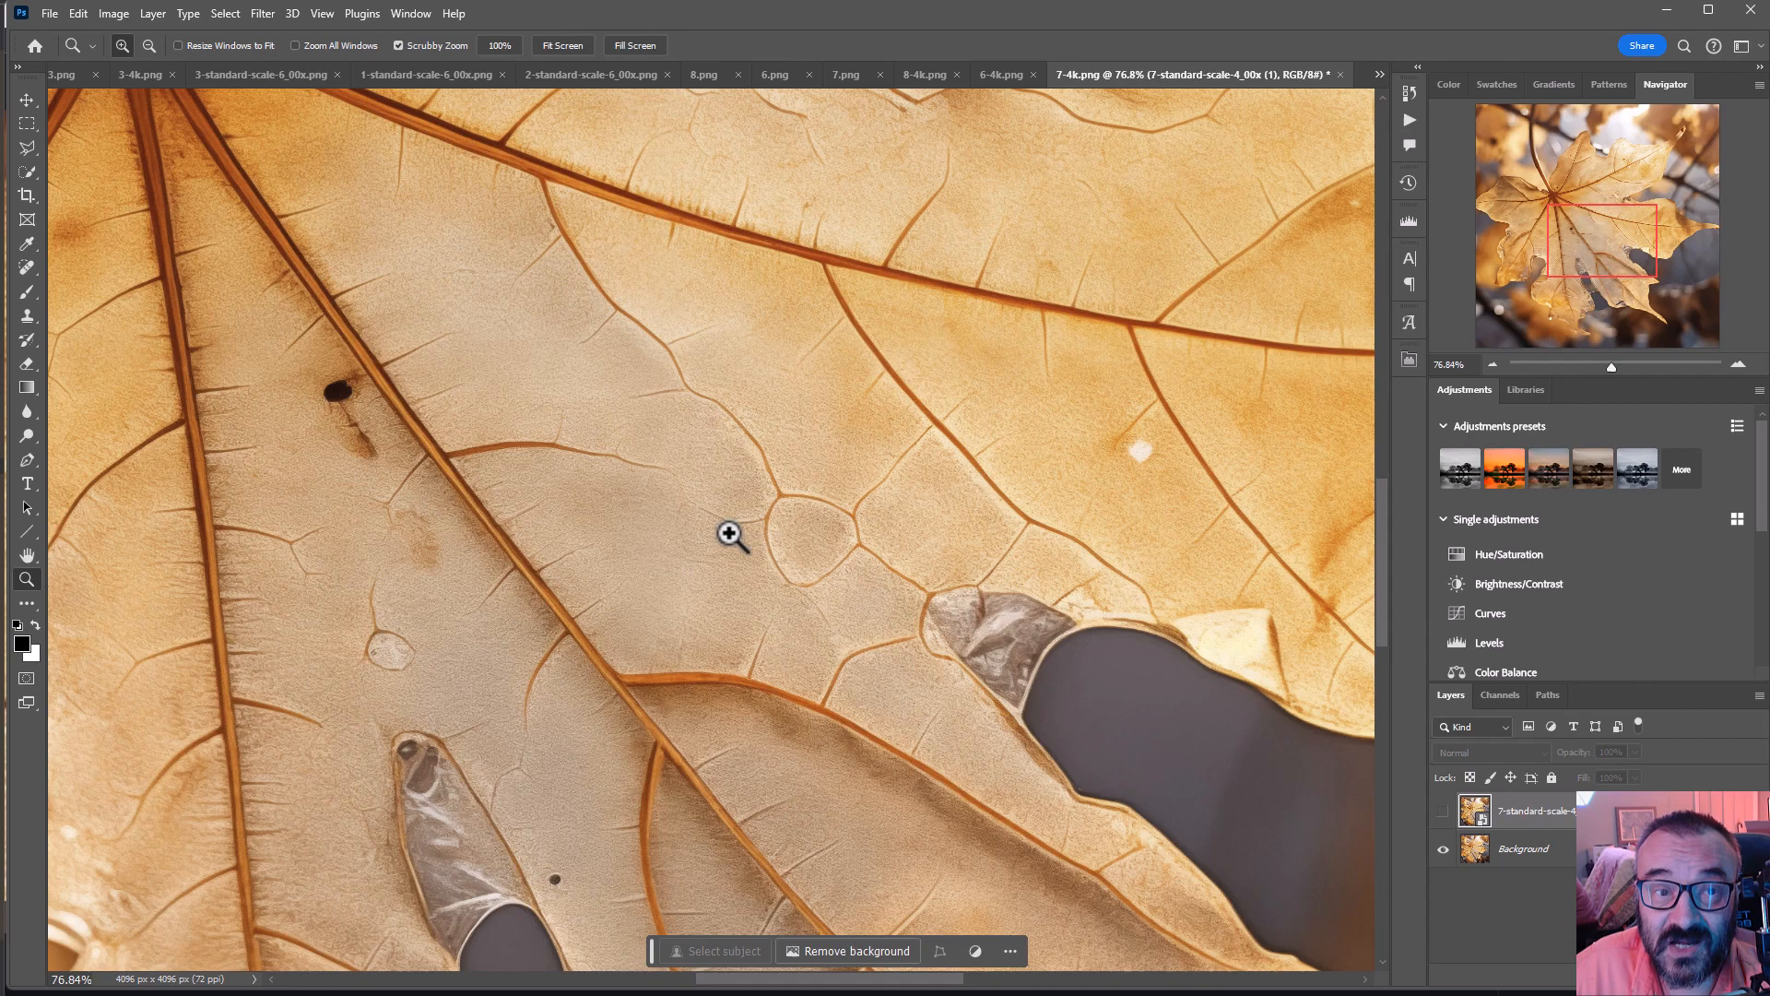
{"action": "mouse_move", "coordinate": [830, 531]}
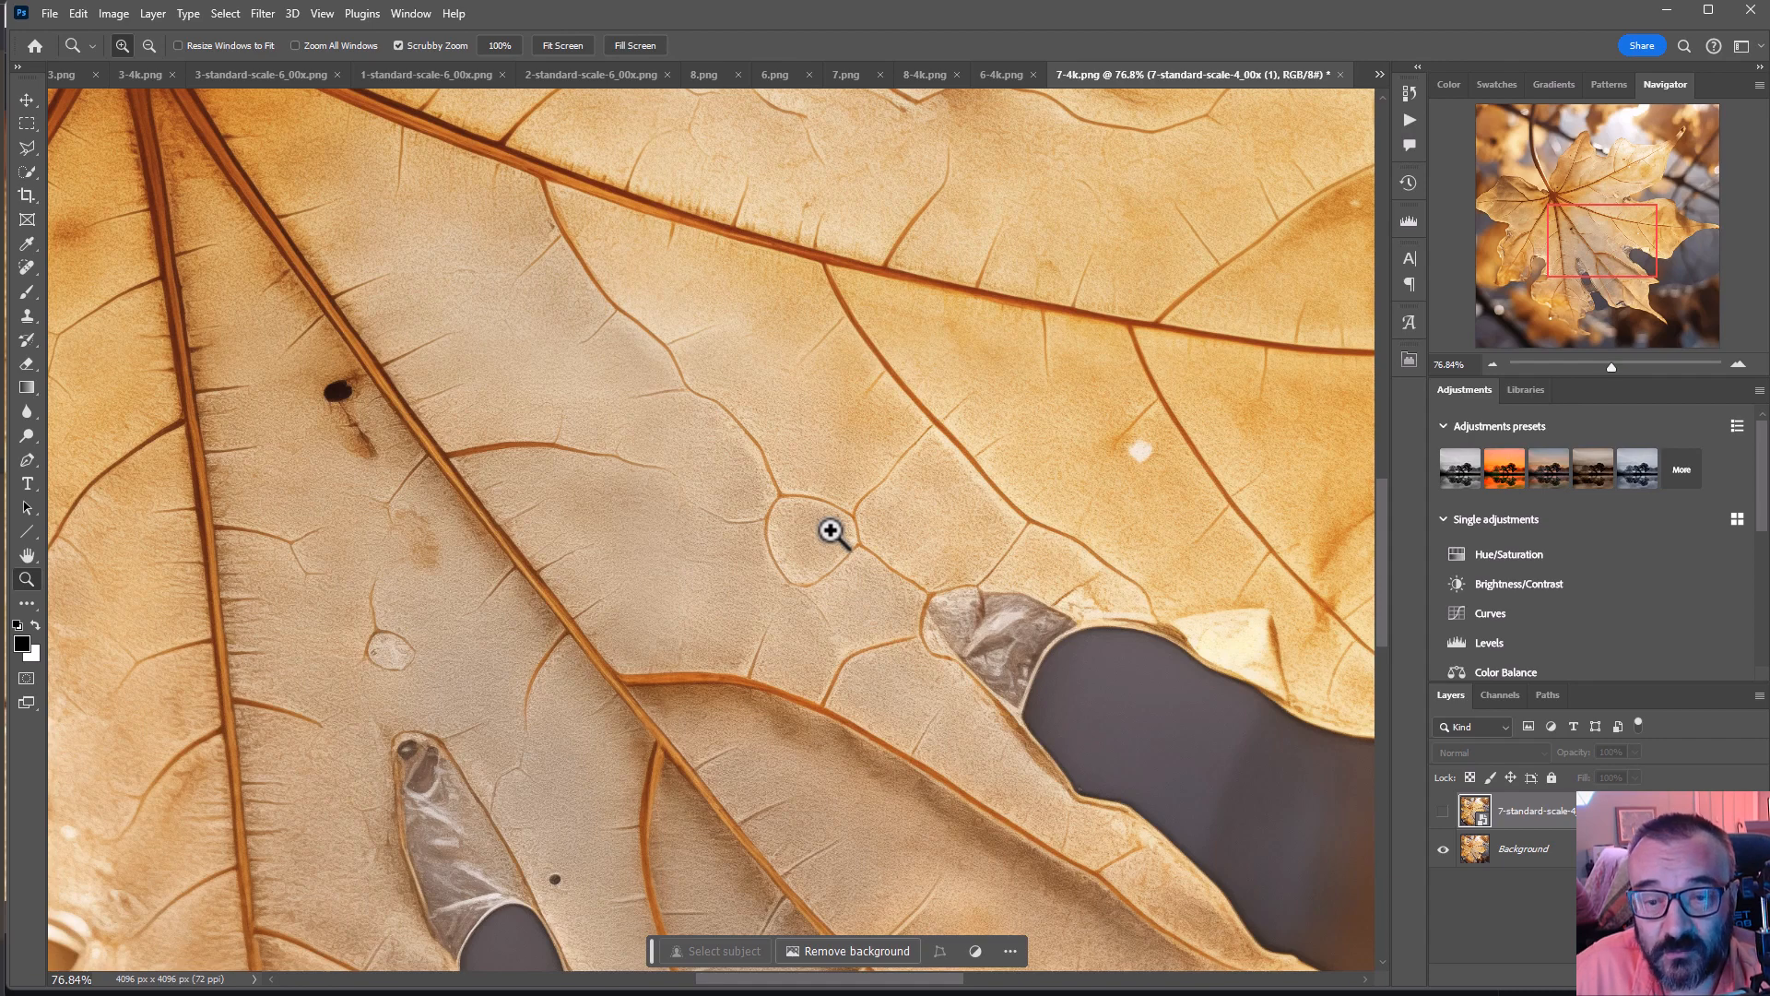
{"action": "mouse_move", "coordinate": [904, 616]}
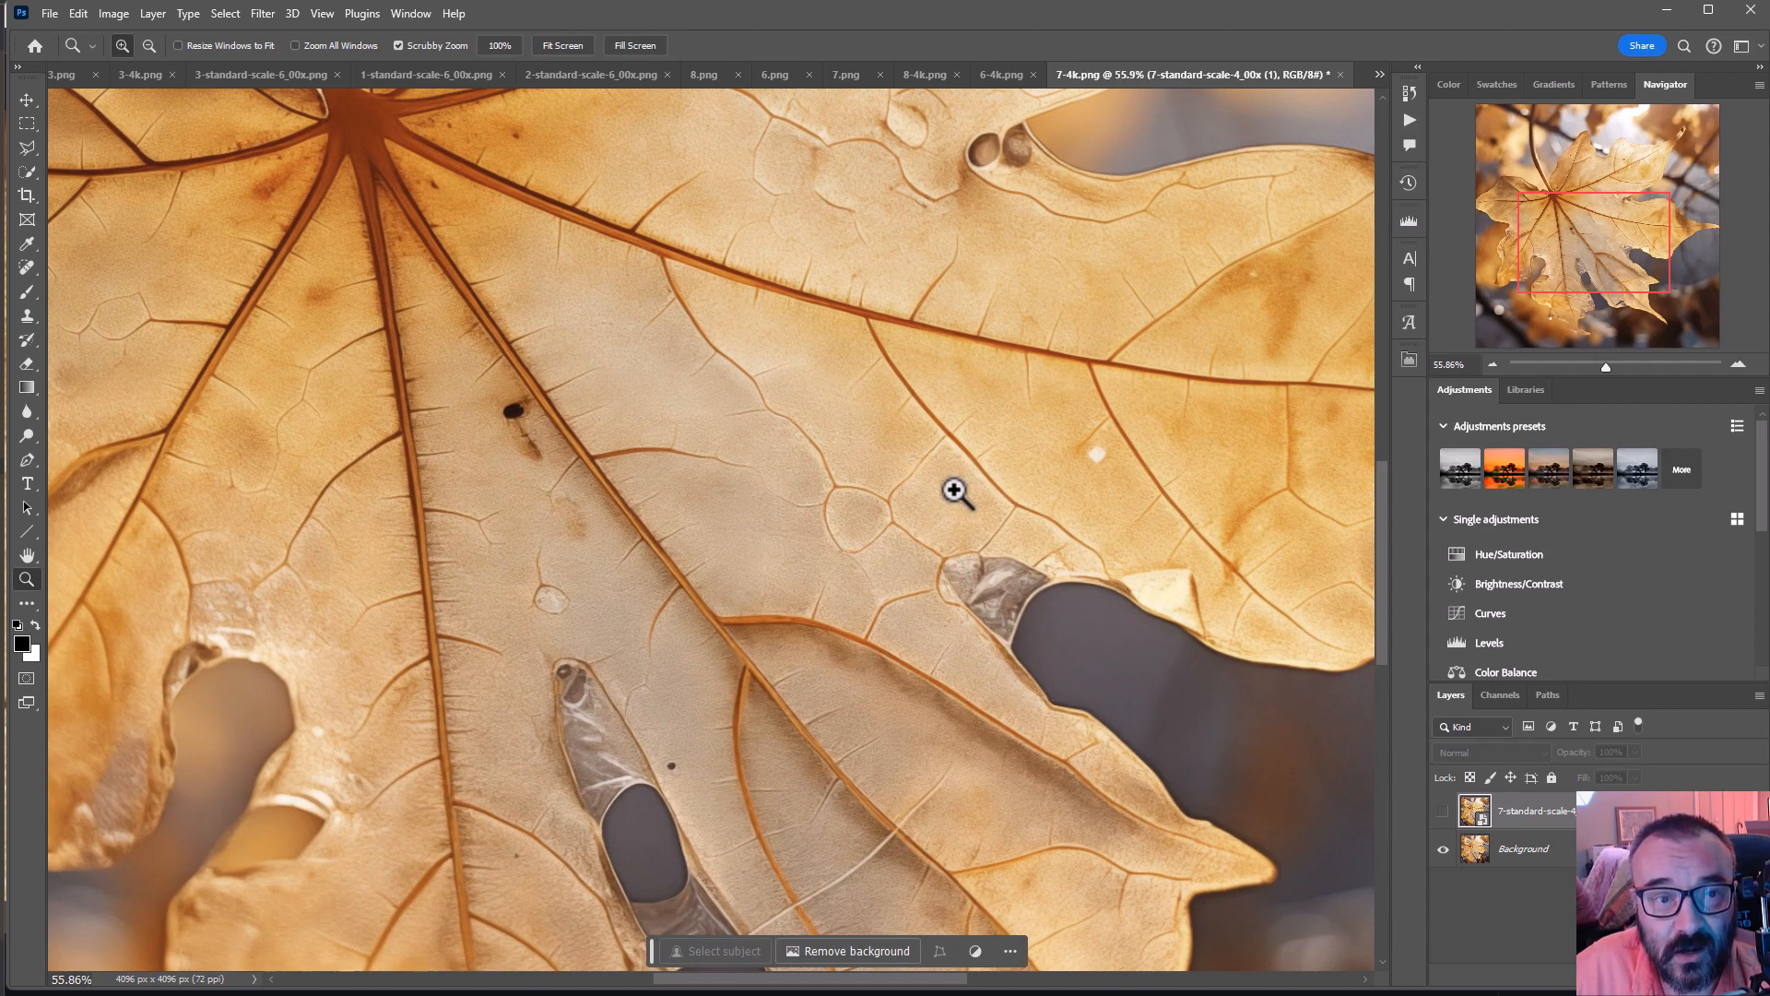
{"action": "mouse_move", "coordinate": [590, 121]}
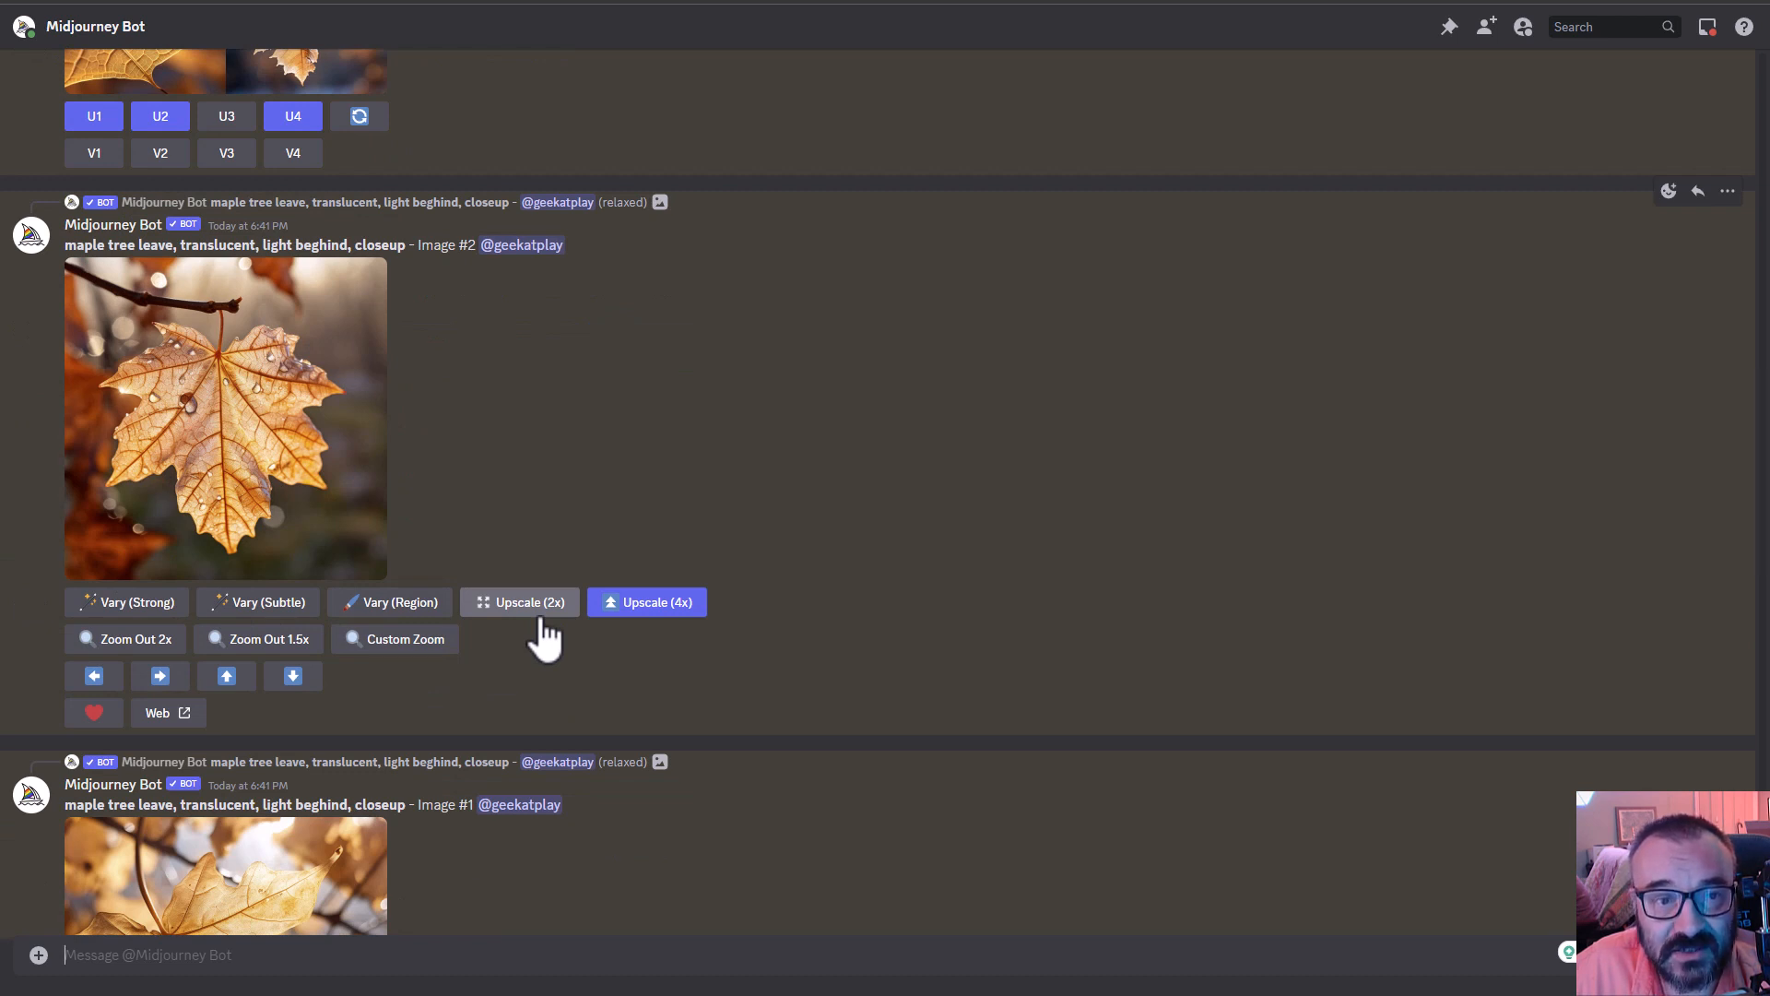
{"action": "mouse_move", "coordinate": [656, 500]}
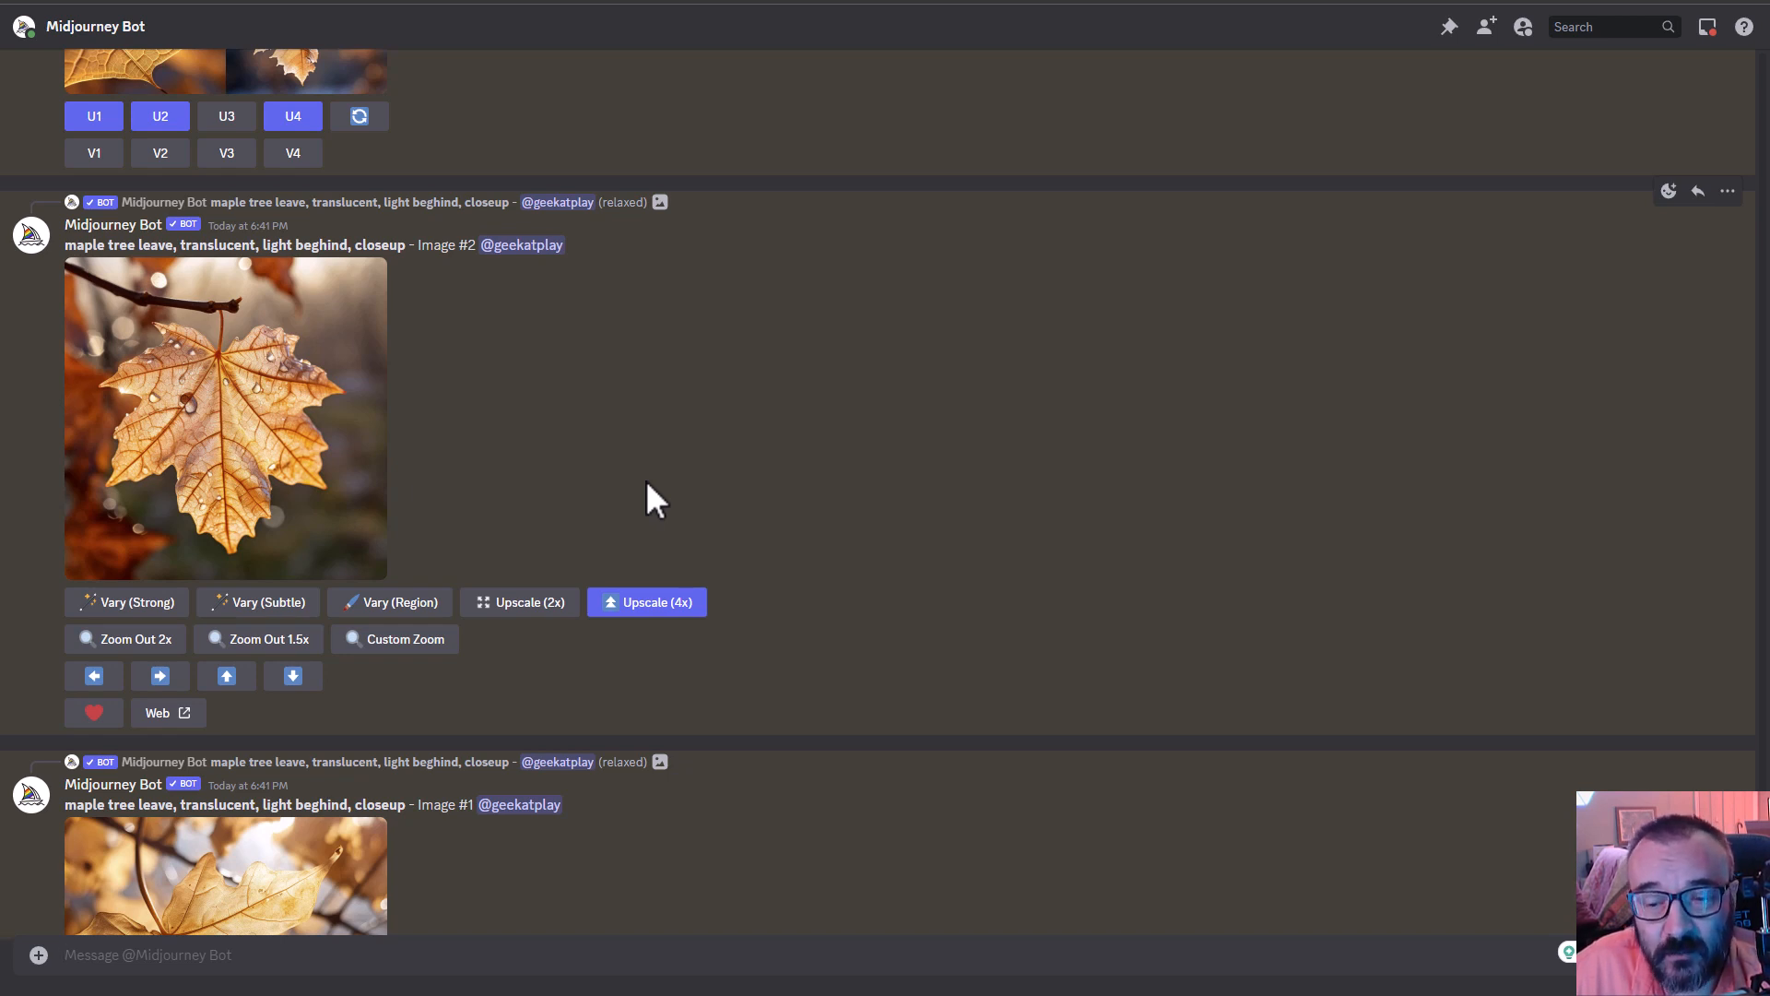
{"action": "mouse_move", "coordinate": [785, 540]}
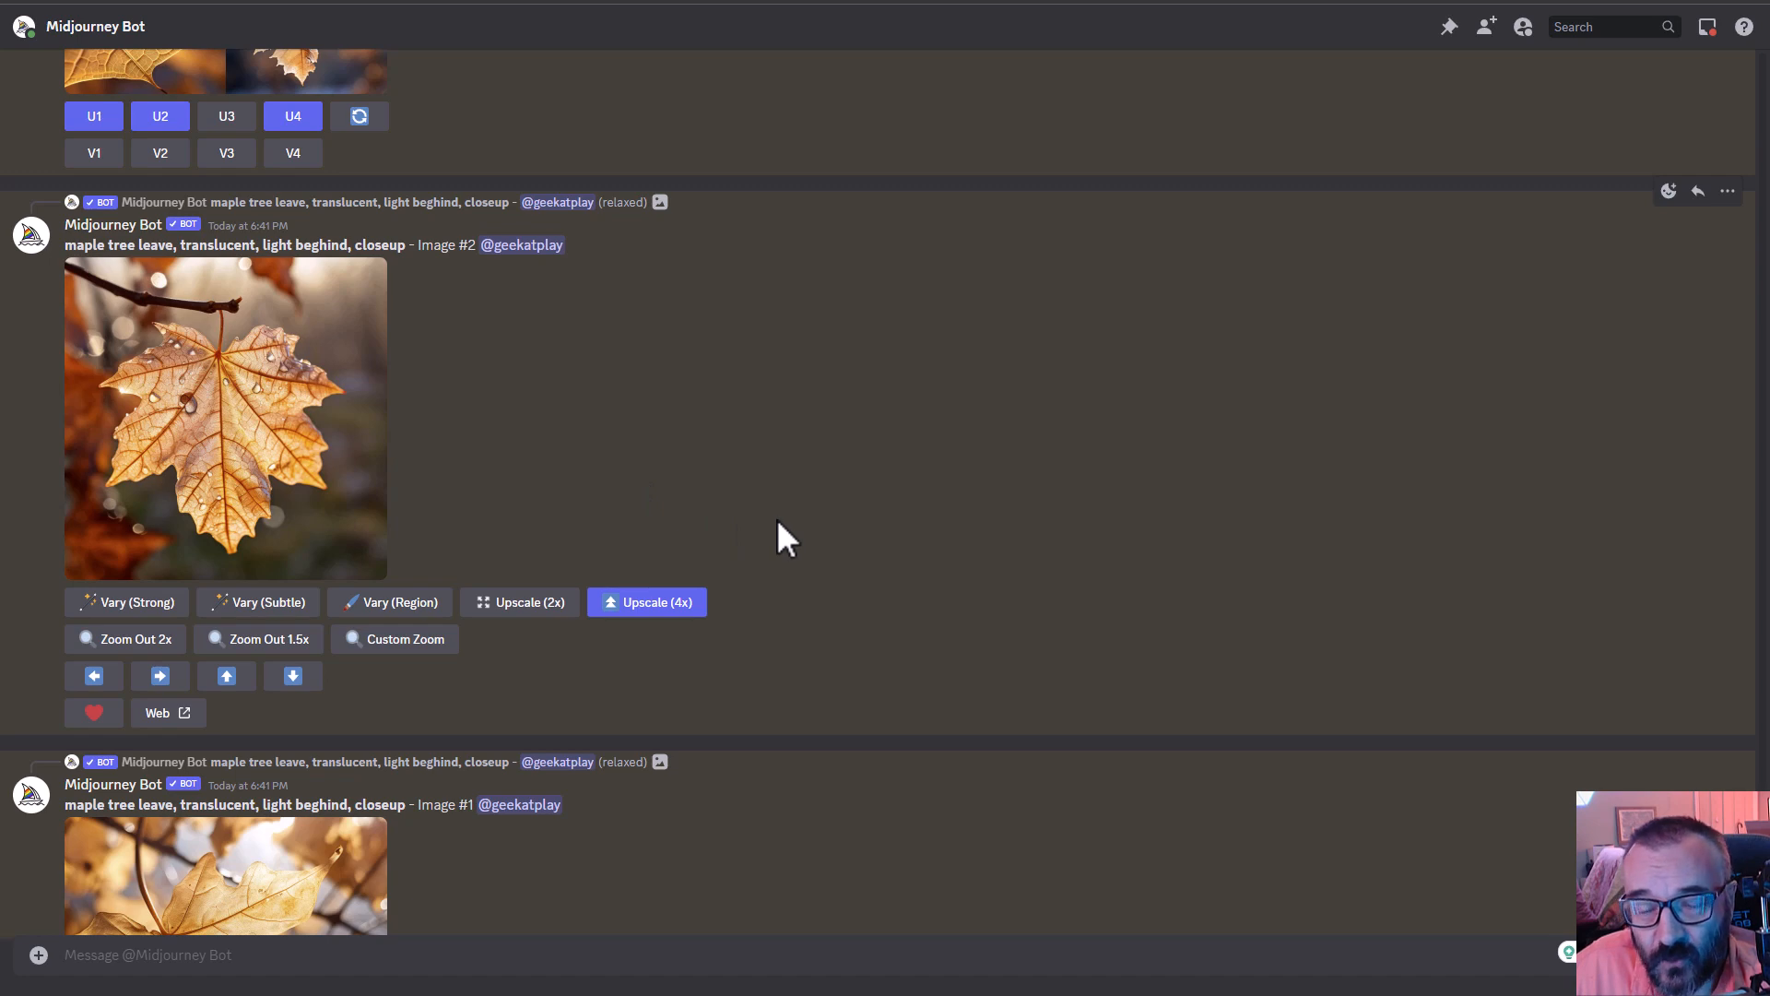